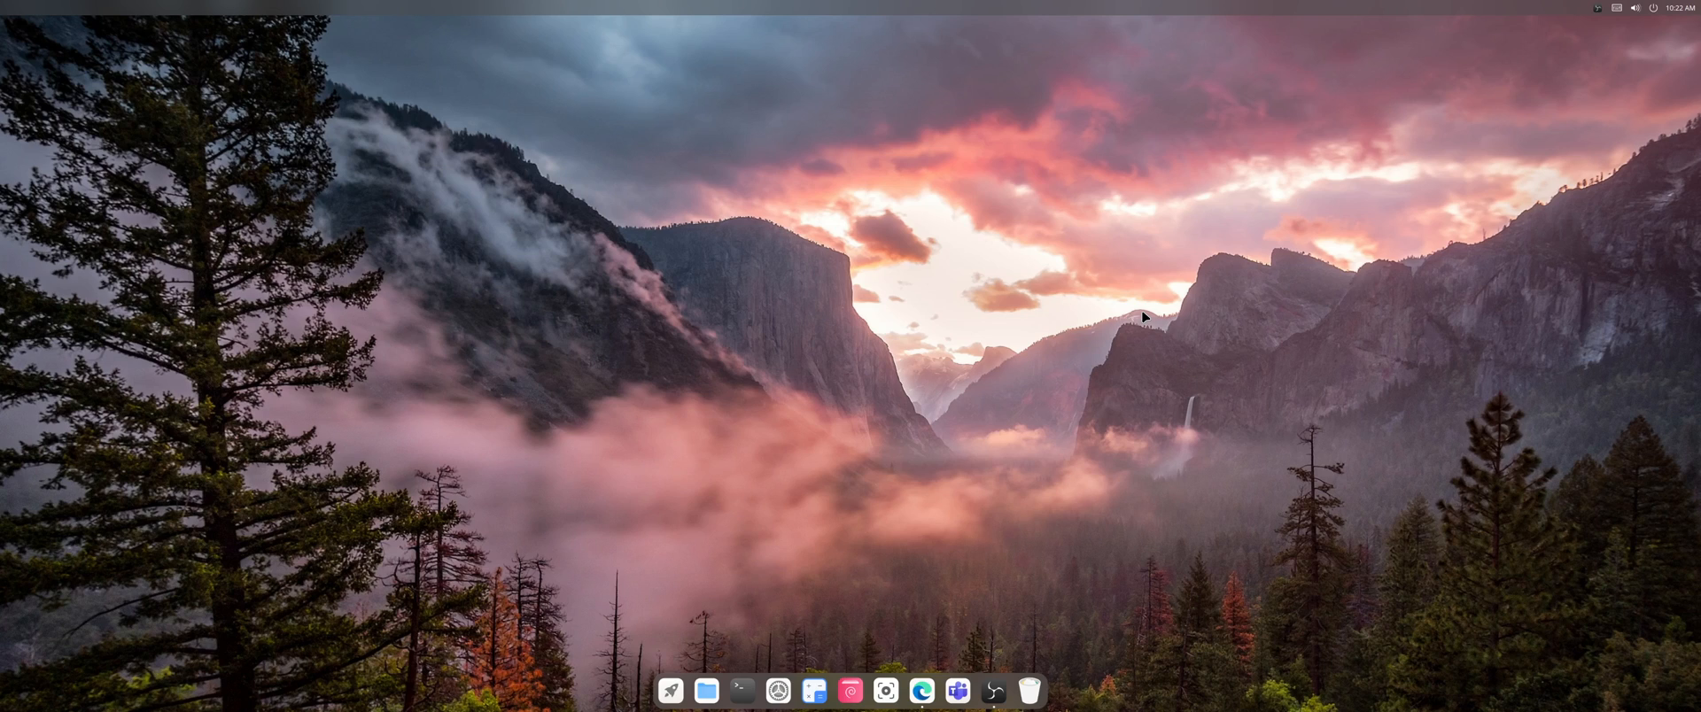
mouse_move(1108, 360)
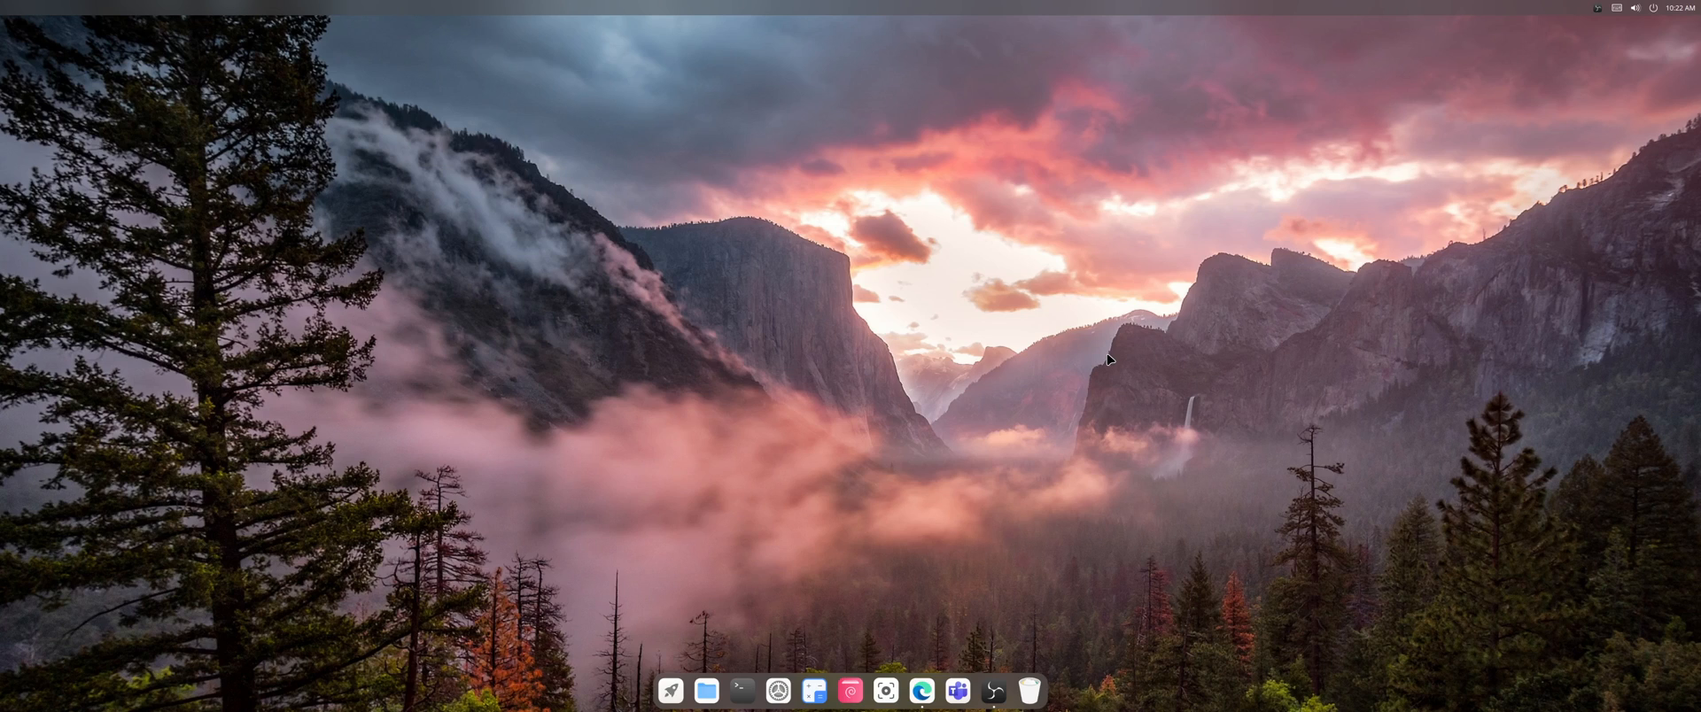
mouse_move(1078, 398)
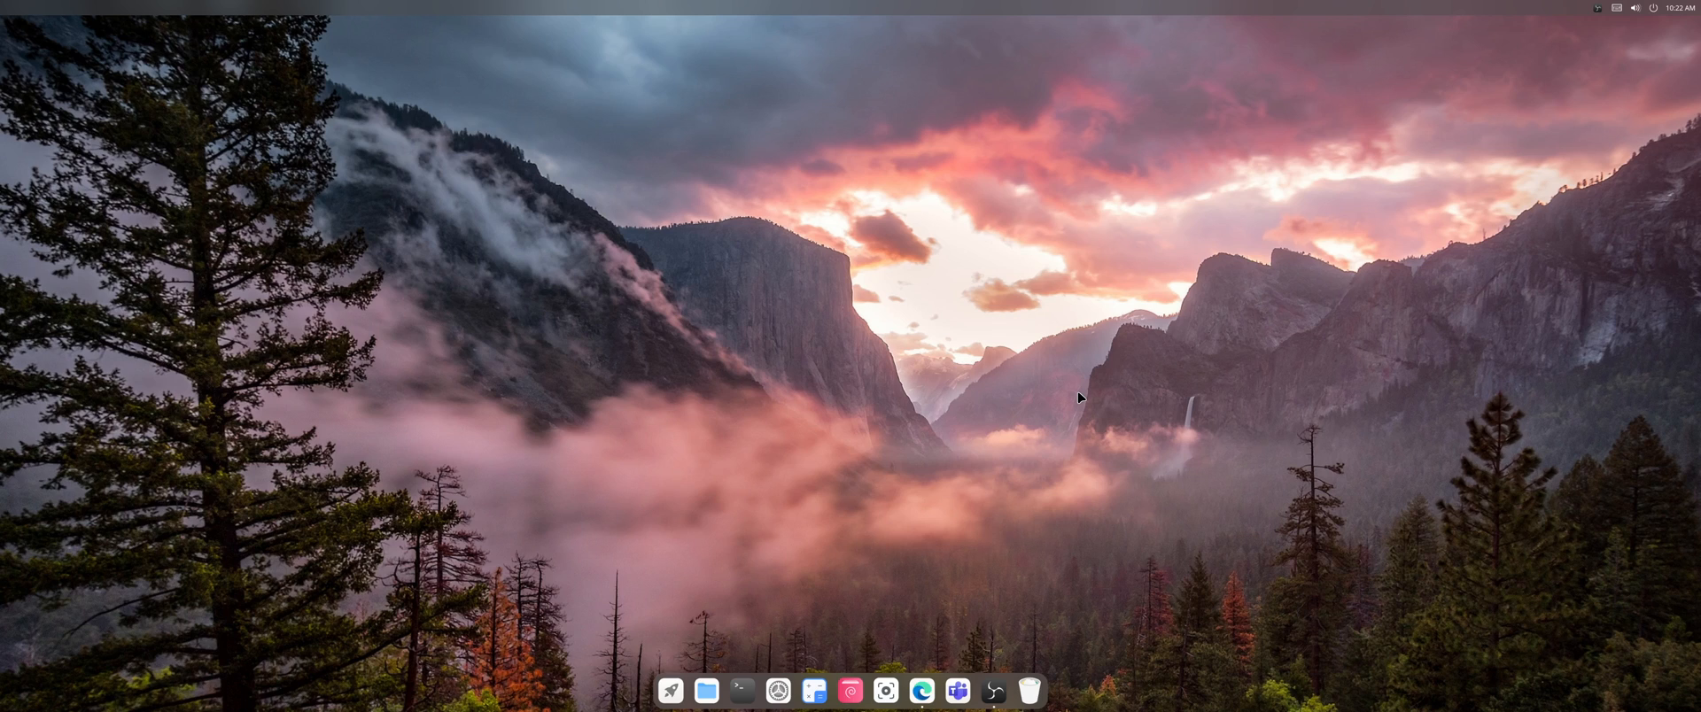
mouse_move(1044, 481)
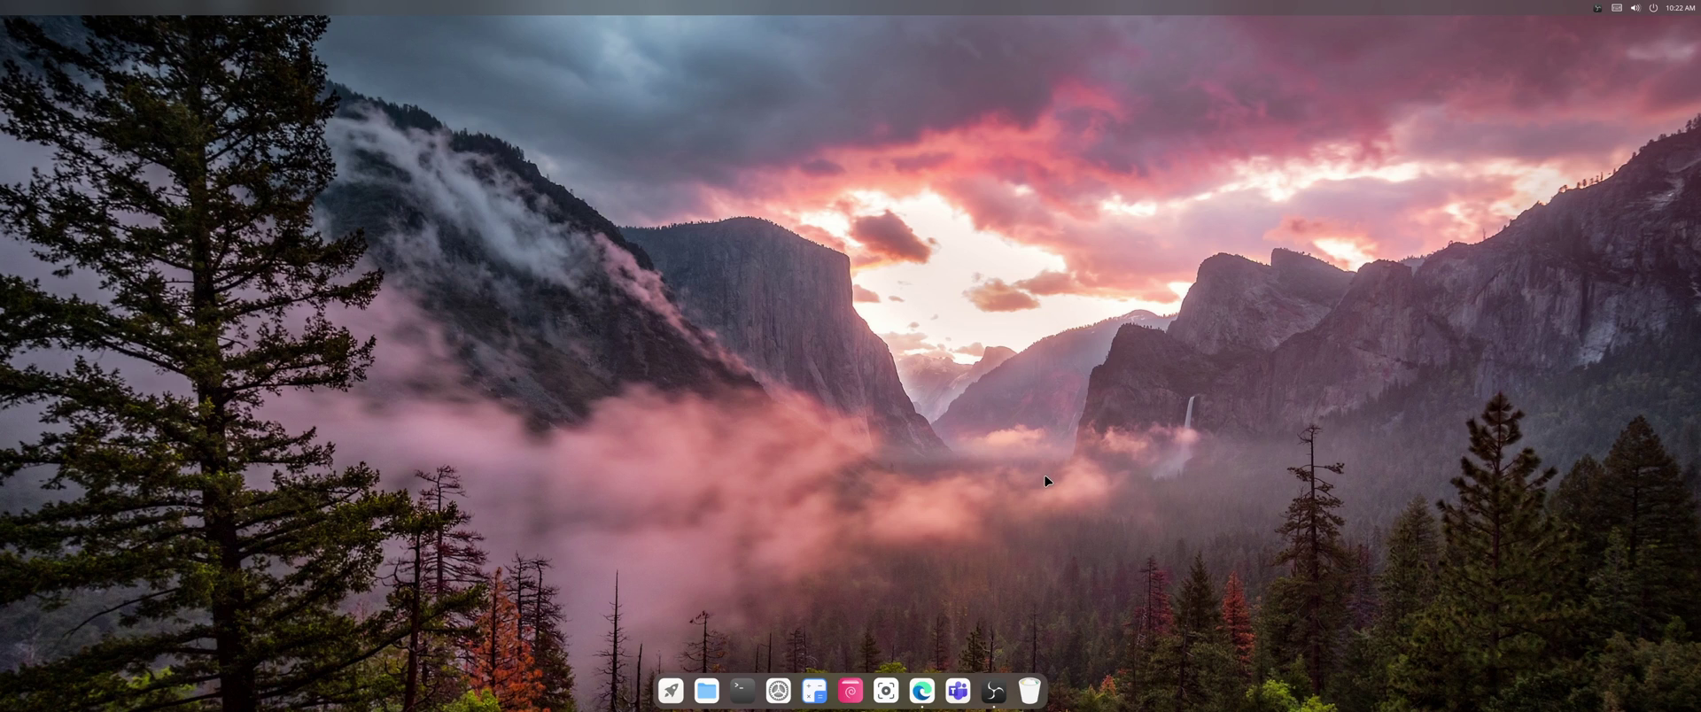
mouse_move(814, 691)
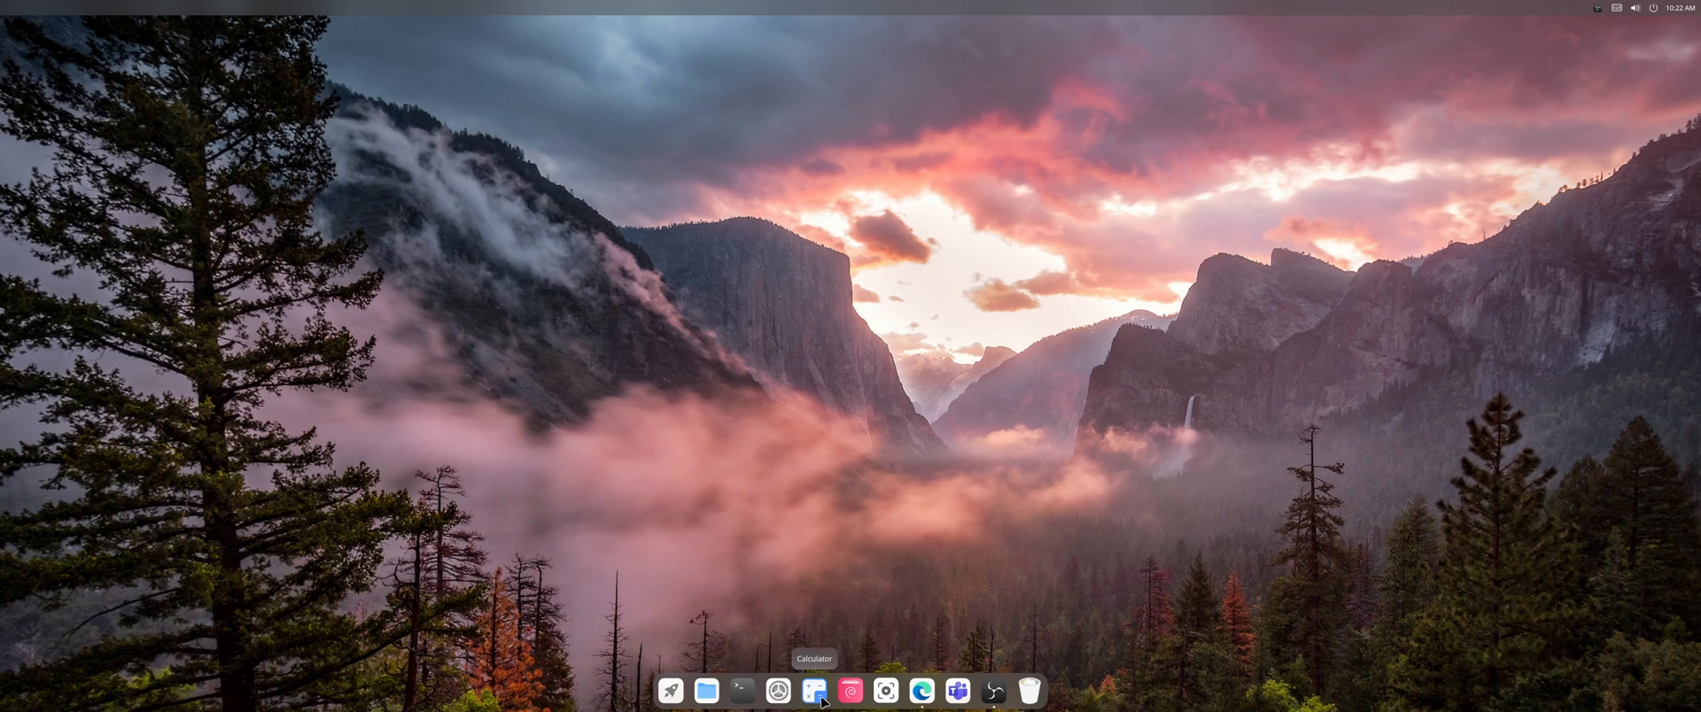
Step: Open Settings from the dock and show the About page with version 0.7 and hardware details
left_click(778, 691)
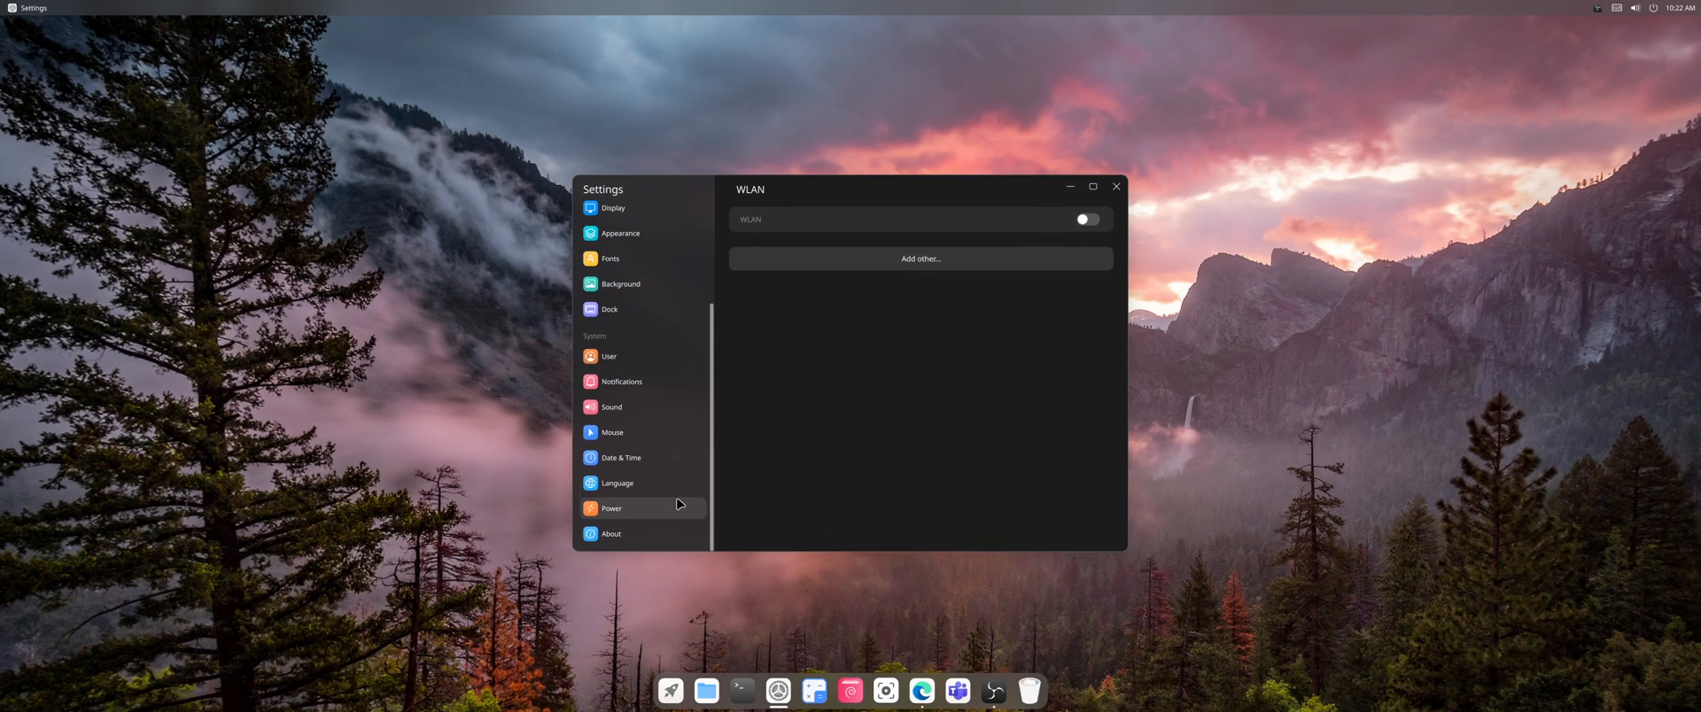
left_click(610, 533)
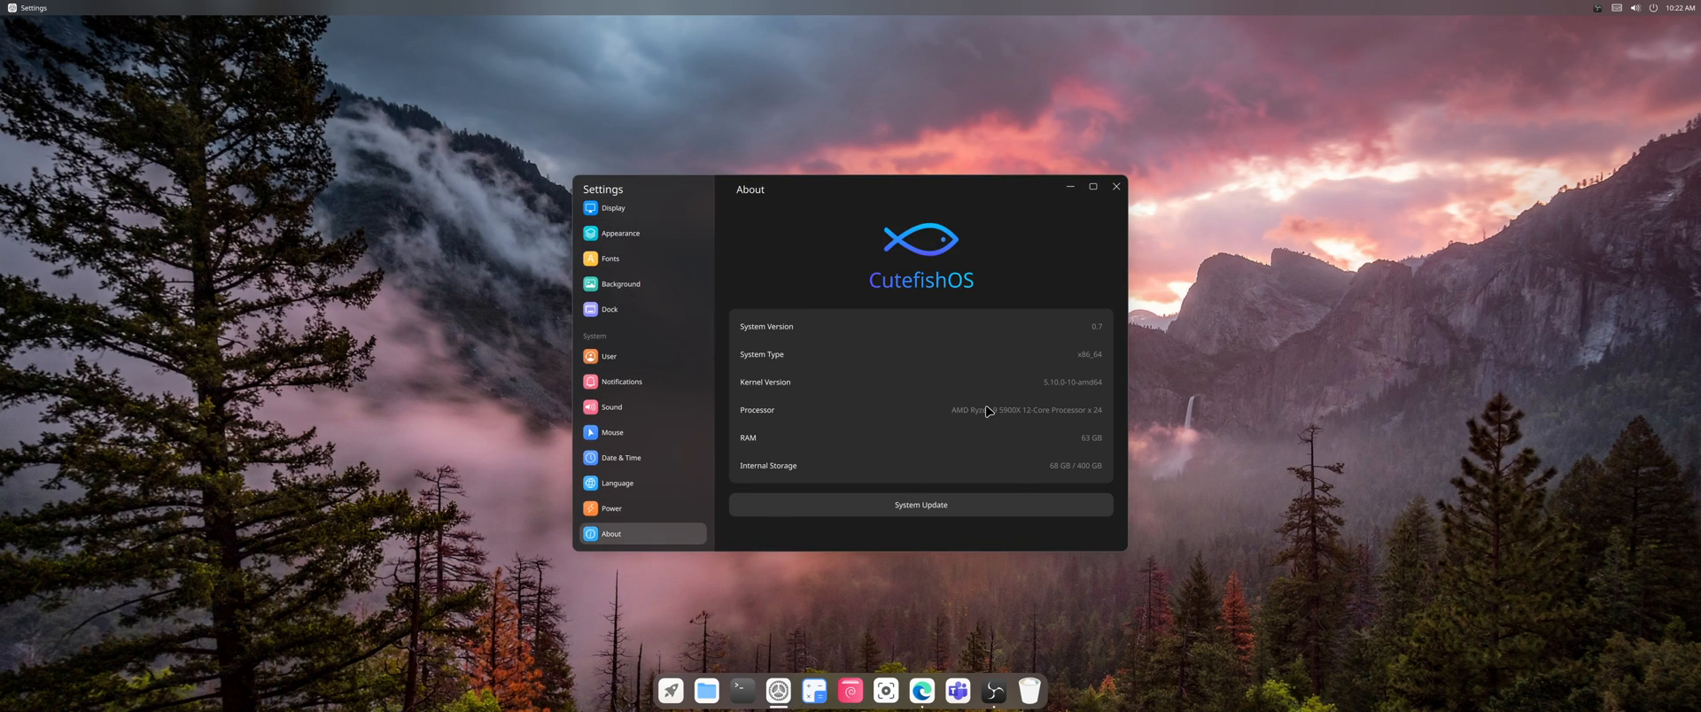
mouse_move(968, 438)
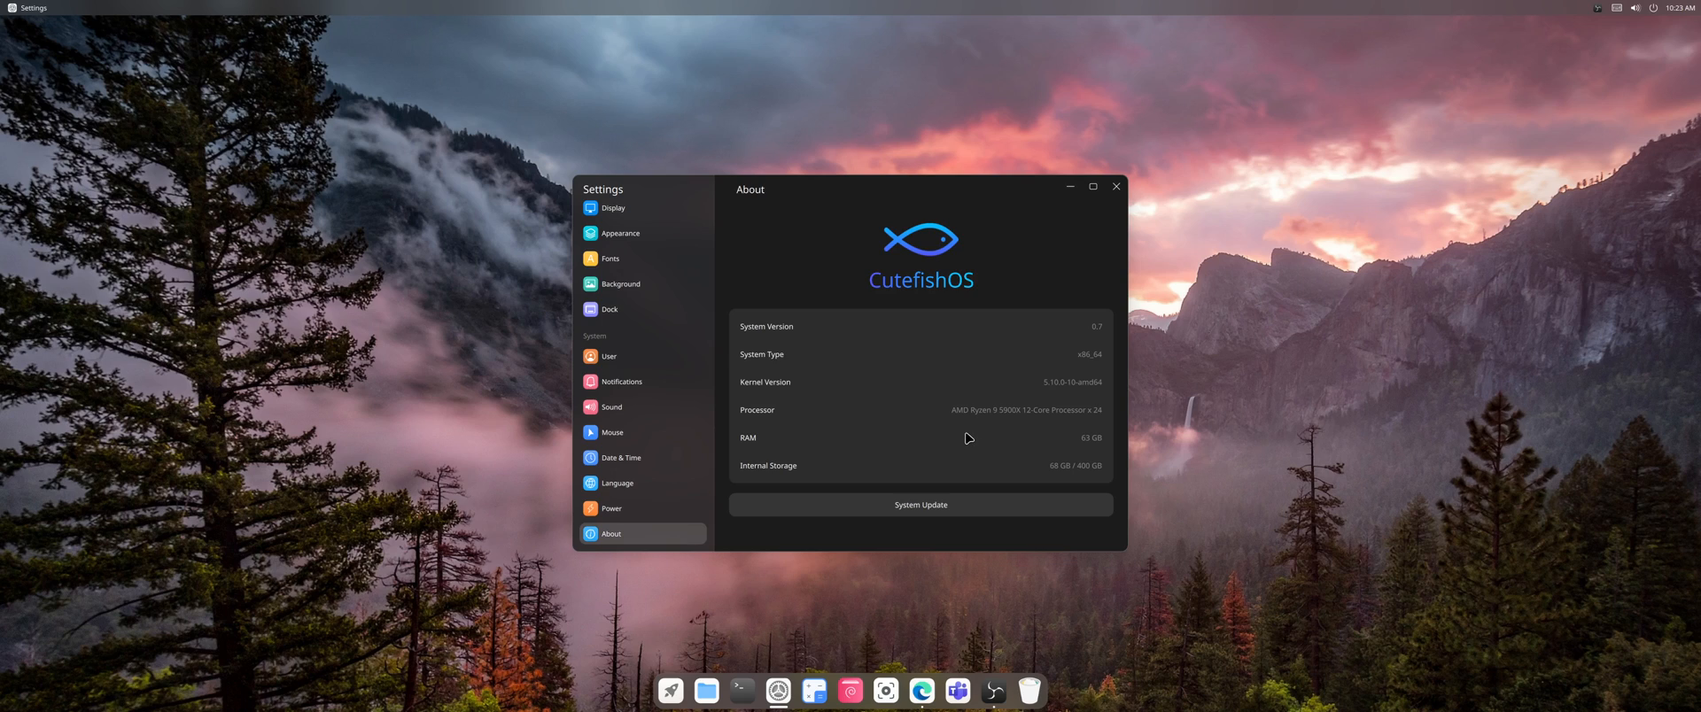
mouse_move(880, 437)
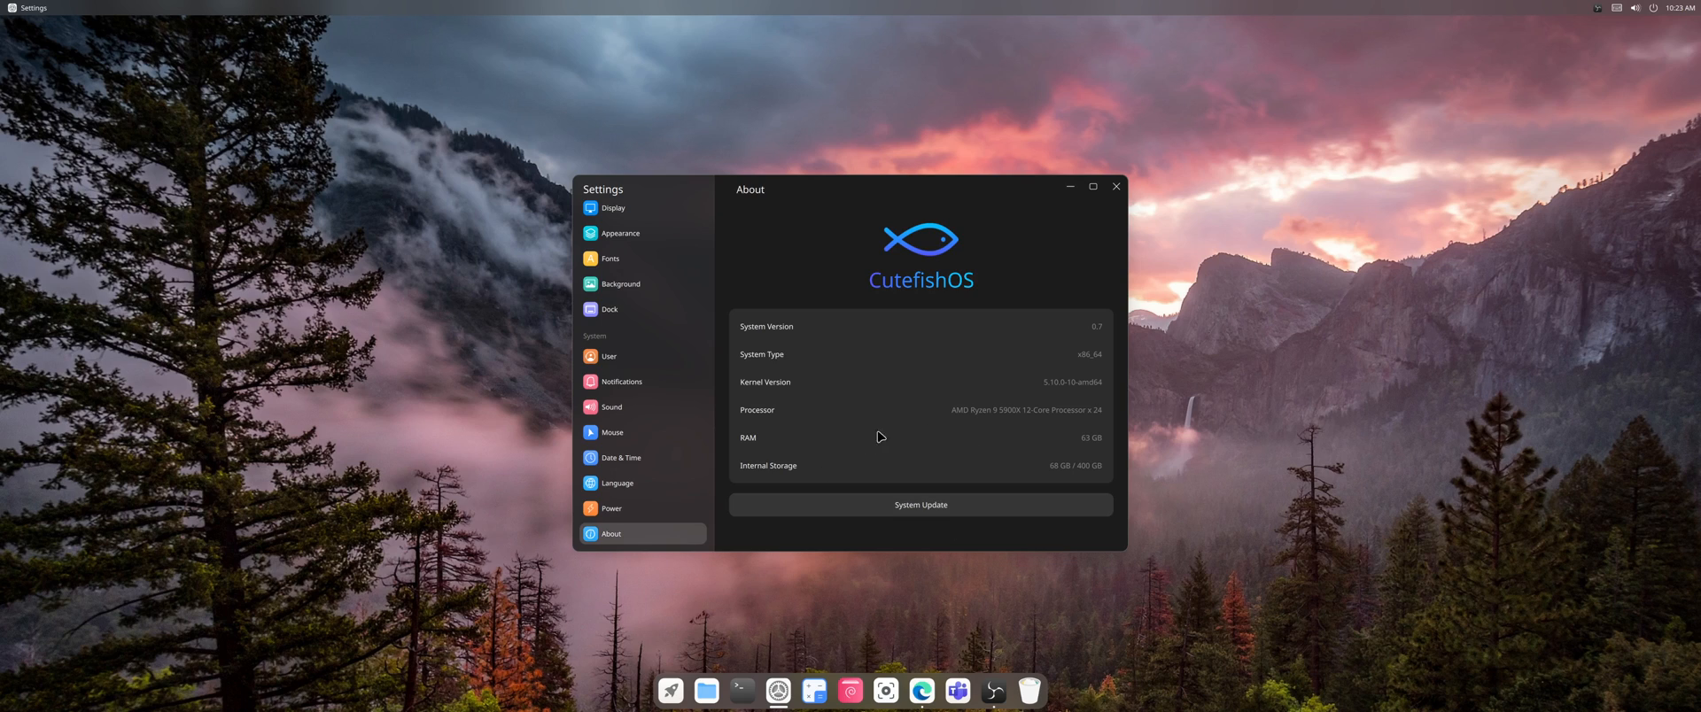
mouse_move(883, 418)
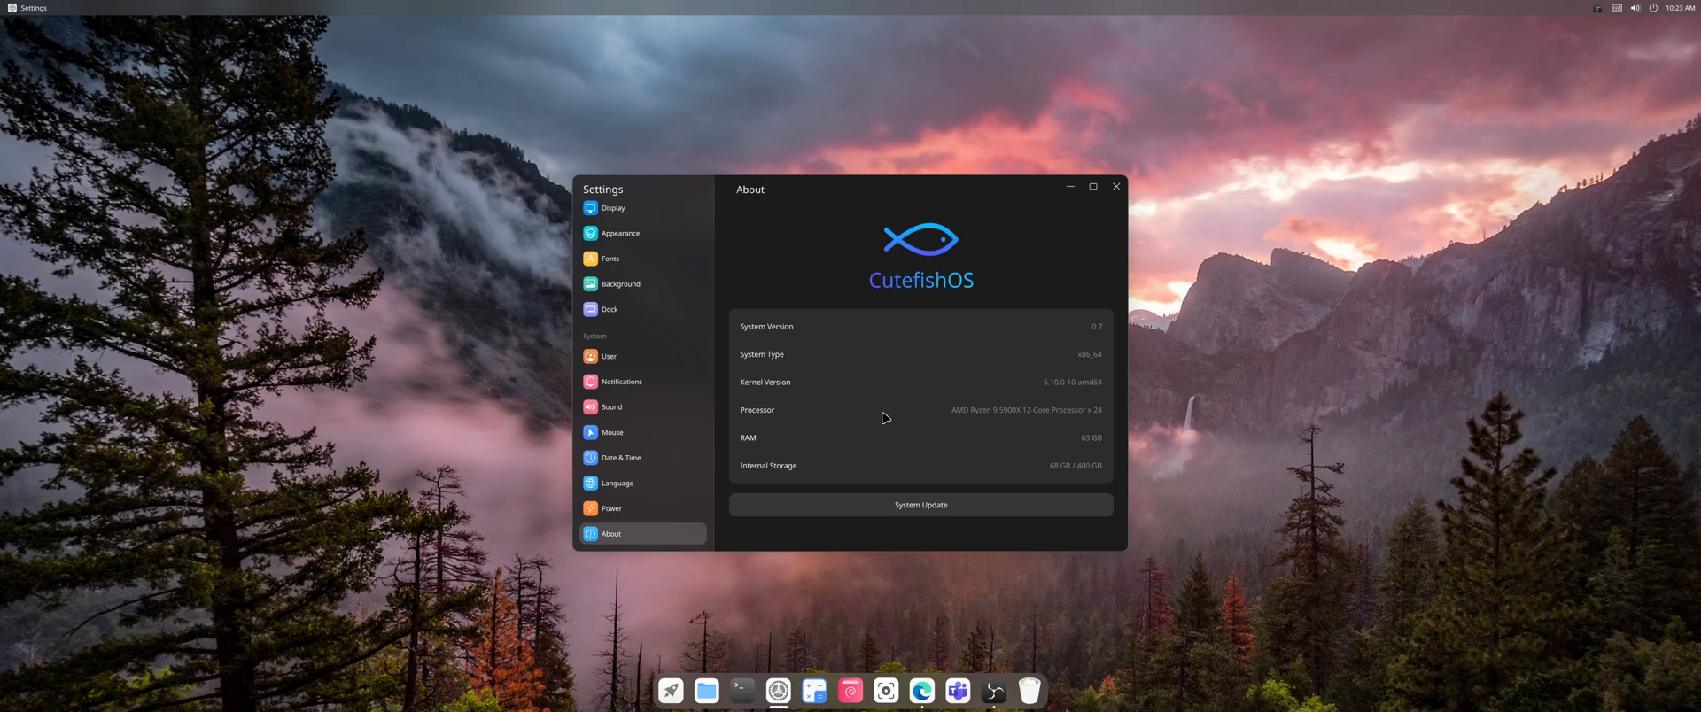
mouse_move(908, 461)
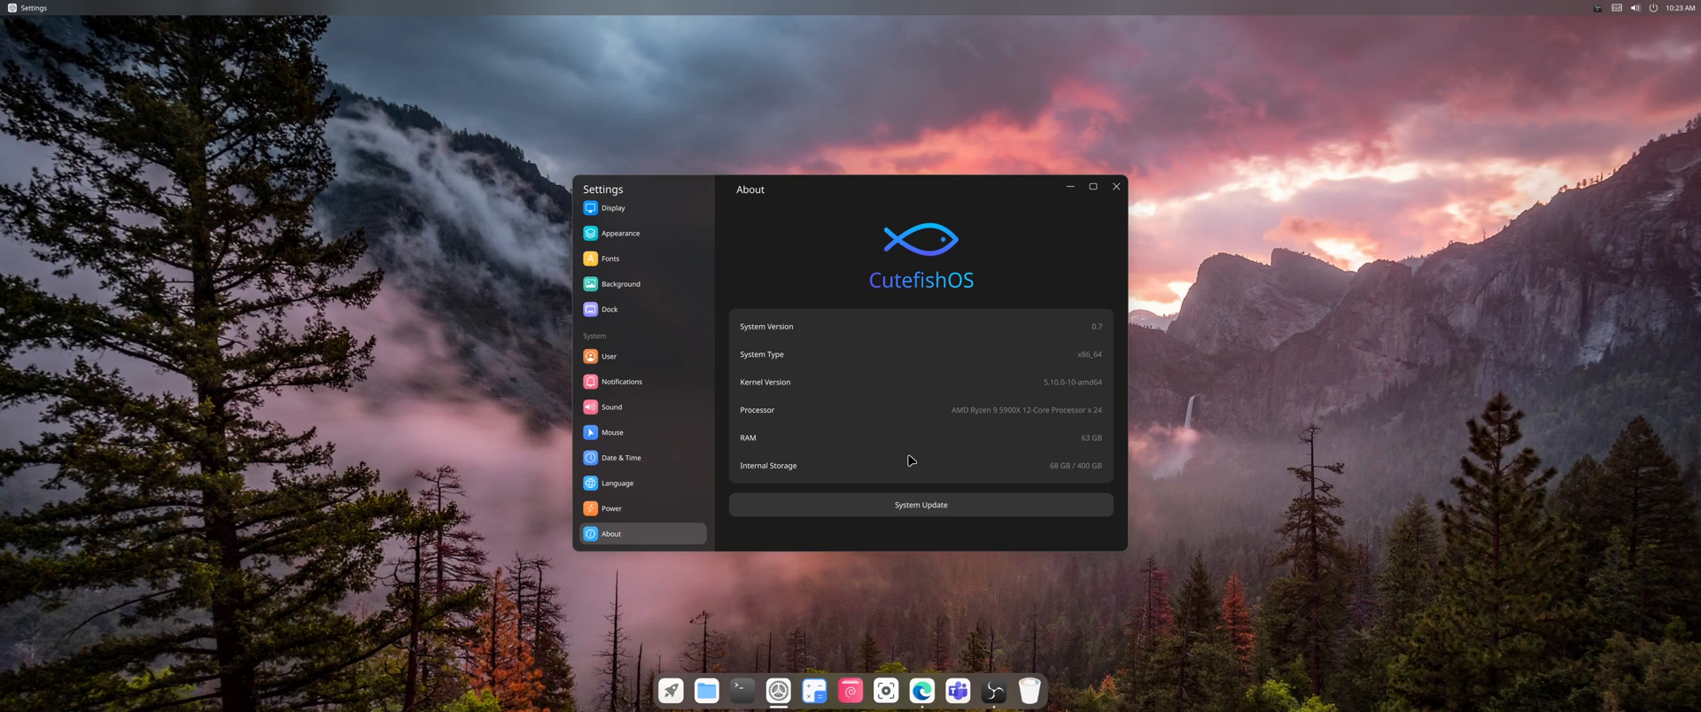
mouse_move(929, 529)
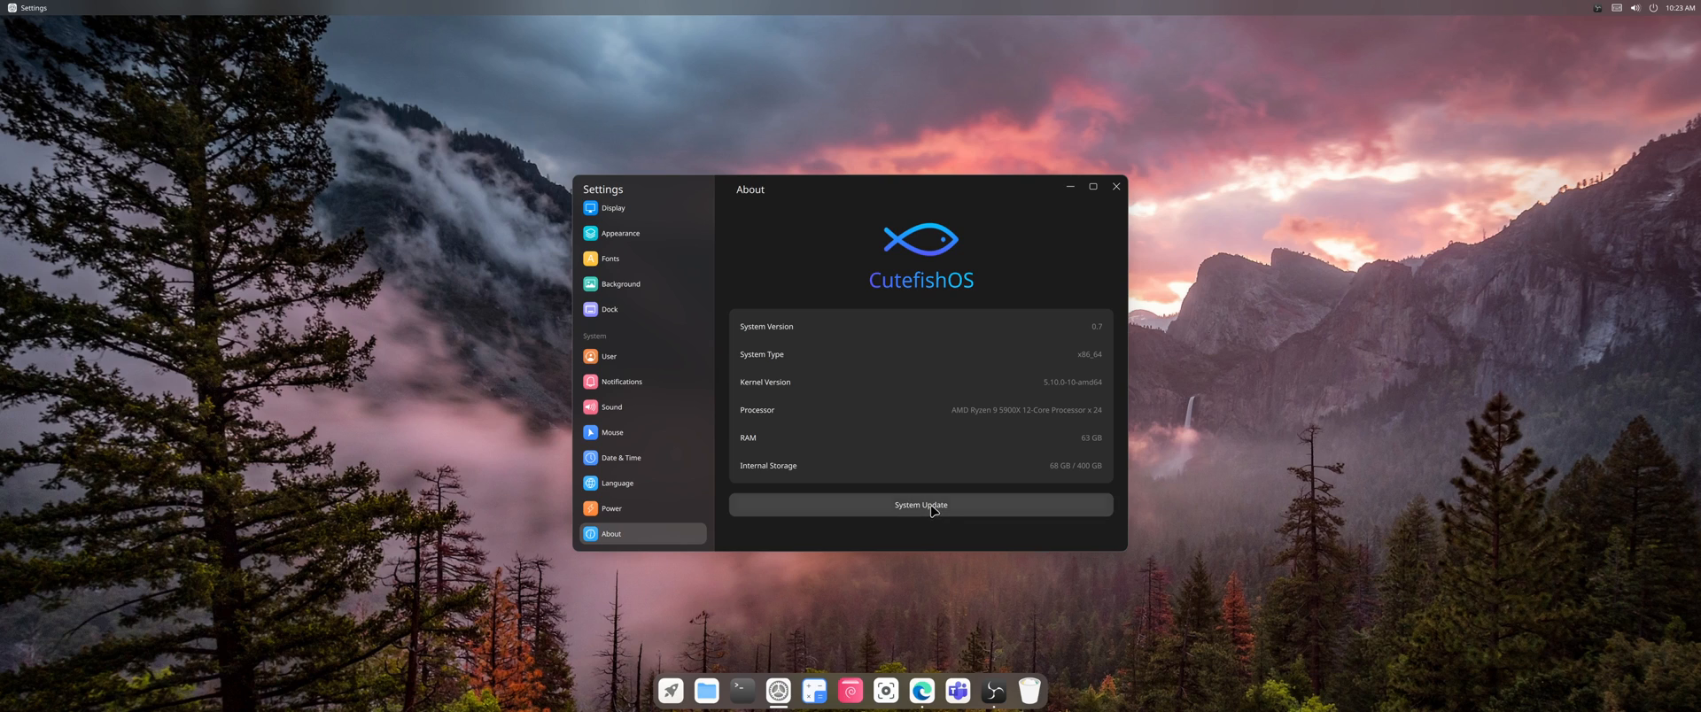
Step: Run System Update, confirm version 0.7 is up to date, and close the dialog
left_click(919, 505)
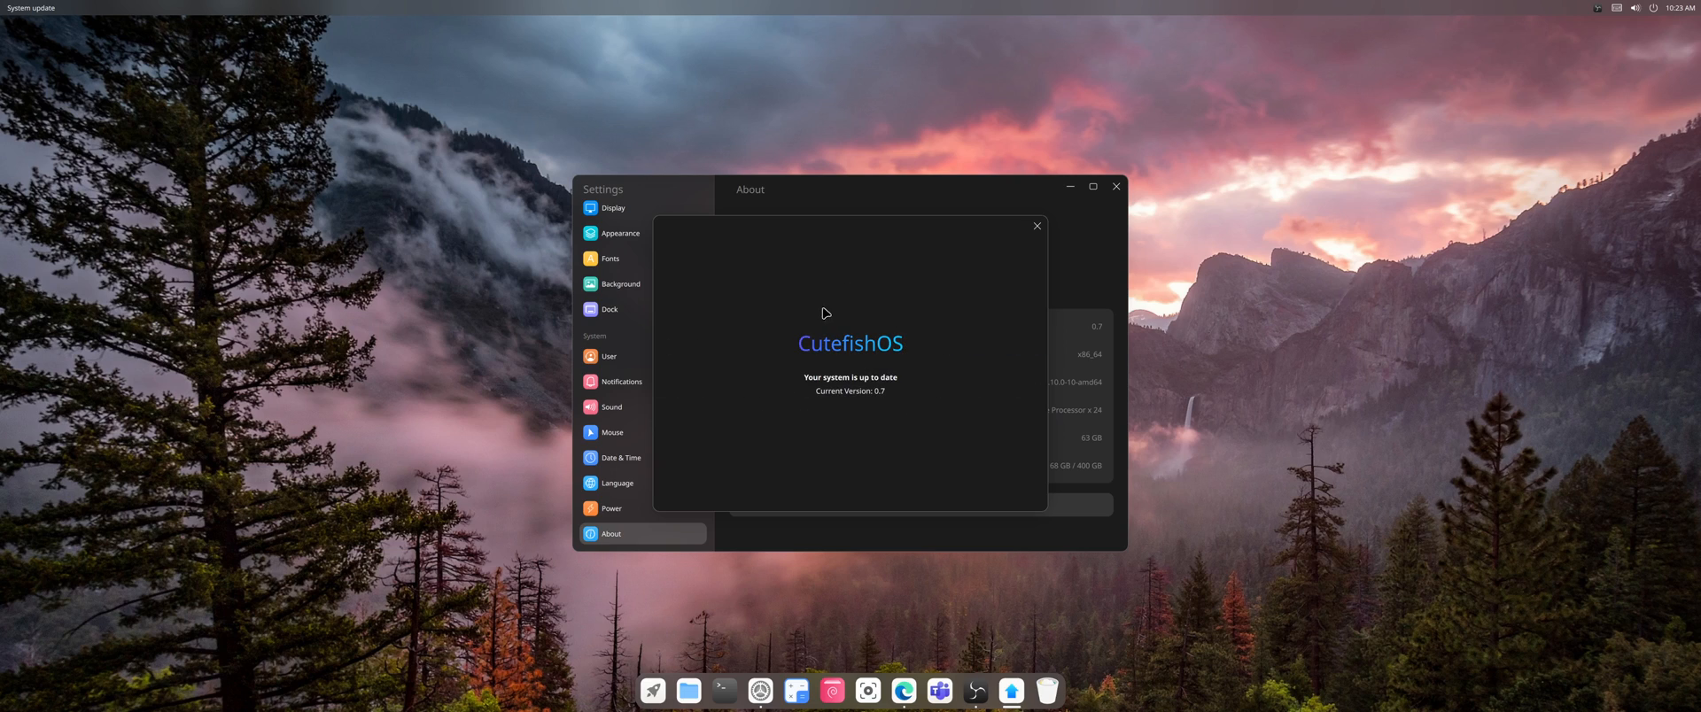
mouse_move(1035, 227)
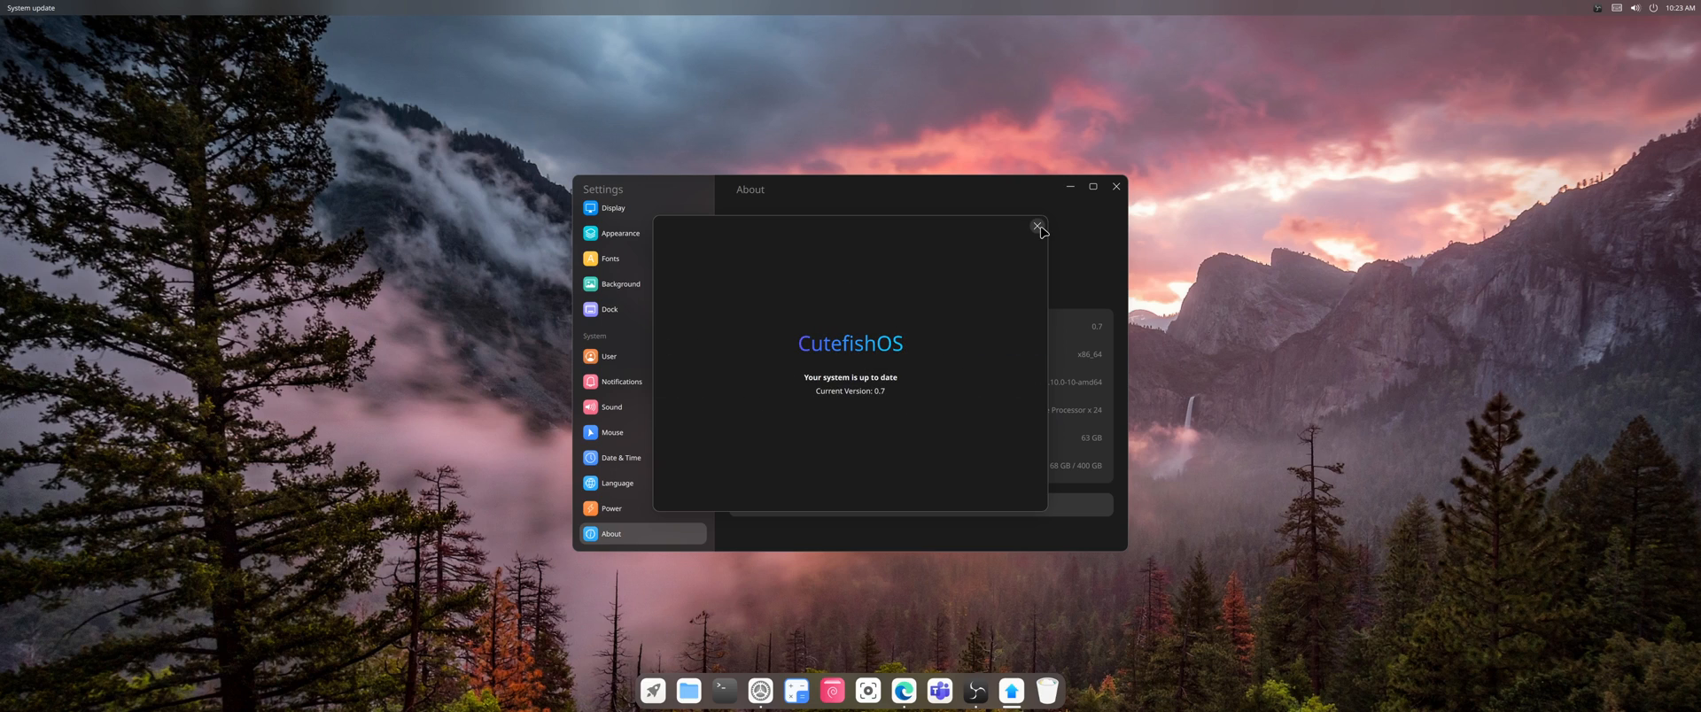
left_click(1037, 227)
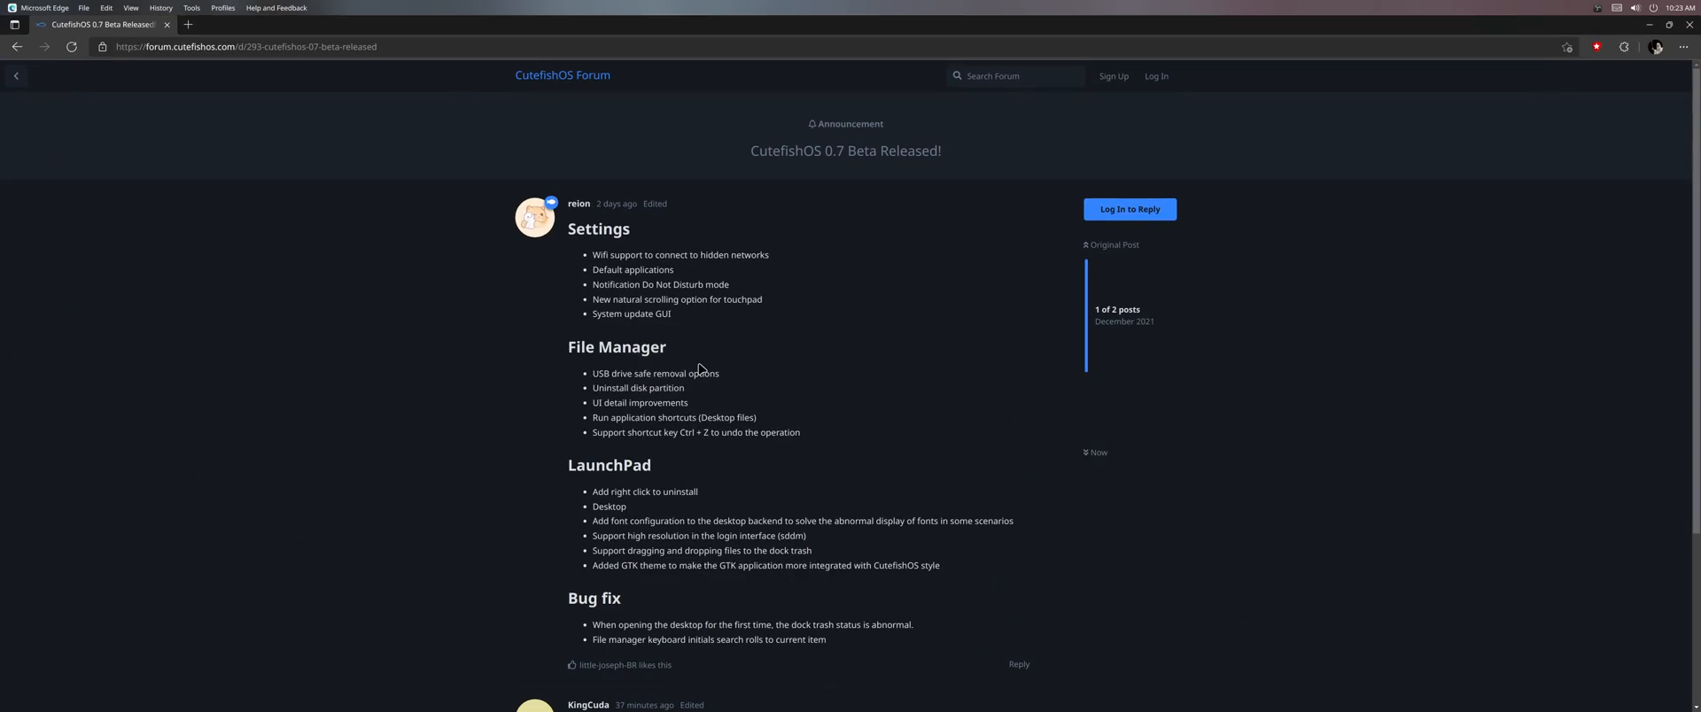
mouse_move(696, 346)
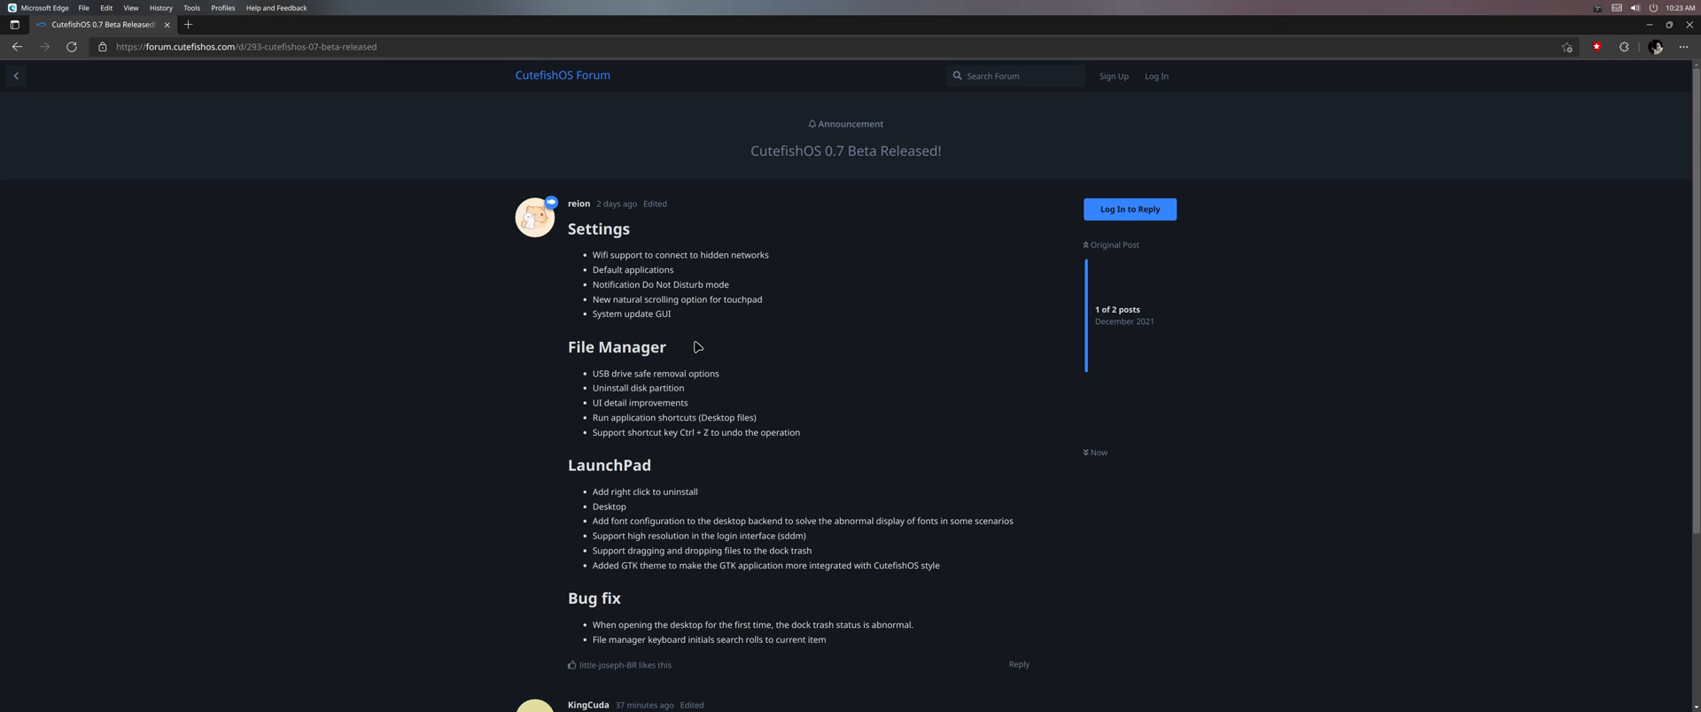
mouse_move(603, 254)
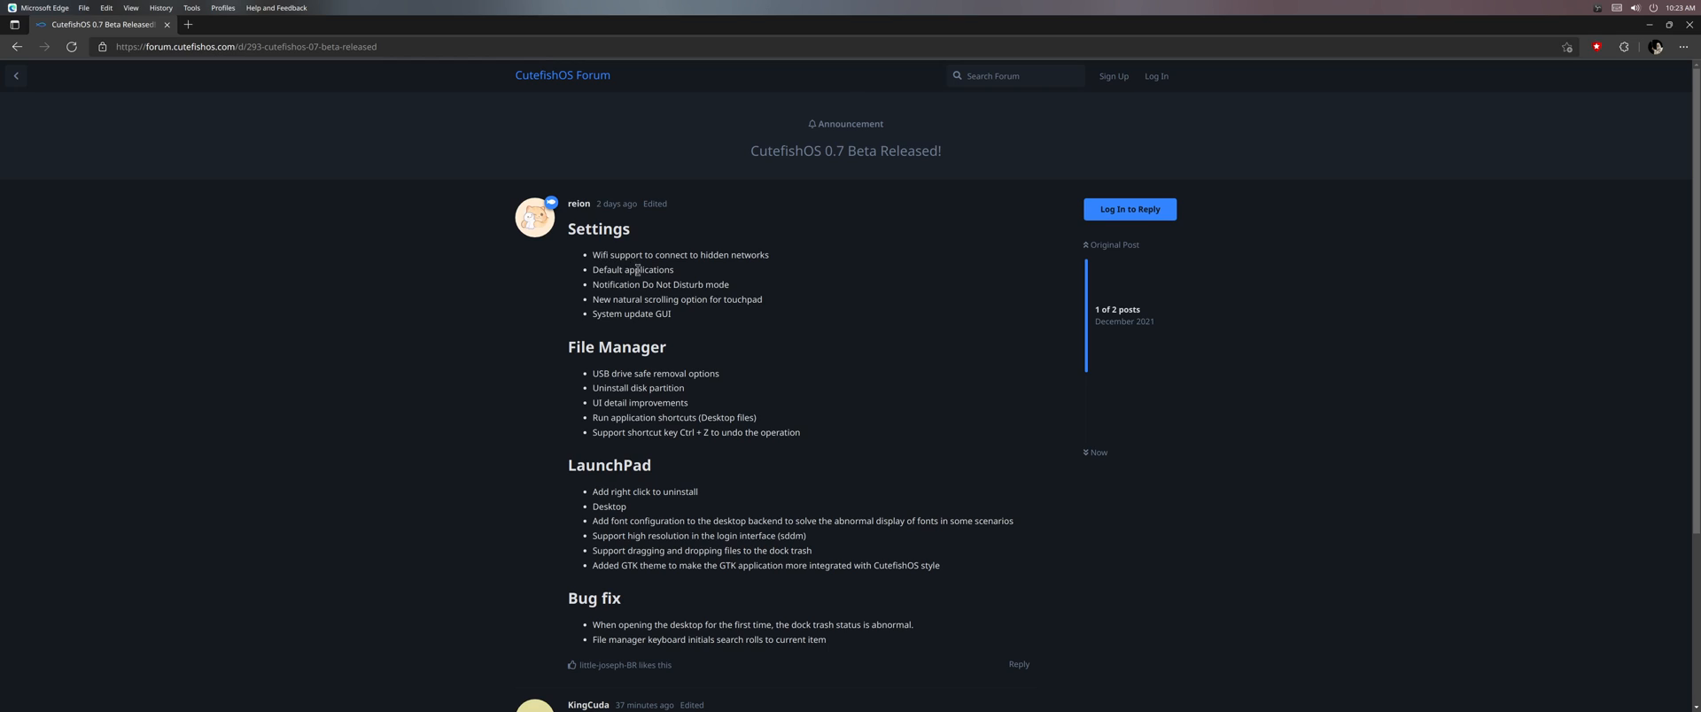
mouse_move(766, 286)
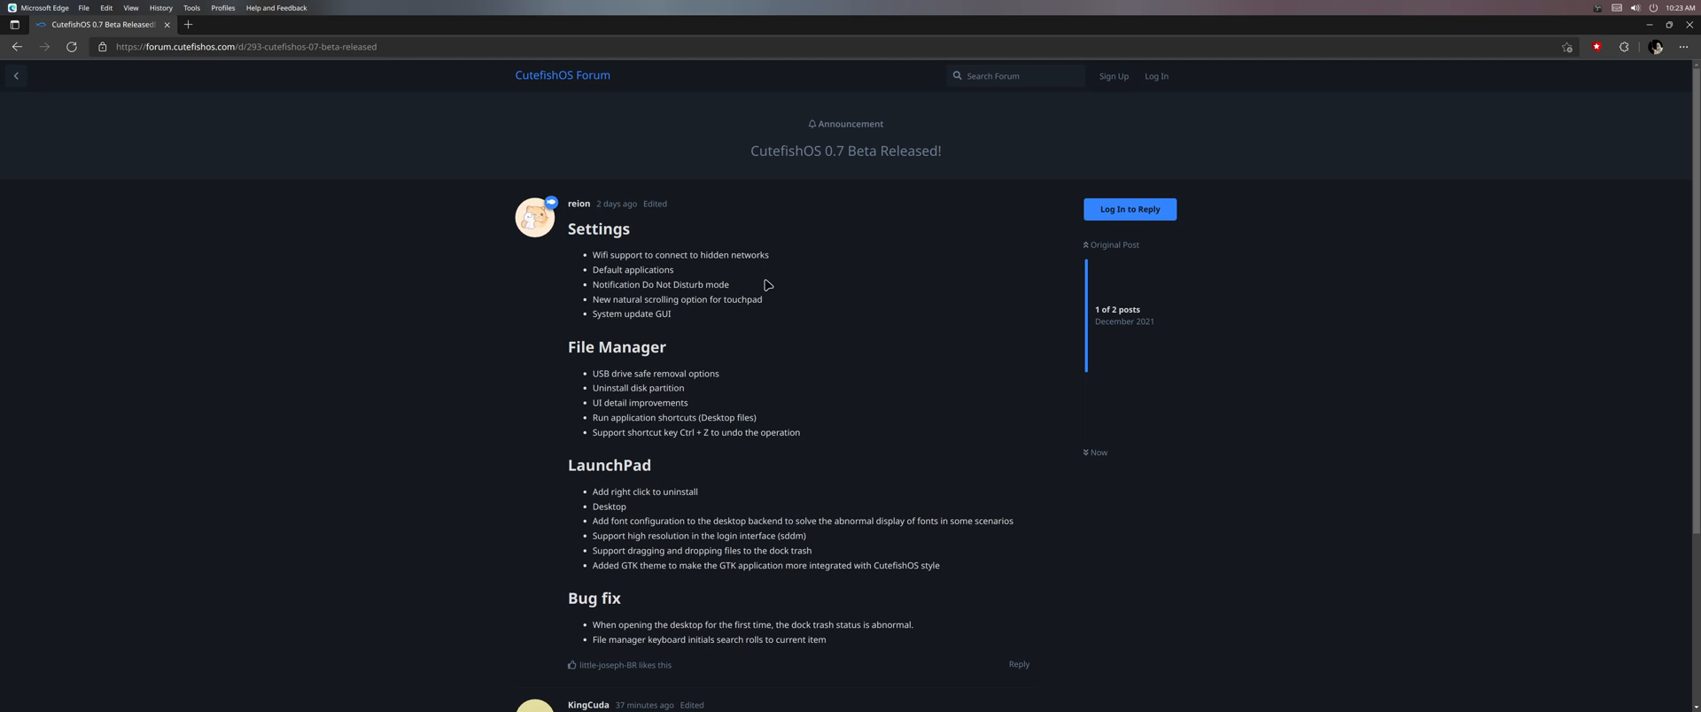
mouse_move(706, 691)
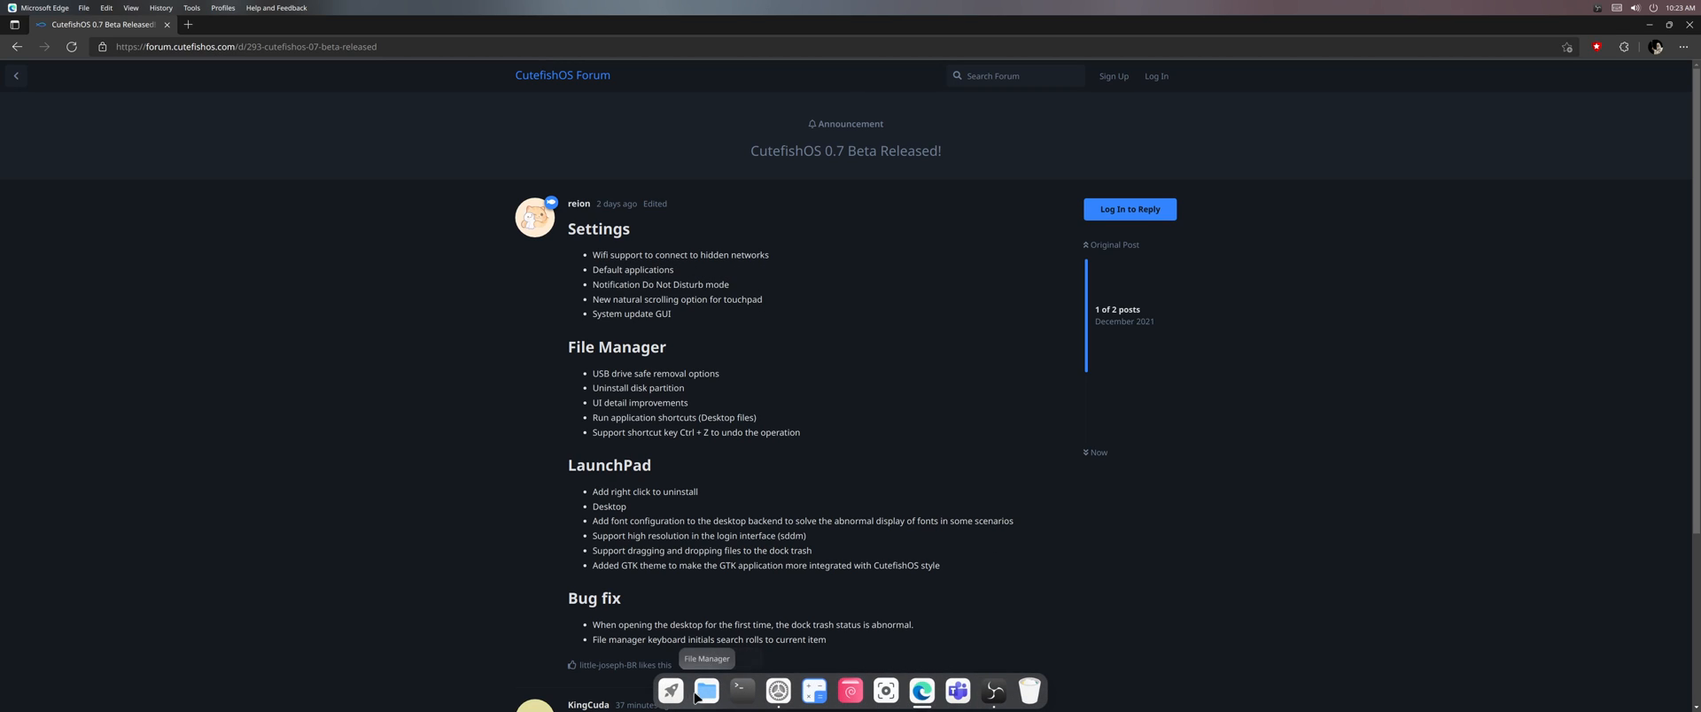
mouse_move(778, 691)
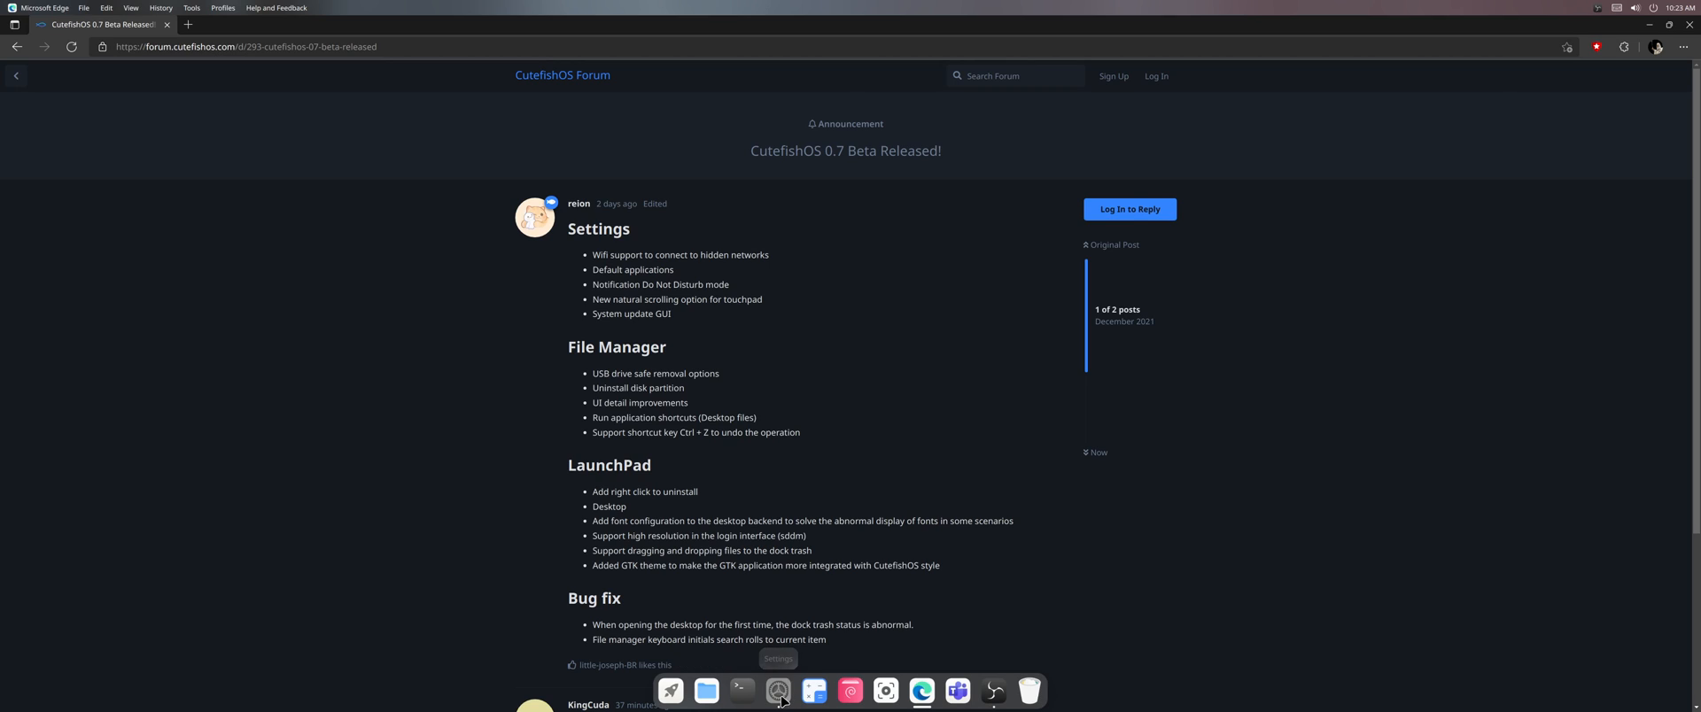
Step: Reopen Settings and switch WLAN on to list nearby networks, then off again
left_click(778, 692)
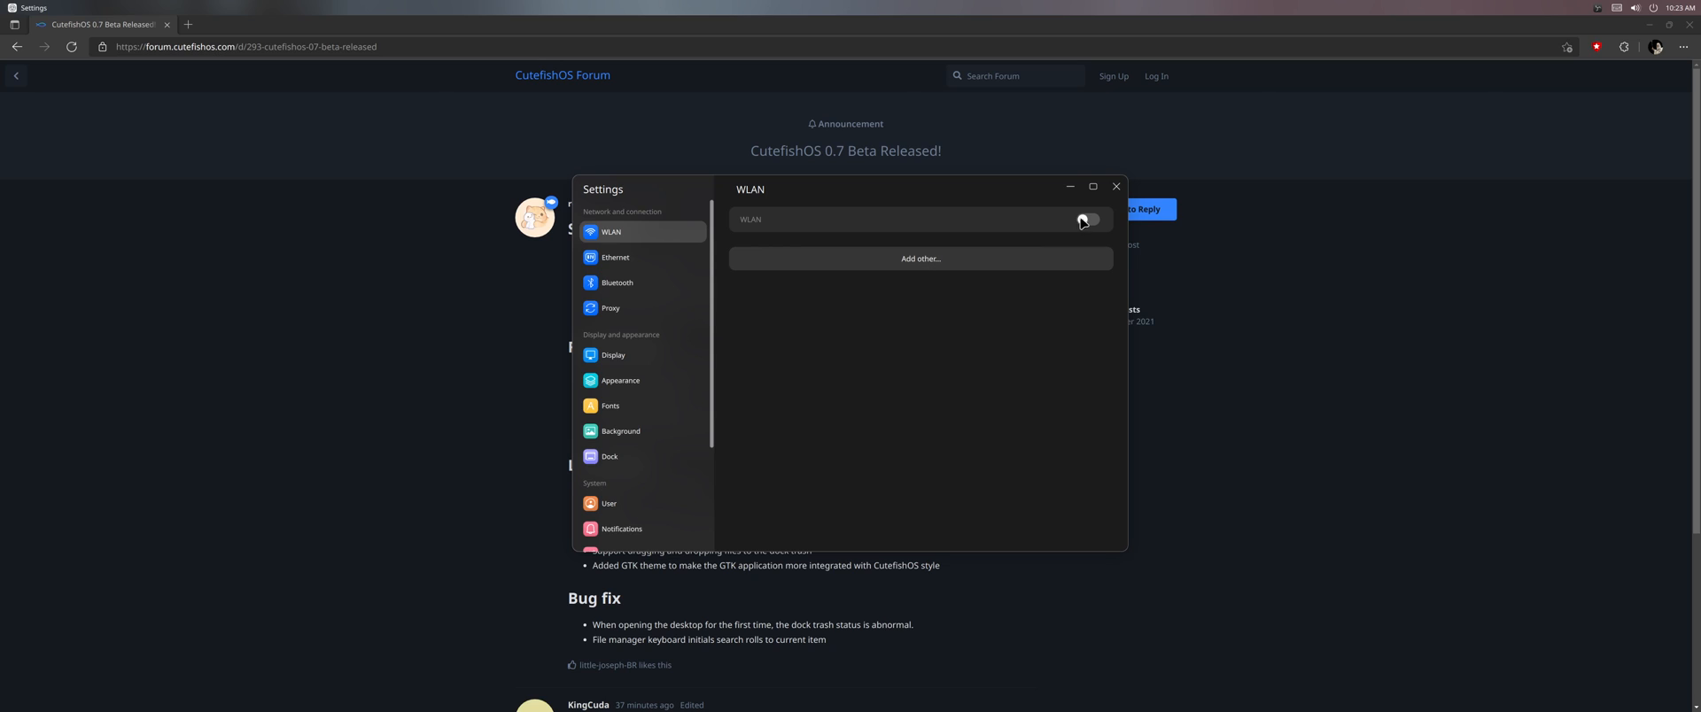
left_click(1088, 218)
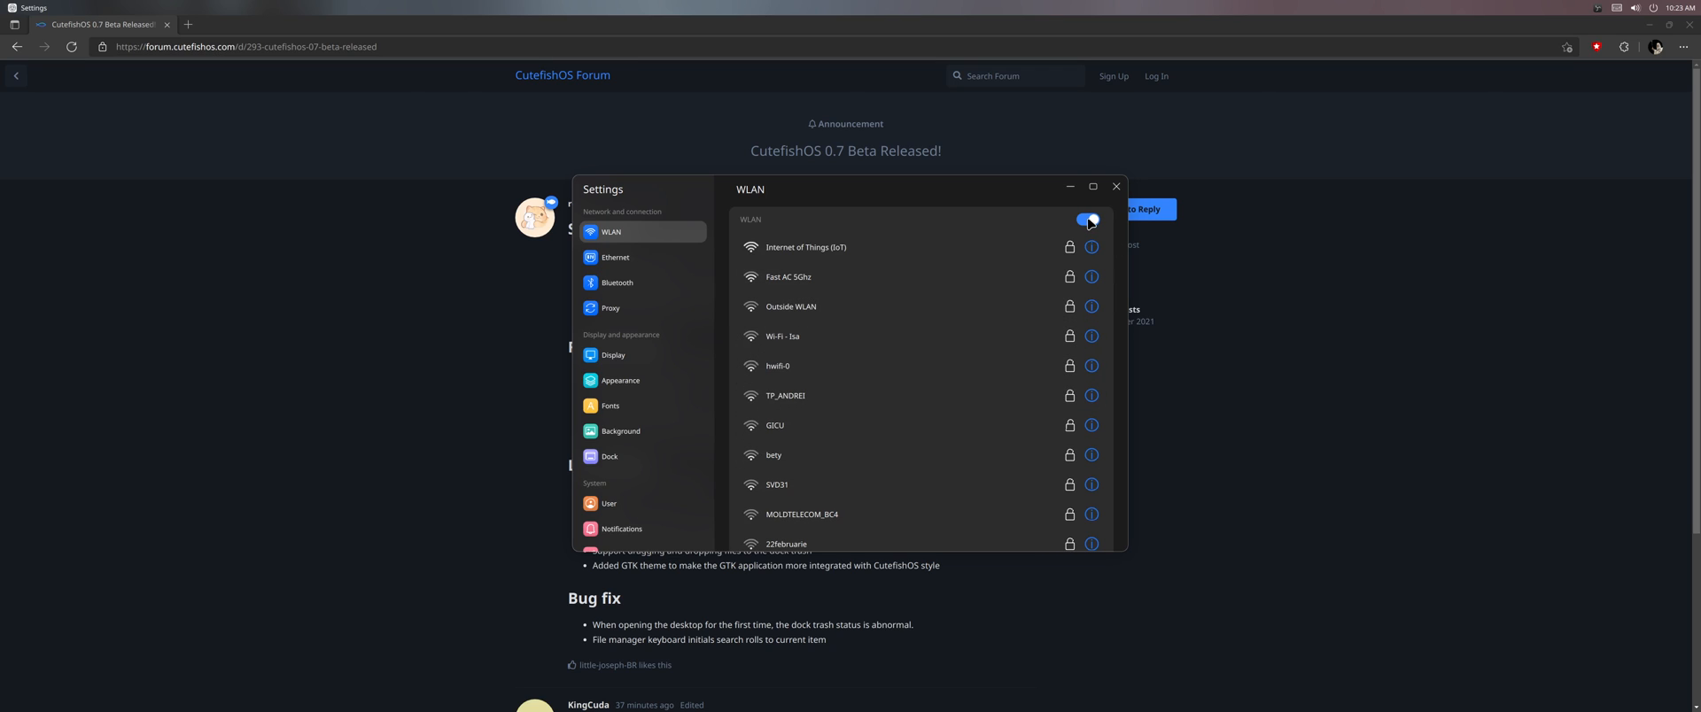
left_click(1084, 219)
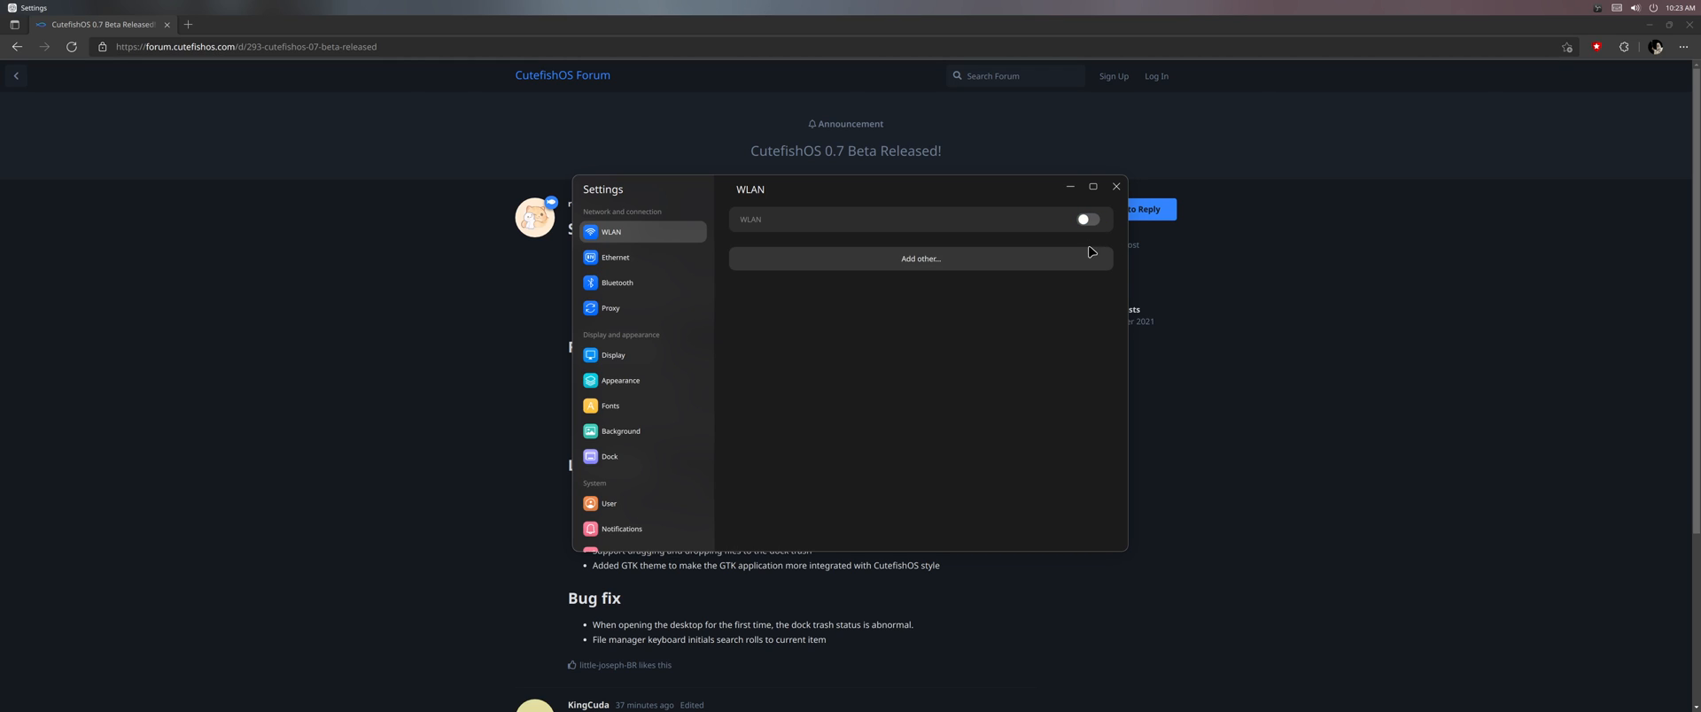
Step: Close Settings to return to the 0.7 Beta release notes in Edge
left_click(1115, 186)
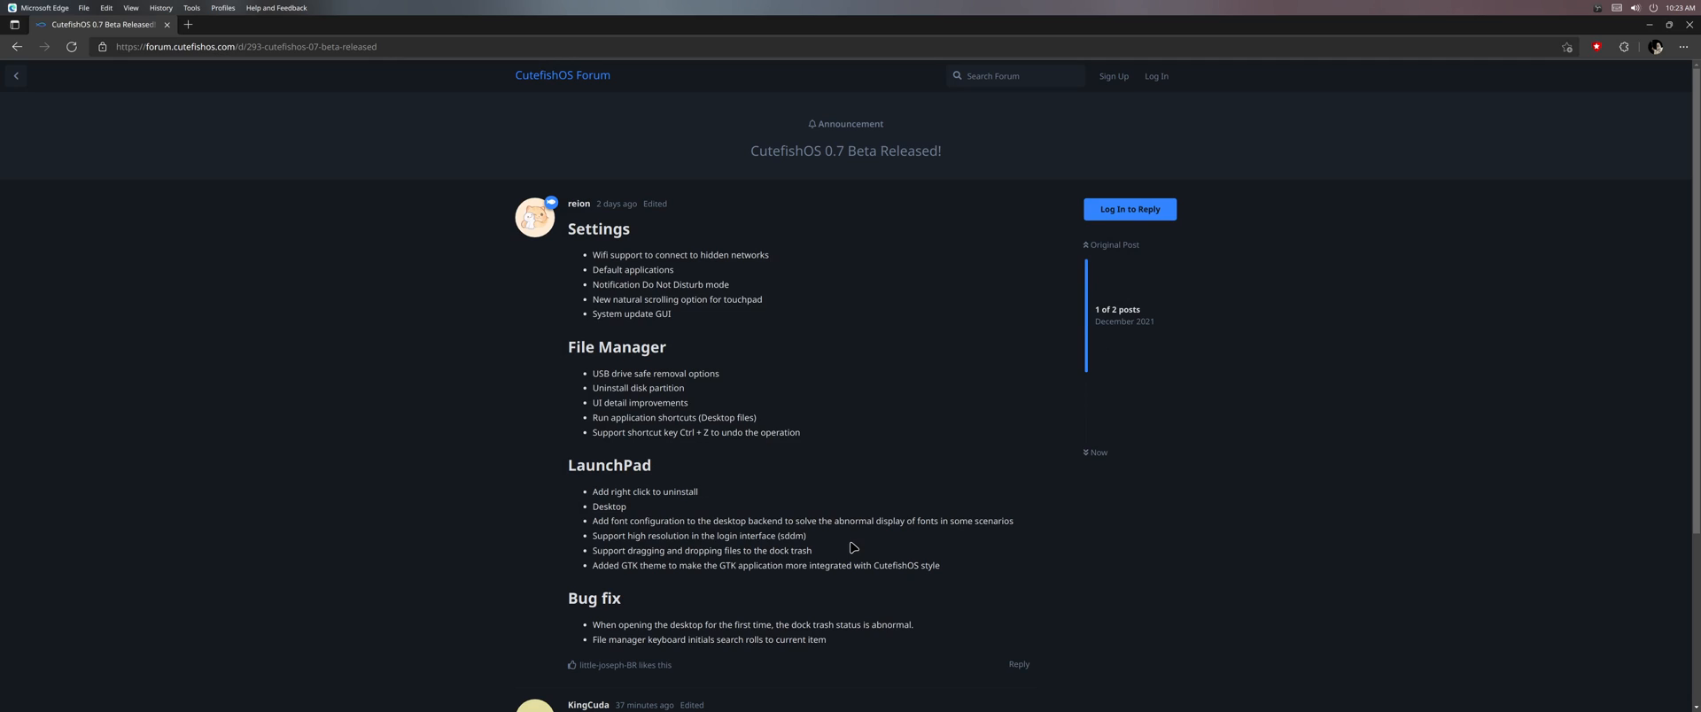
mouse_move(653, 309)
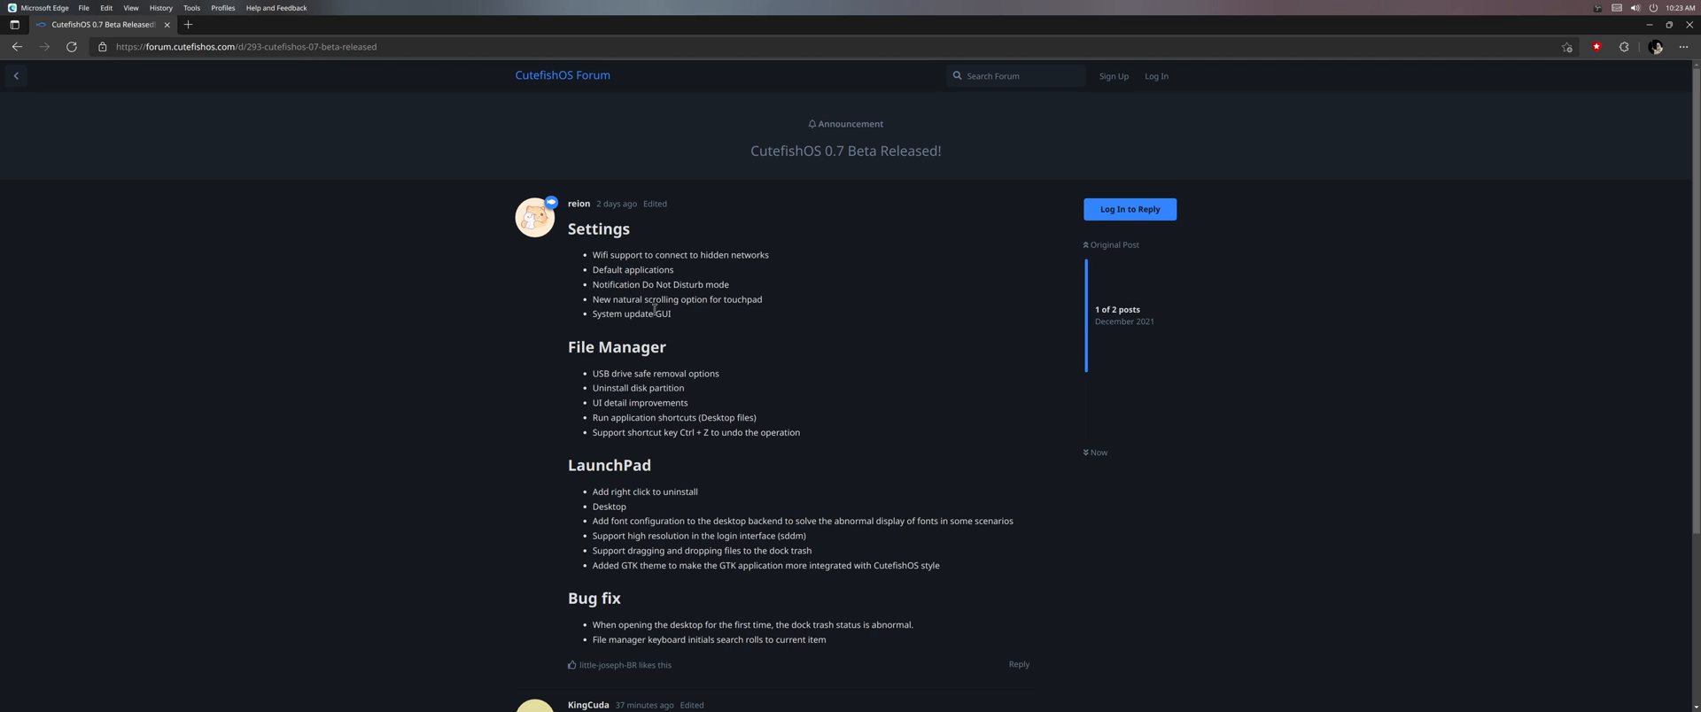
mouse_move(670, 284)
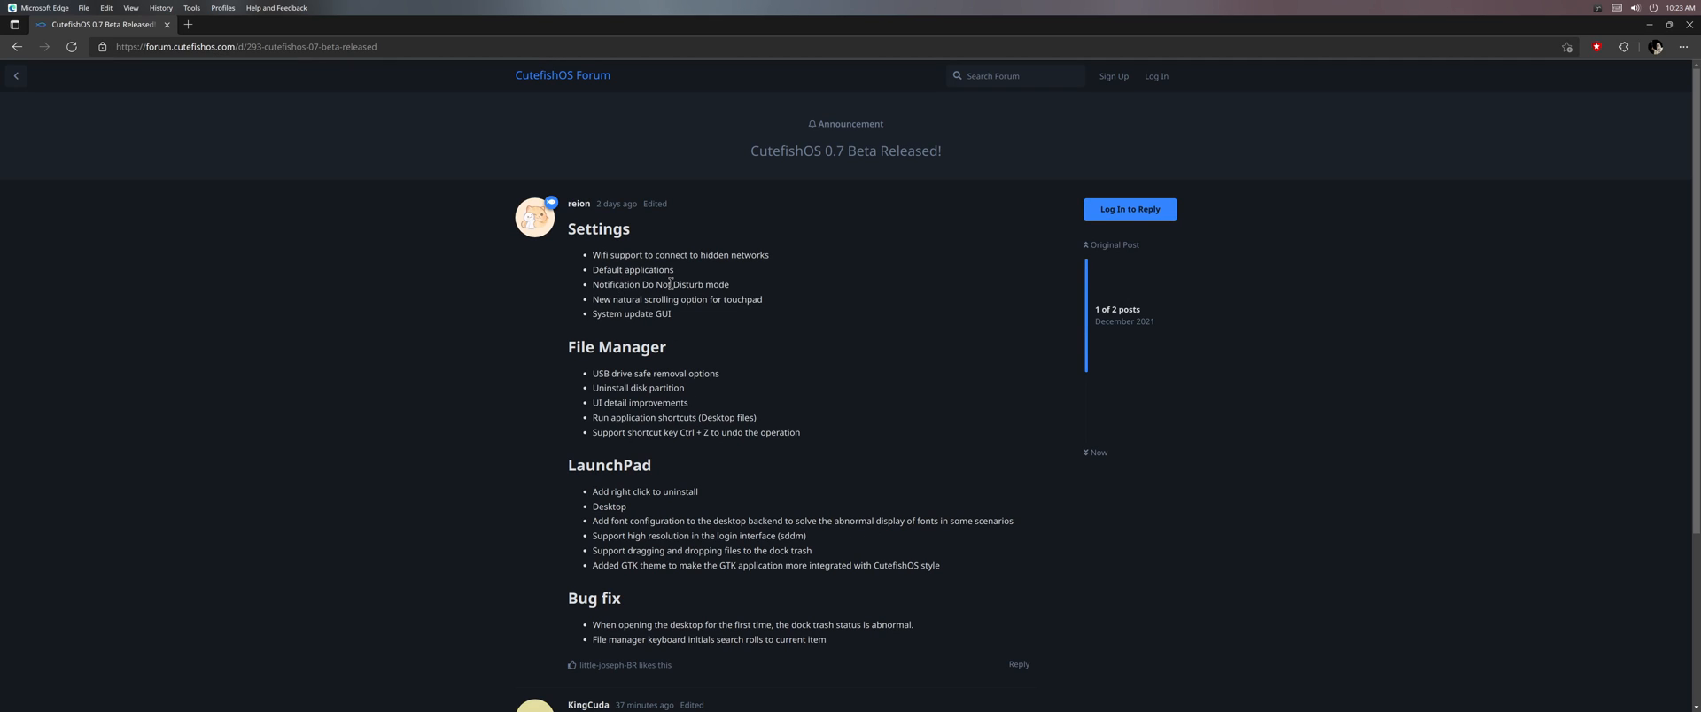
mouse_move(813, 412)
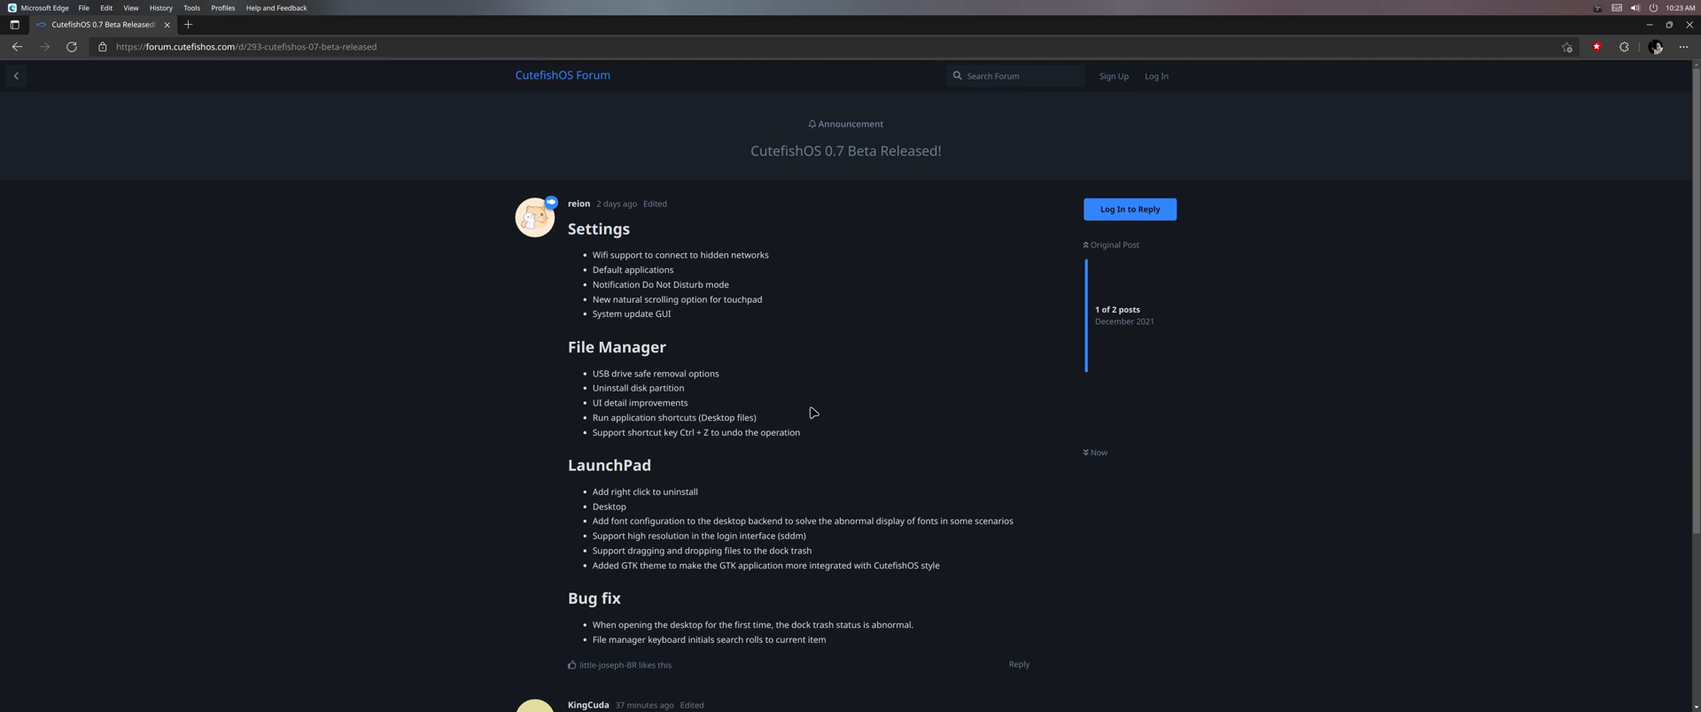
mouse_move(792, 369)
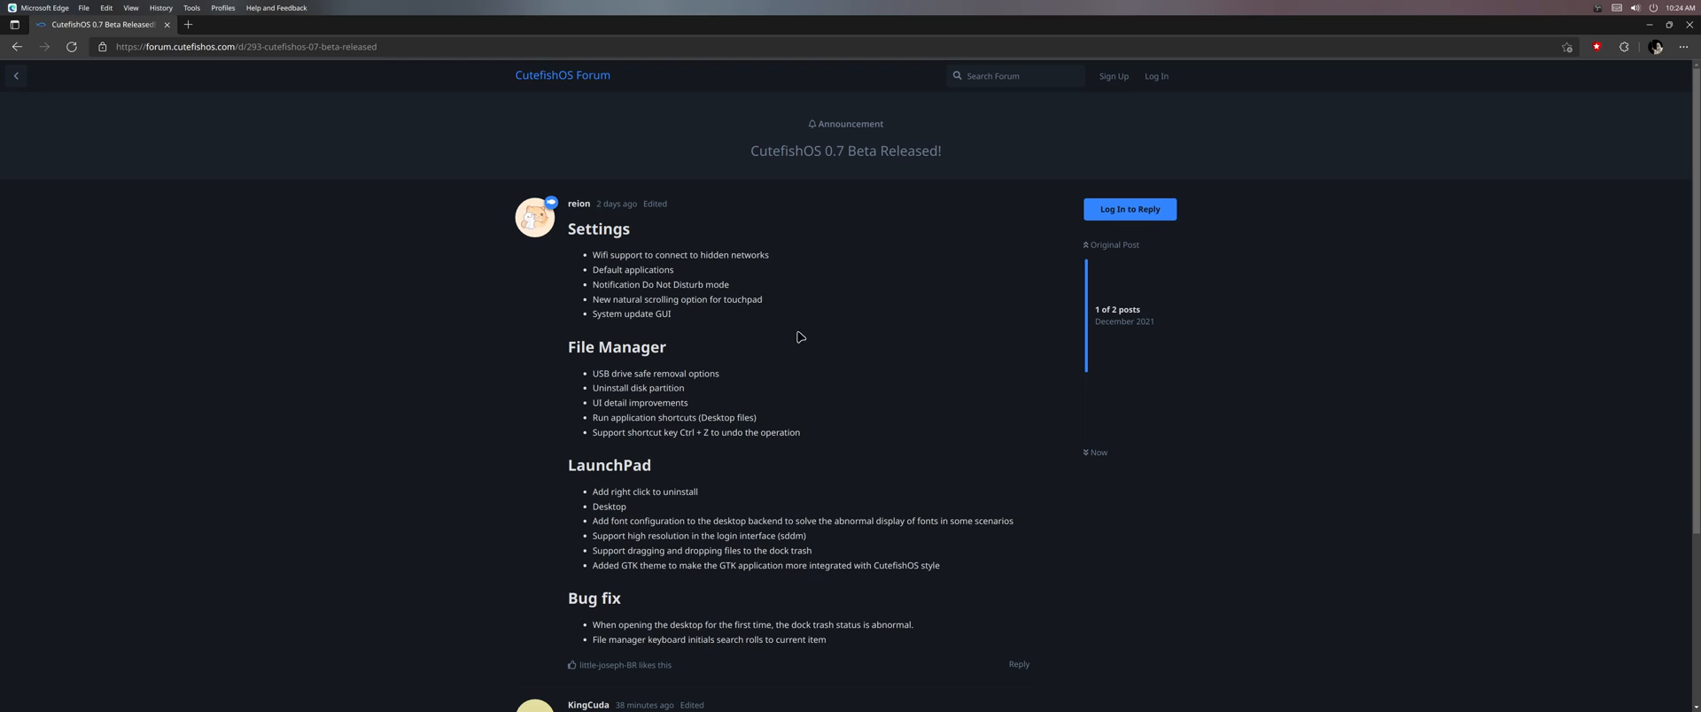
mouse_move(728, 367)
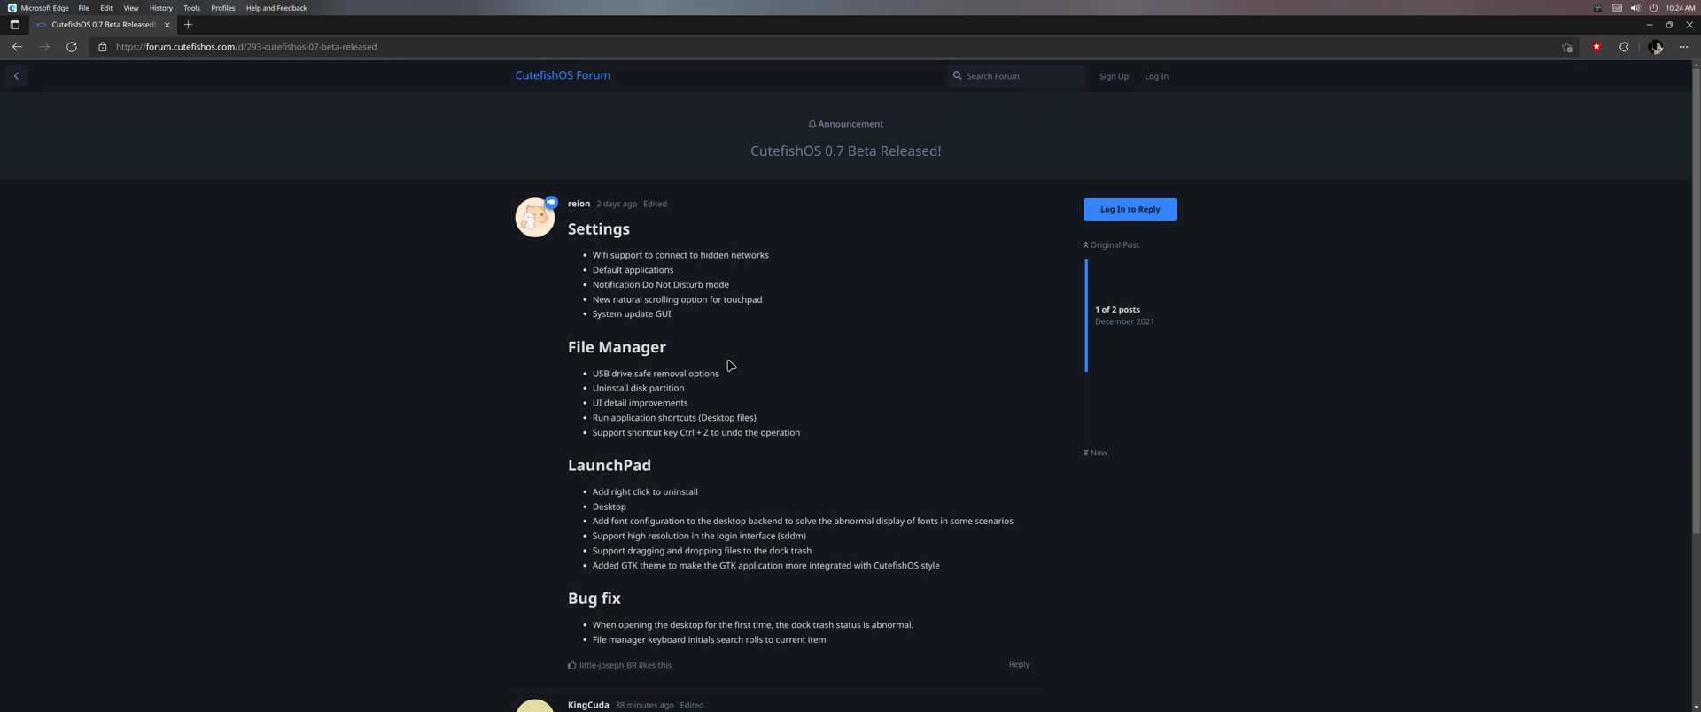
mouse_move(705, 379)
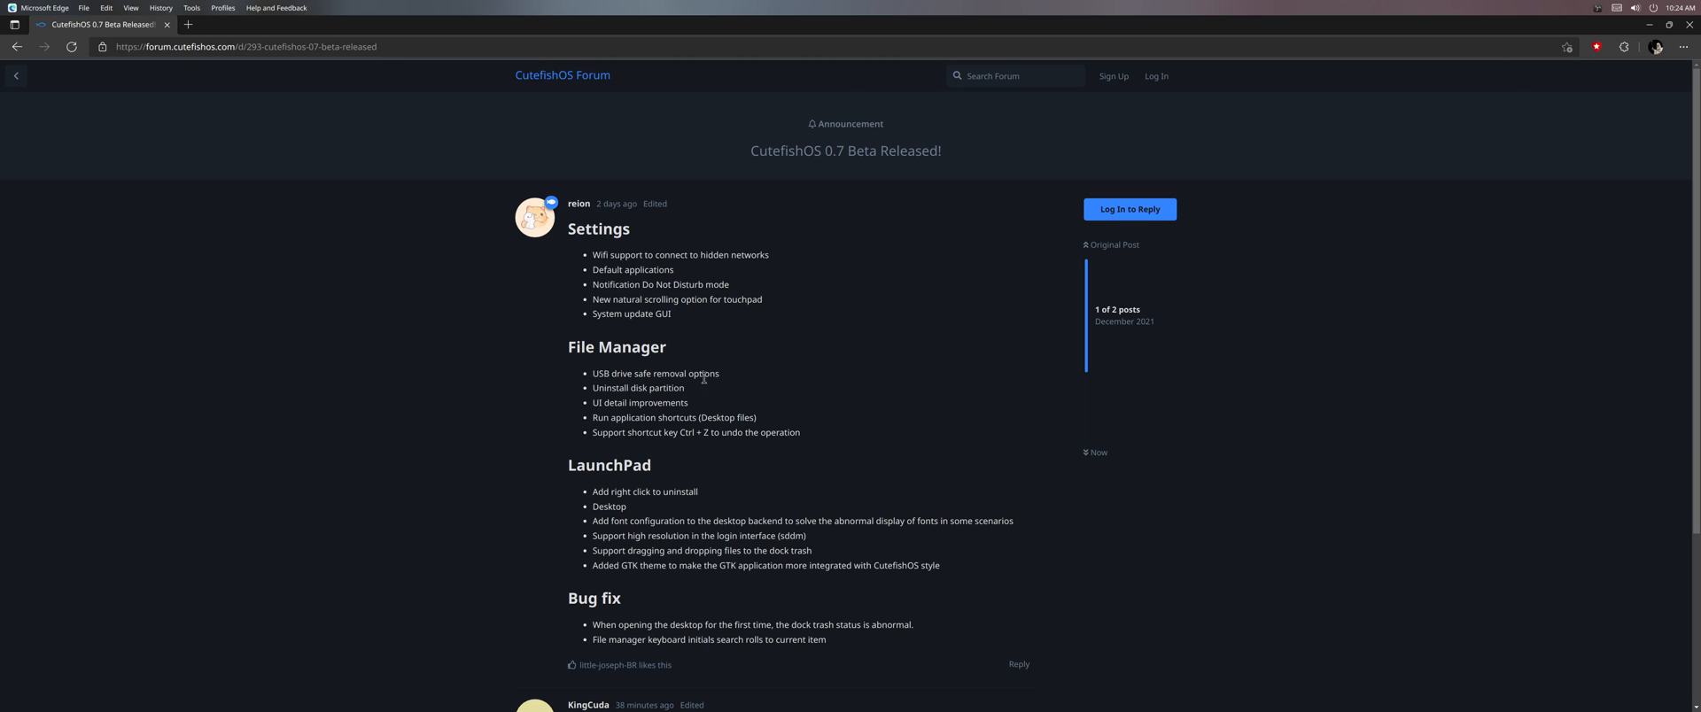
mouse_move(609, 311)
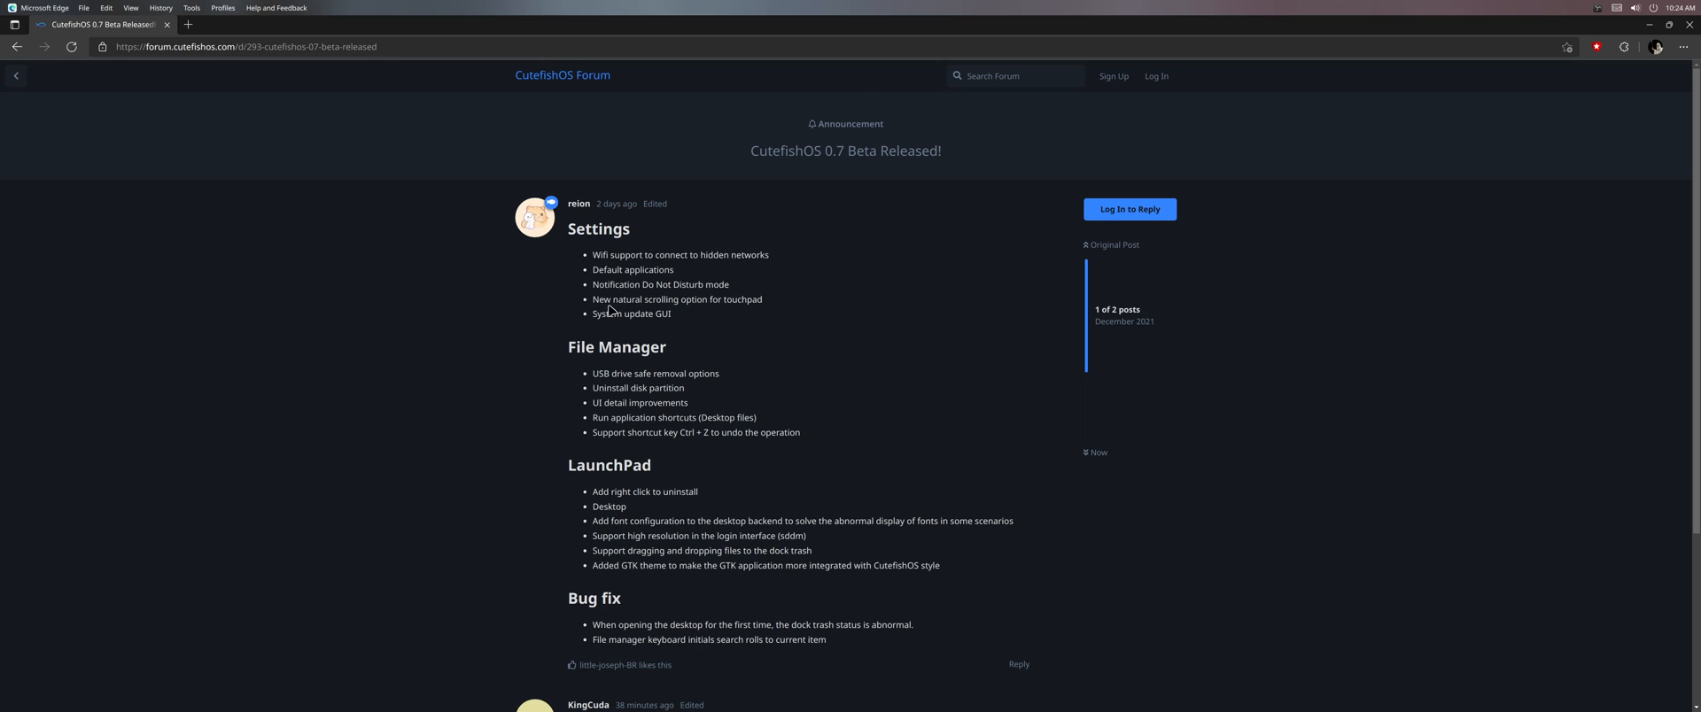
mouse_move(731, 298)
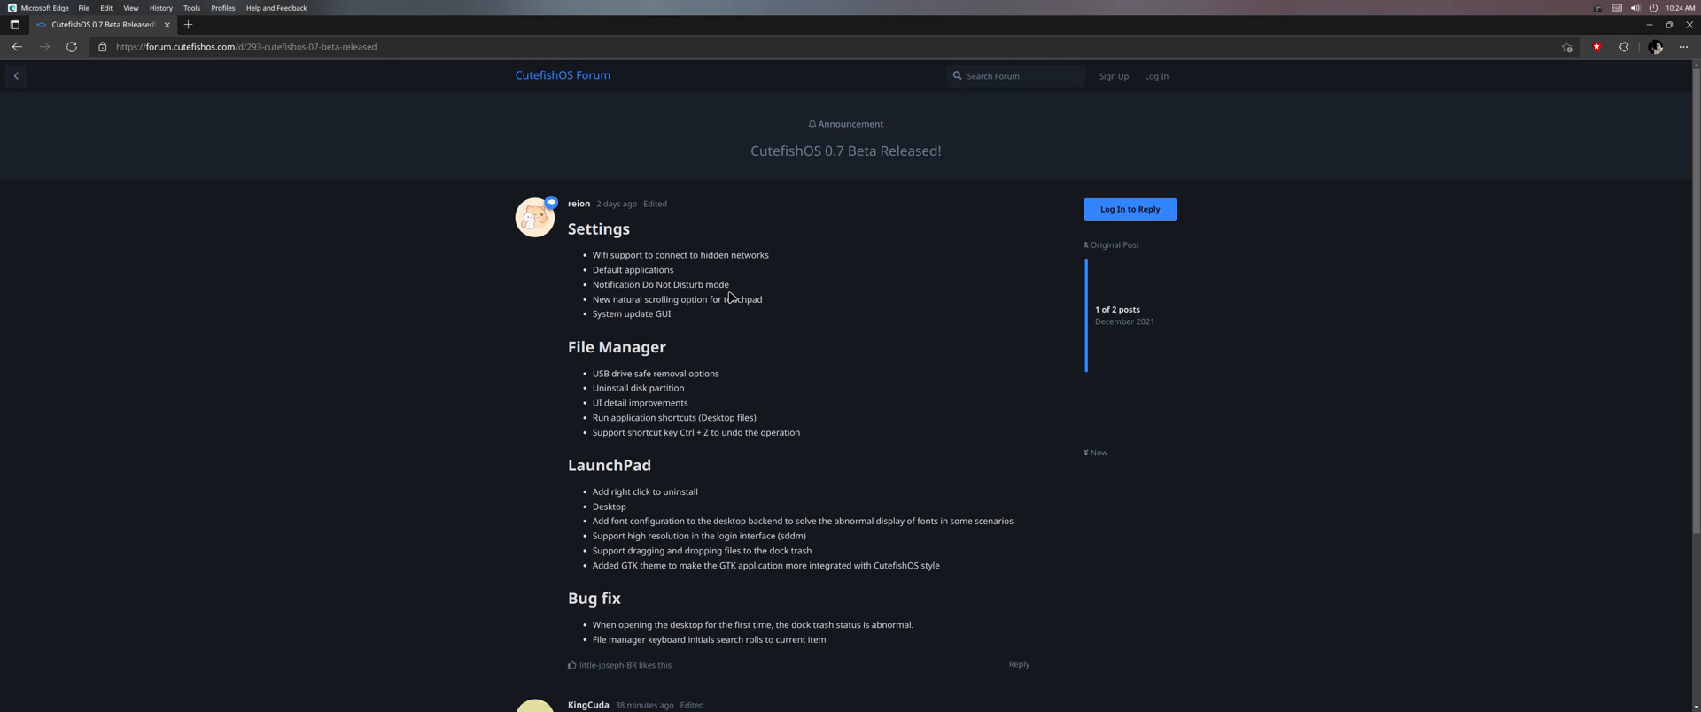
Step: Open the Notification Center from the top panel, showing No notifications
left_click(1646, 8)
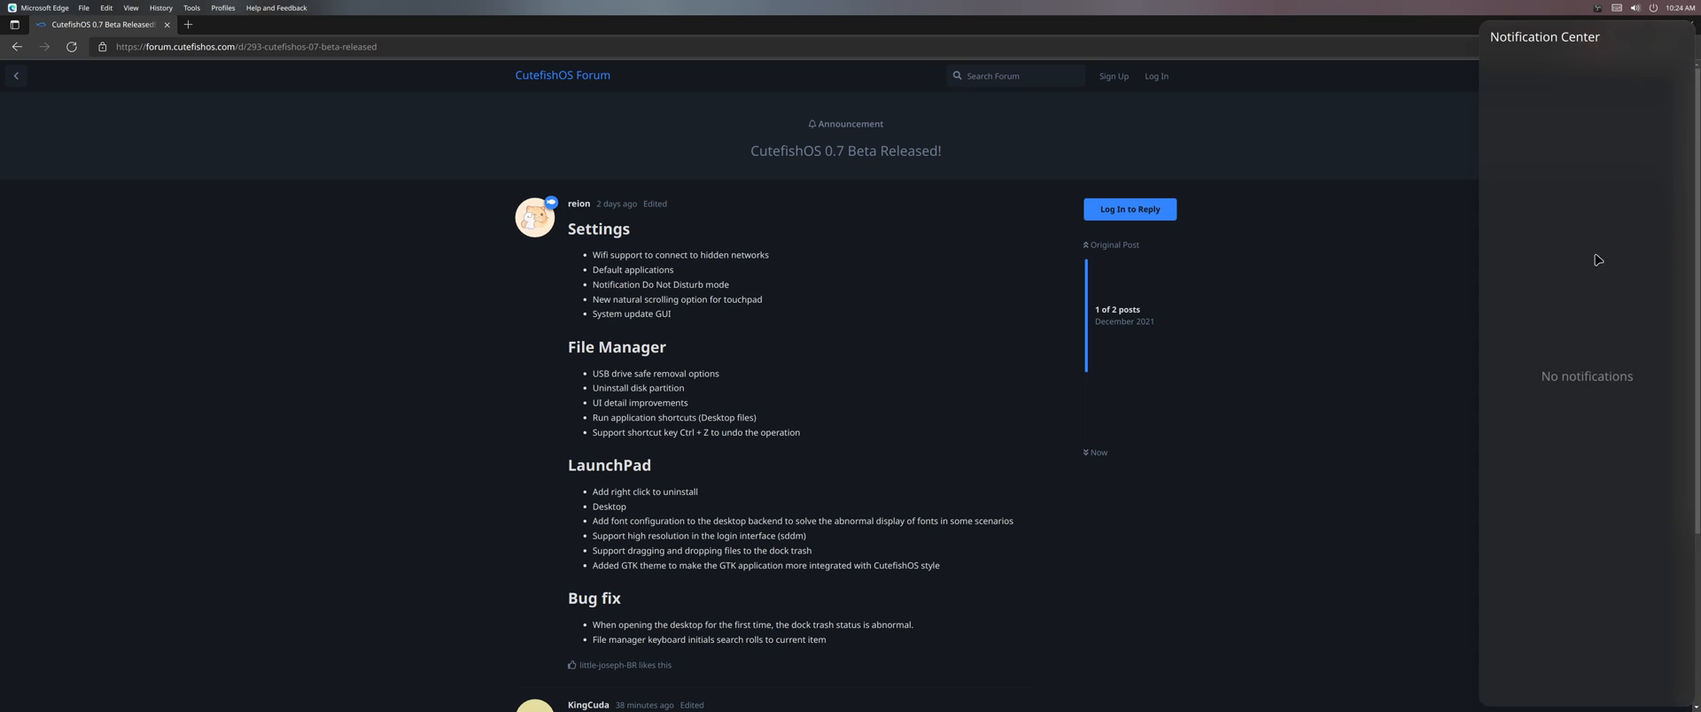
mouse_move(1373, 558)
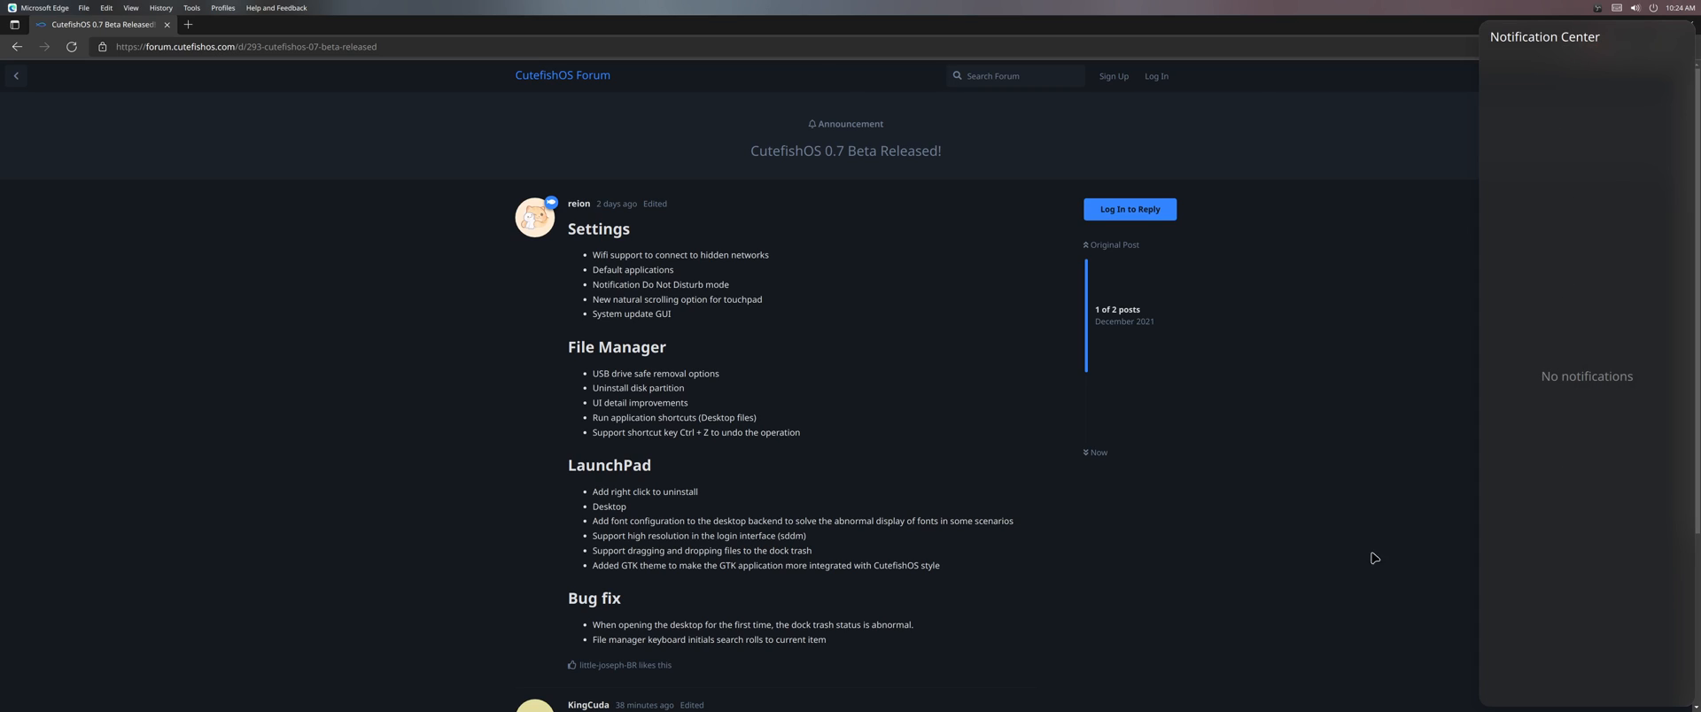
mouse_move(1309, 562)
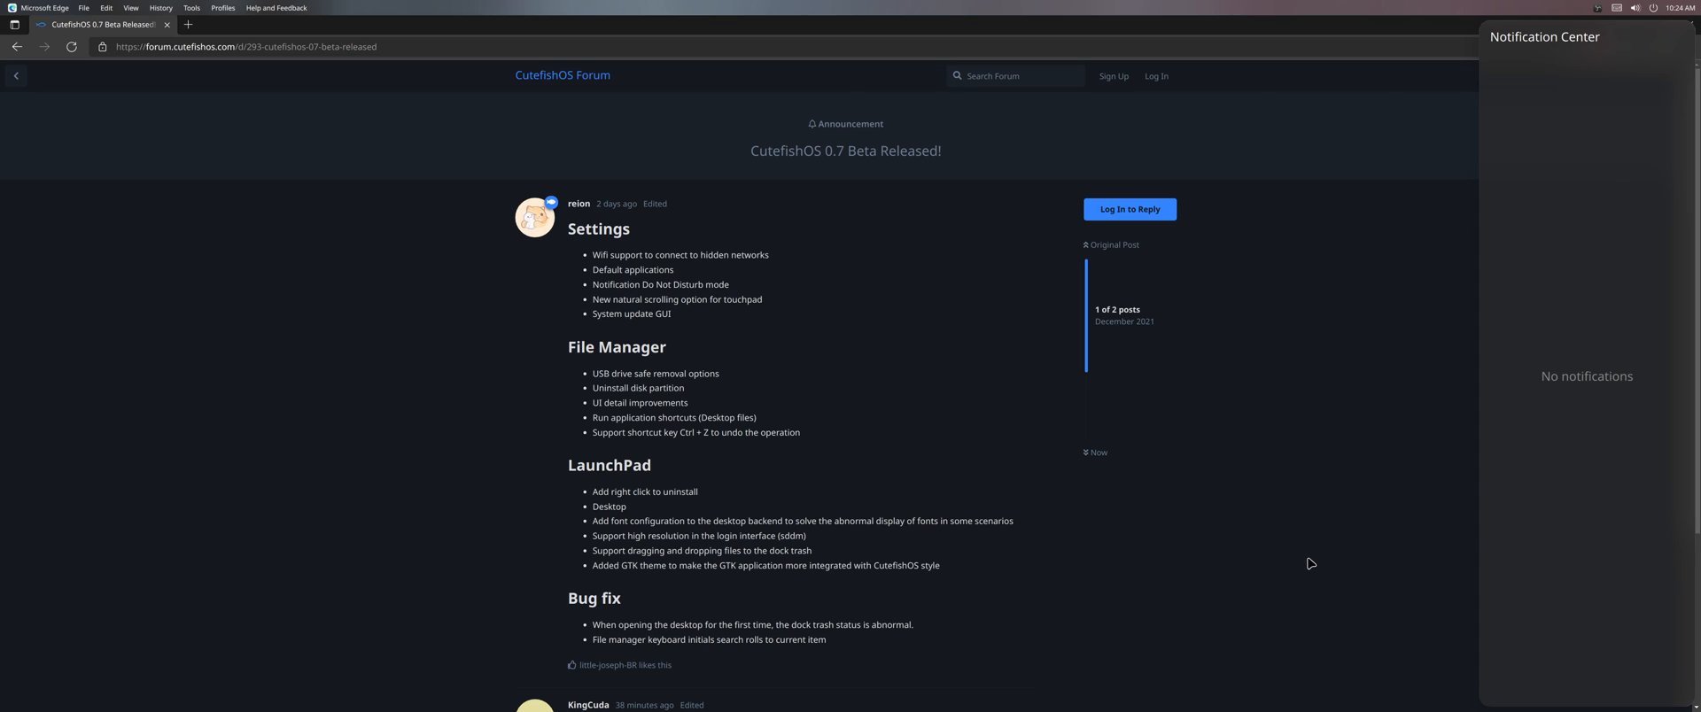
mouse_move(1204, 559)
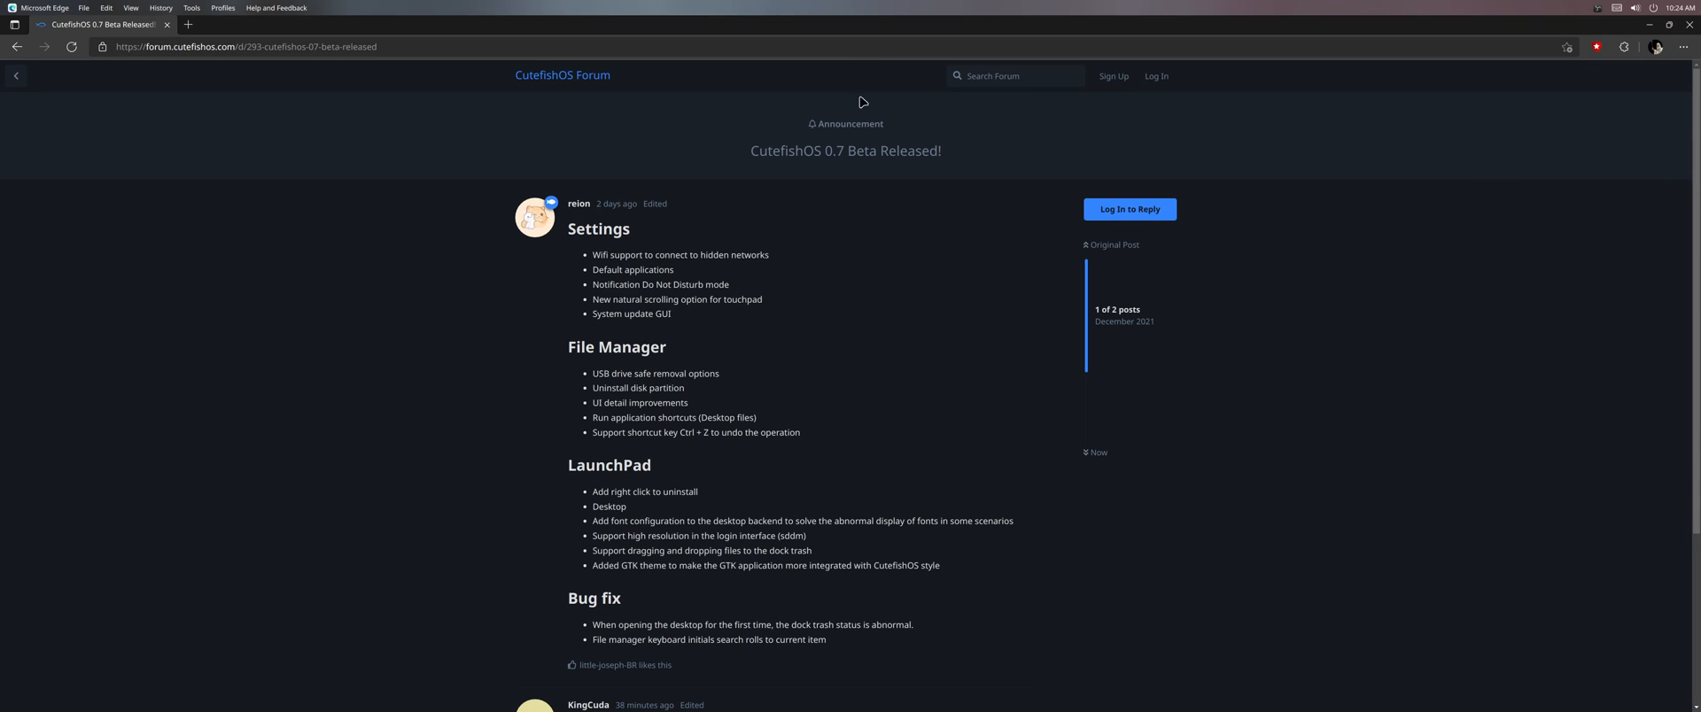
mouse_move(621, 331)
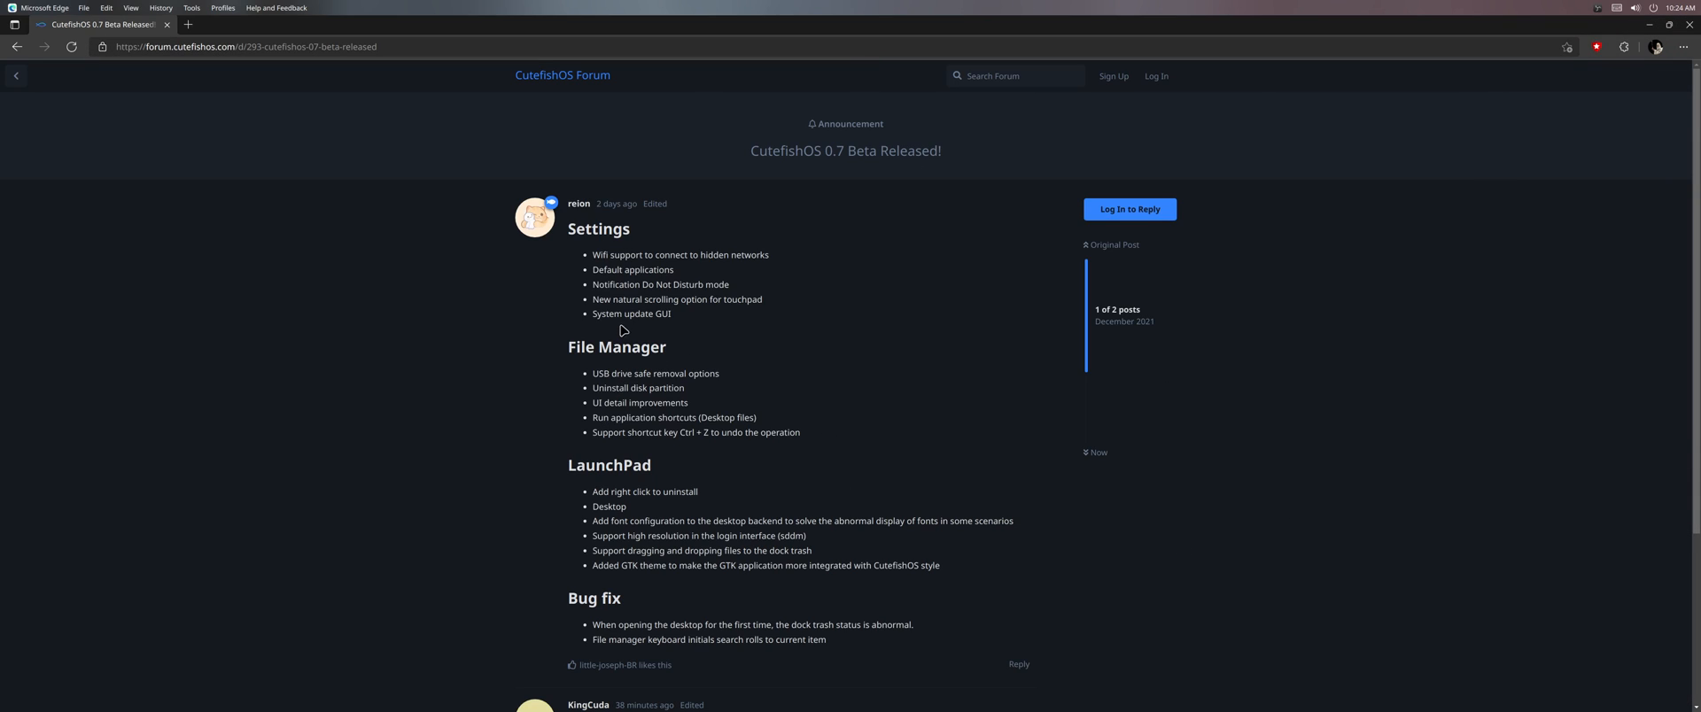
mouse_move(716, 325)
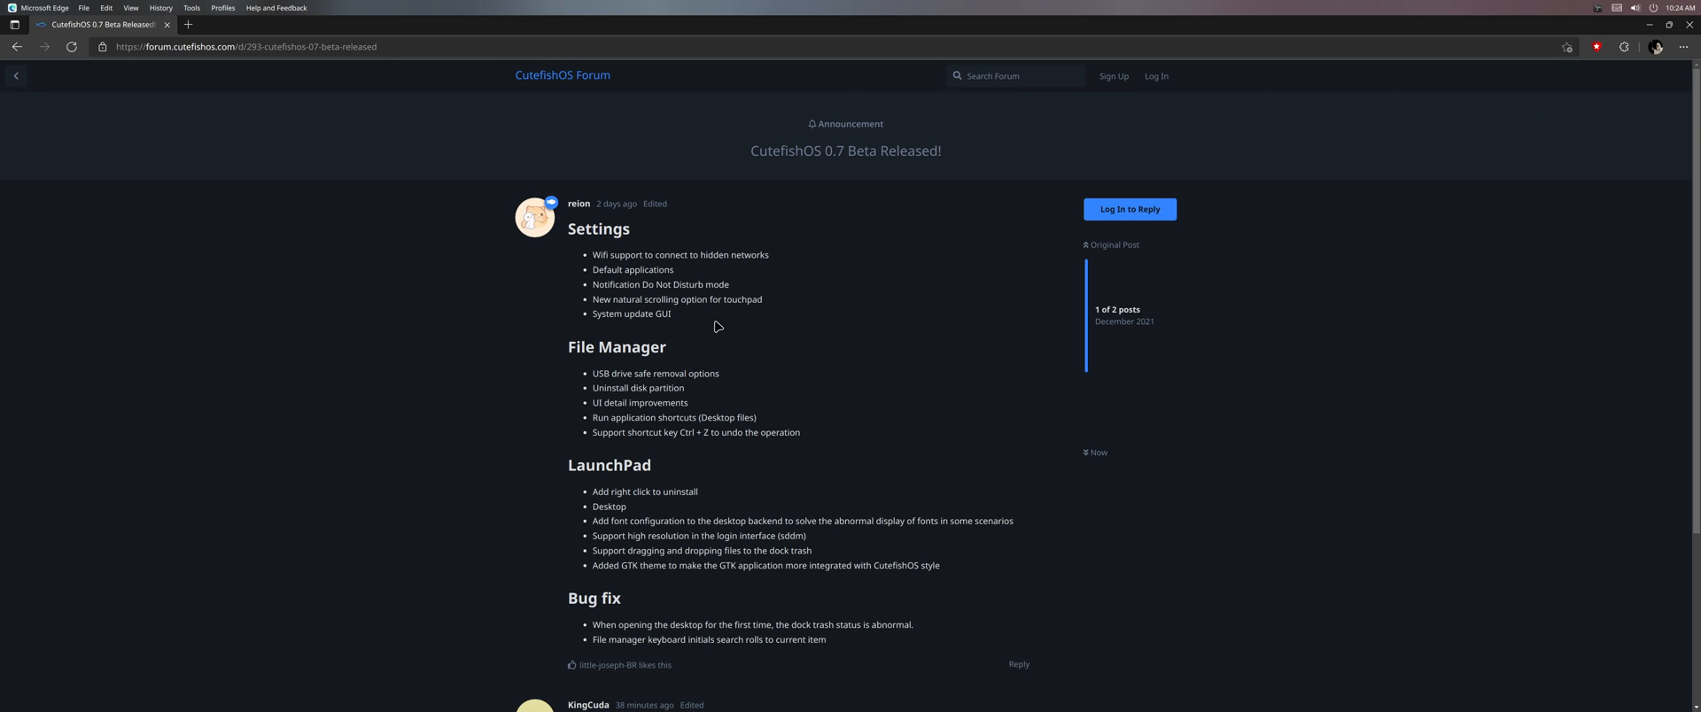
mouse_move(634, 320)
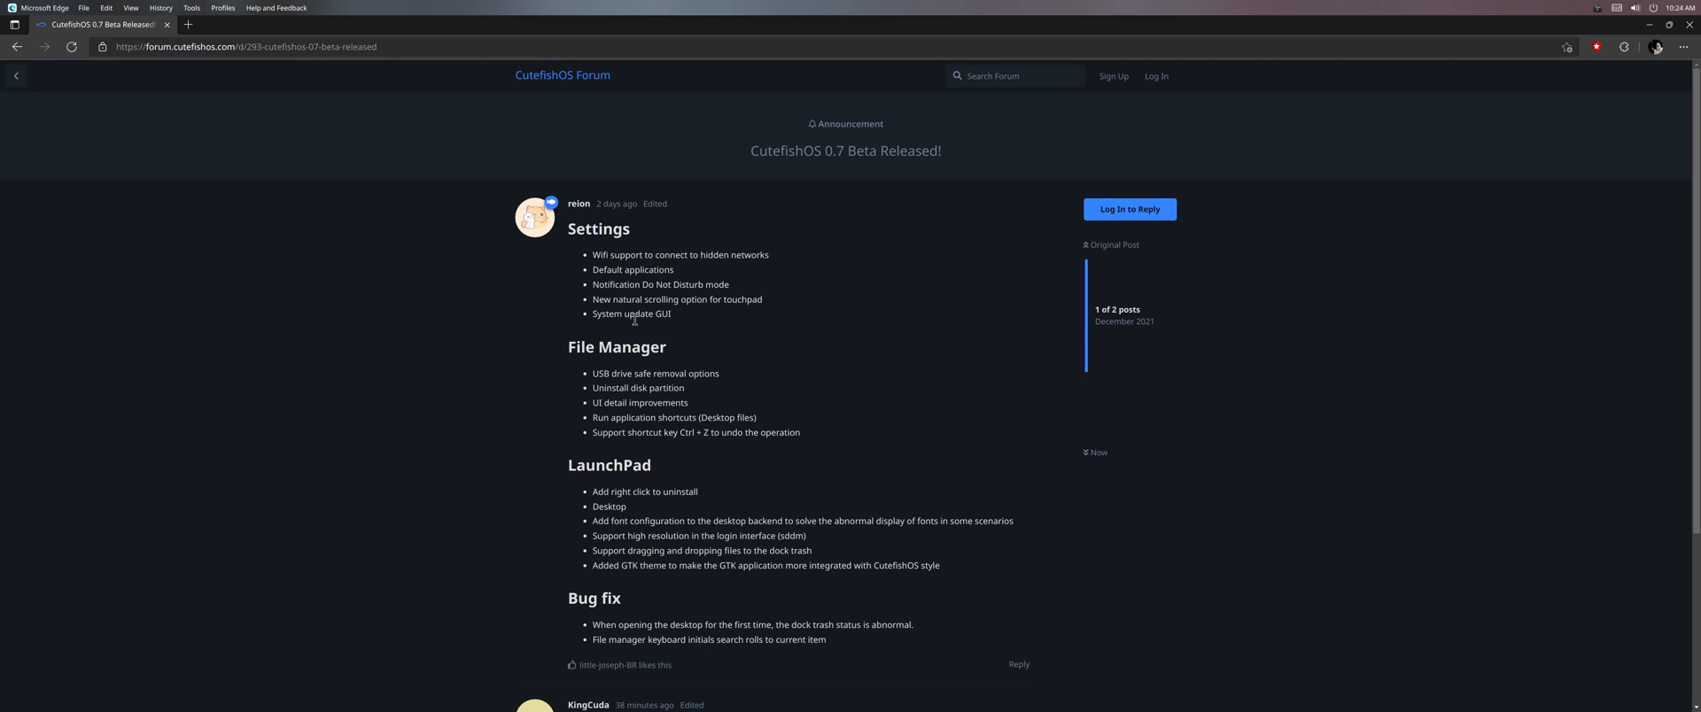
mouse_move(769, 332)
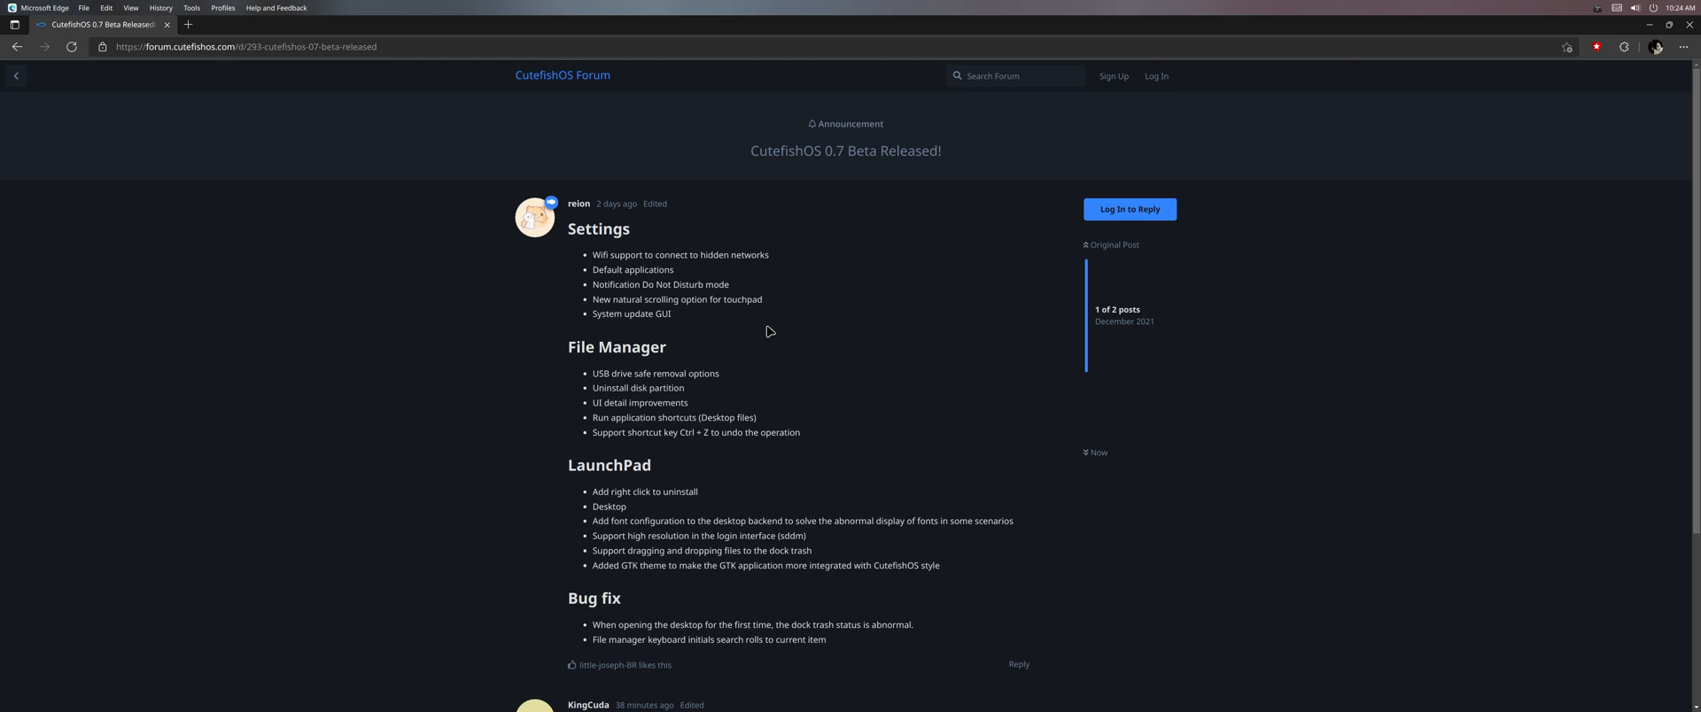
mouse_move(968, 710)
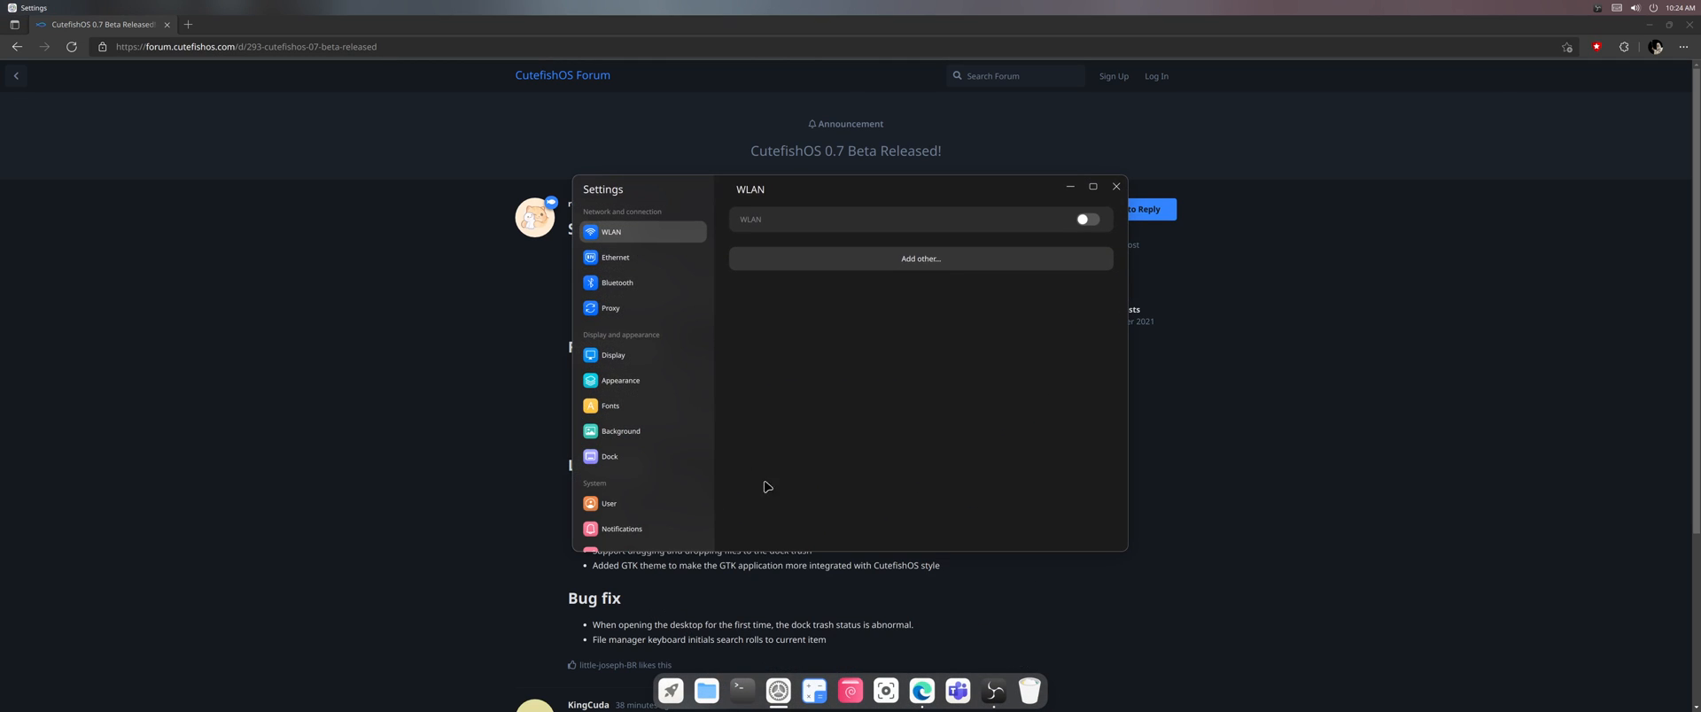
Step: Scroll the Settings sidebar and show the Mouse page with the Cutefish-Dark theme
scroll("down", 3)
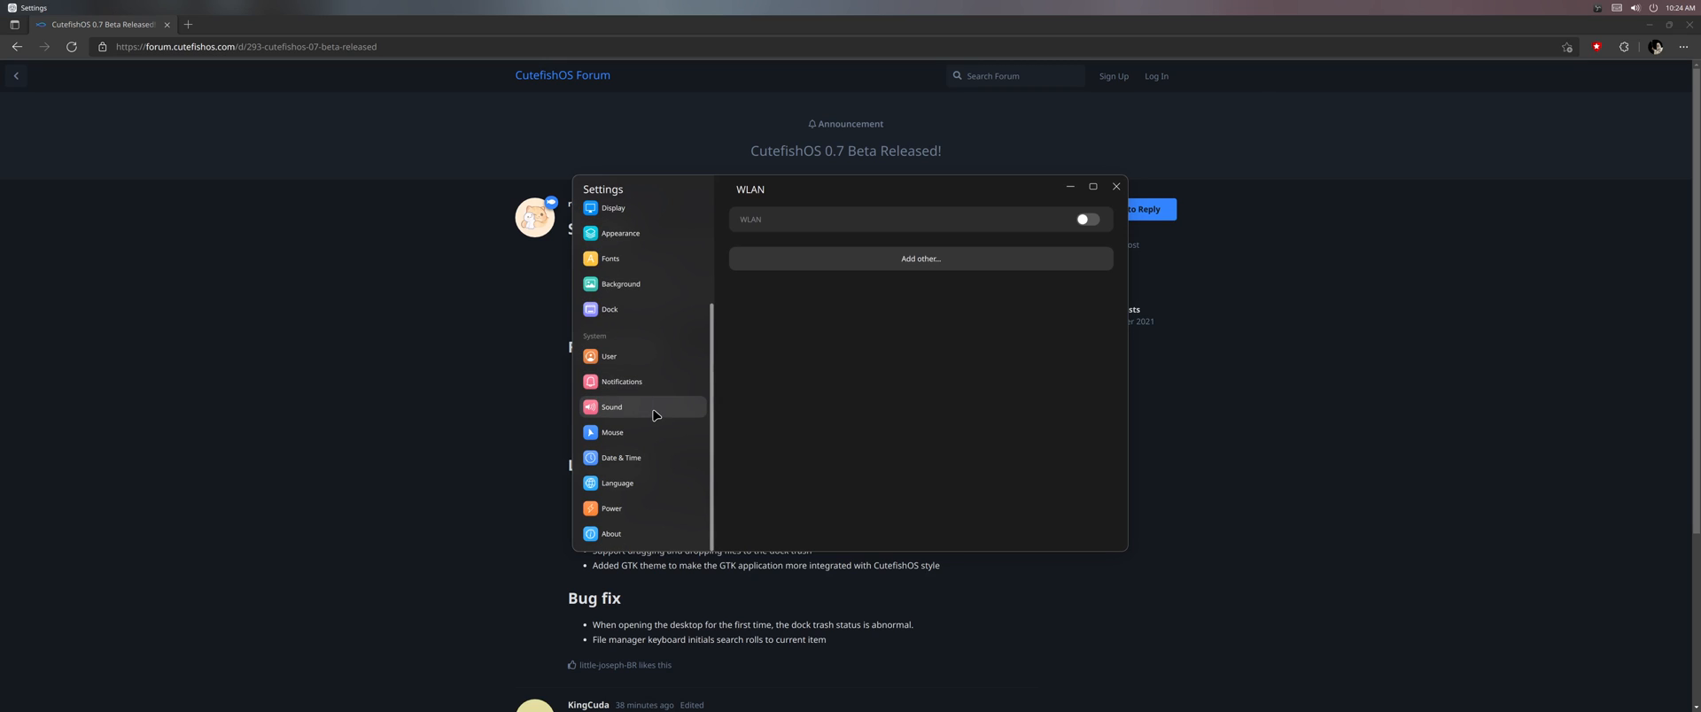
left_click(612, 432)
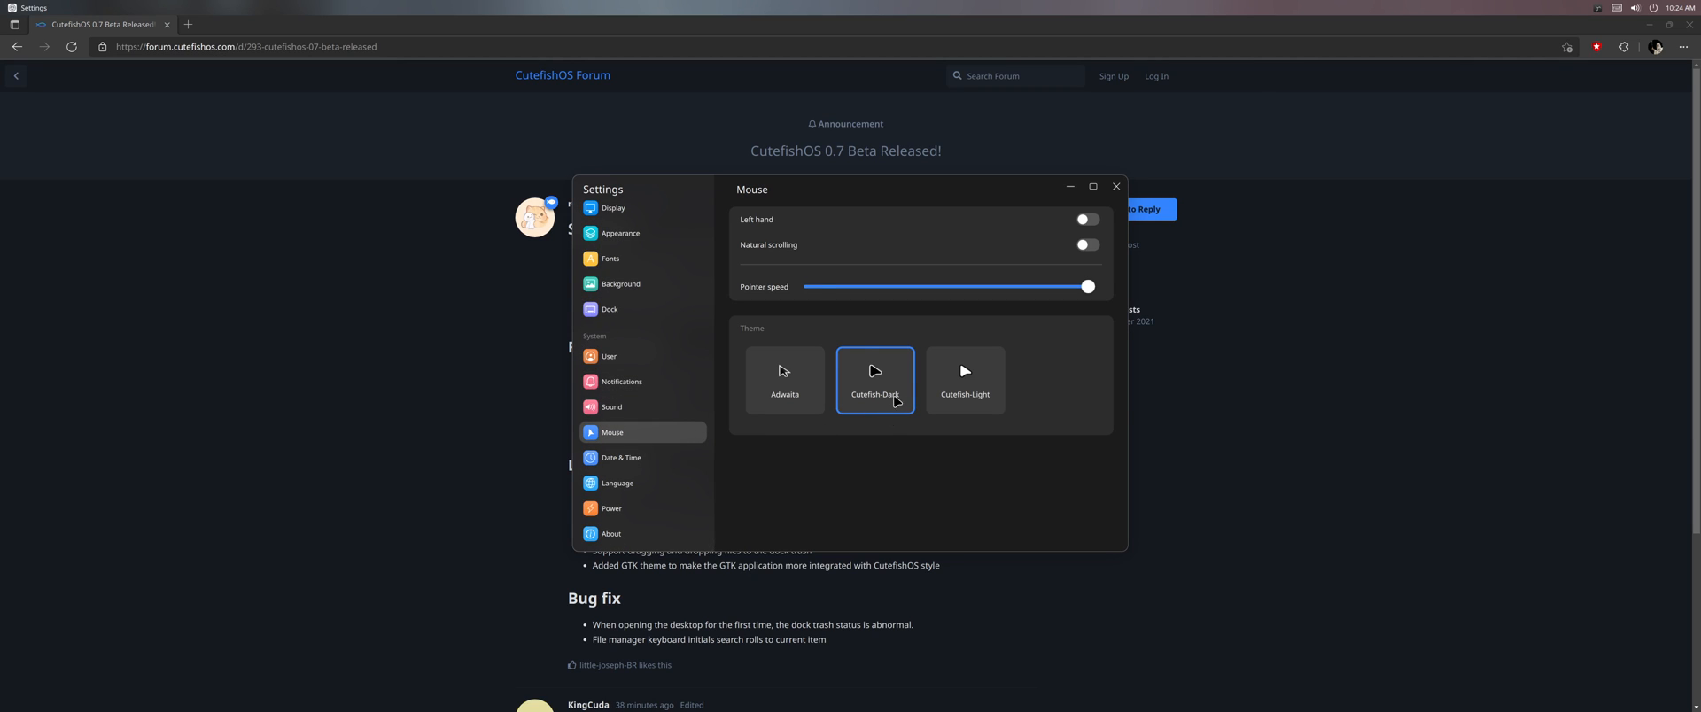
mouse_move(944, 382)
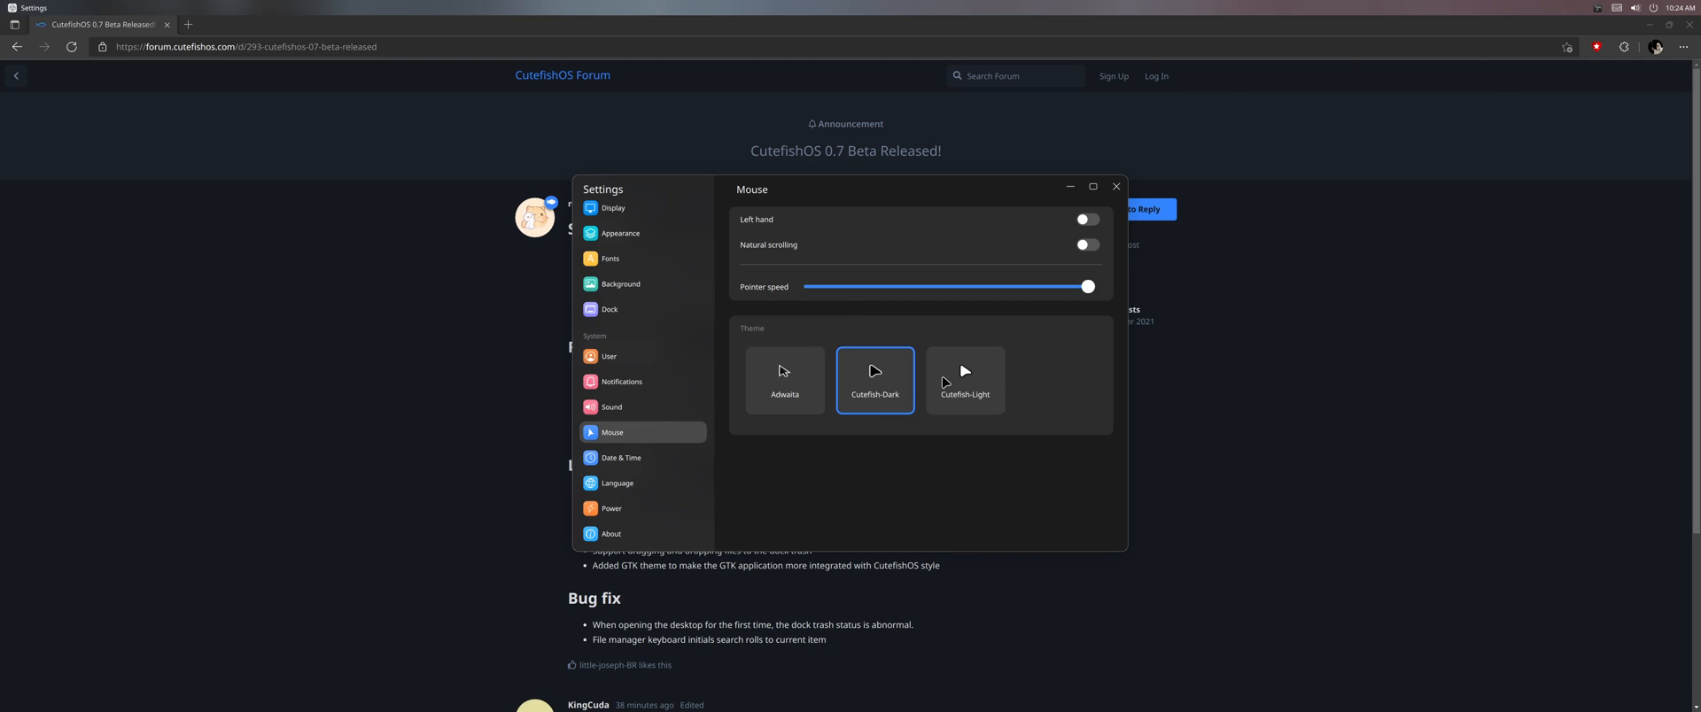
mouse_move(1025, 454)
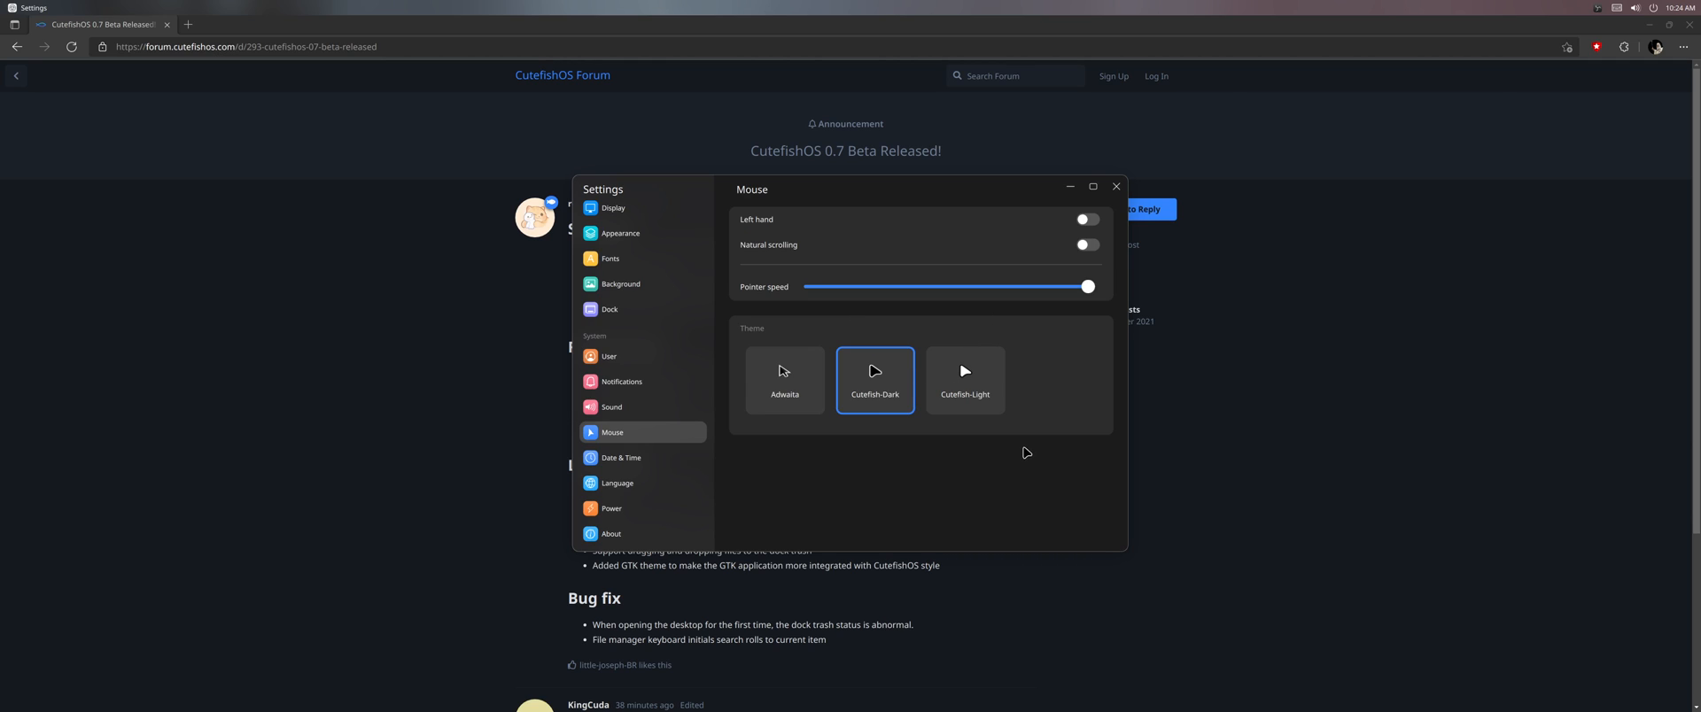
mouse_move(1060, 194)
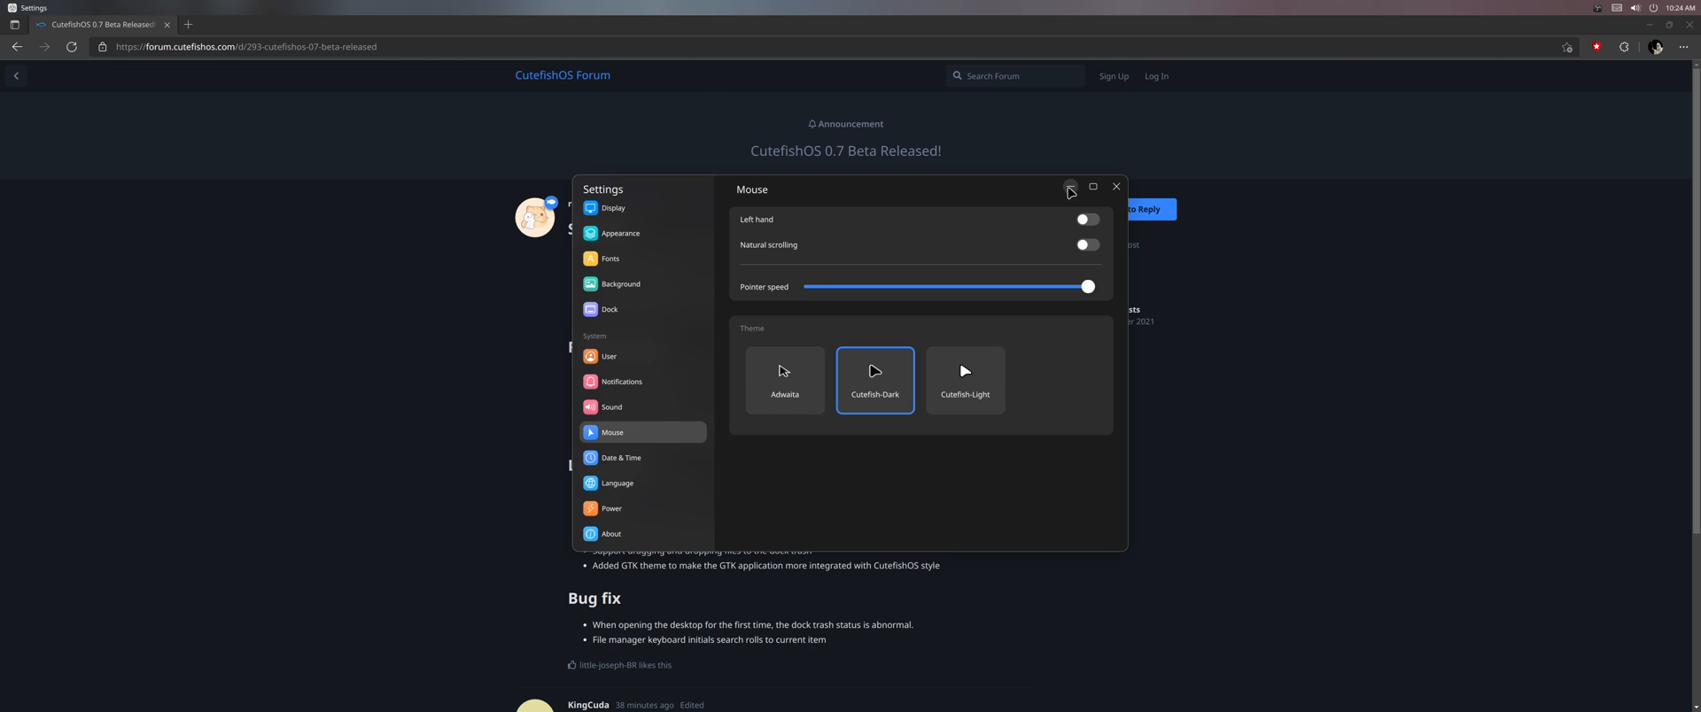
Step: Minimize the Settings and OBS Studio windows to reveal the mountain wallpaper desktop
left_click(1115, 186)
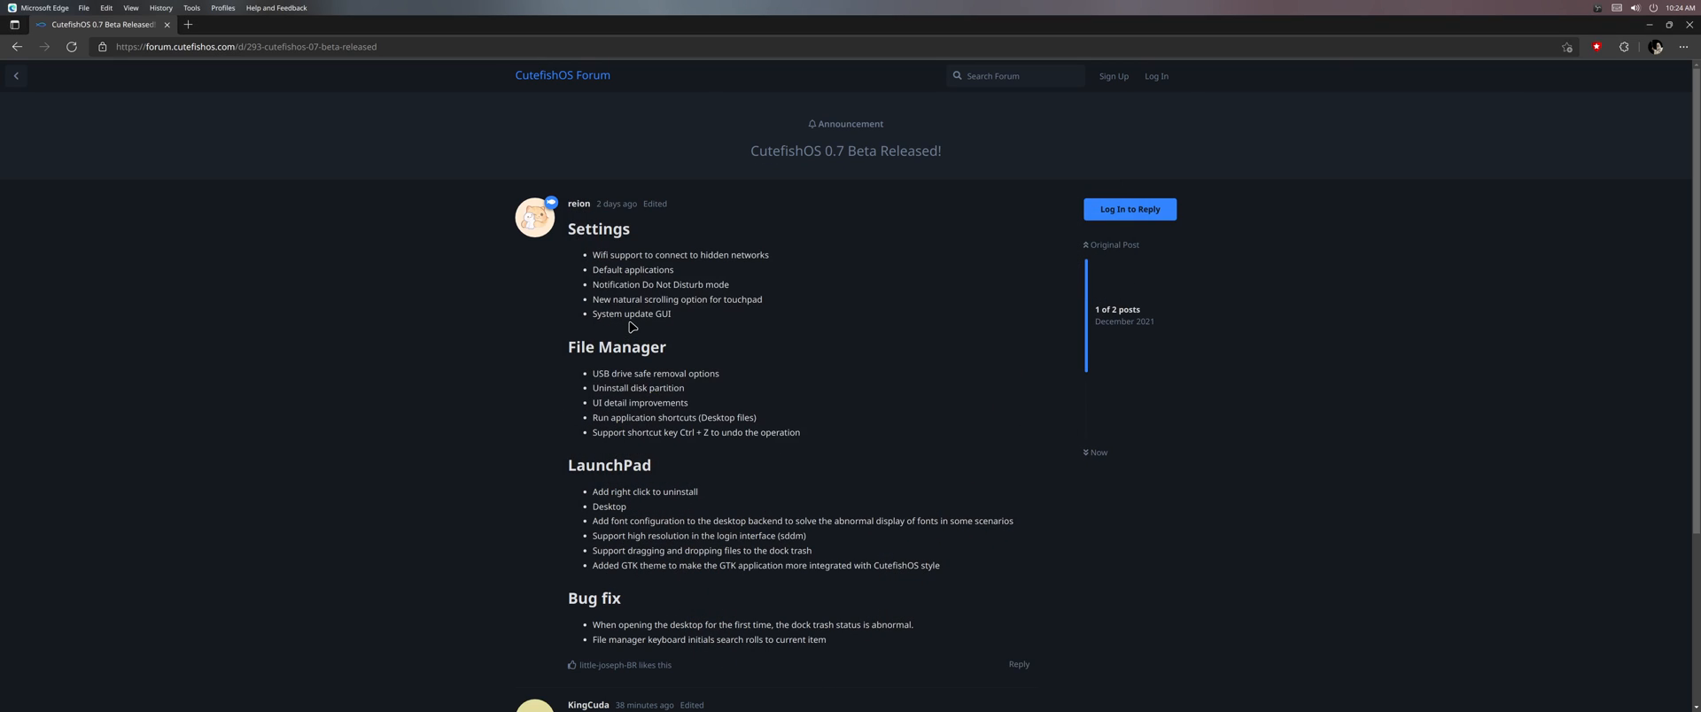
mouse_move(1306, 302)
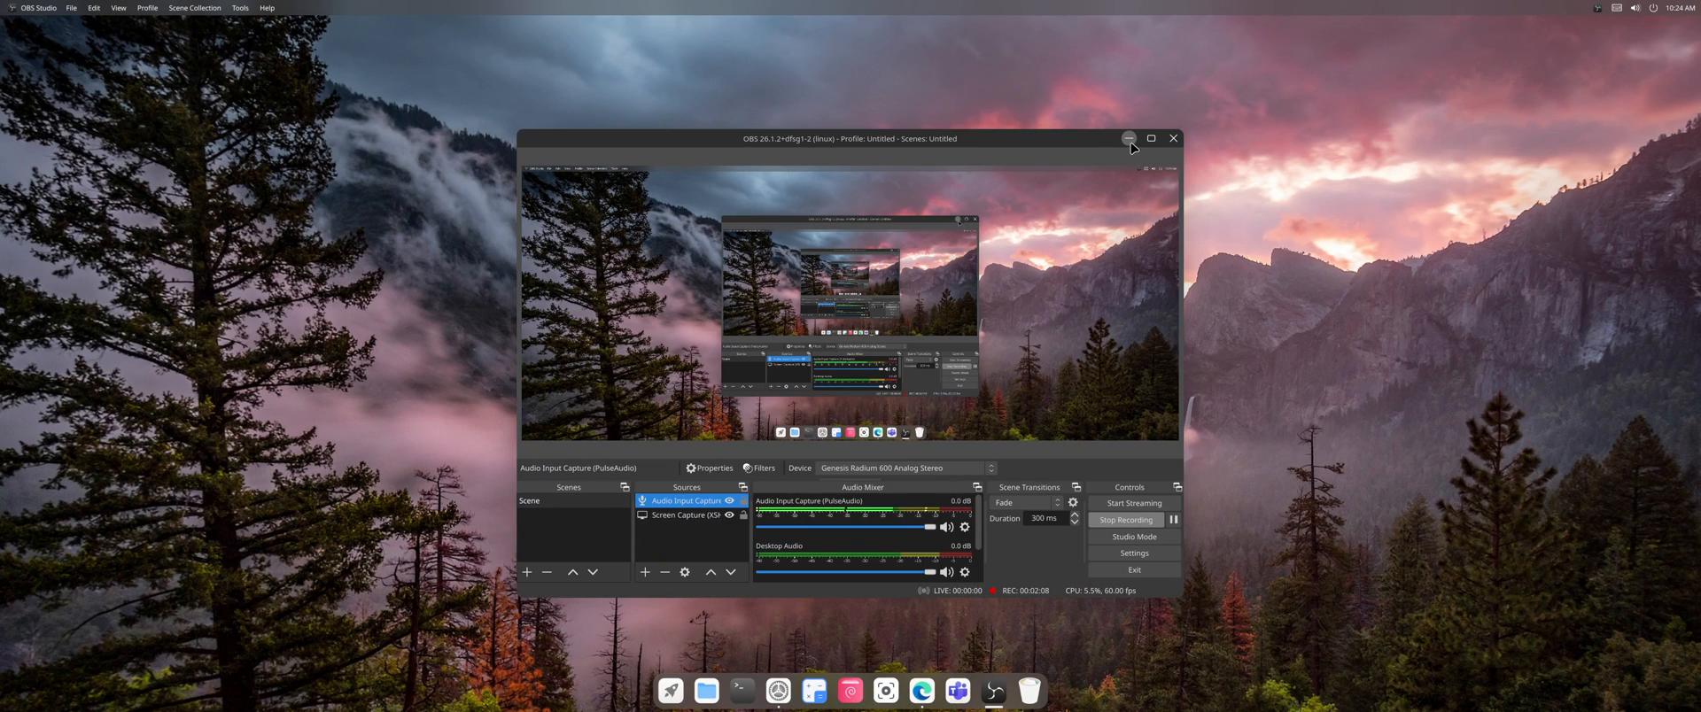
left_click(1128, 139)
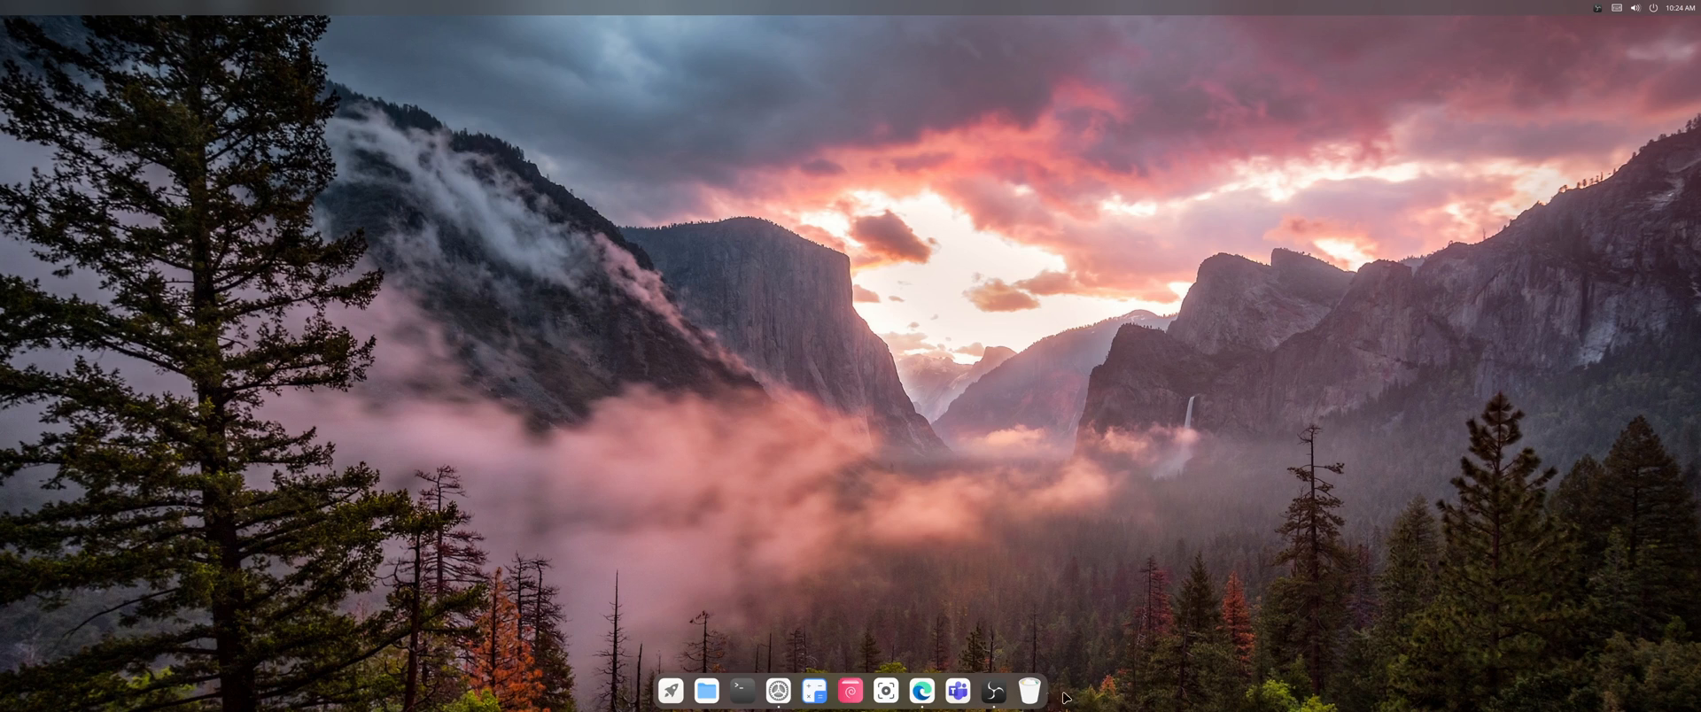
mouse_move(1029, 691)
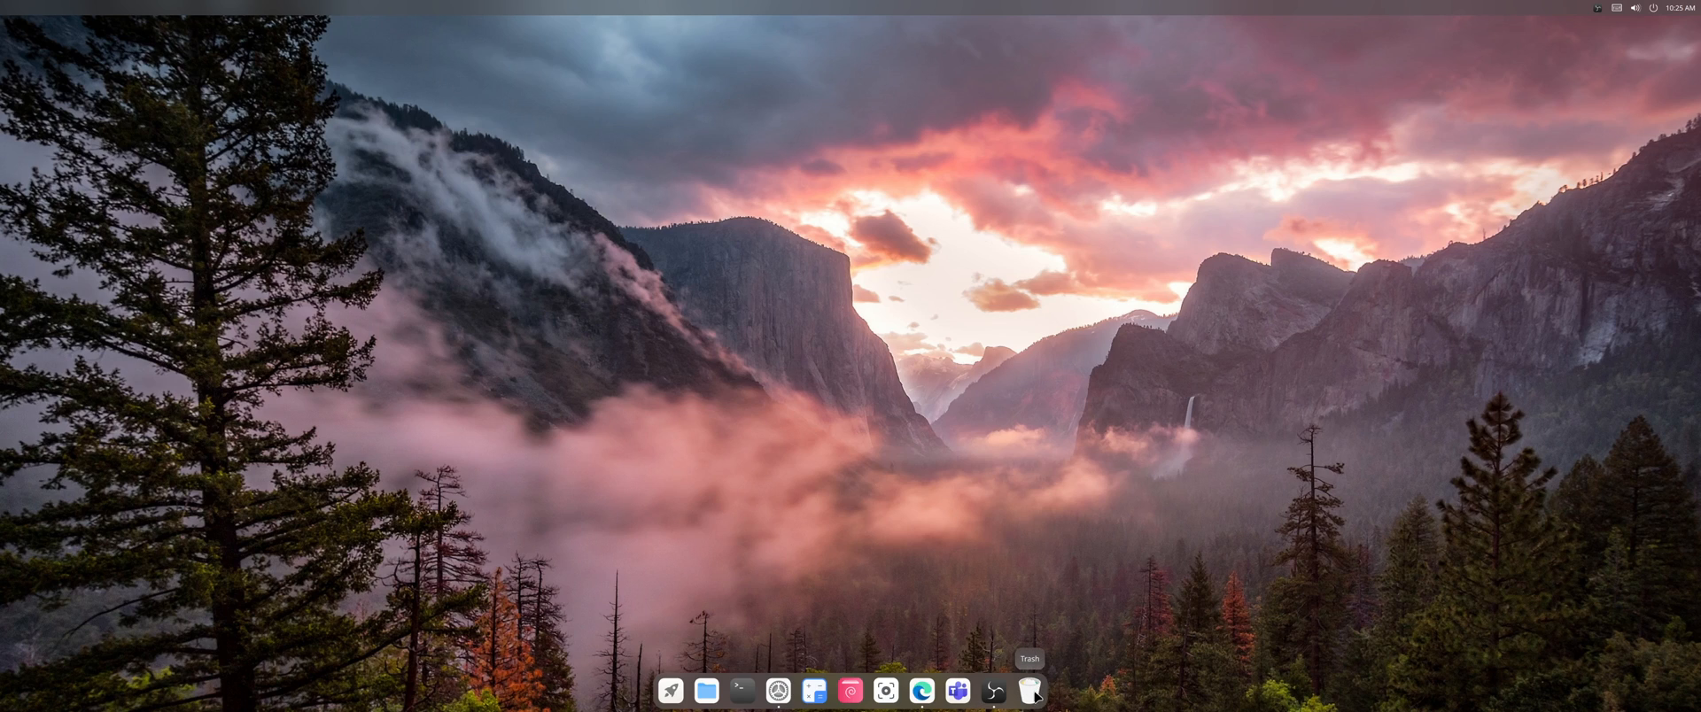
mouse_move(706, 691)
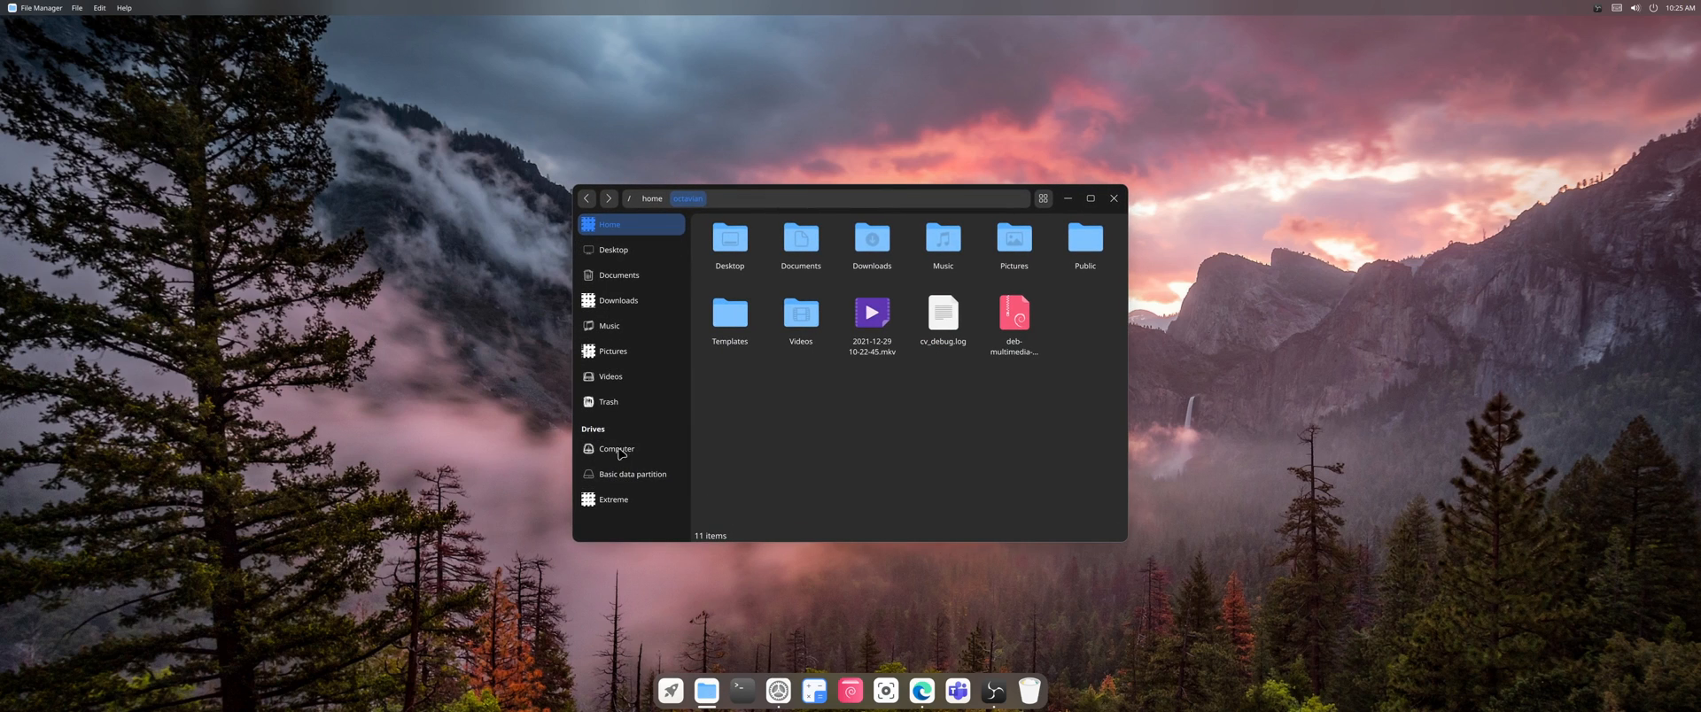
mouse_move(632, 234)
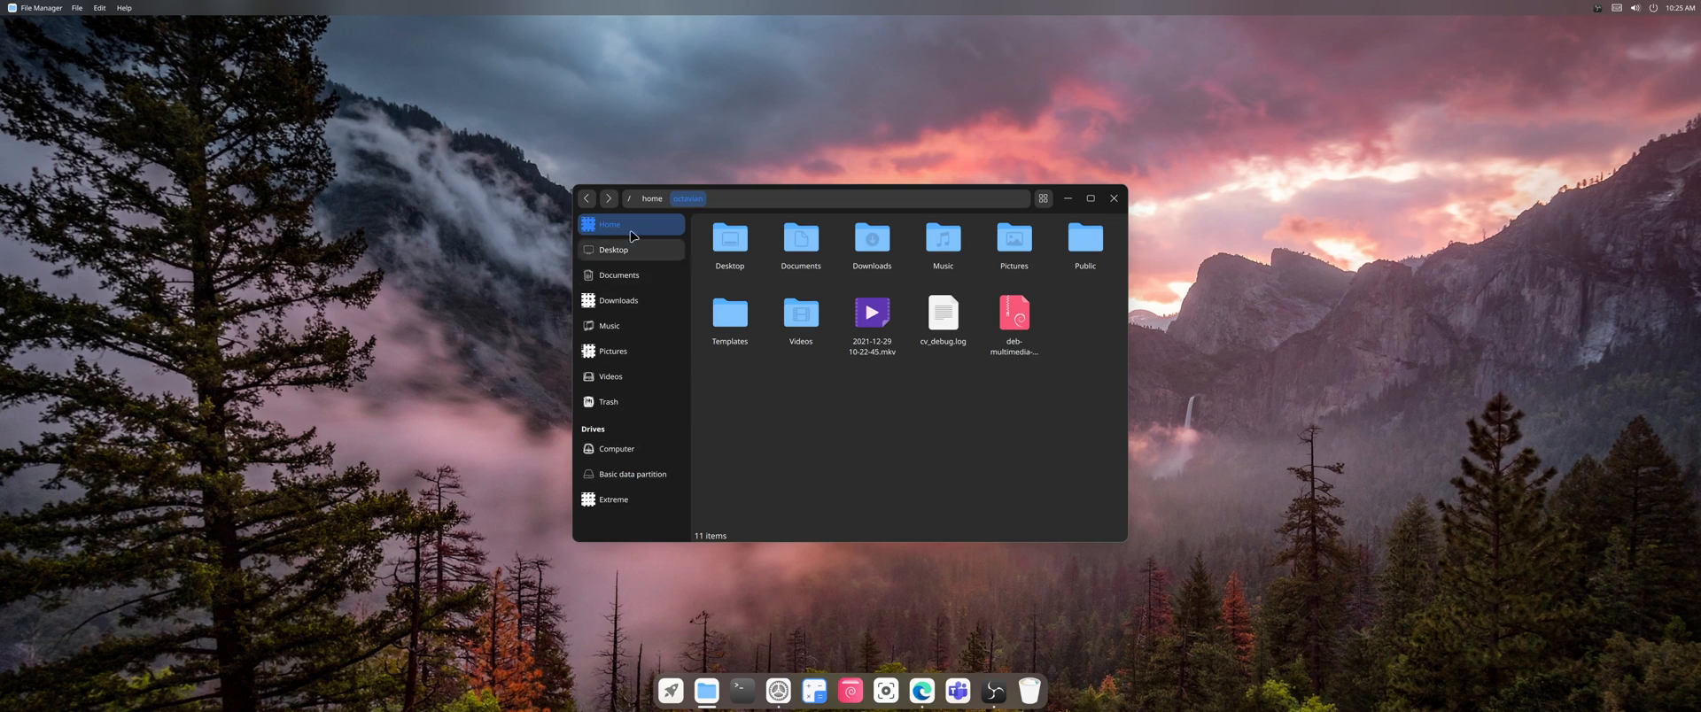
mouse_move(673, 412)
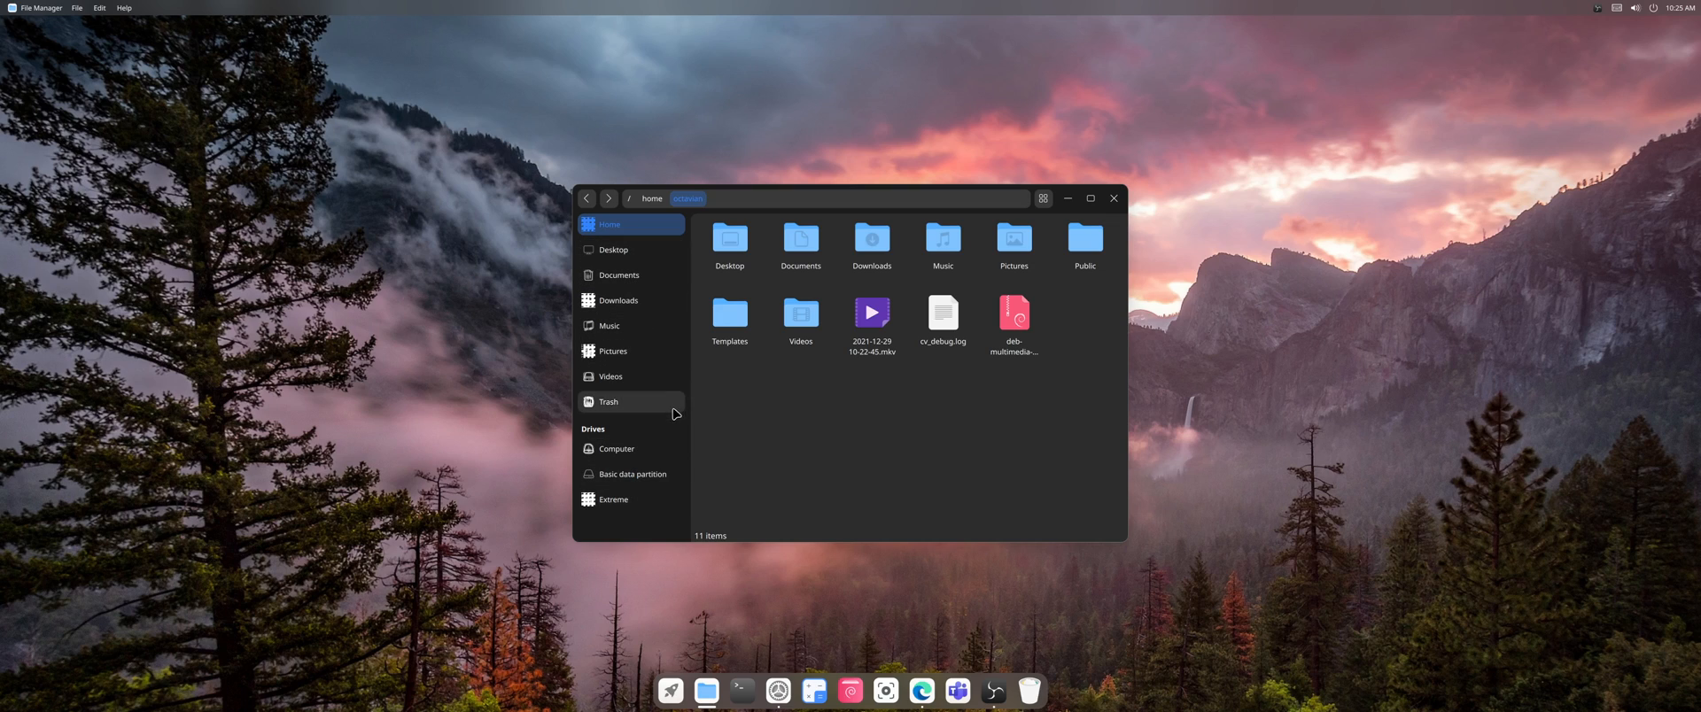
mouse_move(627, 351)
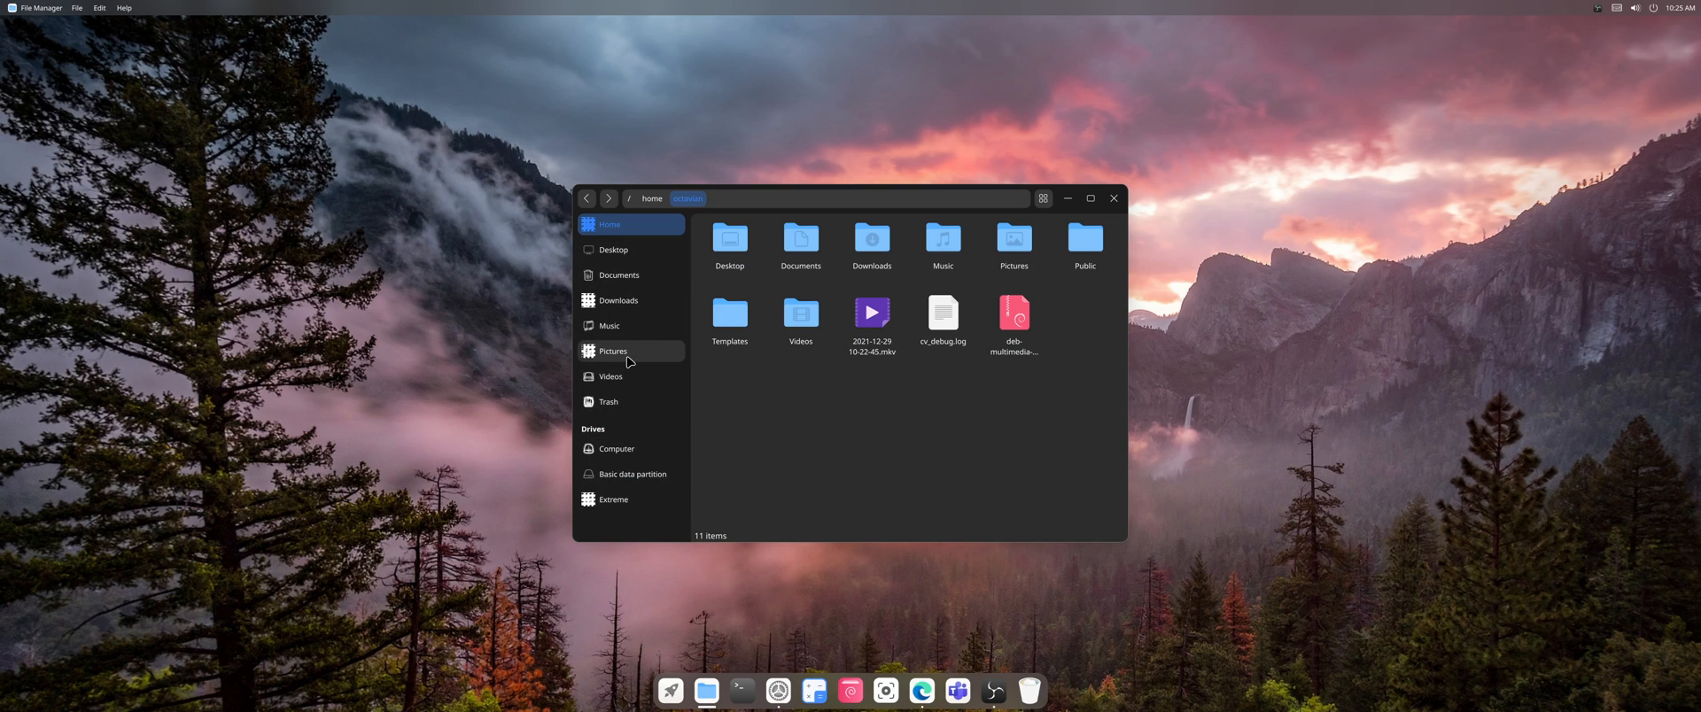
mouse_move(620, 308)
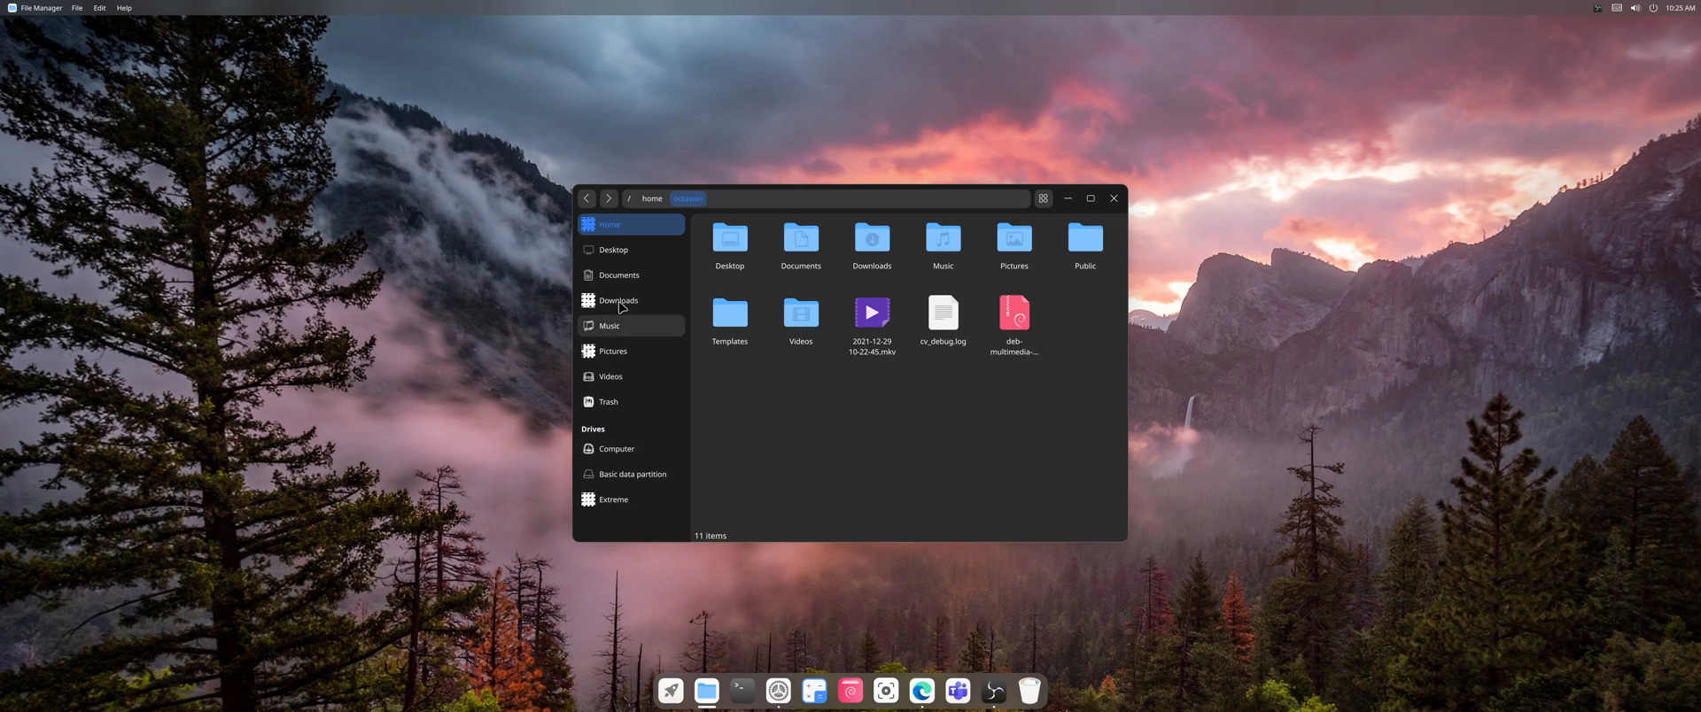
mouse_move(619, 300)
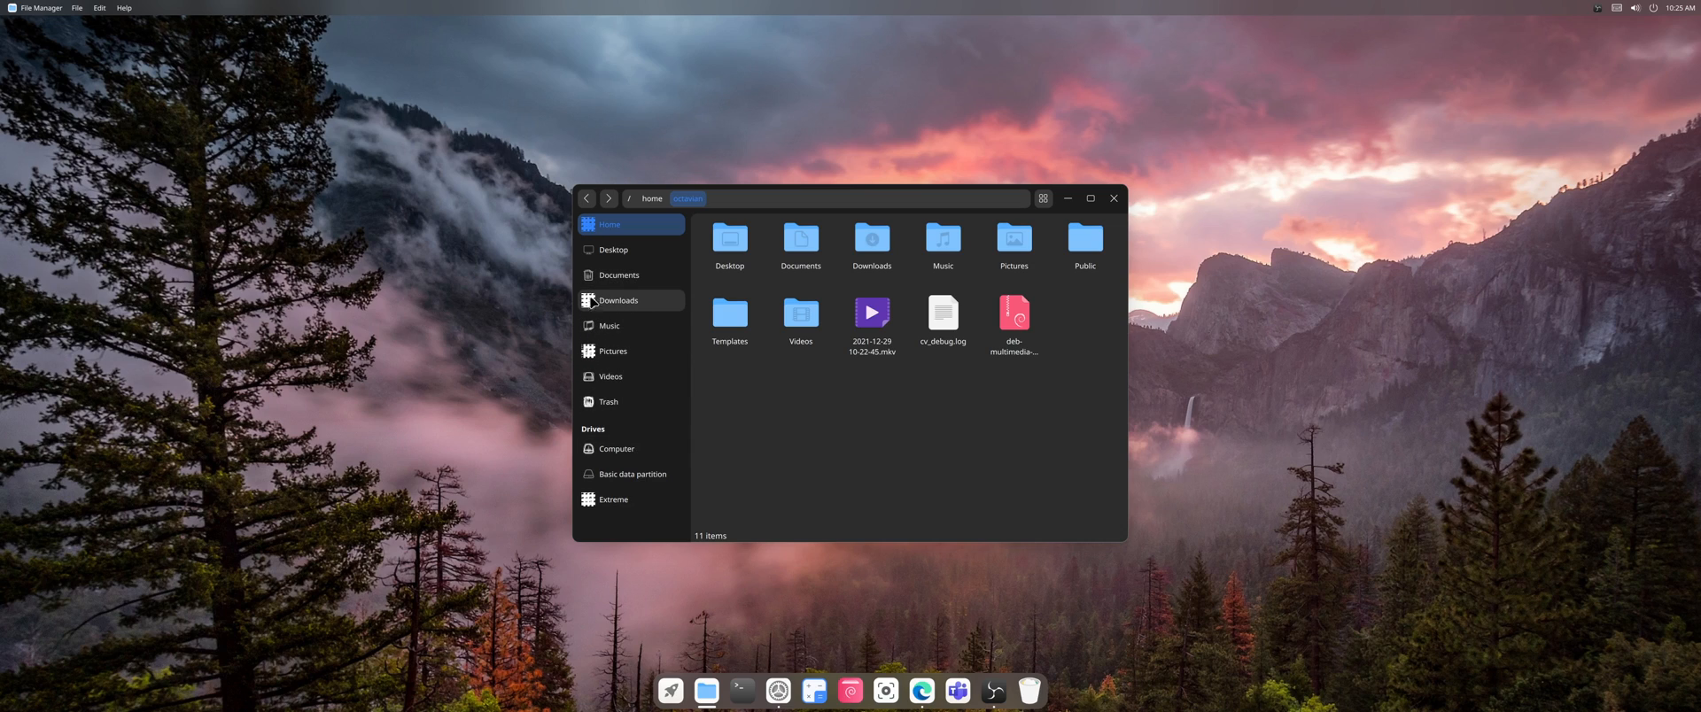
mouse_move(1076, 199)
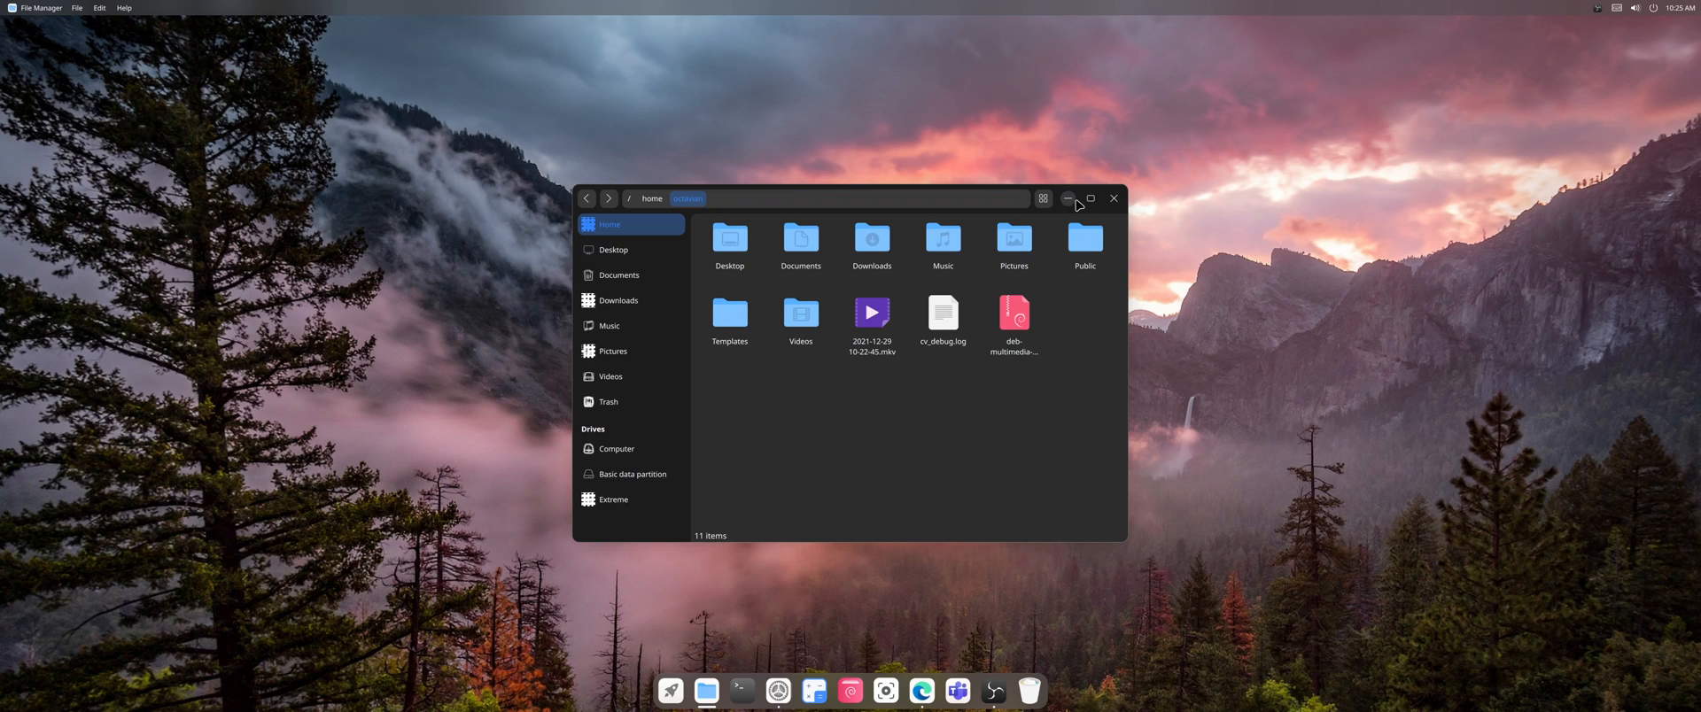
left_click(1068, 198)
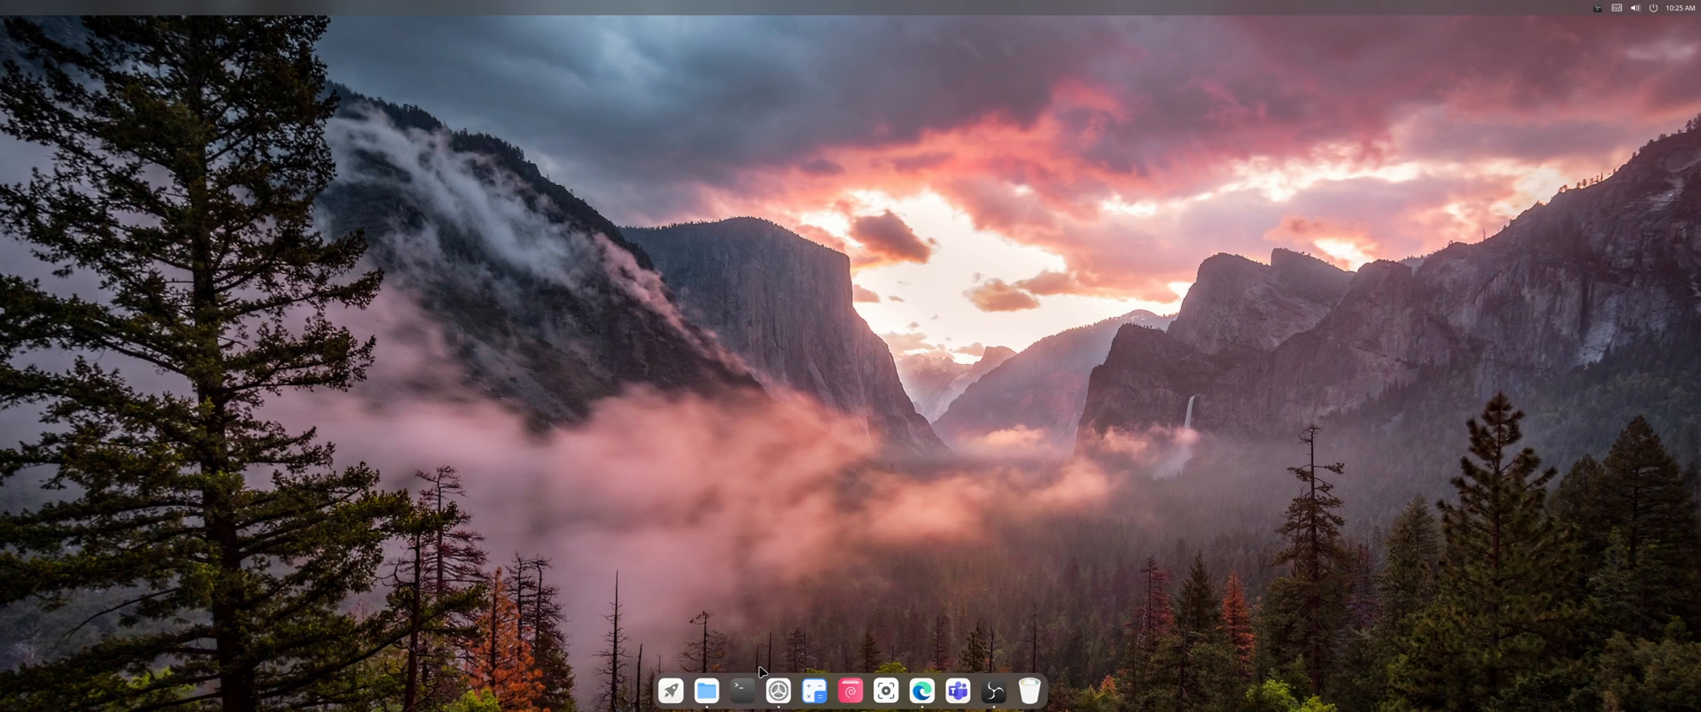
left_click(919, 691)
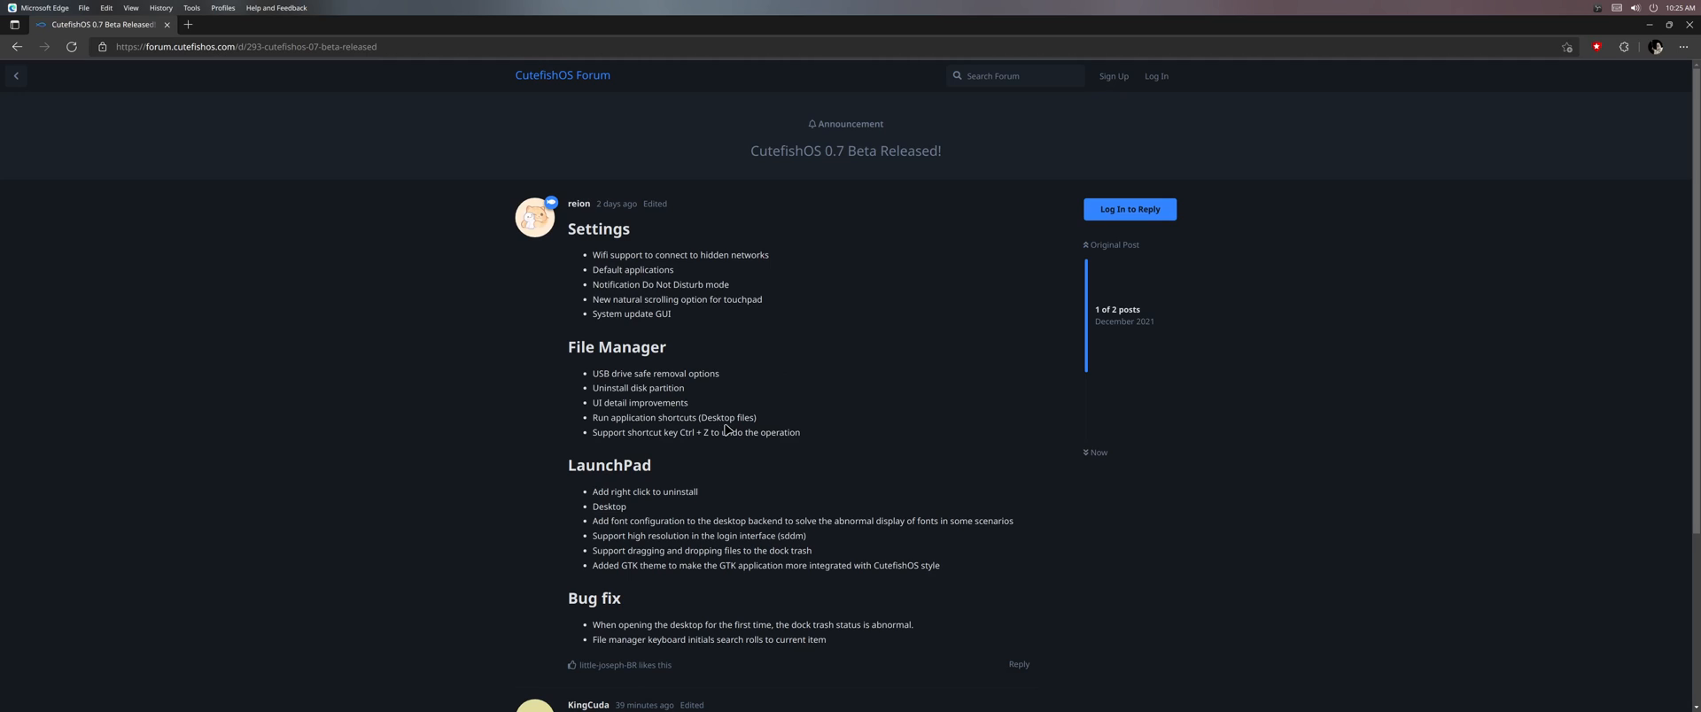
mouse_move(699, 386)
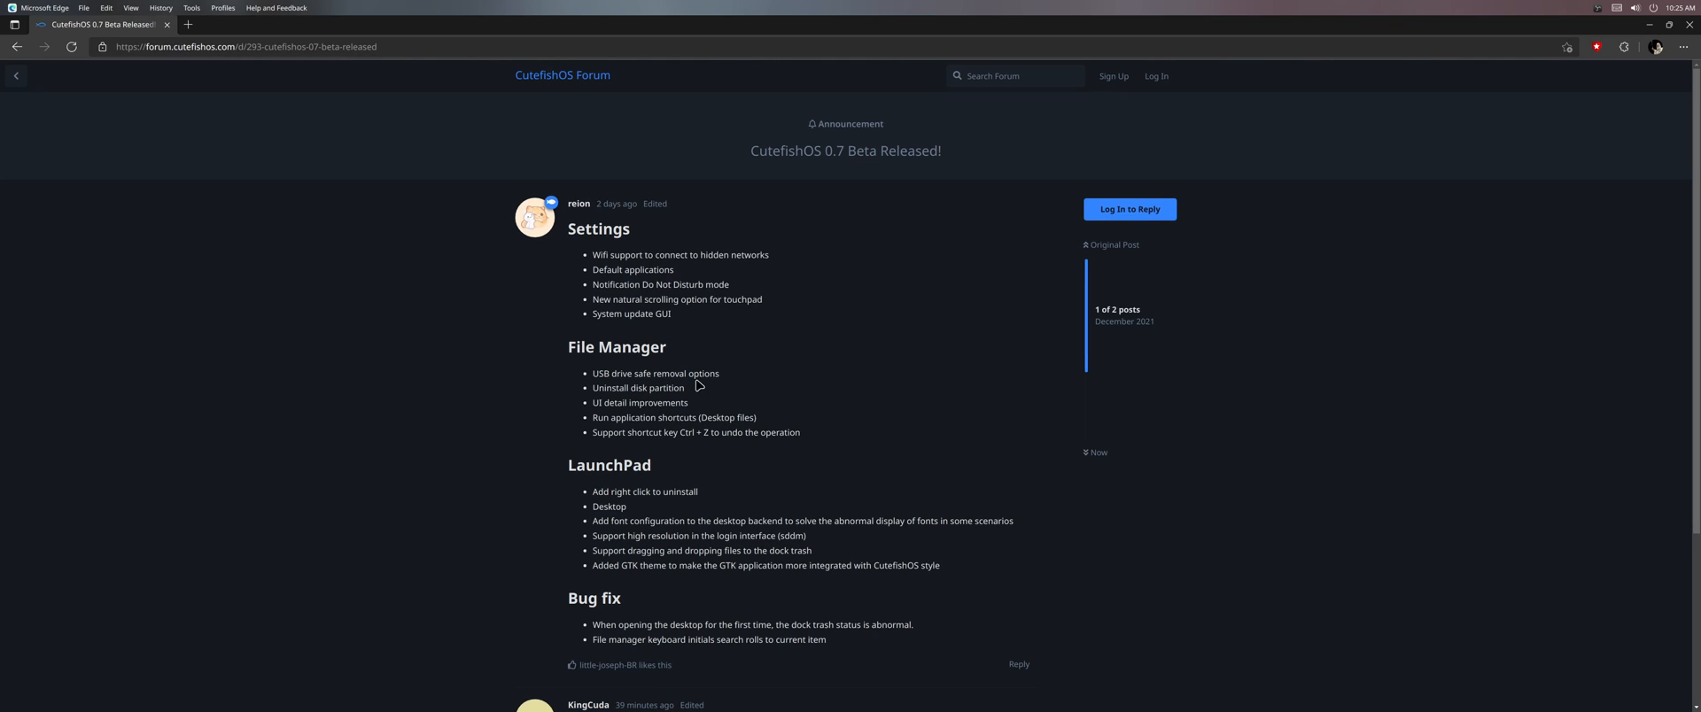
mouse_move(595, 403)
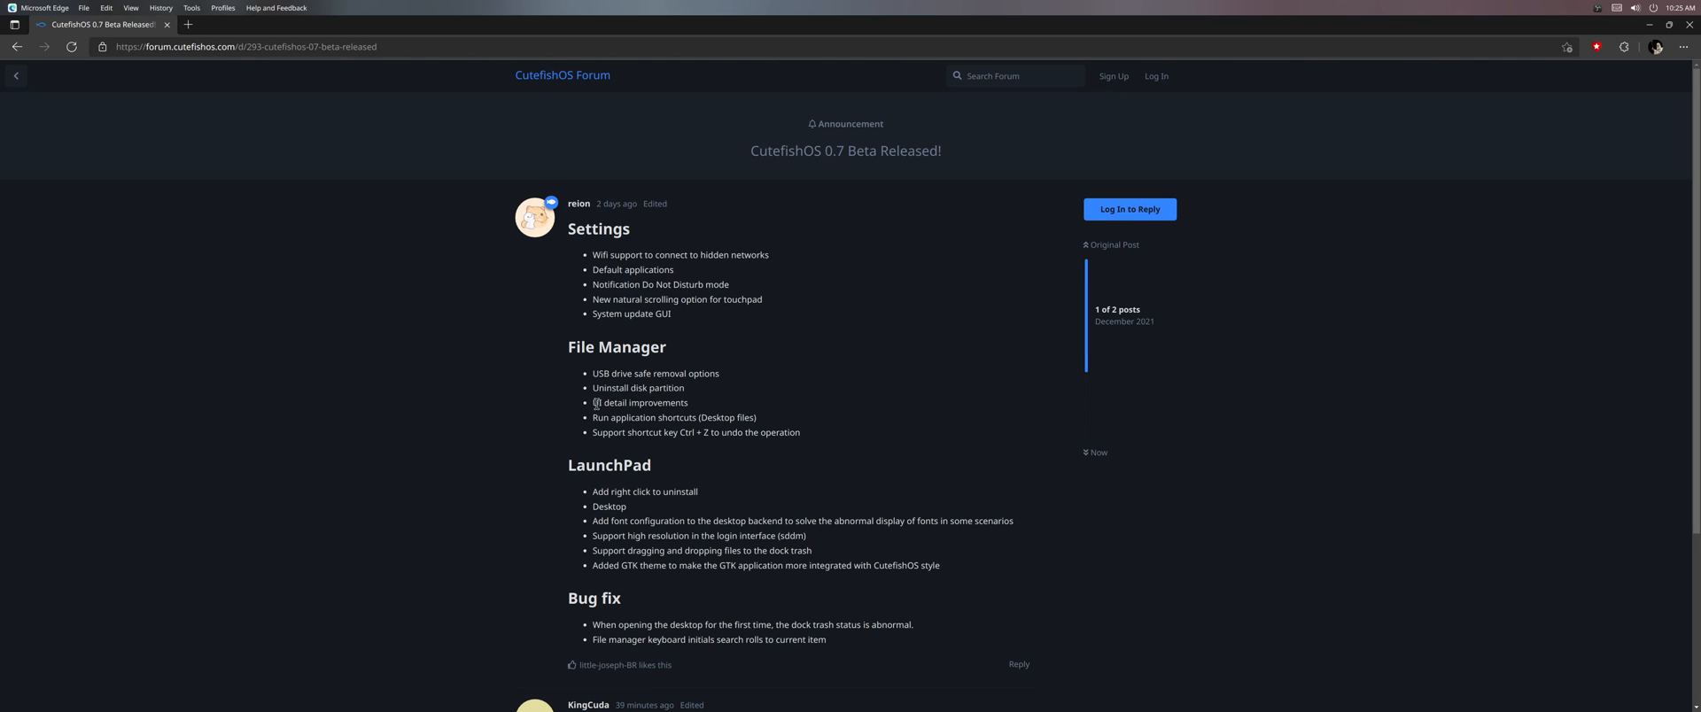
mouse_move(614, 442)
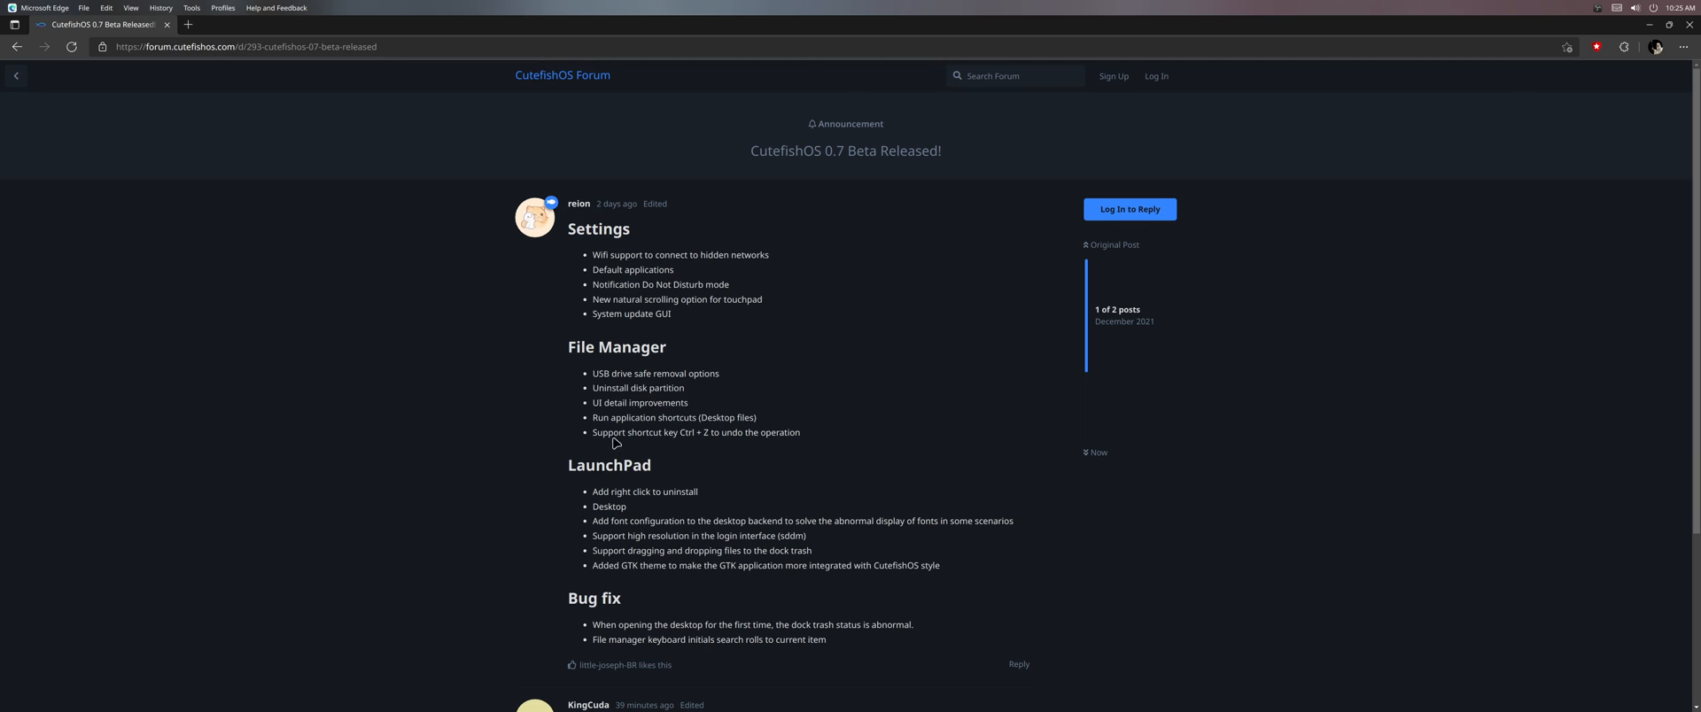
mouse_move(636, 444)
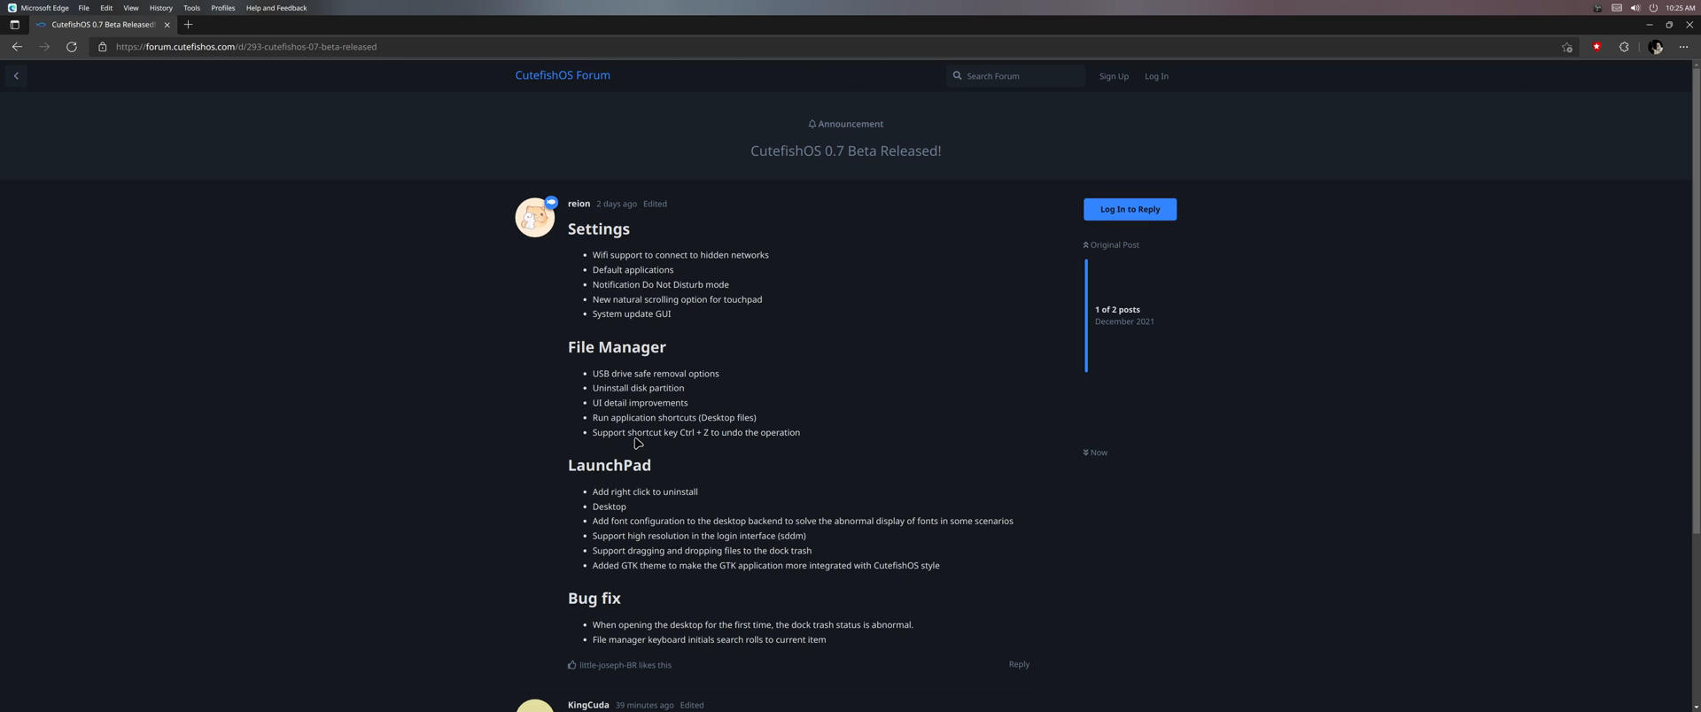
mouse_move(604, 463)
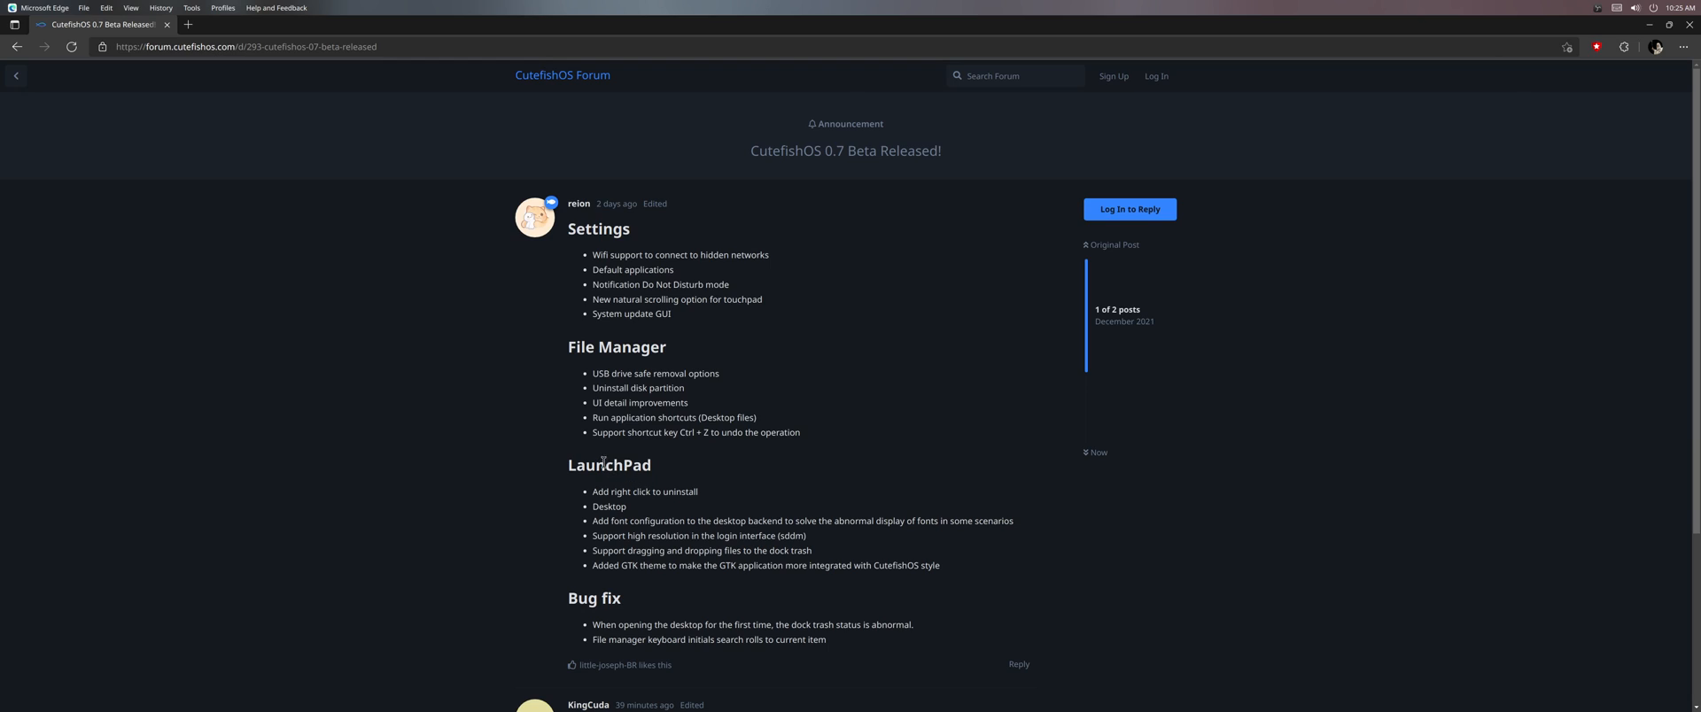
mouse_move(719, 456)
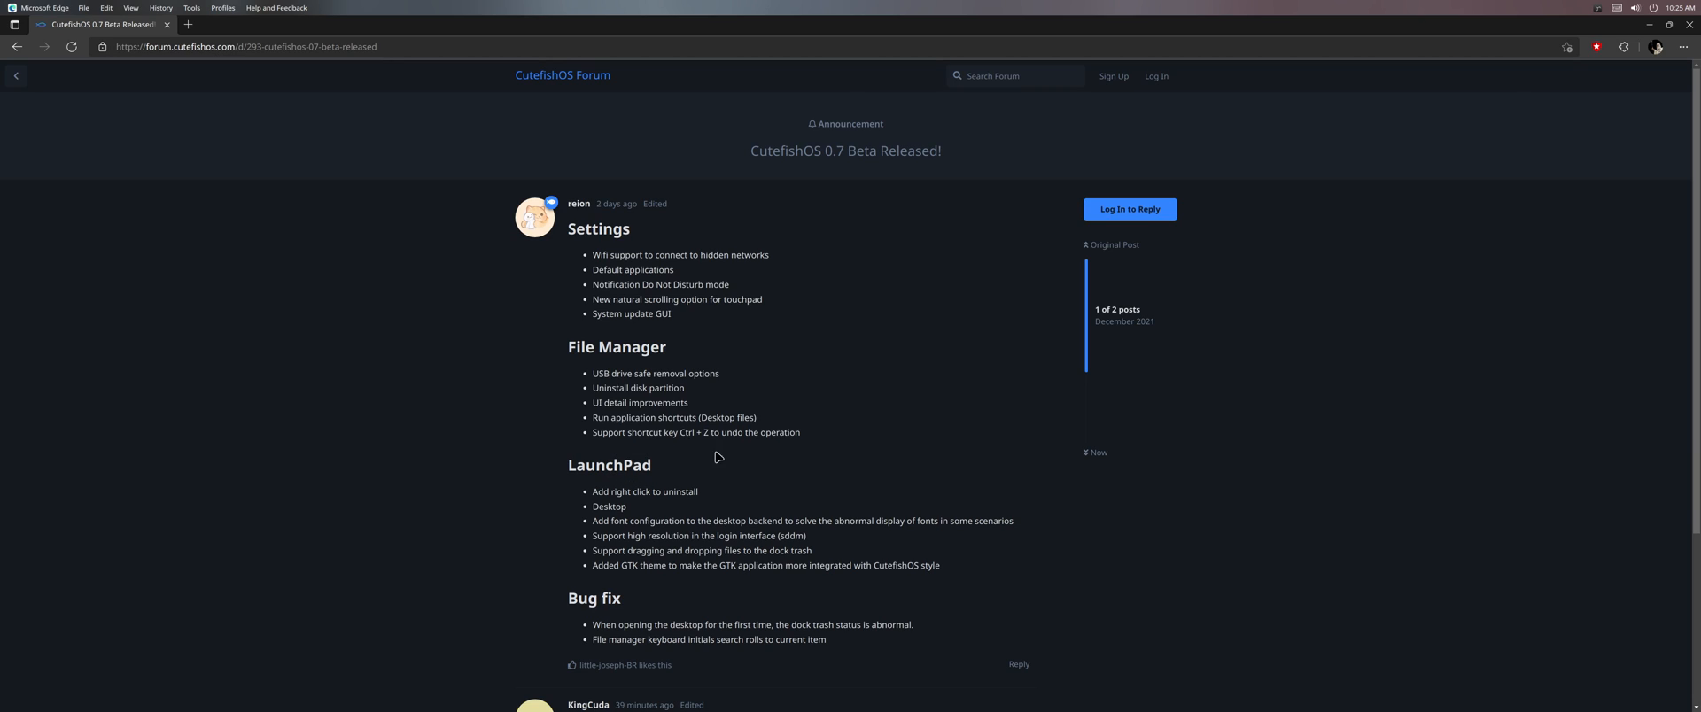
mouse_move(774, 455)
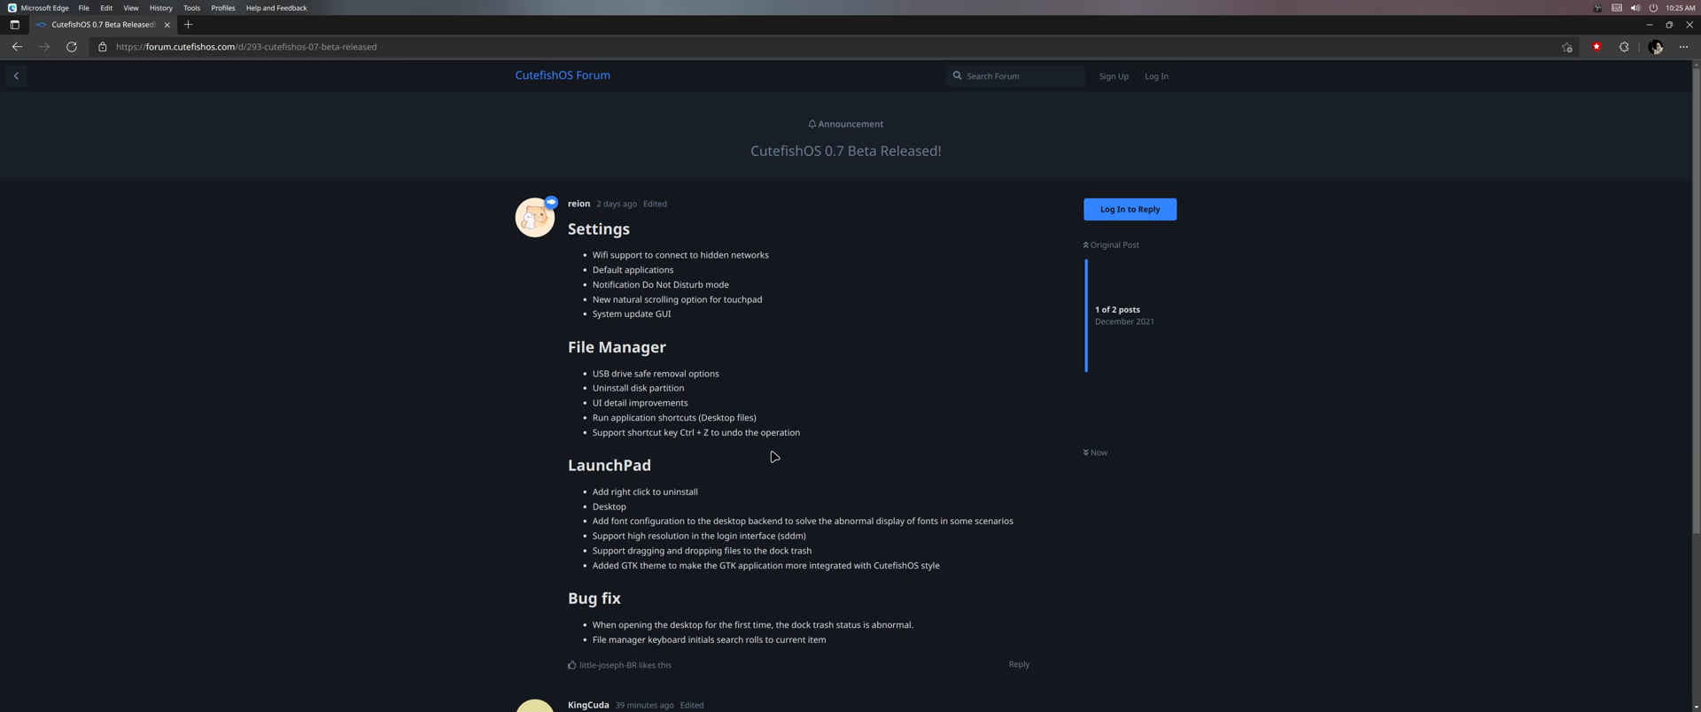
mouse_move(1624, 108)
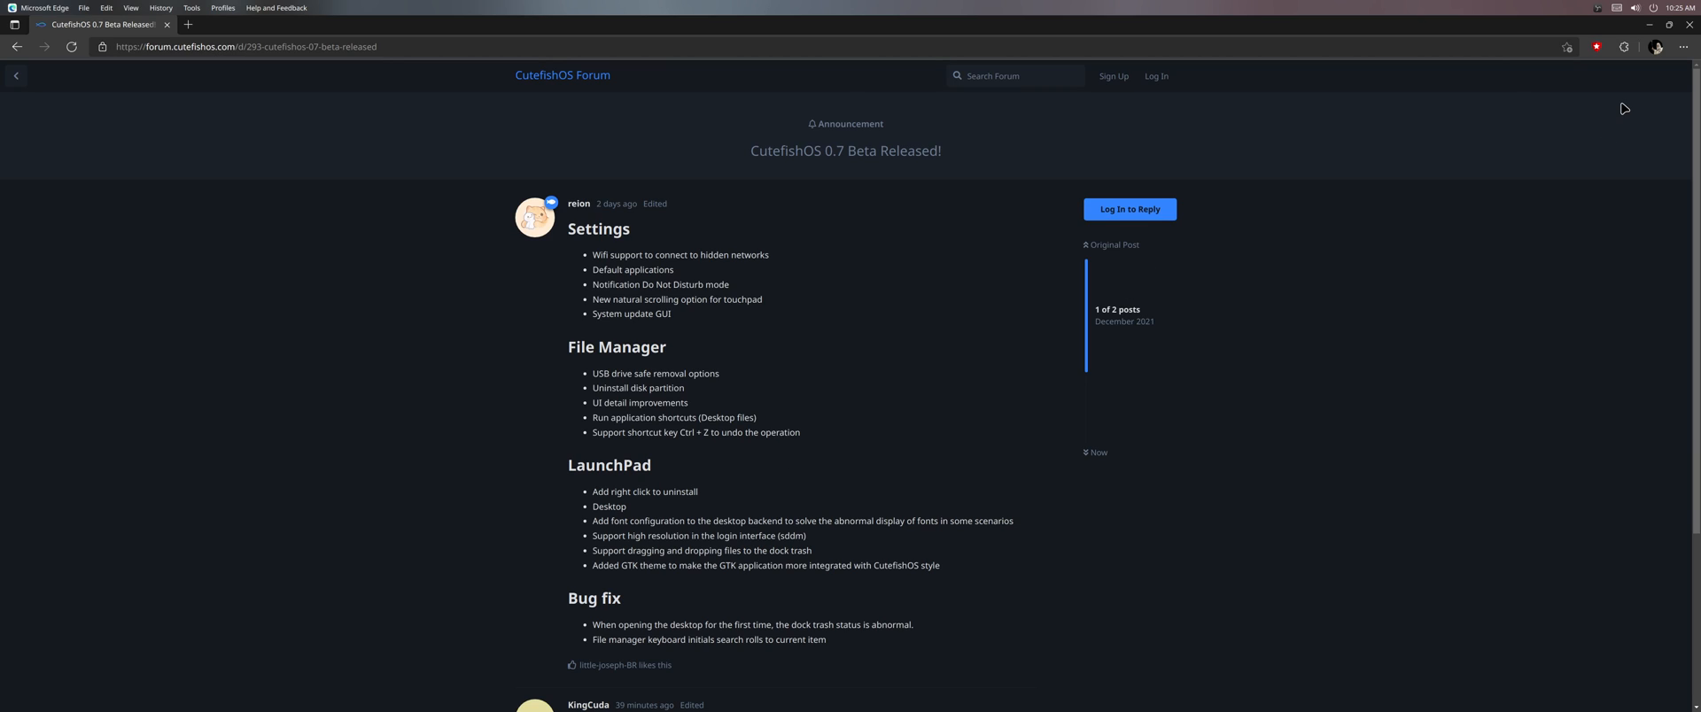
mouse_move(1537, 198)
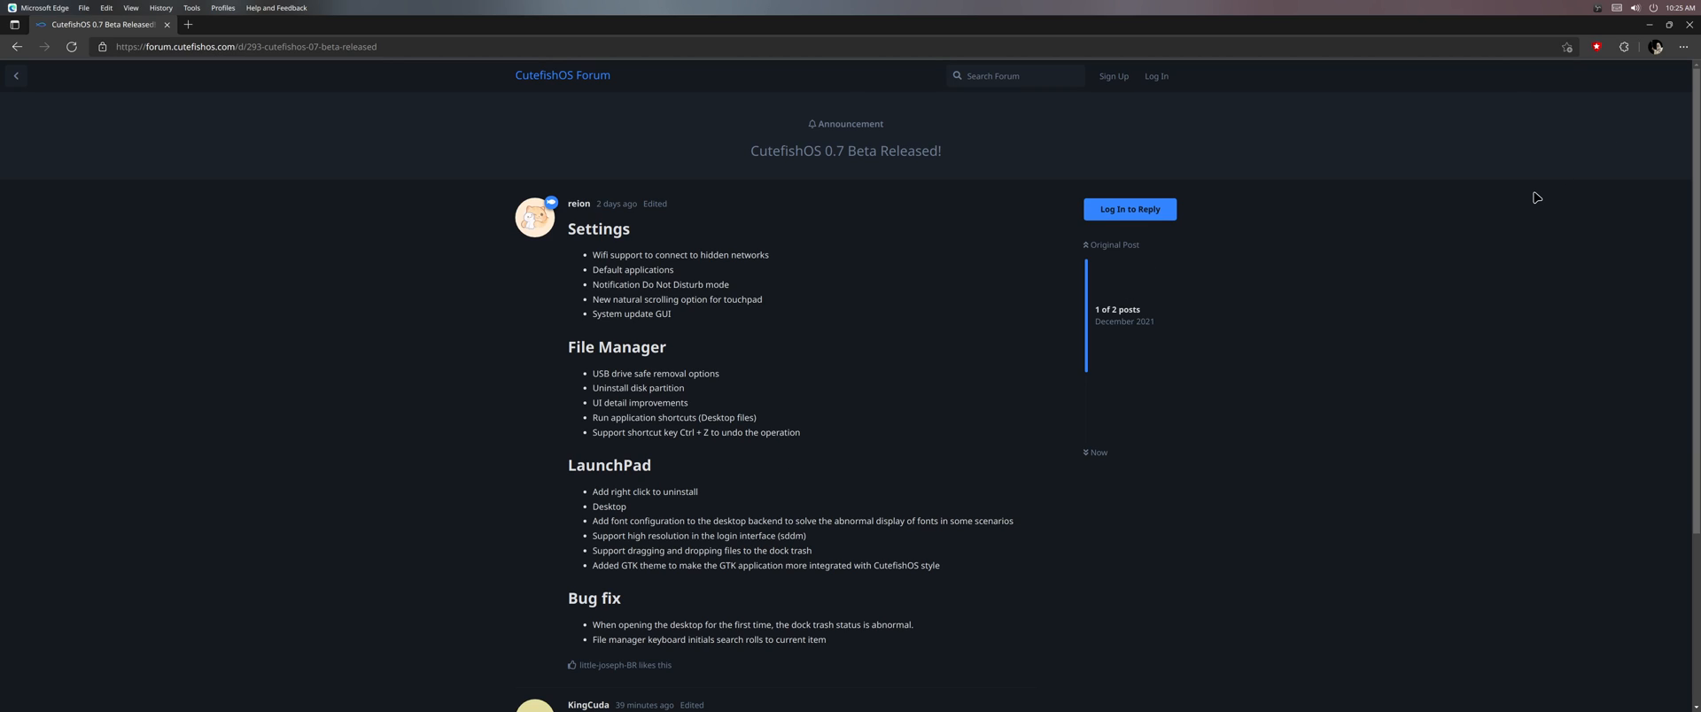
mouse_move(1262, 282)
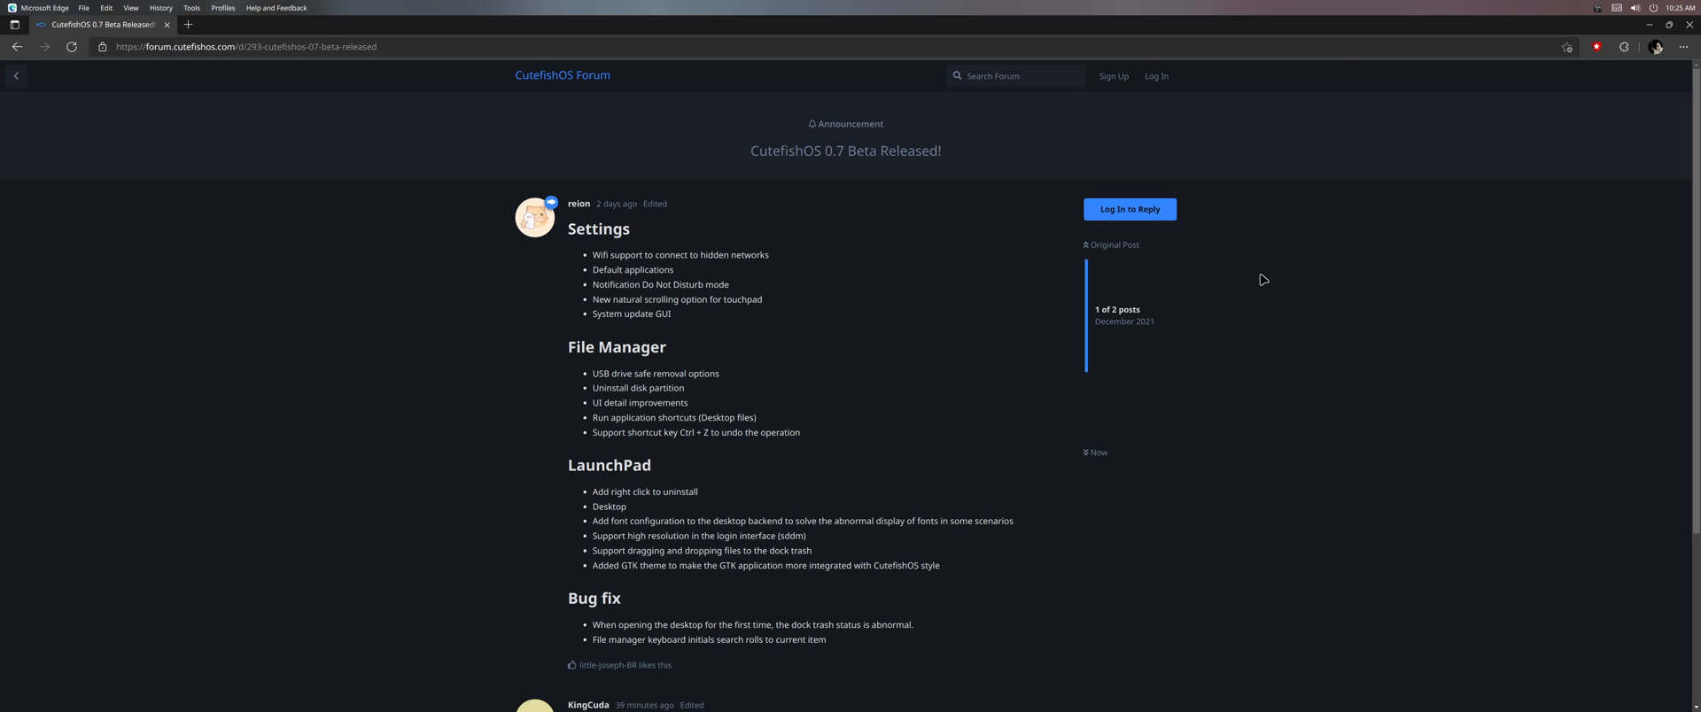
left_click(1648, 23)
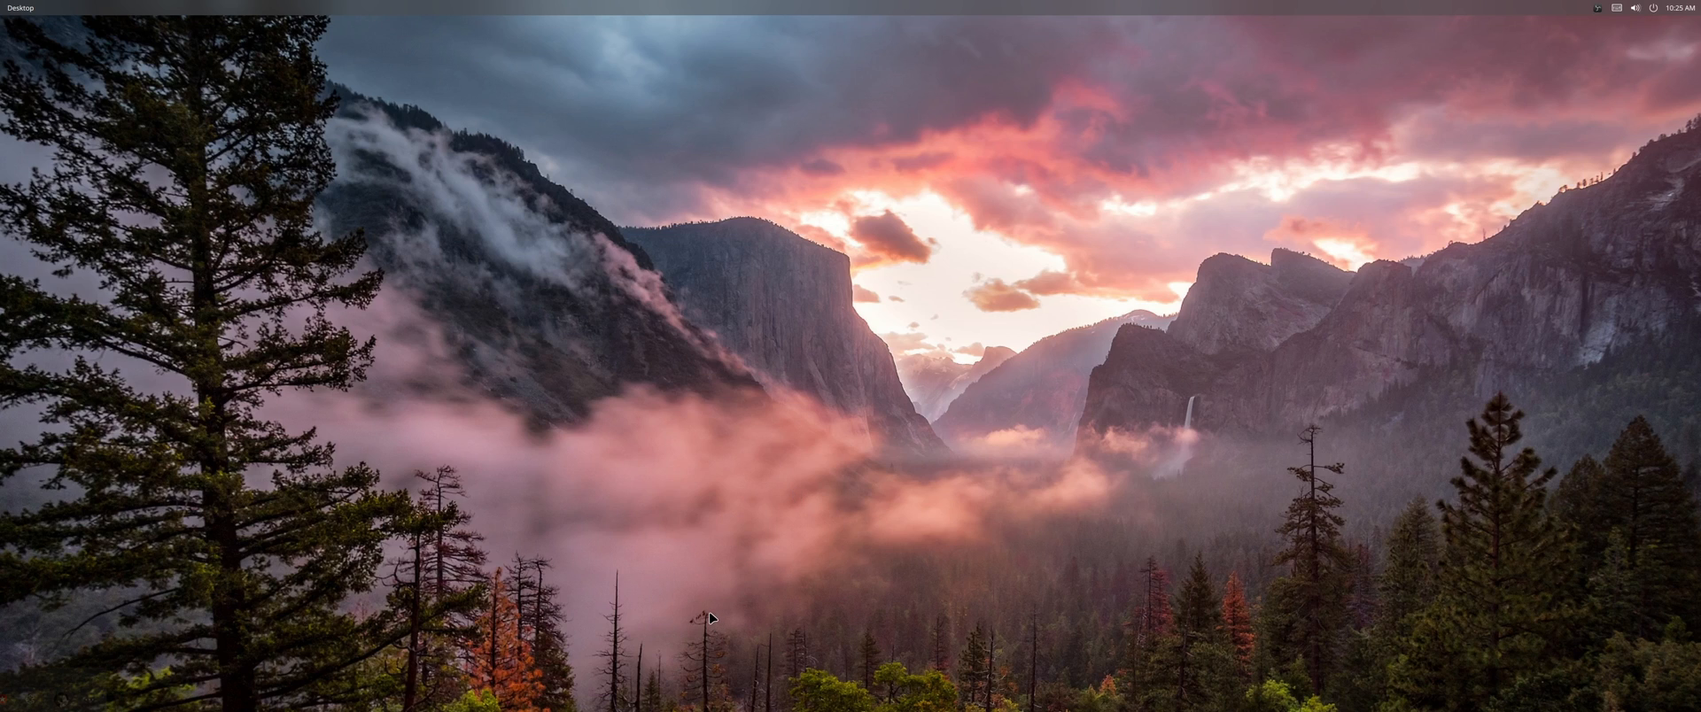
mouse_move(777, 691)
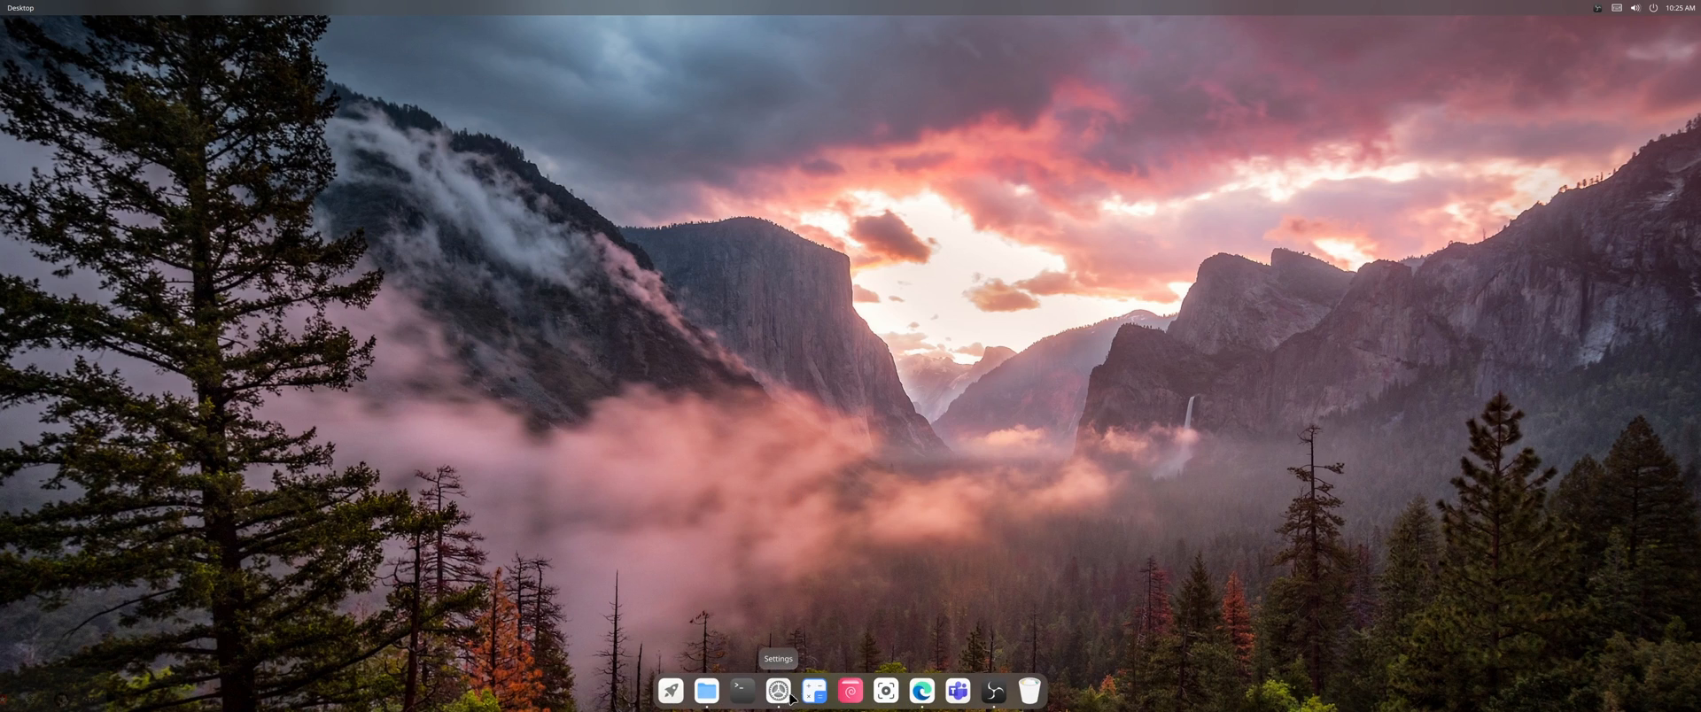
left_click(922, 690)
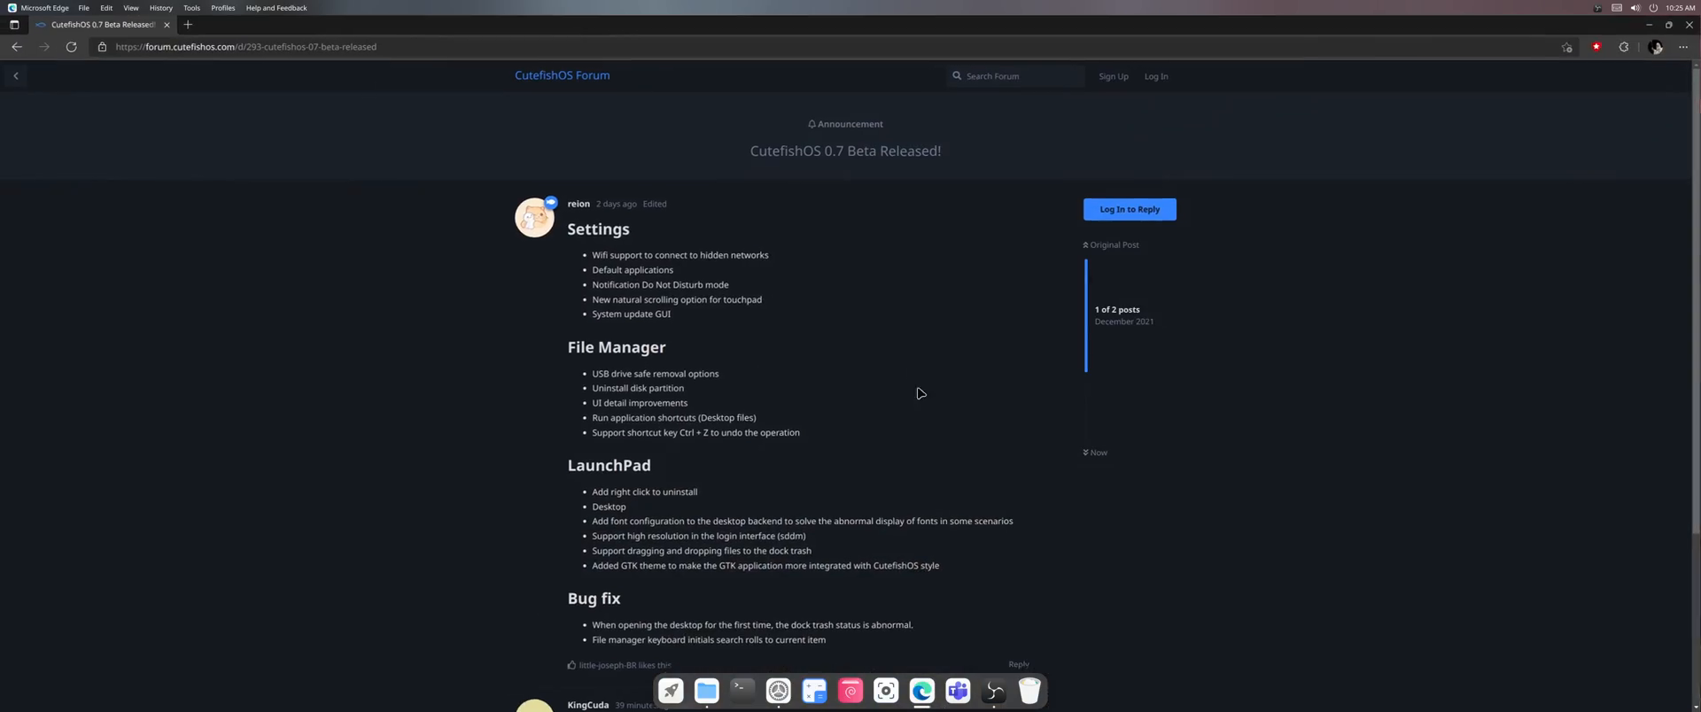
mouse_move(748, 528)
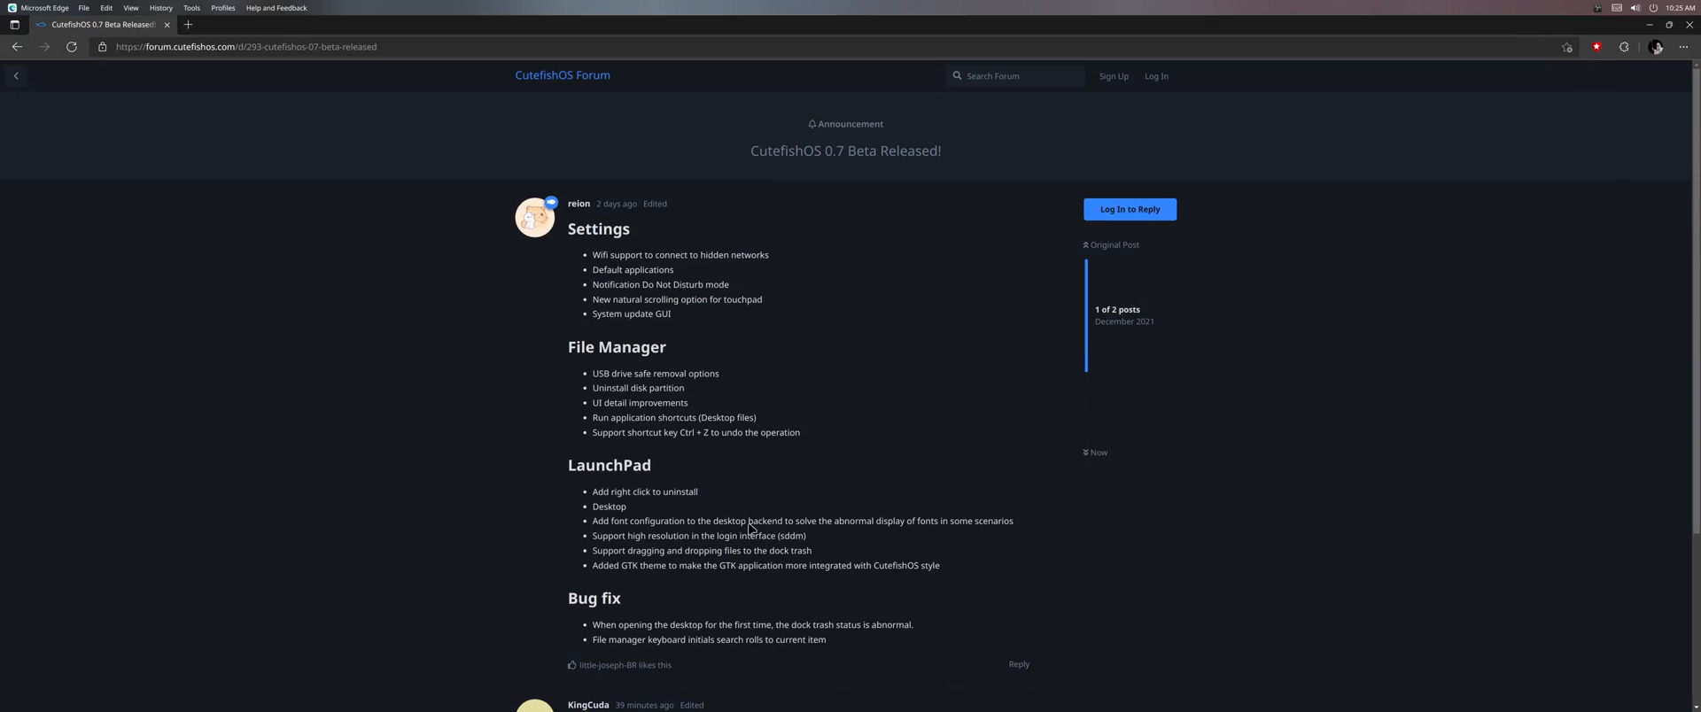
mouse_move(748, 529)
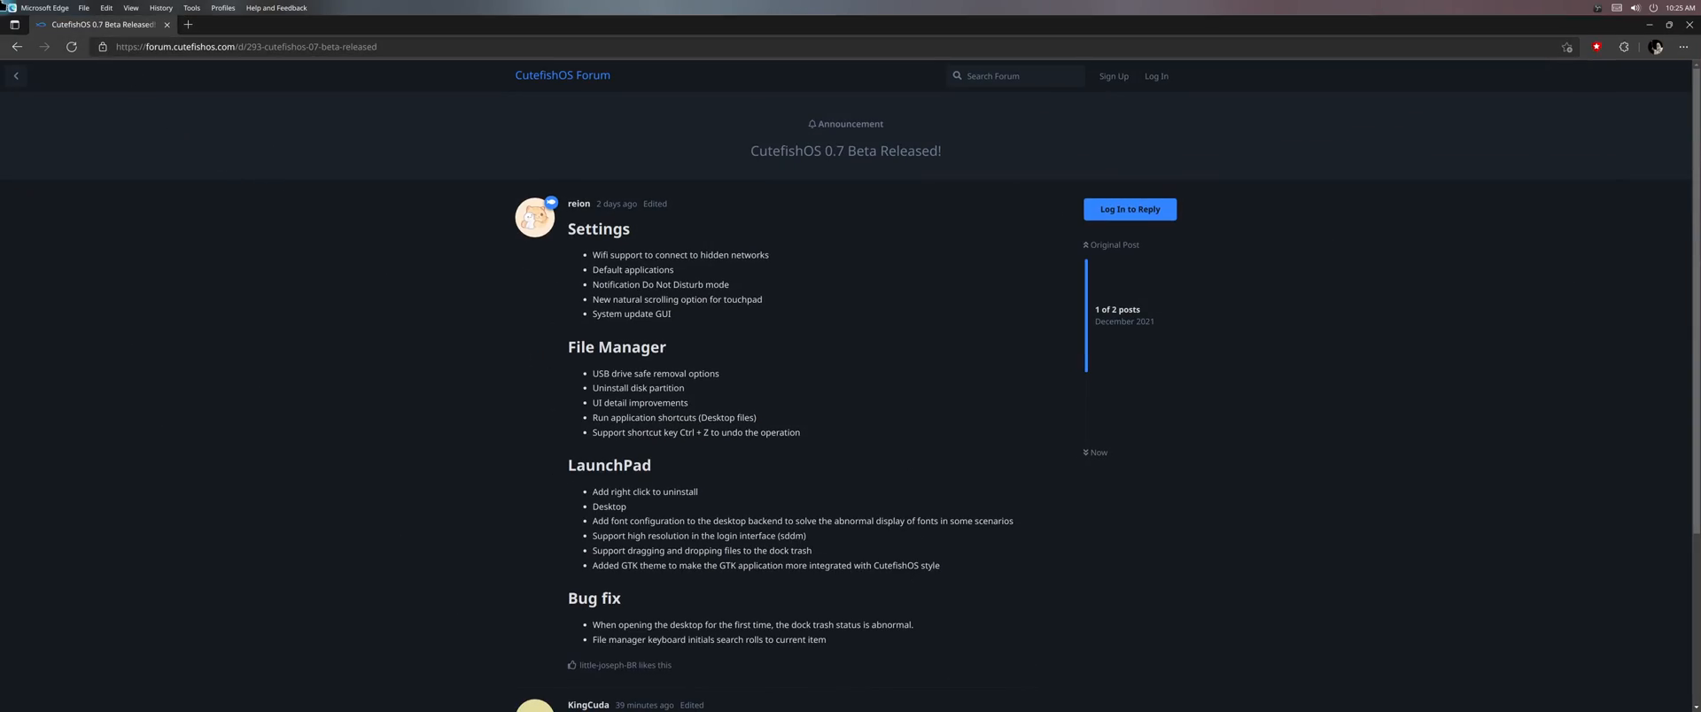
left_click(1639, 23)
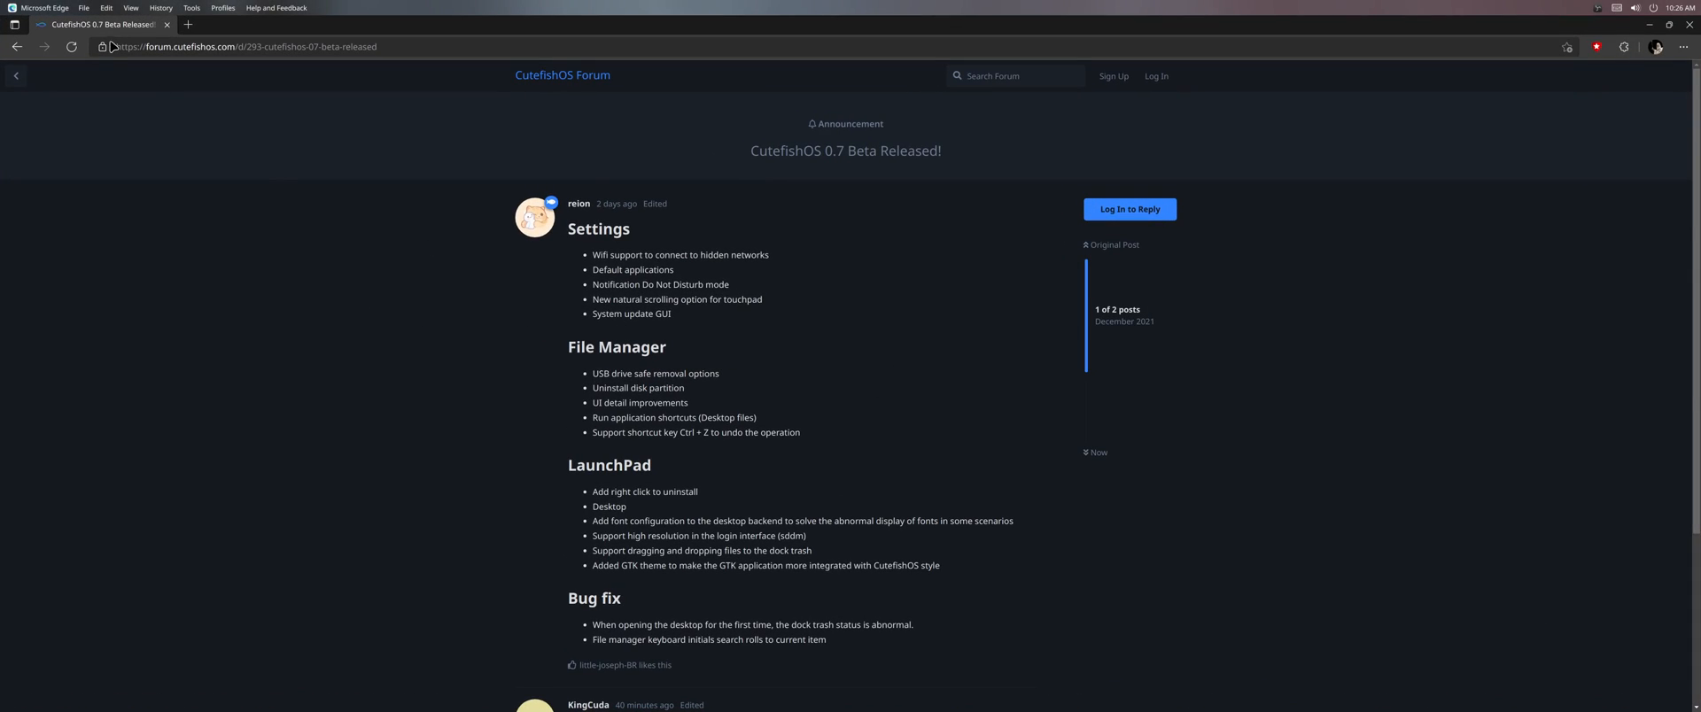
left_click(16, 75)
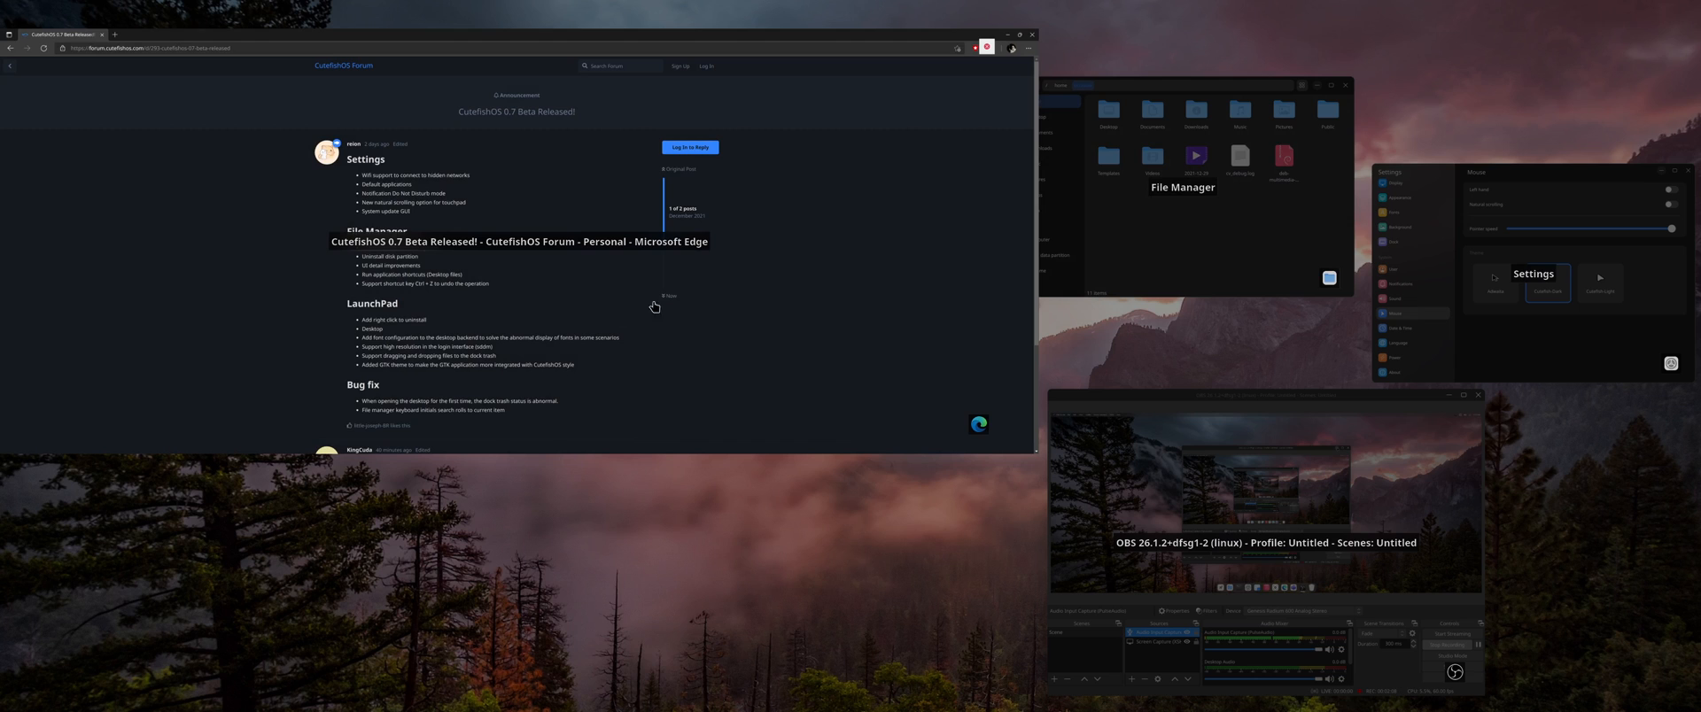
left_click(1019, 34)
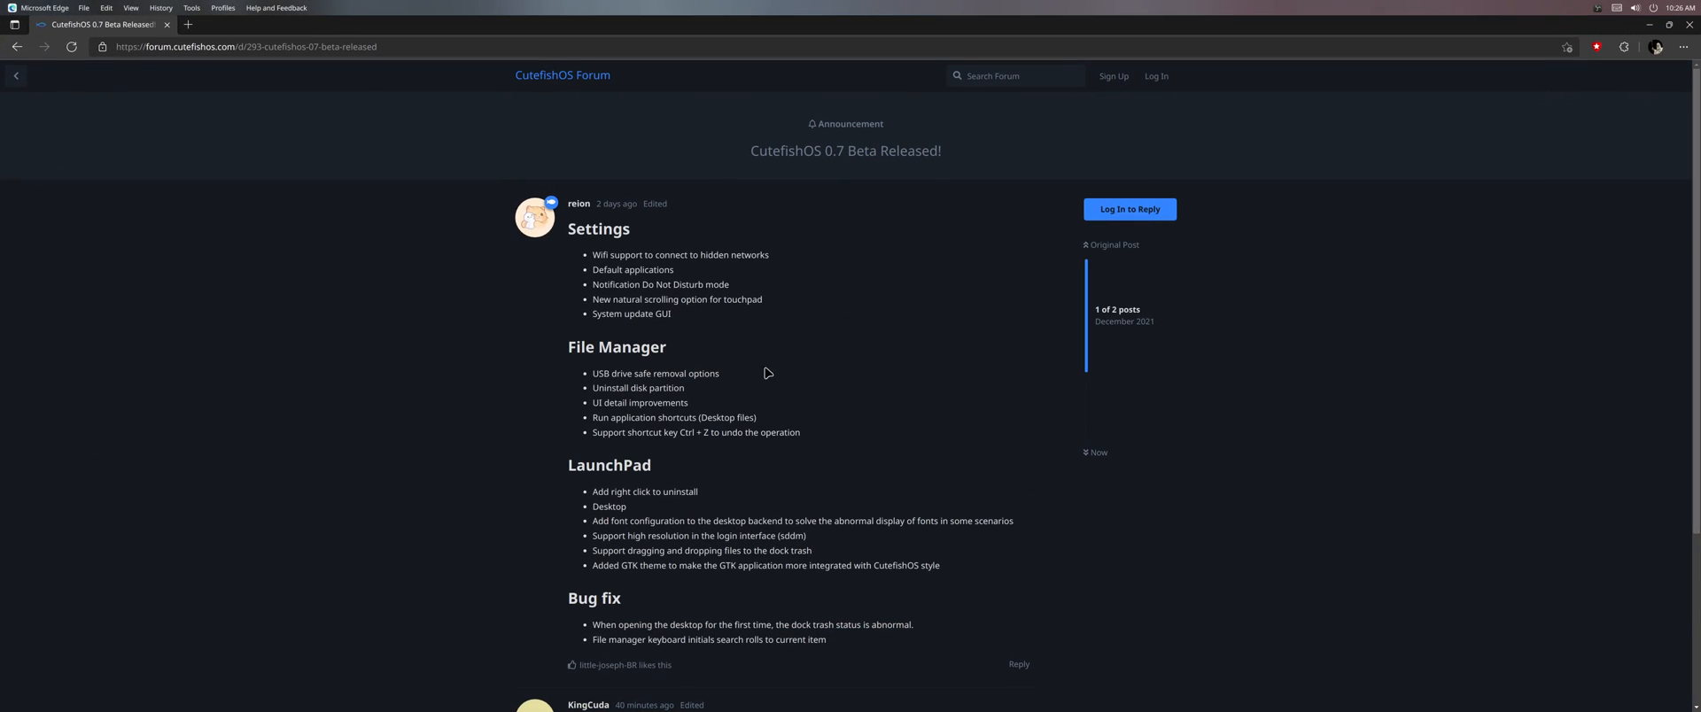
mouse_move(721, 481)
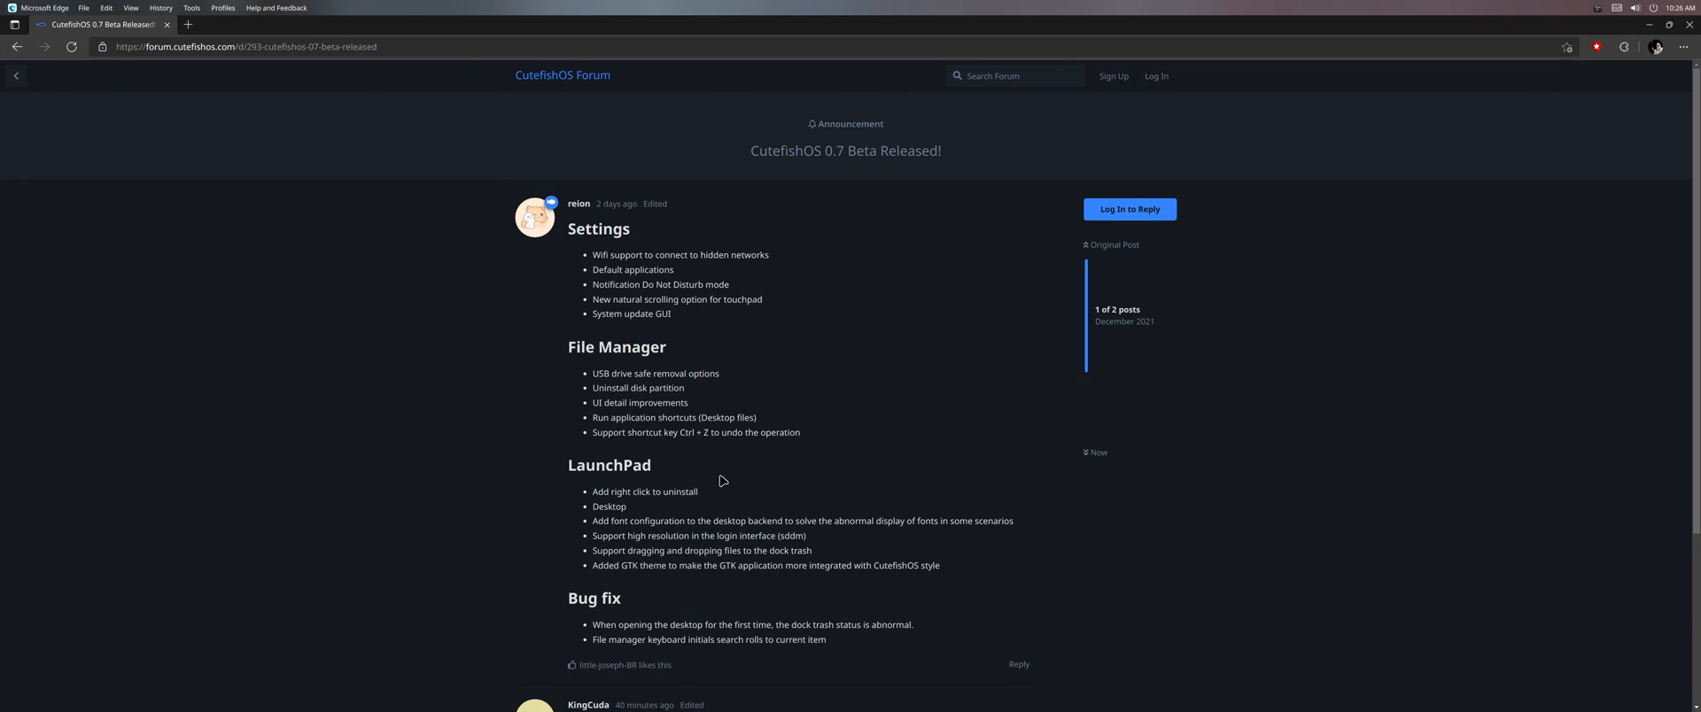
mouse_move(712, 484)
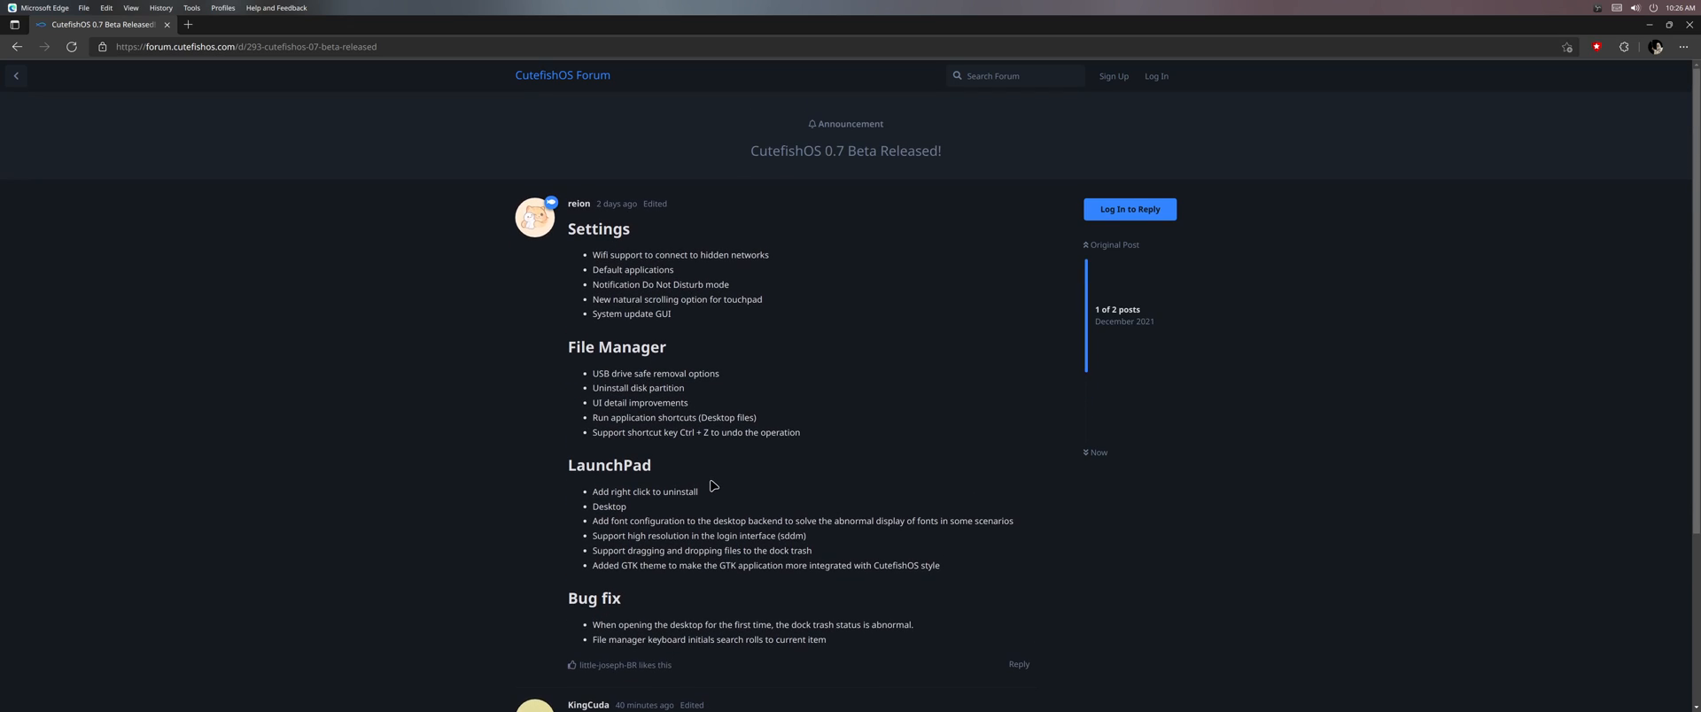
mouse_move(600, 533)
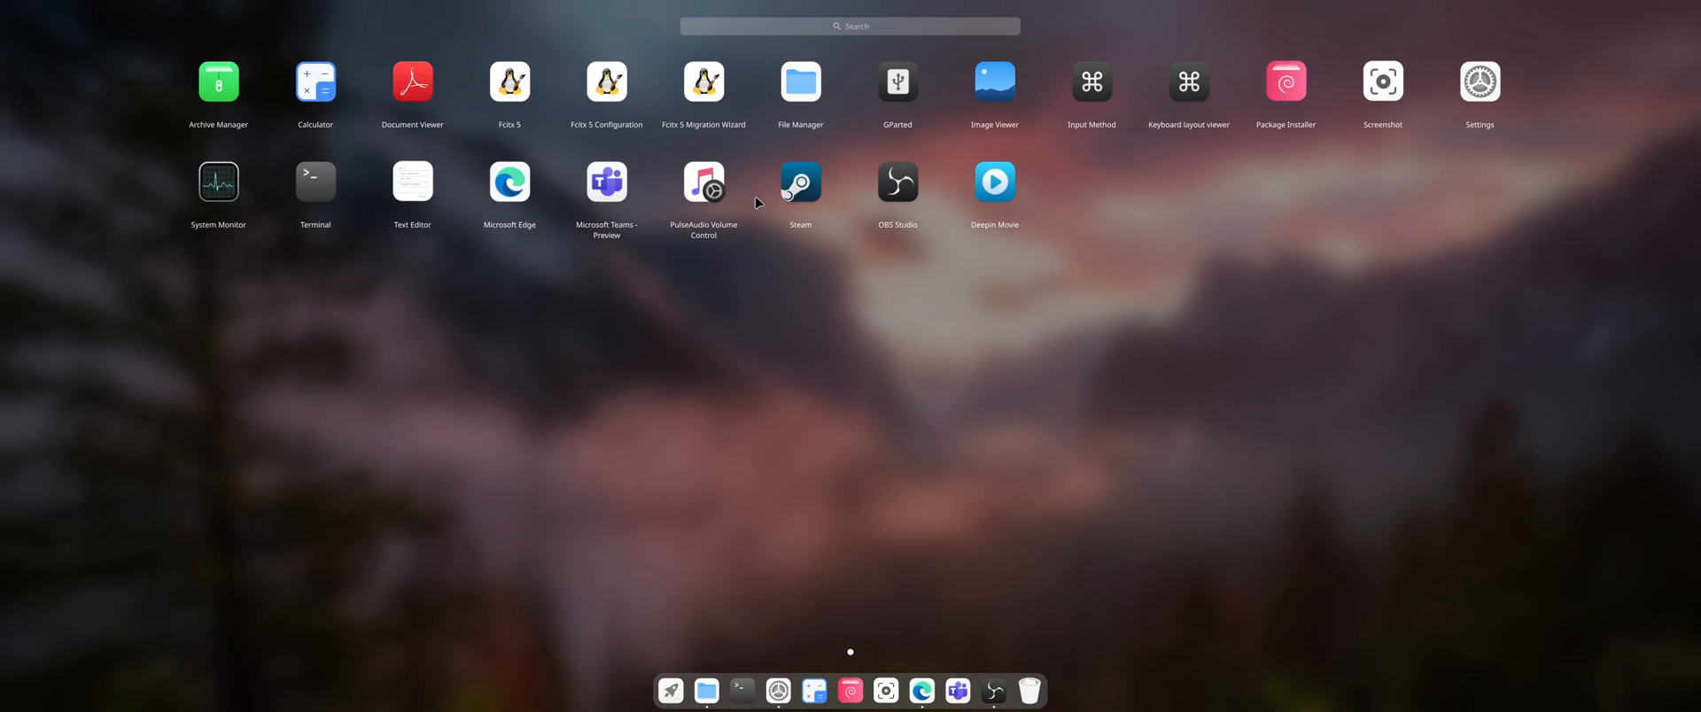
mouse_move(412, 180)
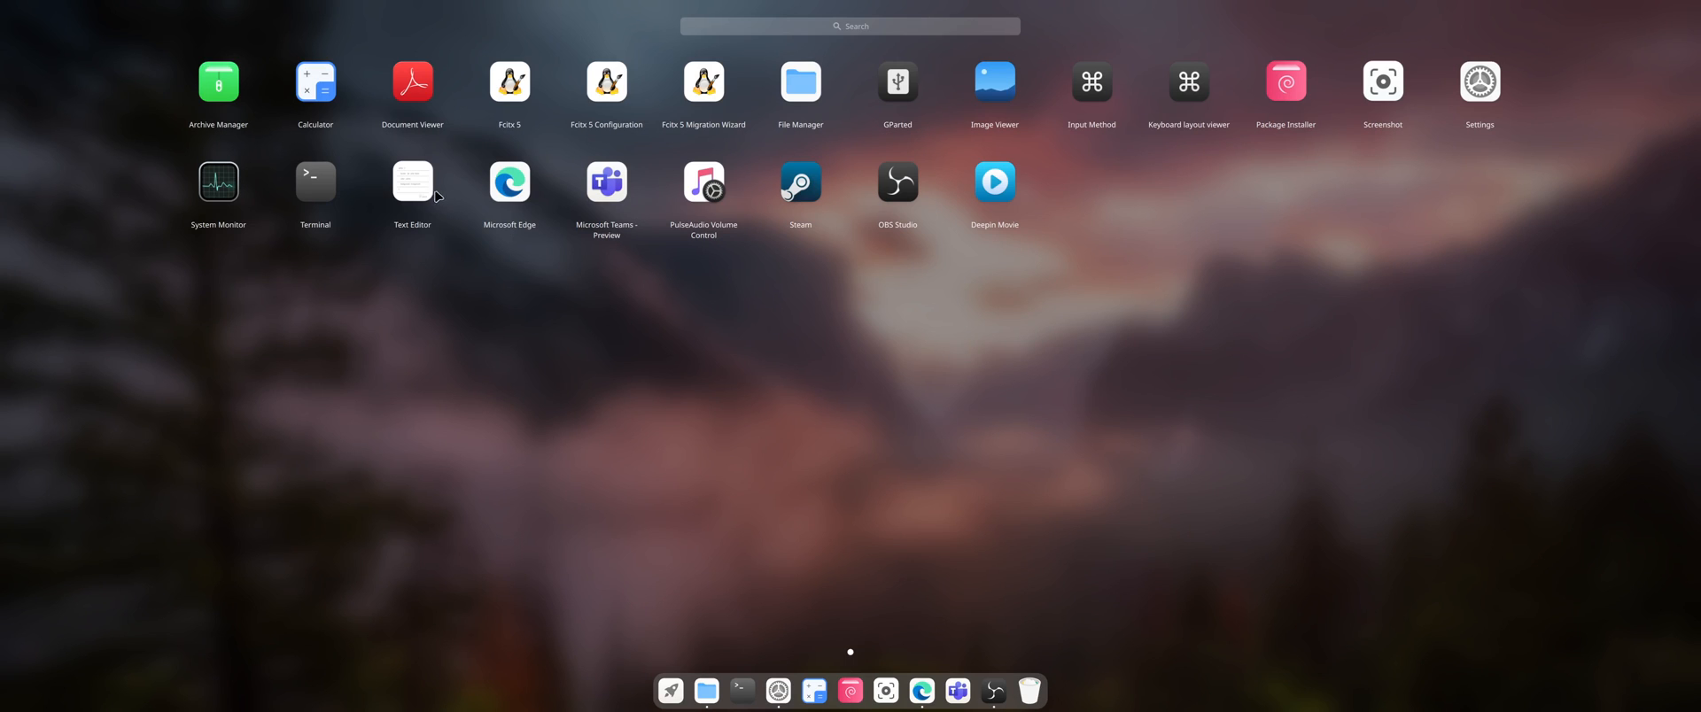
mouse_move(510, 184)
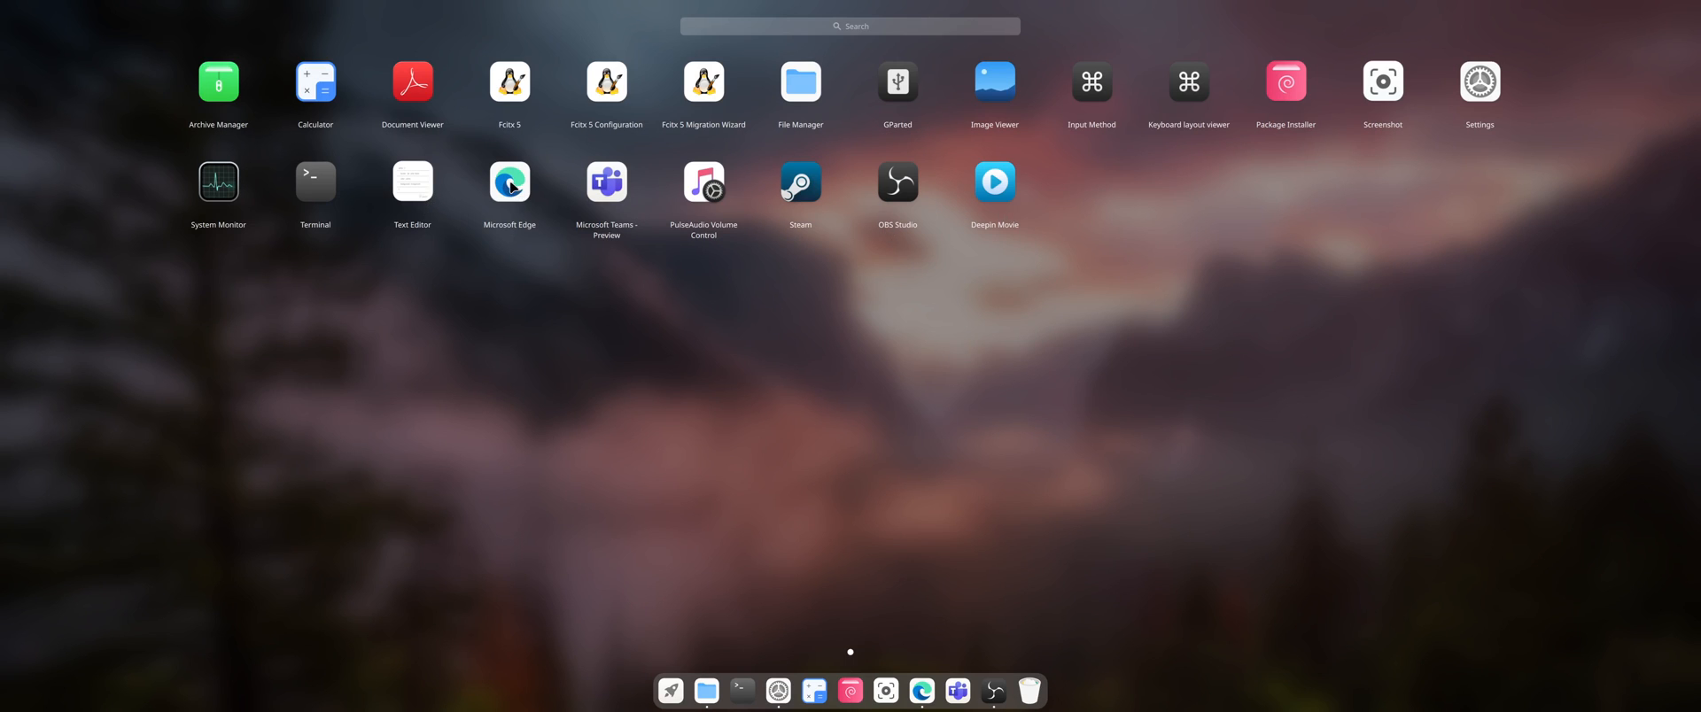
Step: Show the Microsoft Teams - Preview context menu with its Uninstall option in Launchpad
right_click(605, 181)
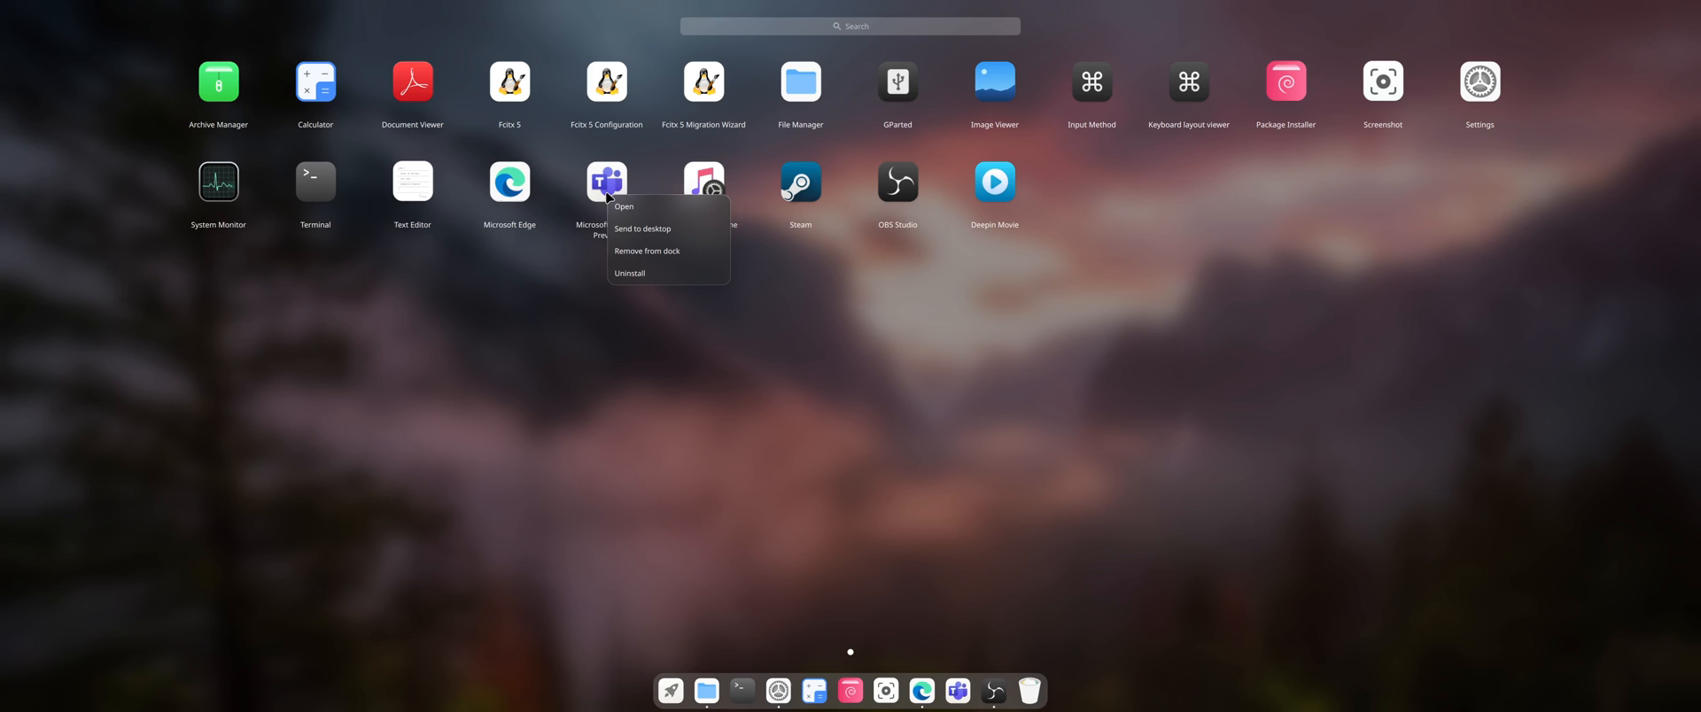
mouse_move(640, 273)
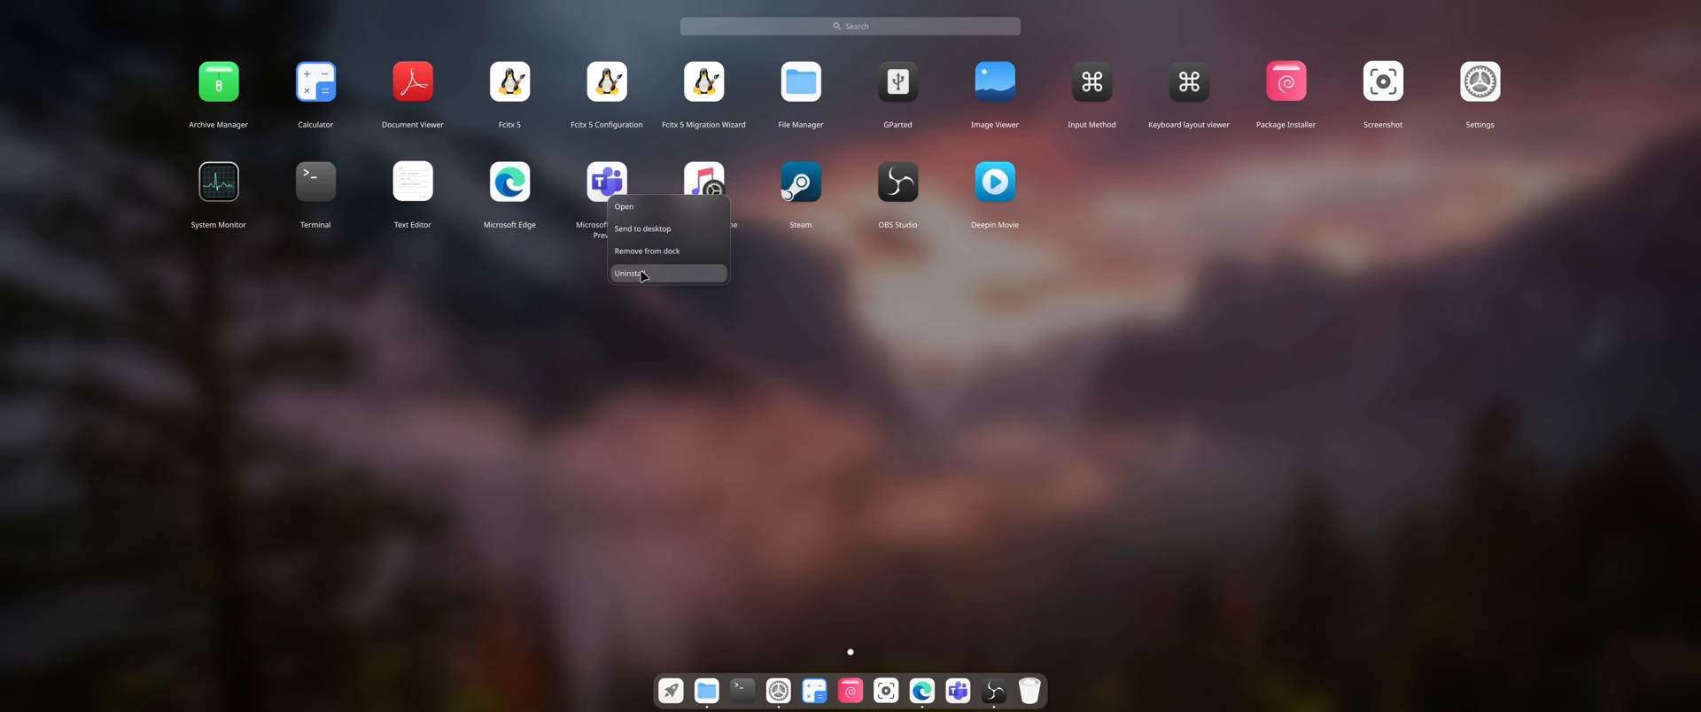
mouse_move(533, 433)
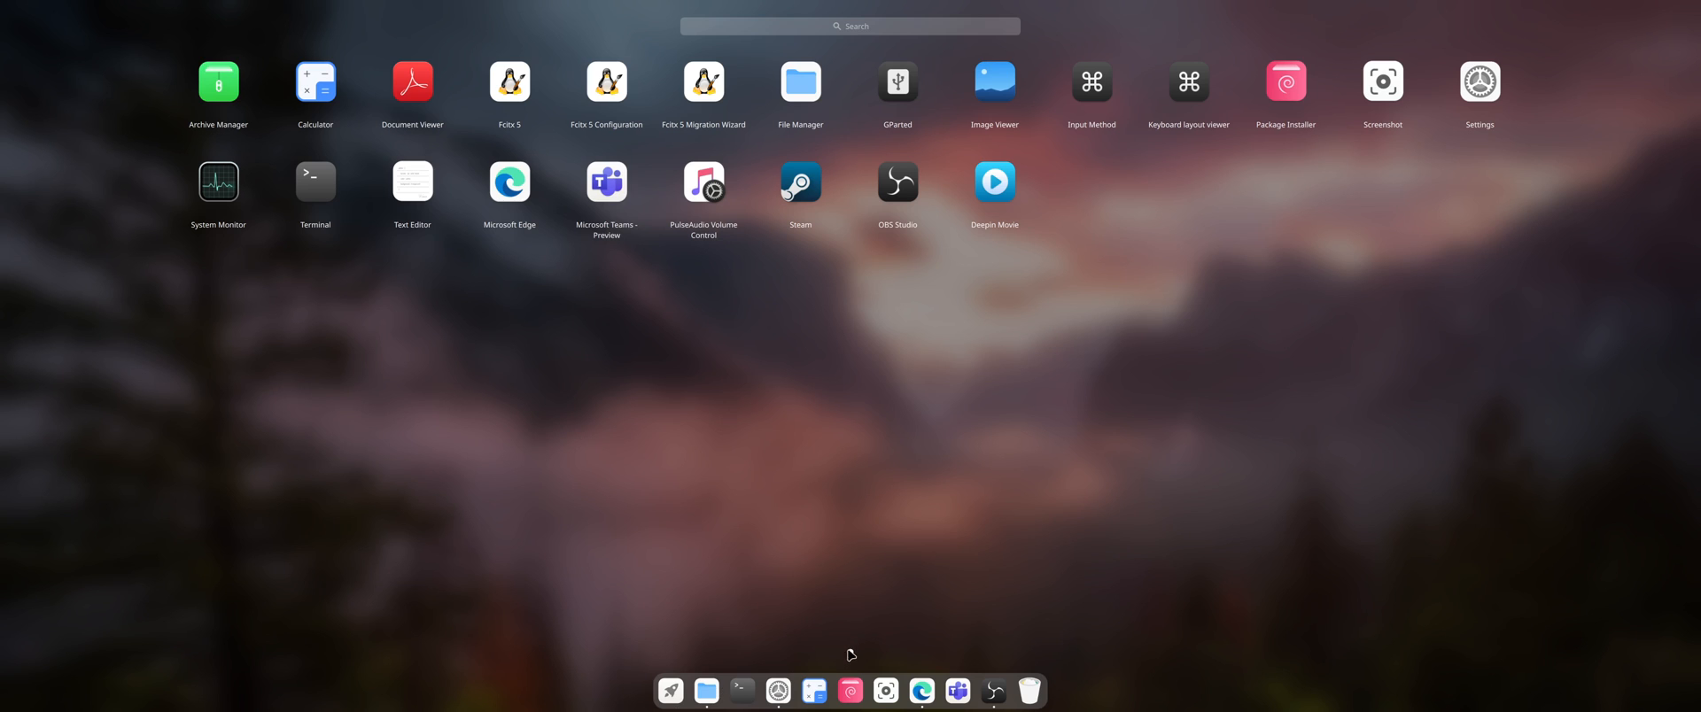
left_click(921, 691)
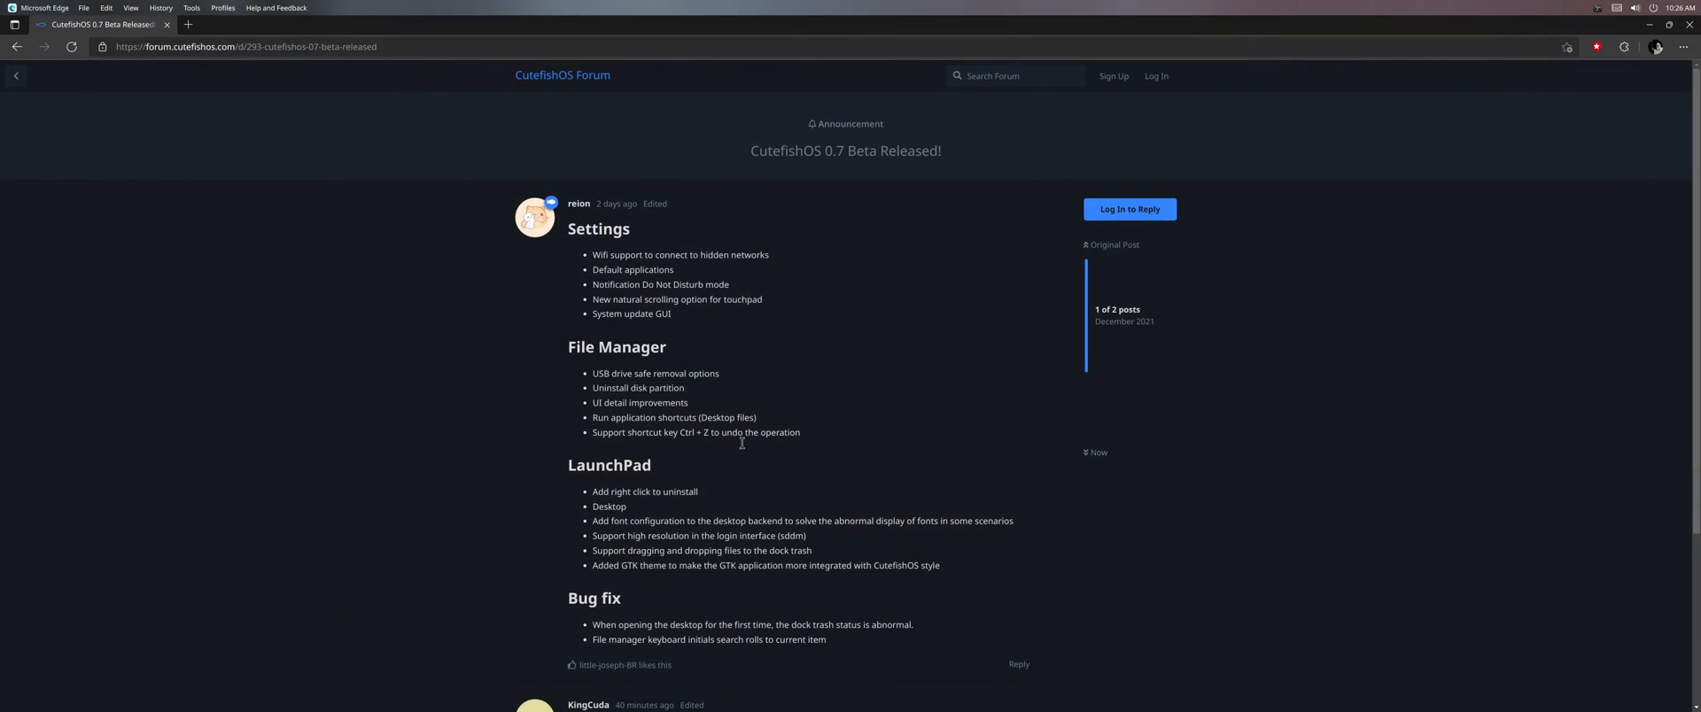
mouse_move(622, 548)
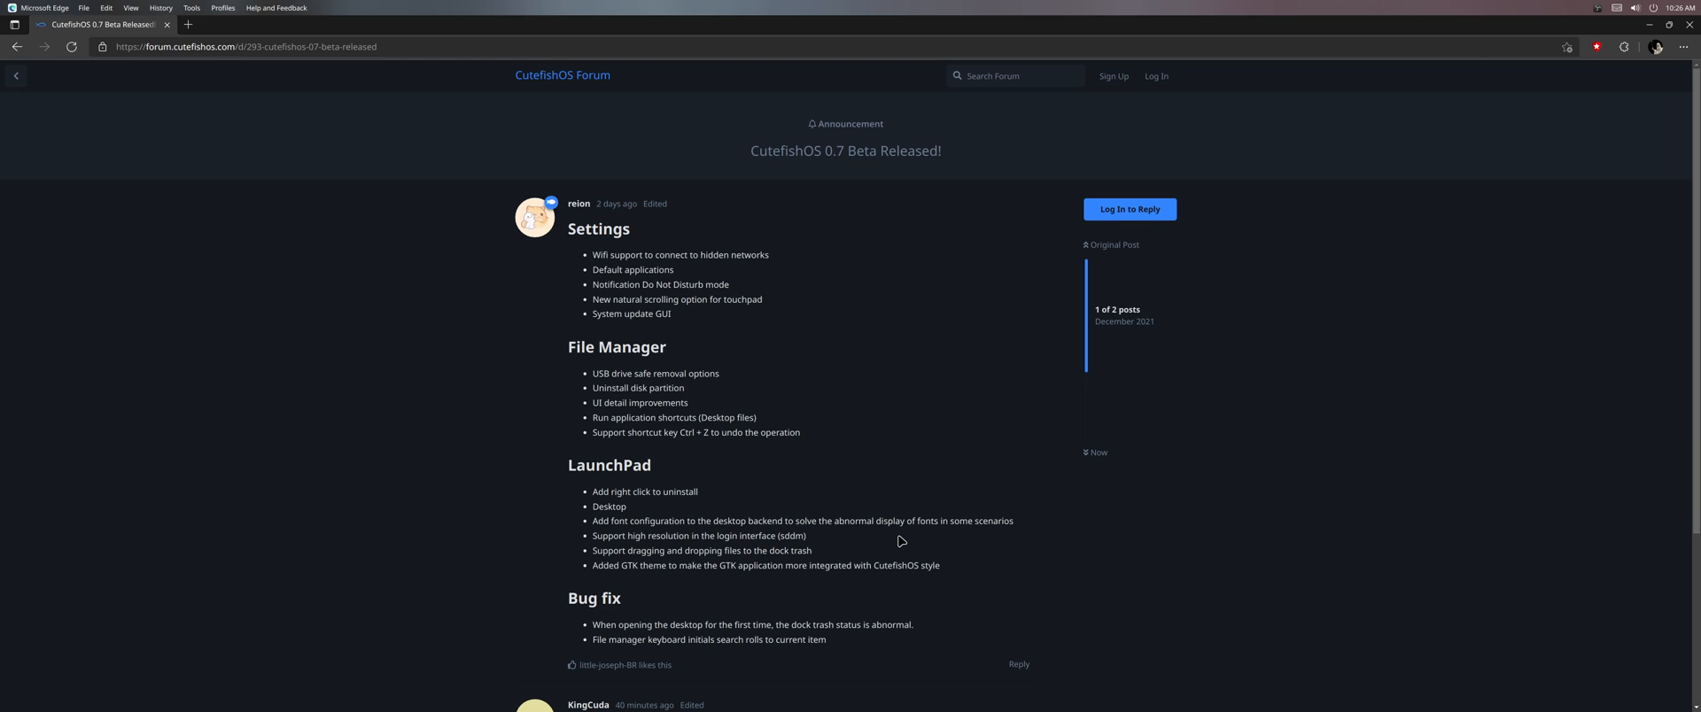
mouse_move(619, 556)
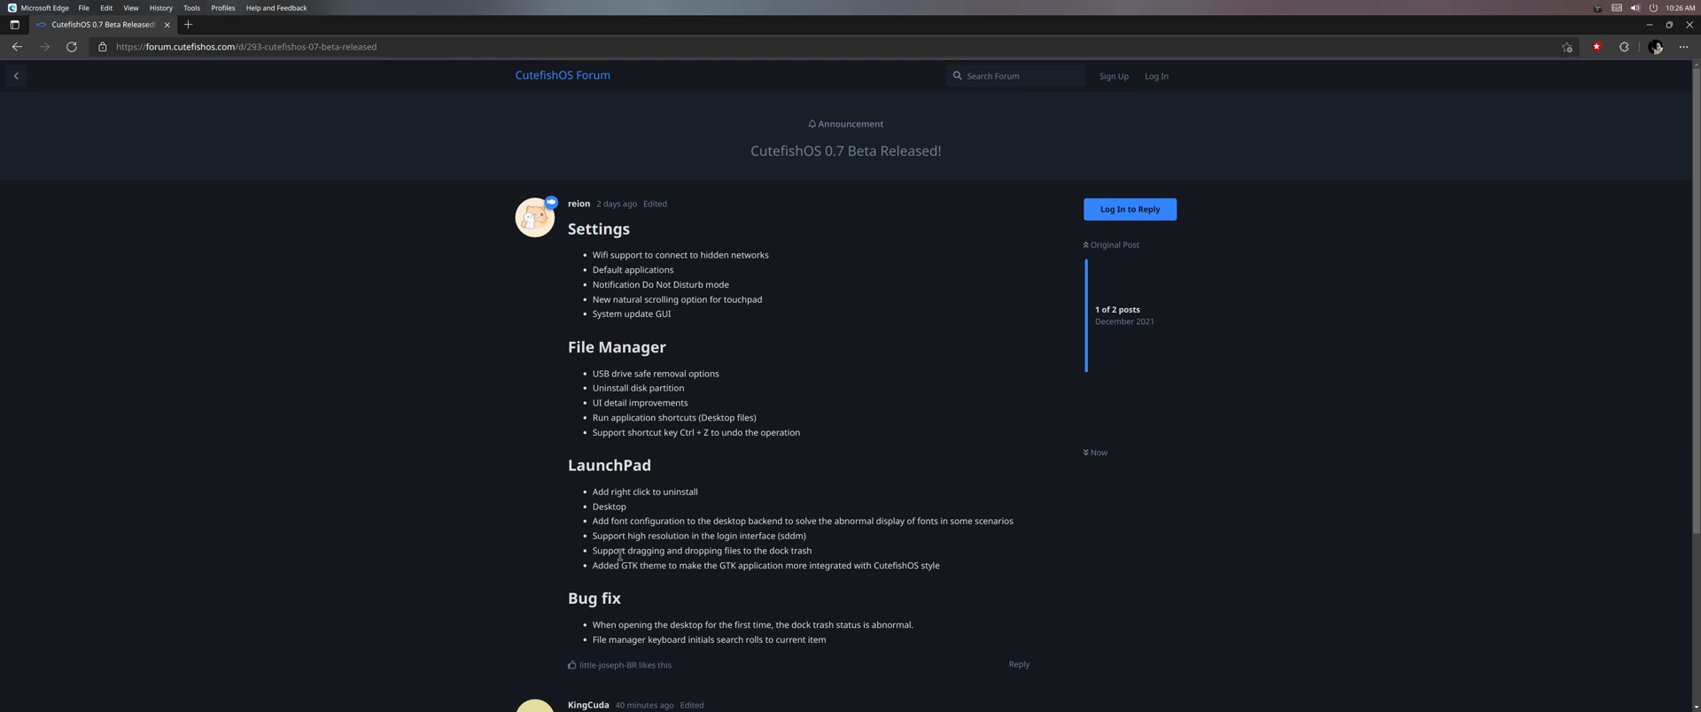
mouse_move(626, 579)
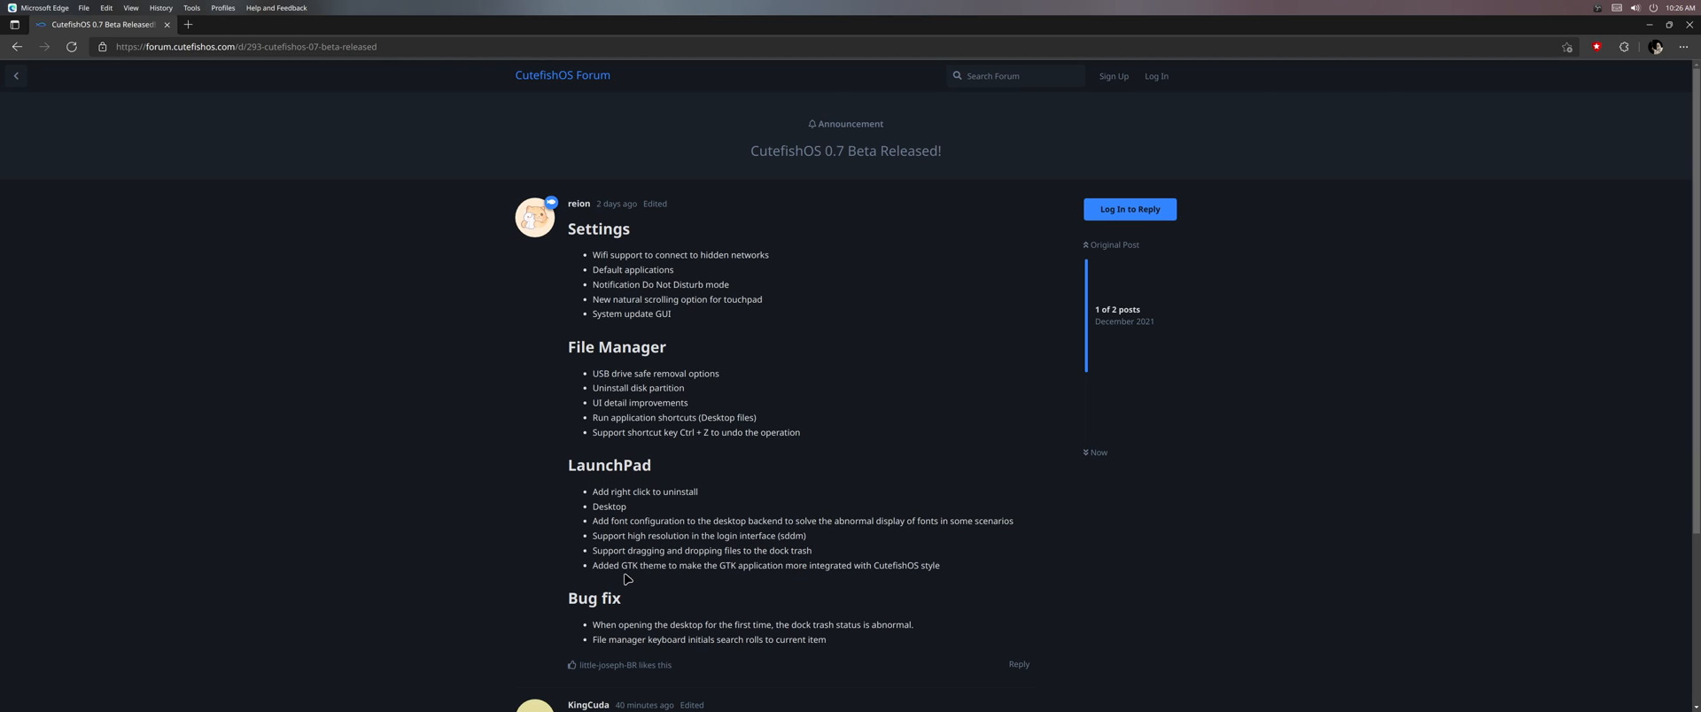
mouse_move(730, 569)
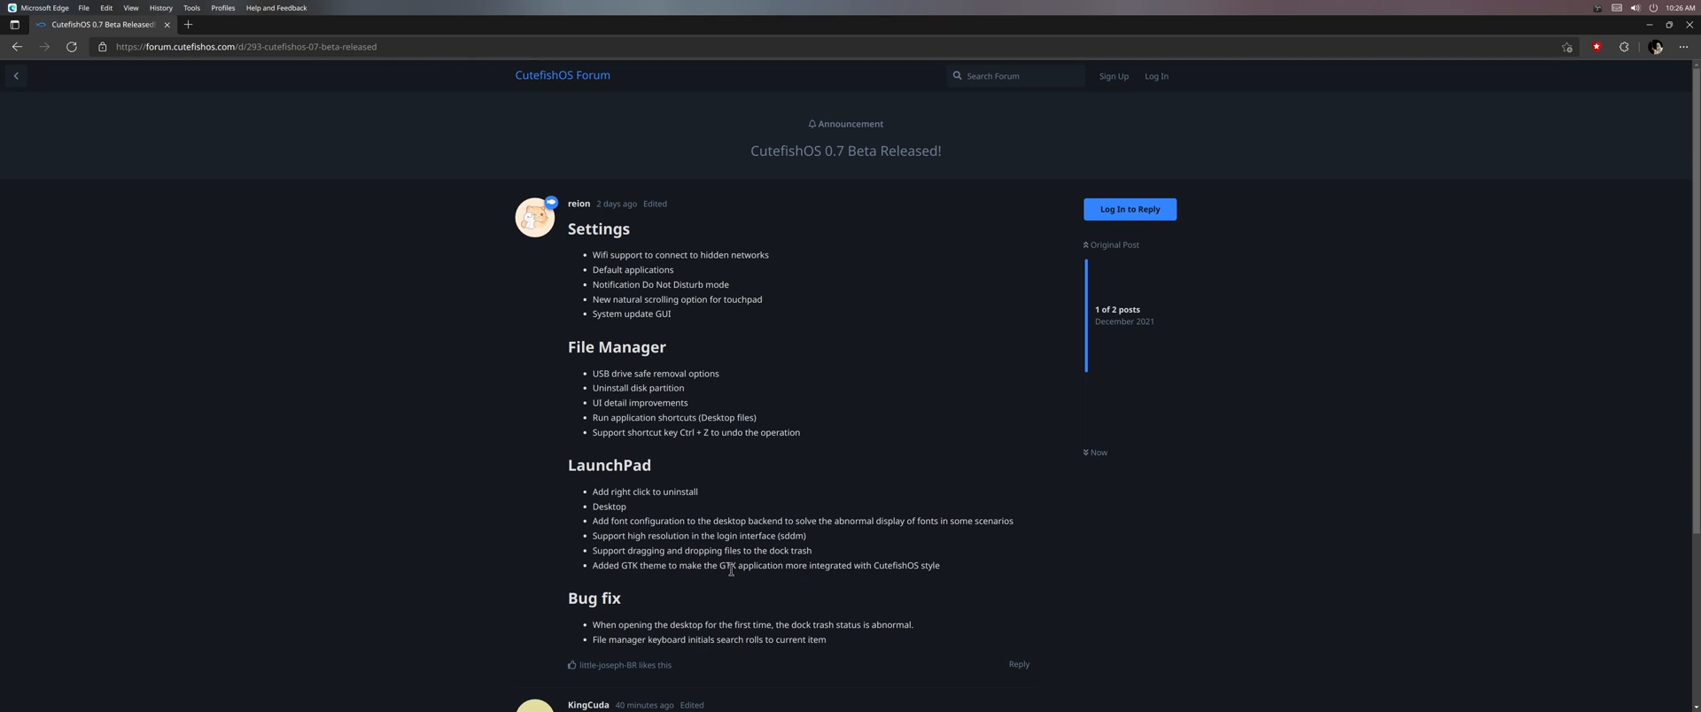
mouse_move(654, 623)
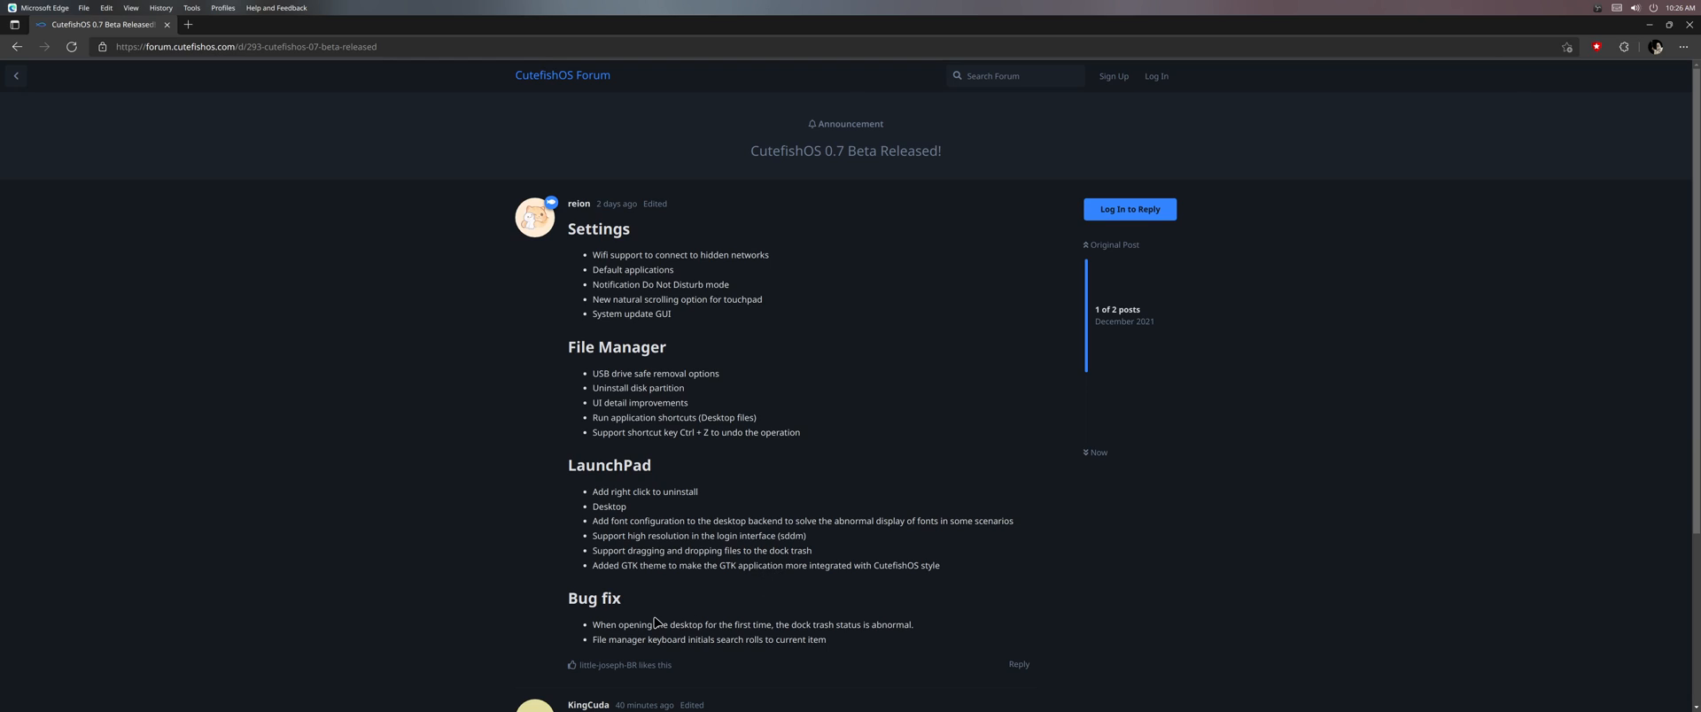
mouse_move(740, 597)
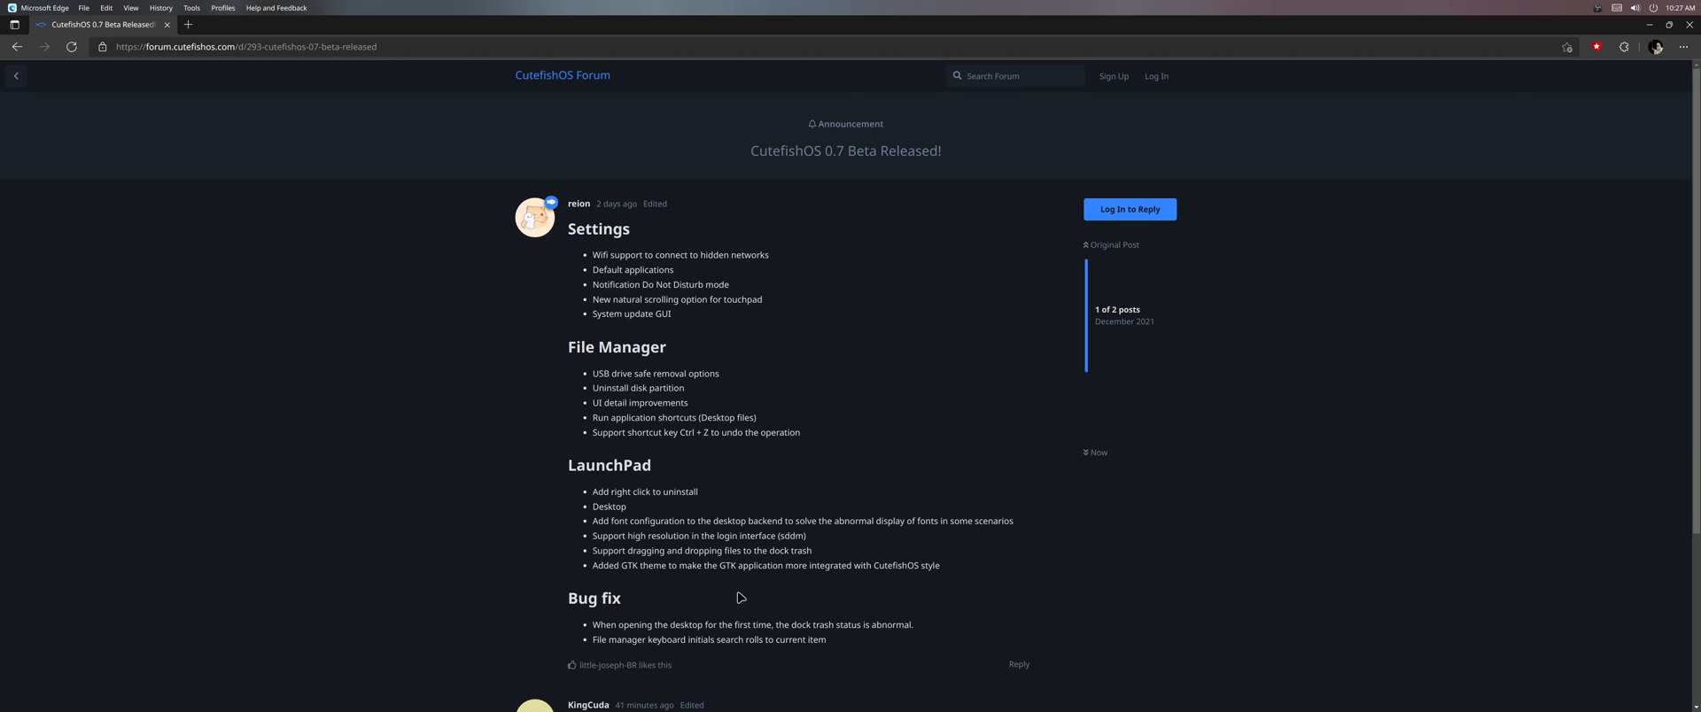
mouse_move(766, 636)
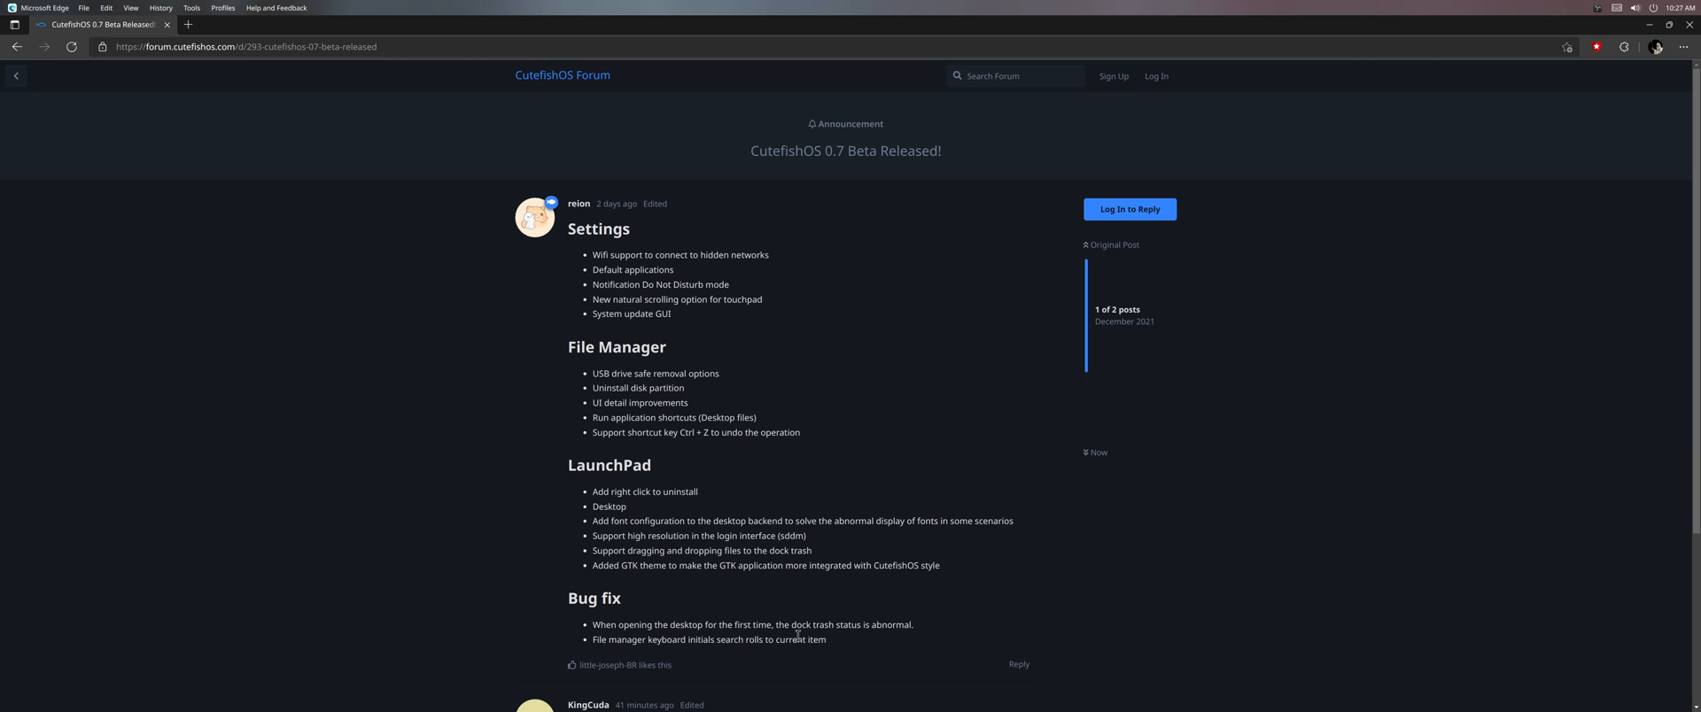
mouse_move(861, 647)
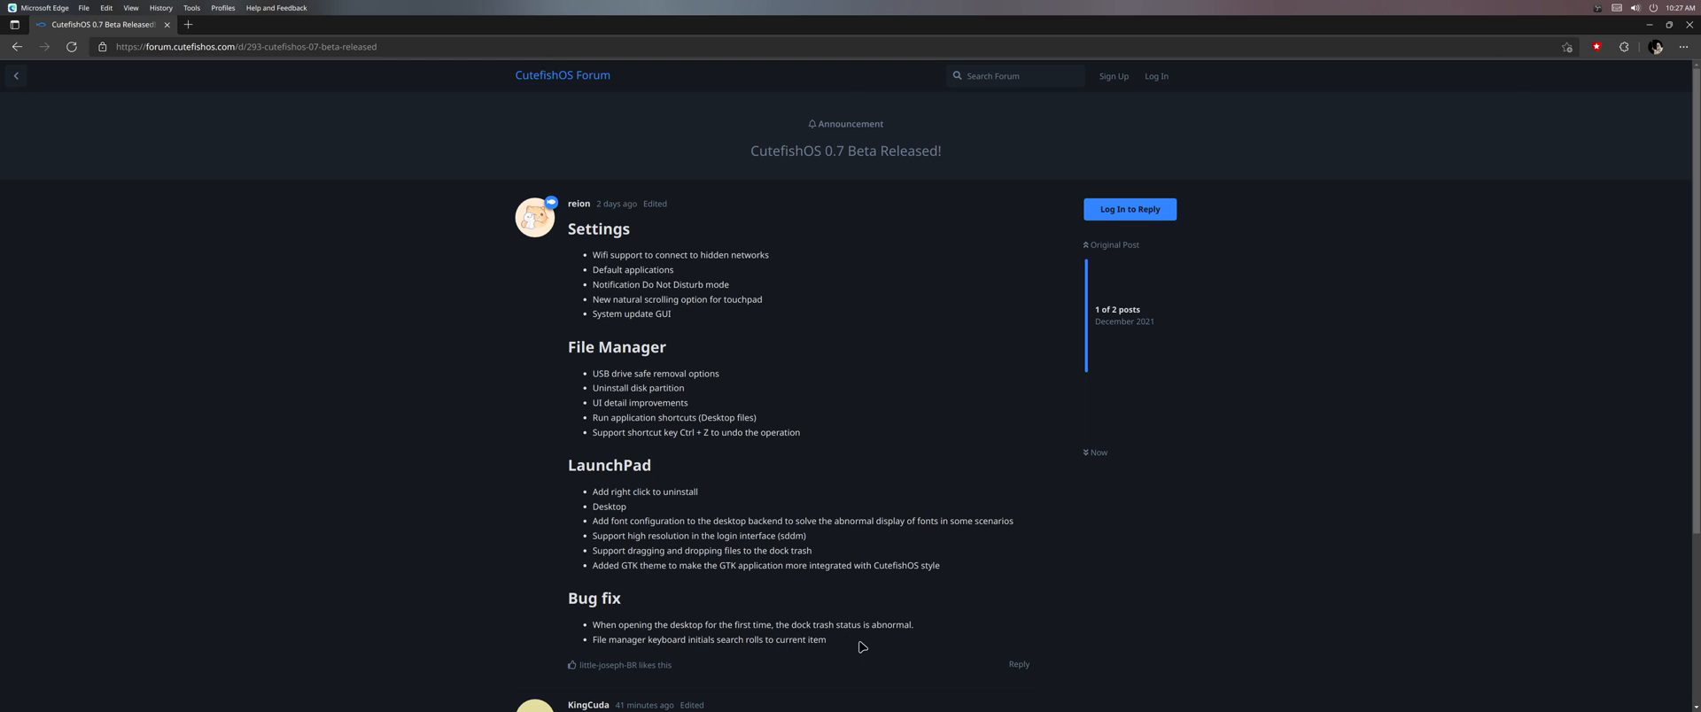
mouse_move(624, 661)
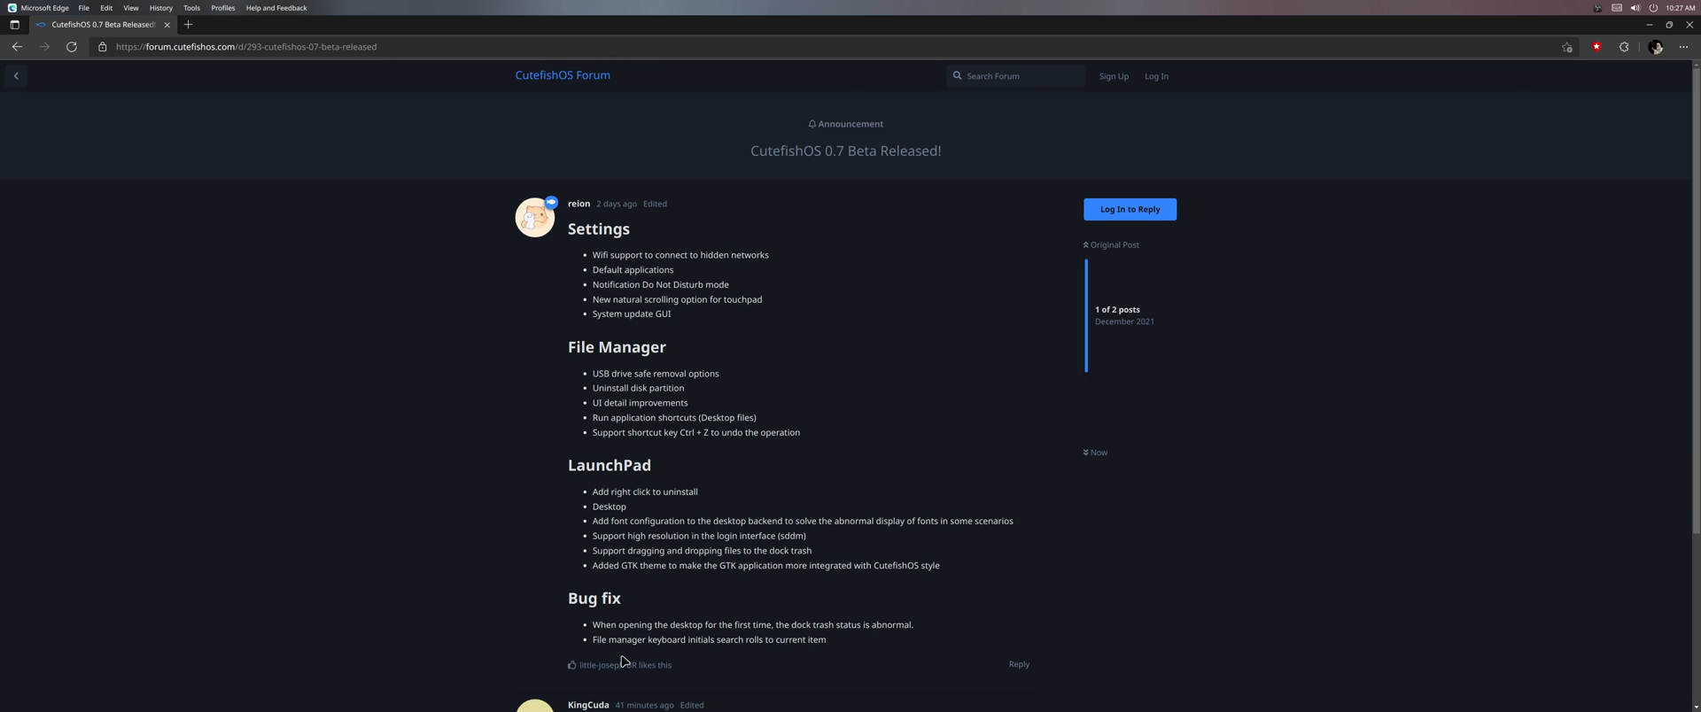
mouse_move(774, 661)
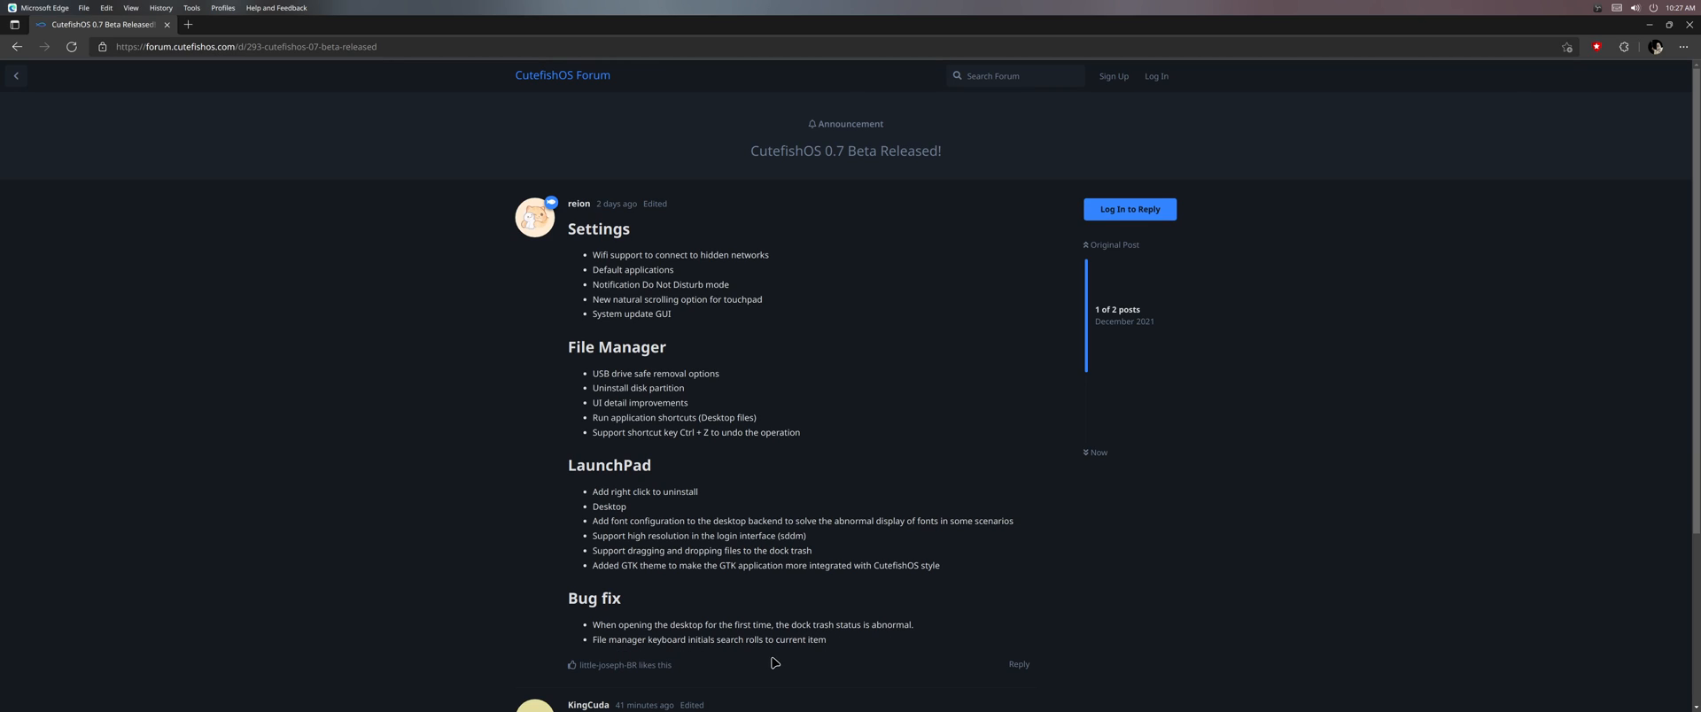
mouse_move(298, 204)
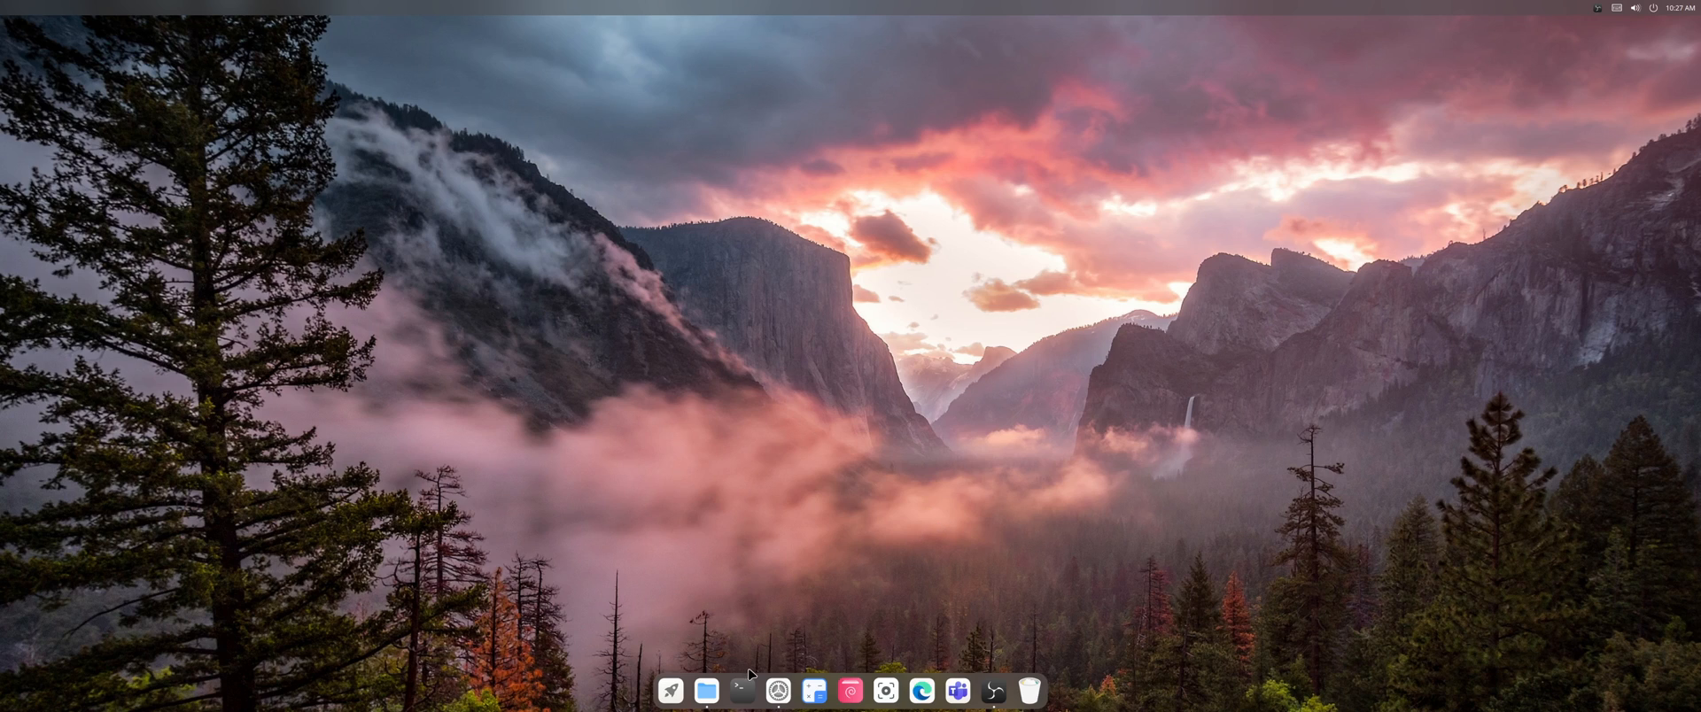
mouse_move(893, 631)
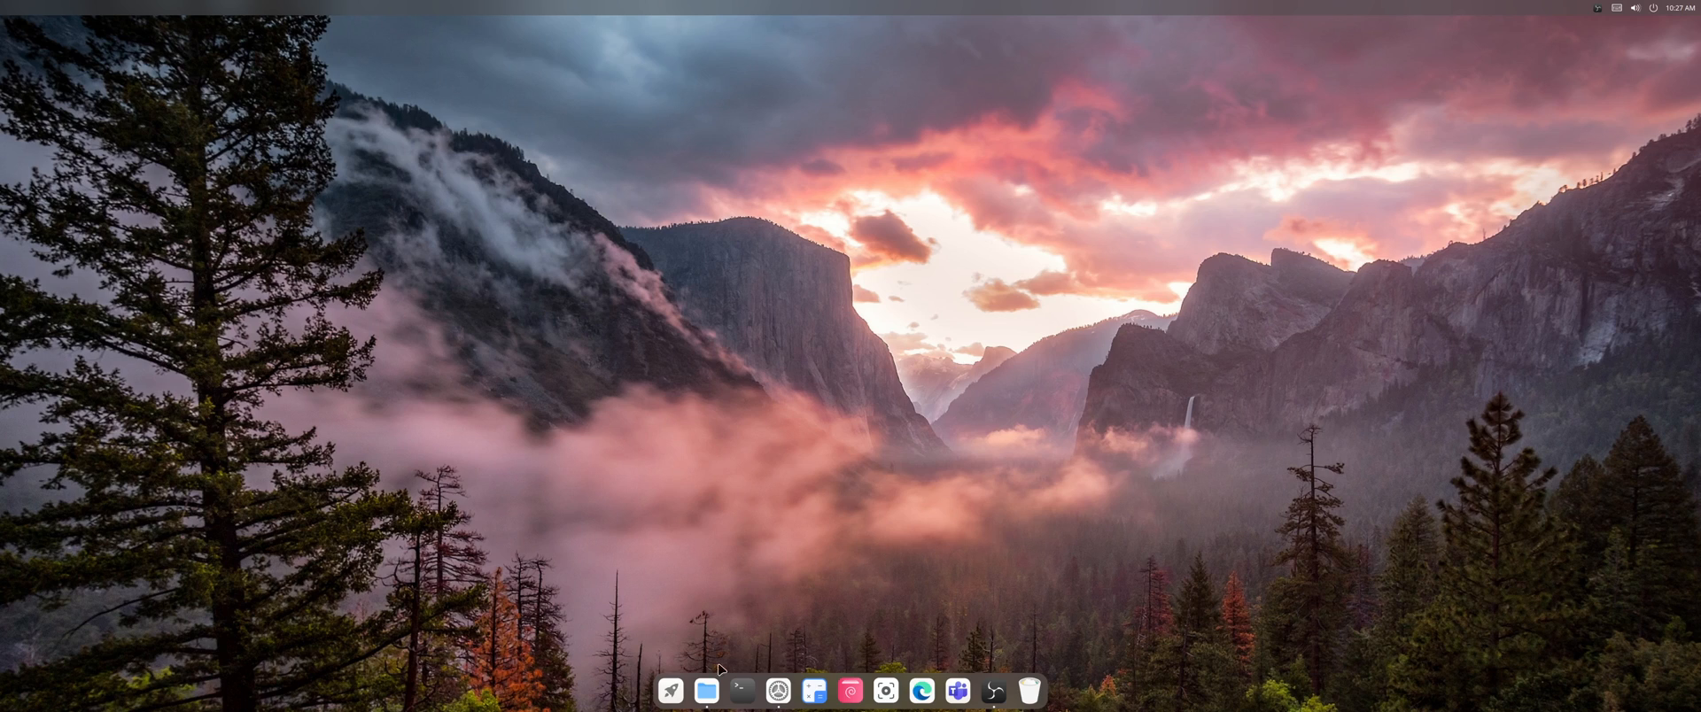
mouse_move(670, 691)
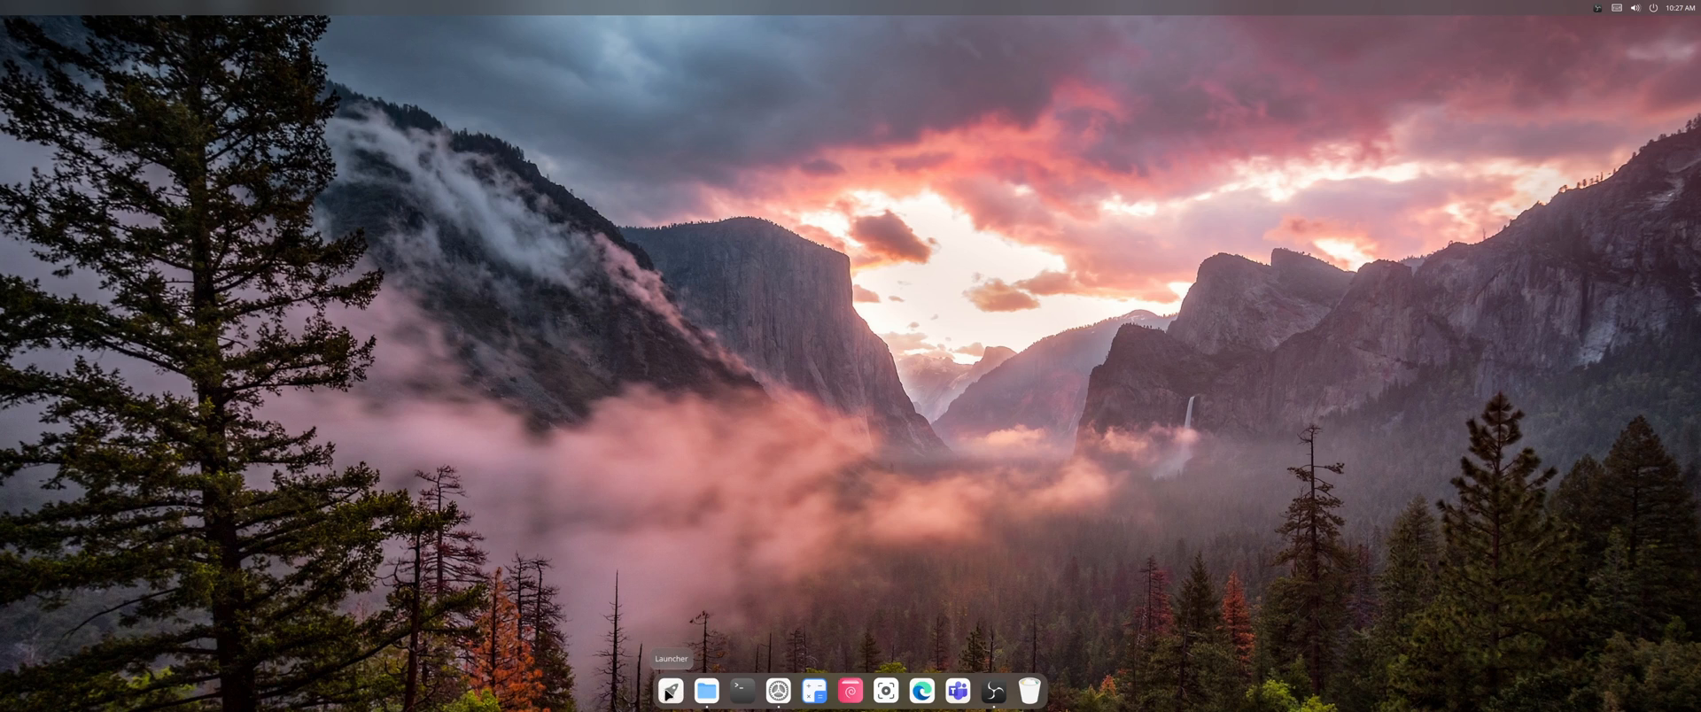
mouse_move(1049, 596)
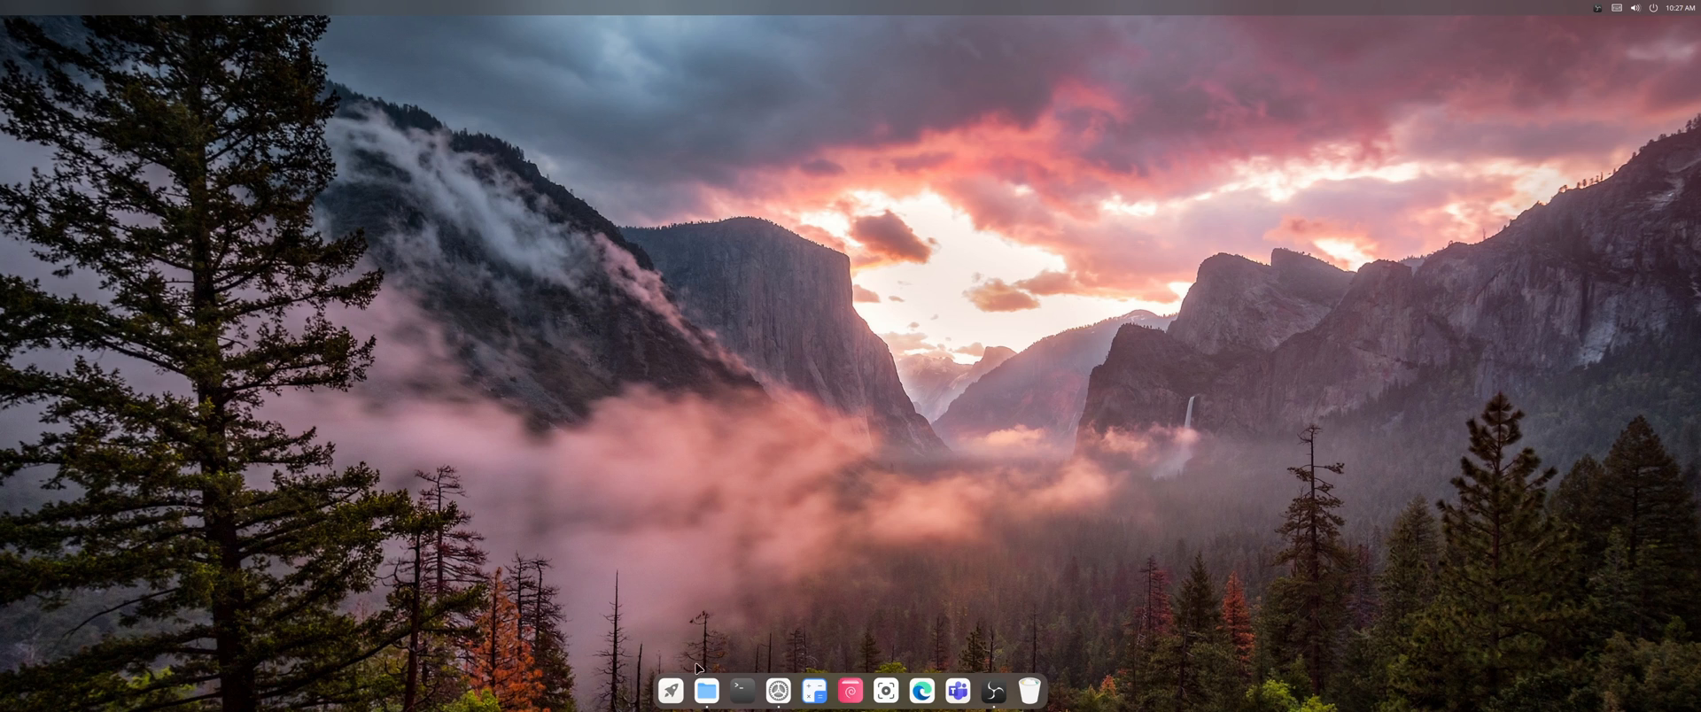
mouse_move(777, 691)
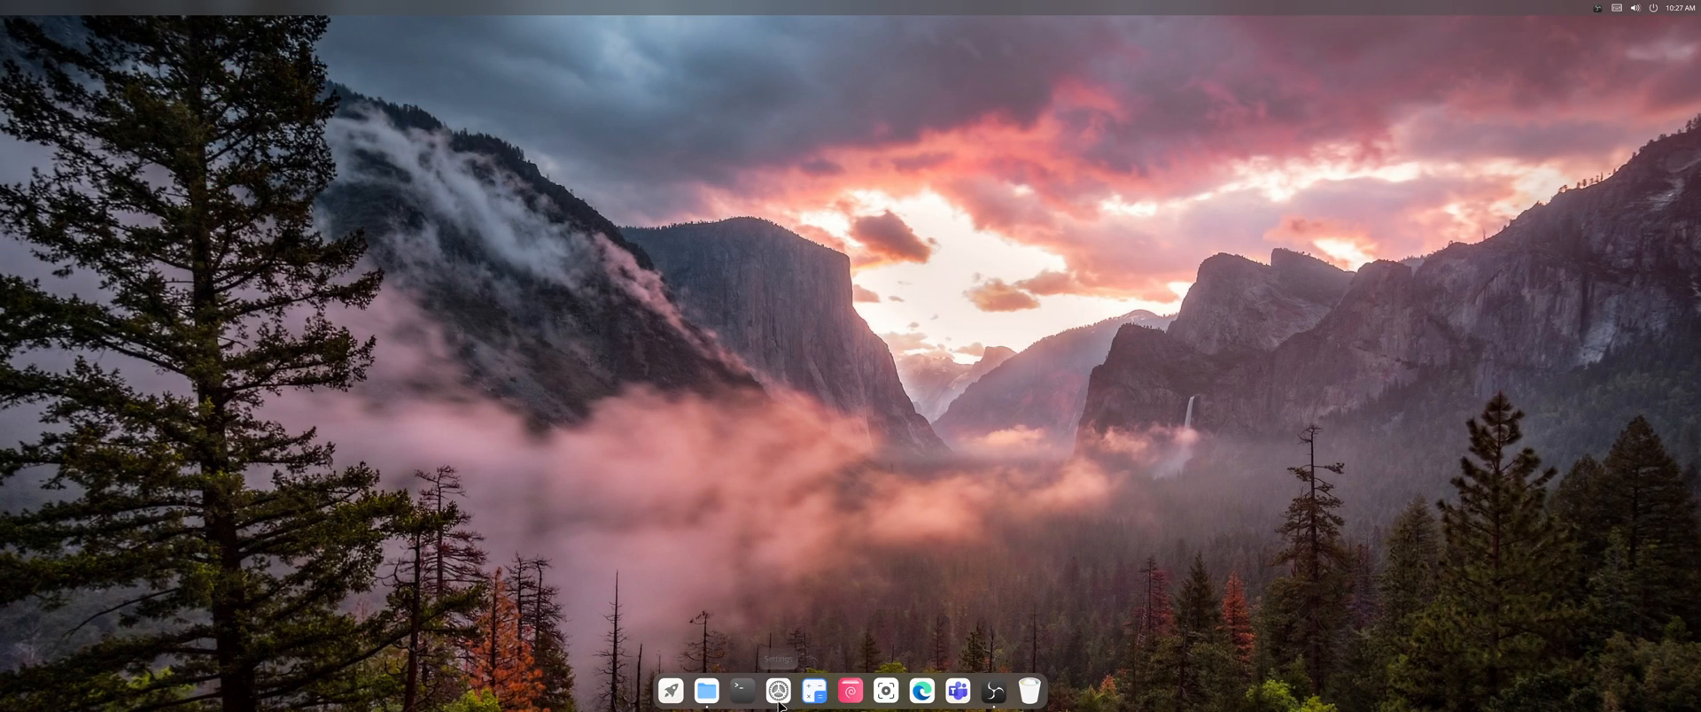
Step: Open Settings' Power page and set Turn off screen to 10 Minutes
left_click(778, 691)
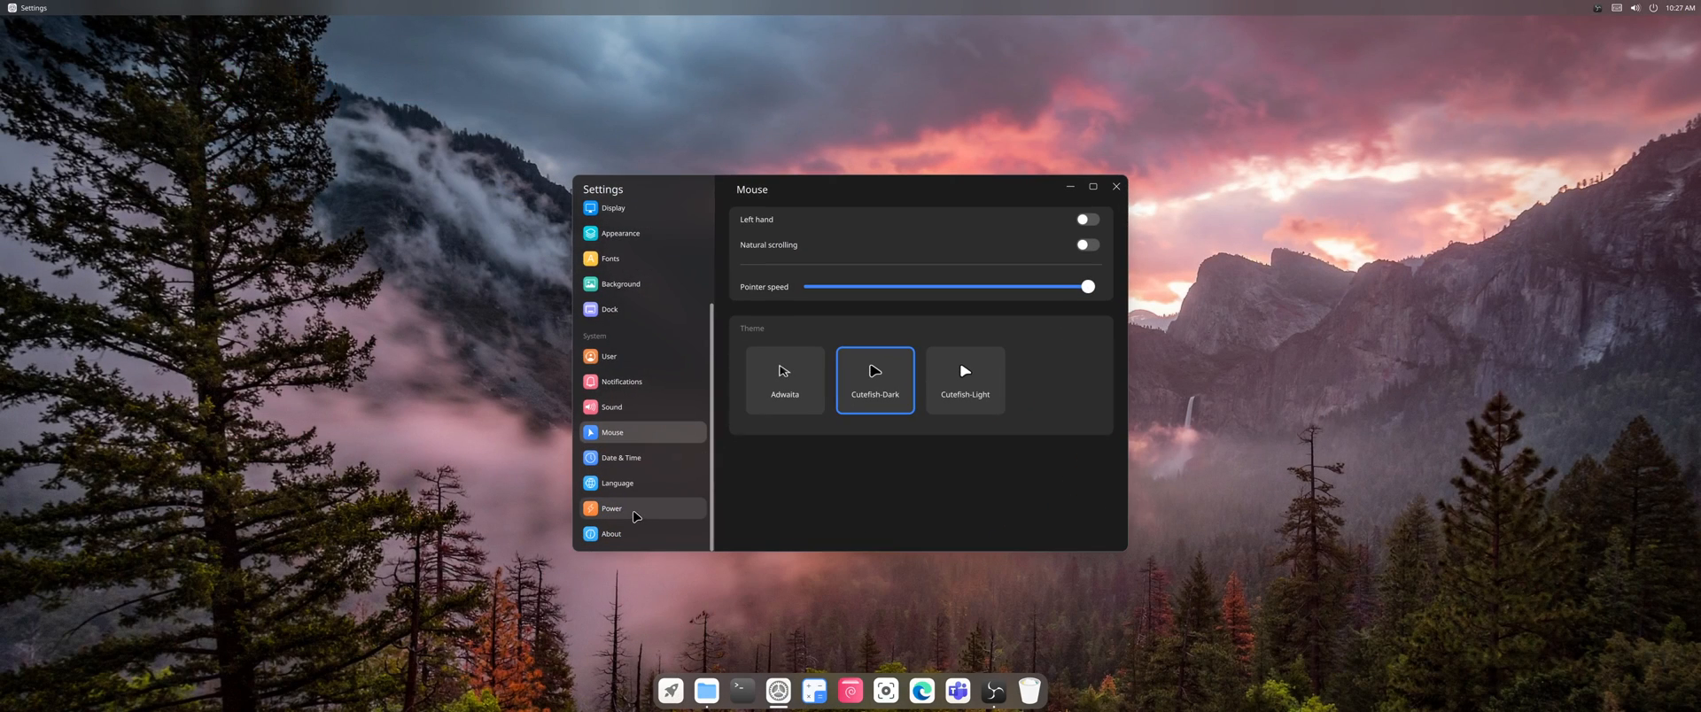
mouse_move(638, 464)
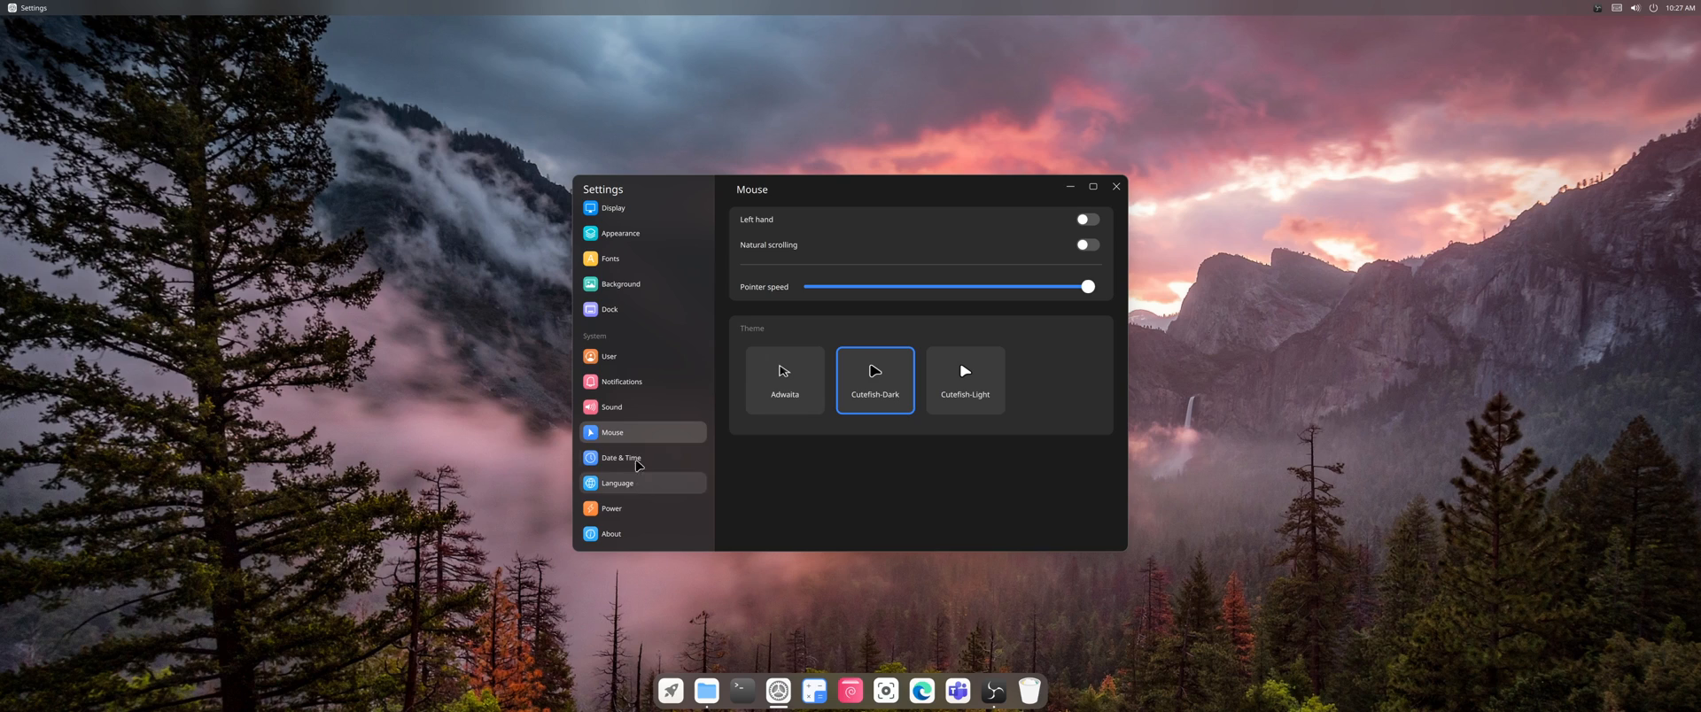
left_click(611, 509)
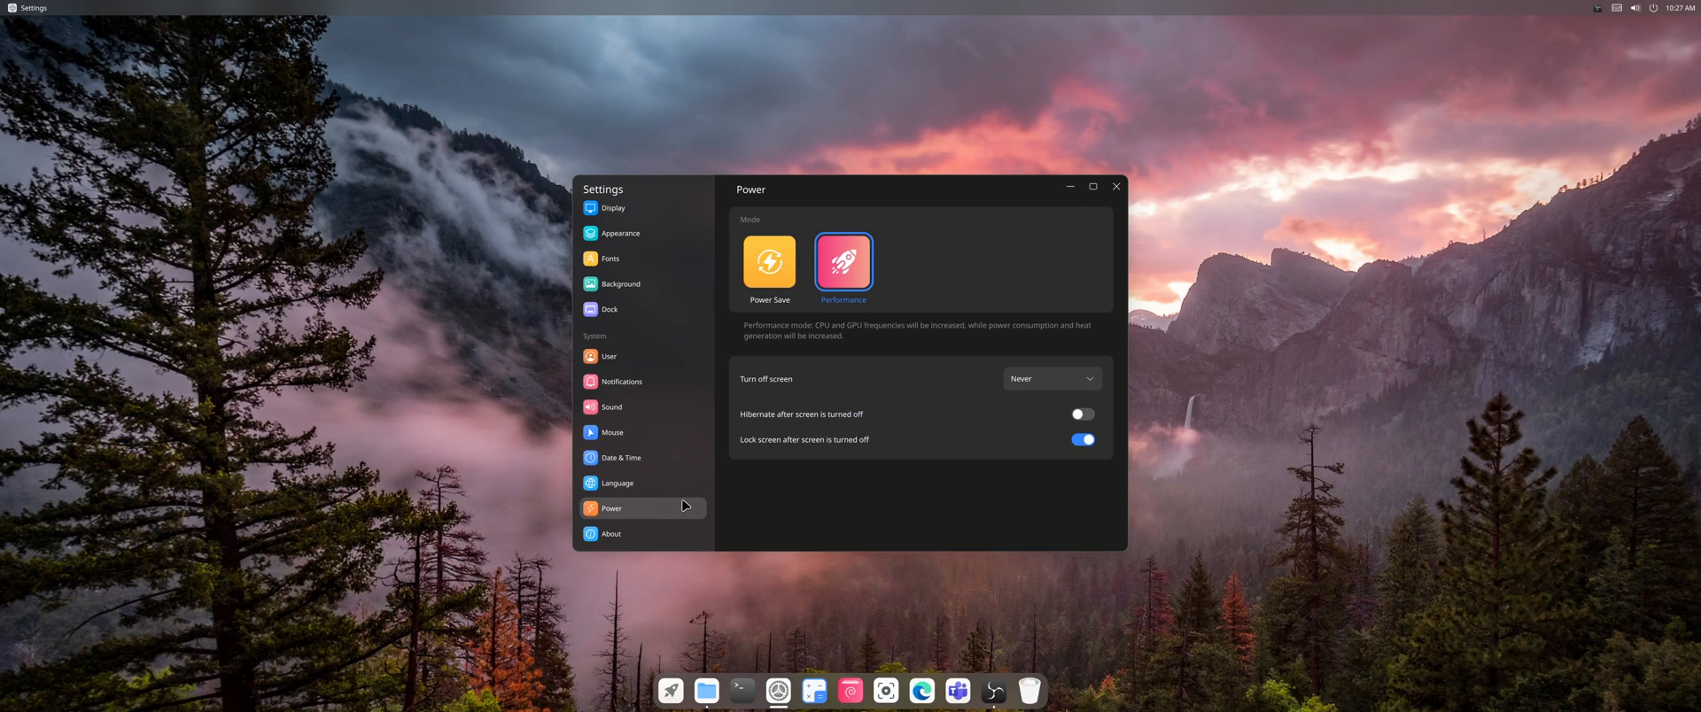
left_click(1048, 378)
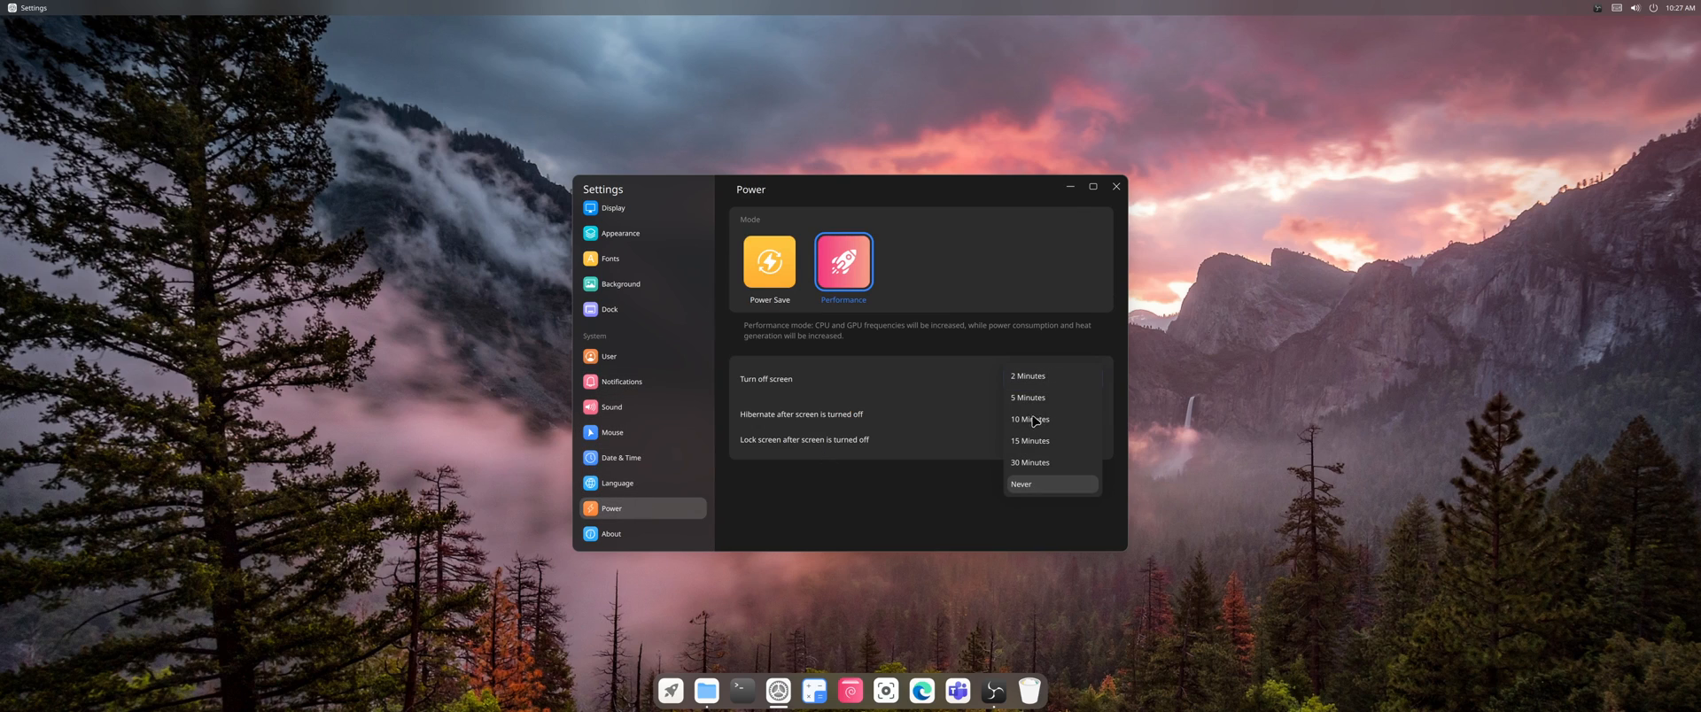
left_click(1027, 420)
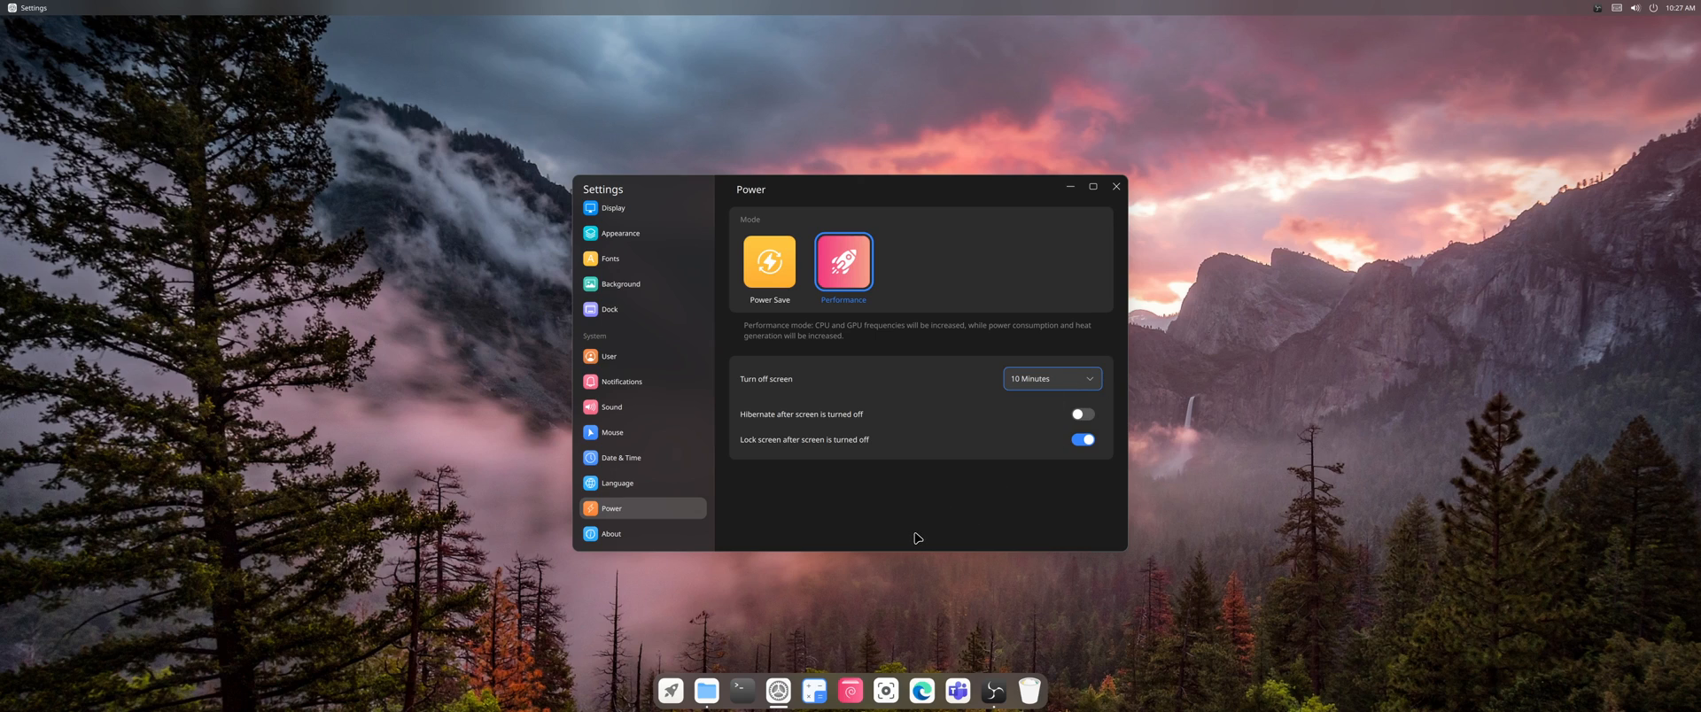
mouse_move(656, 495)
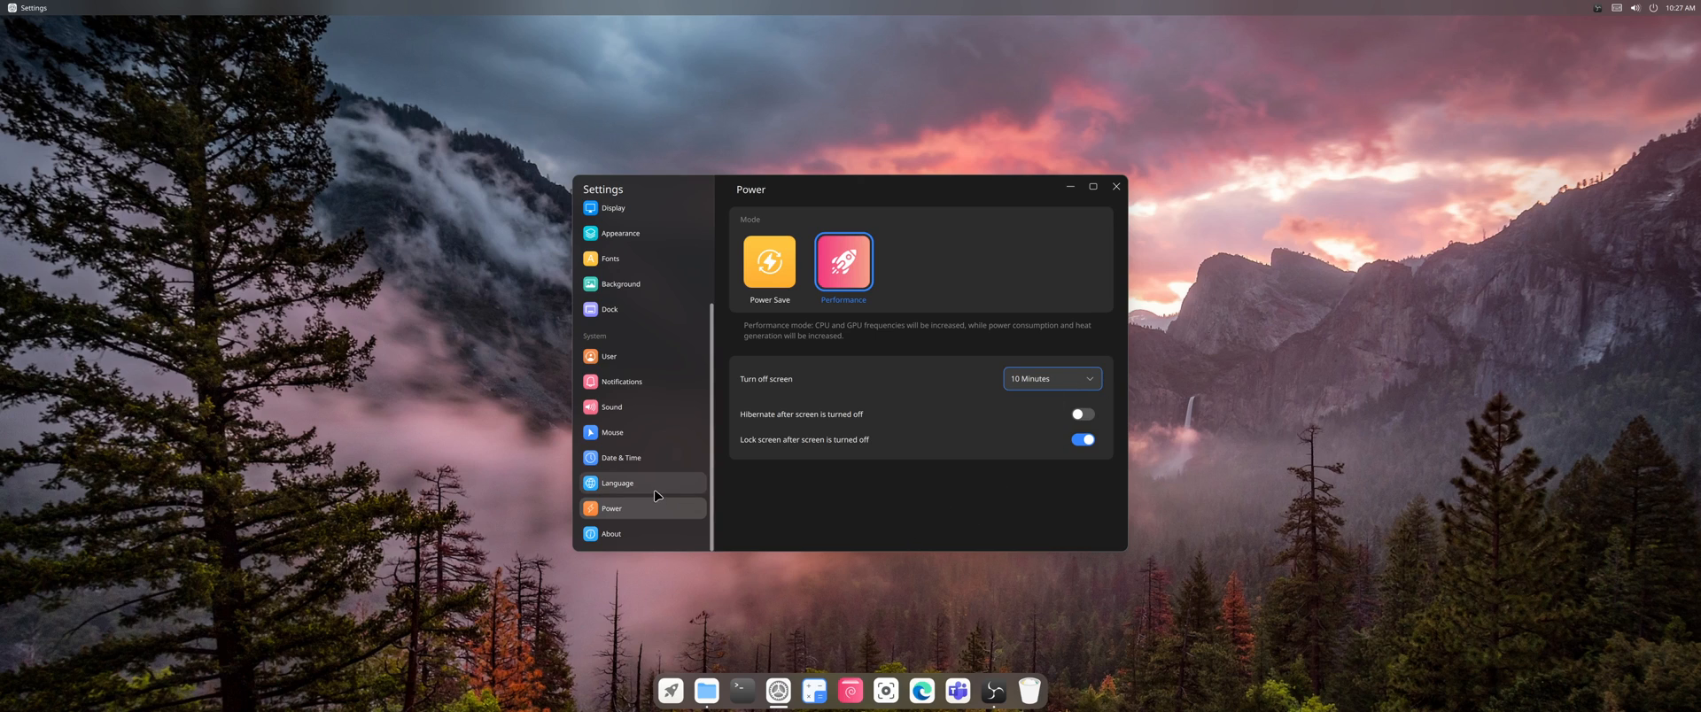
mouse_move(610, 432)
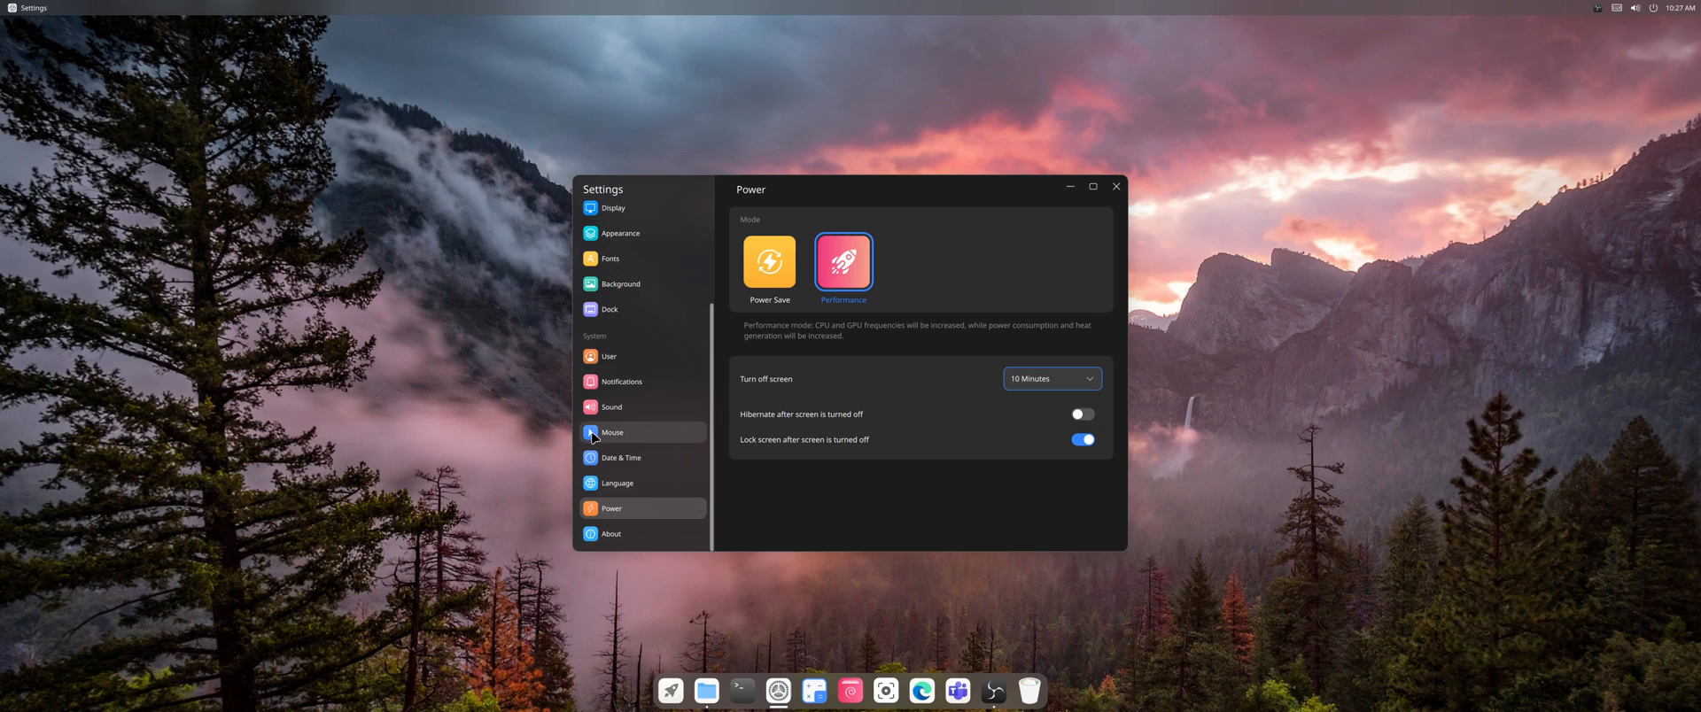
Step: Scroll the Settings sidebar up and down, then open Launchpad from the dock
scroll("up", 3)
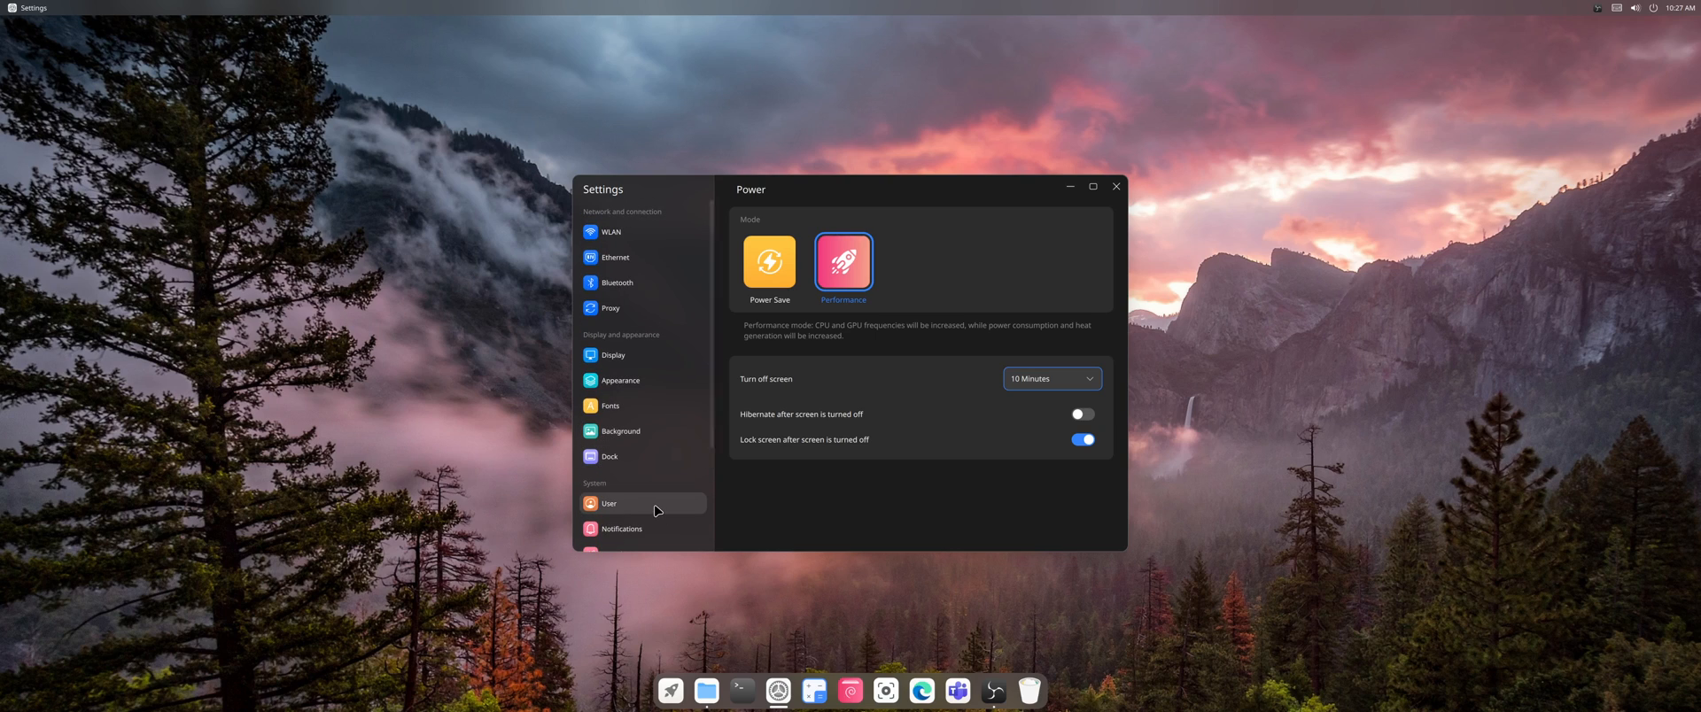
mouse_move(661, 507)
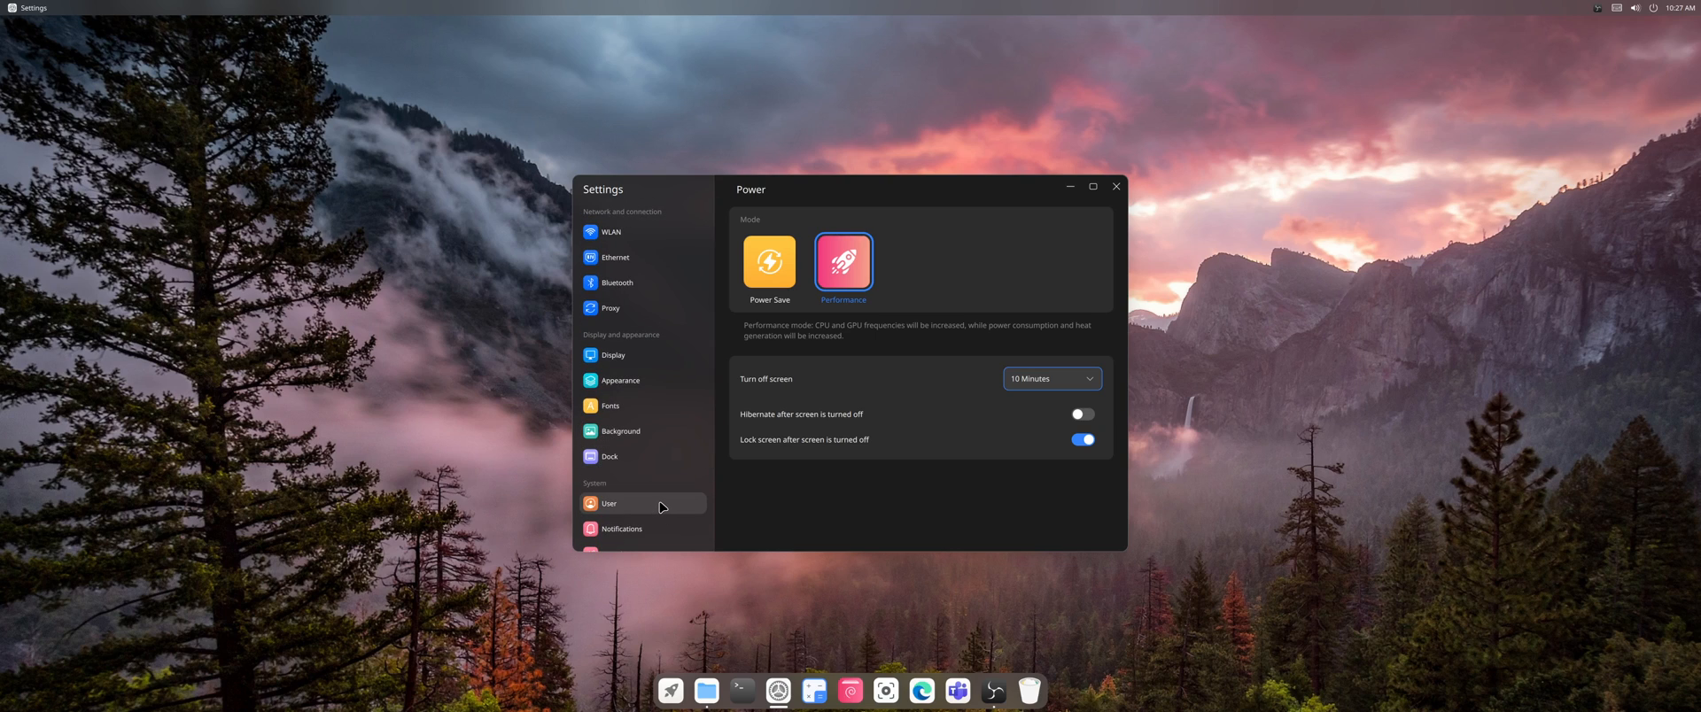
mouse_move(832, 373)
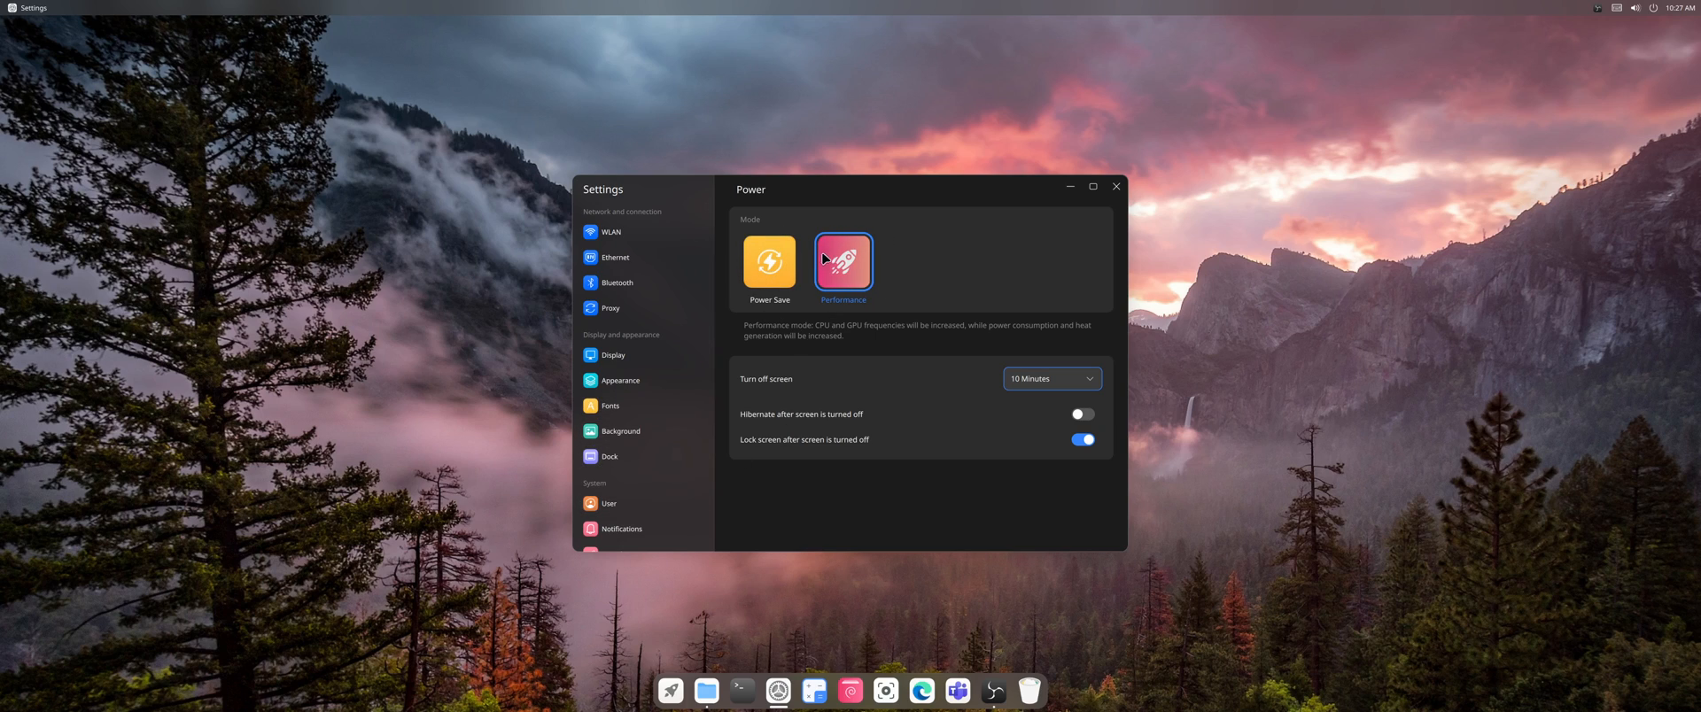
mouse_move(801, 295)
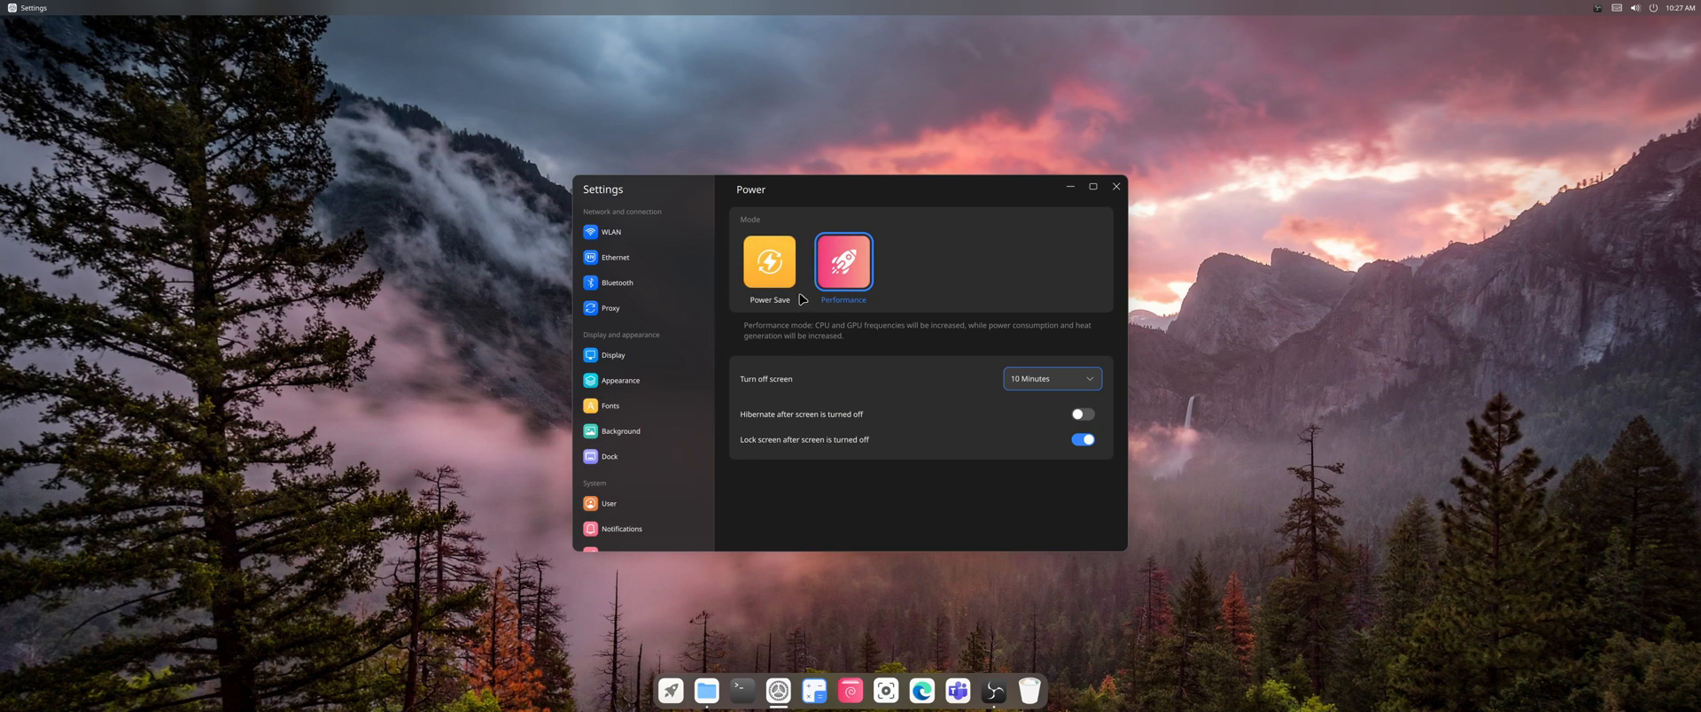
mouse_move(768, 309)
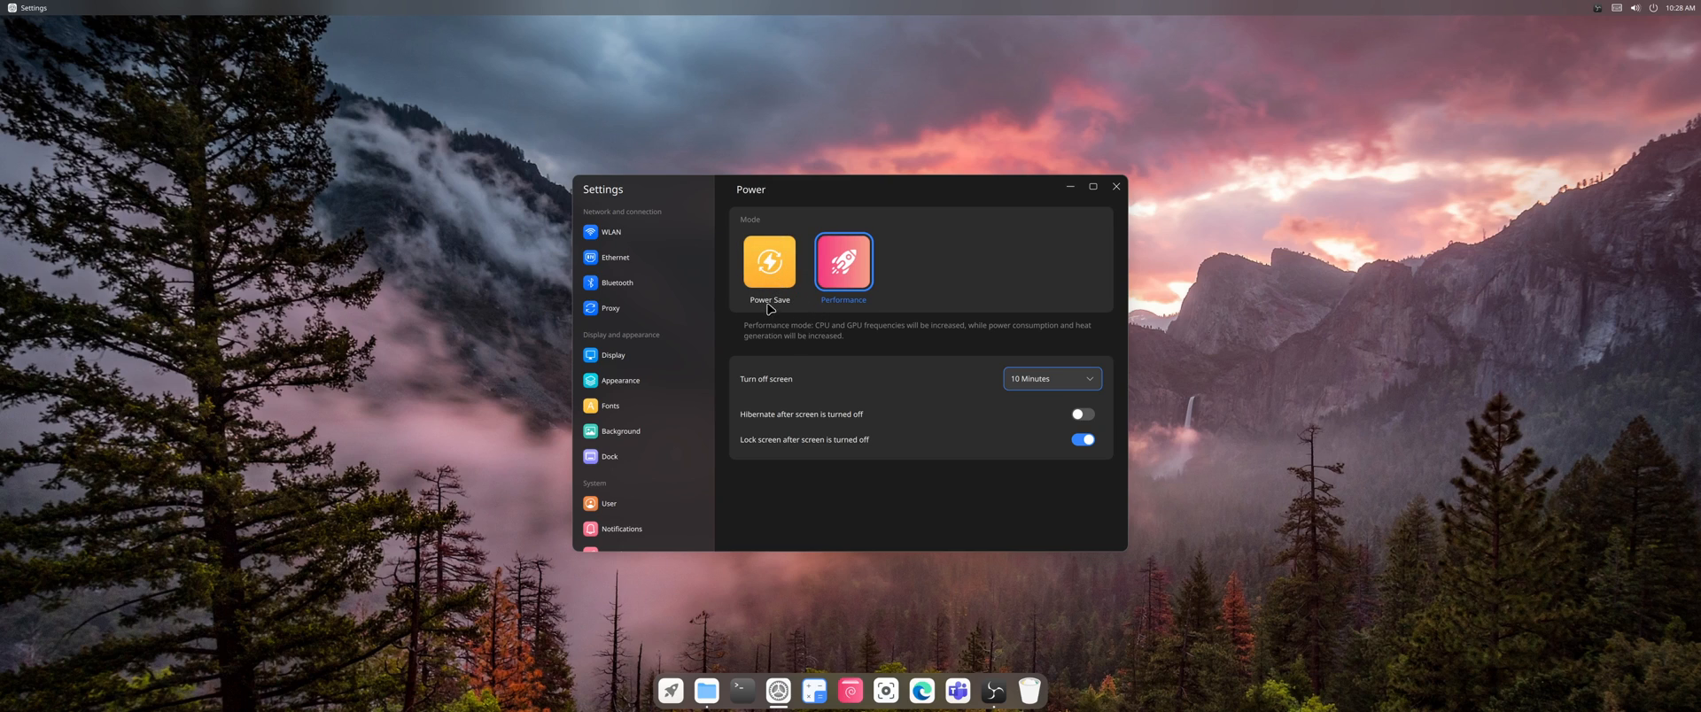
mouse_move(778, 318)
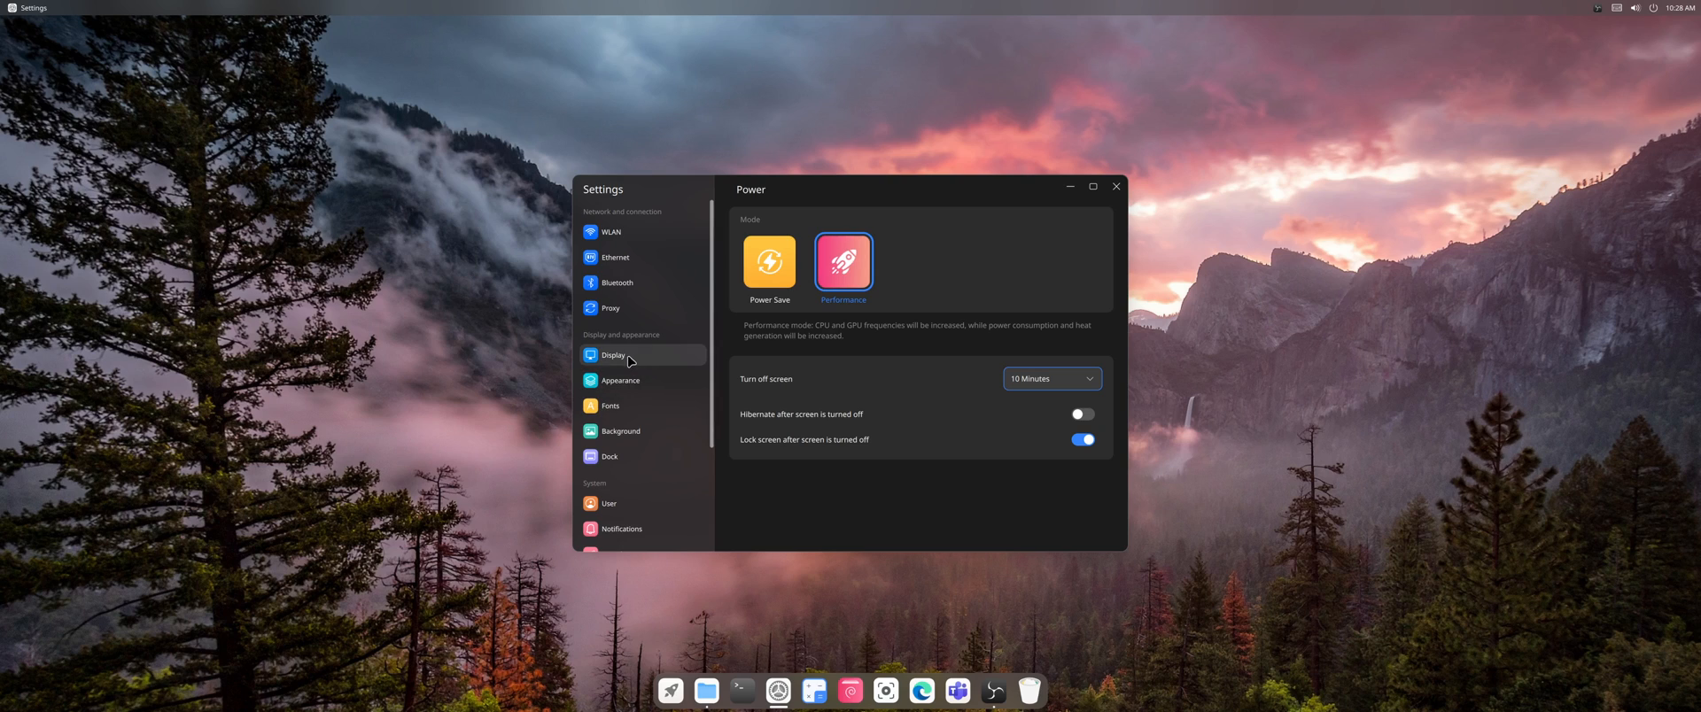
scroll("down", 3)
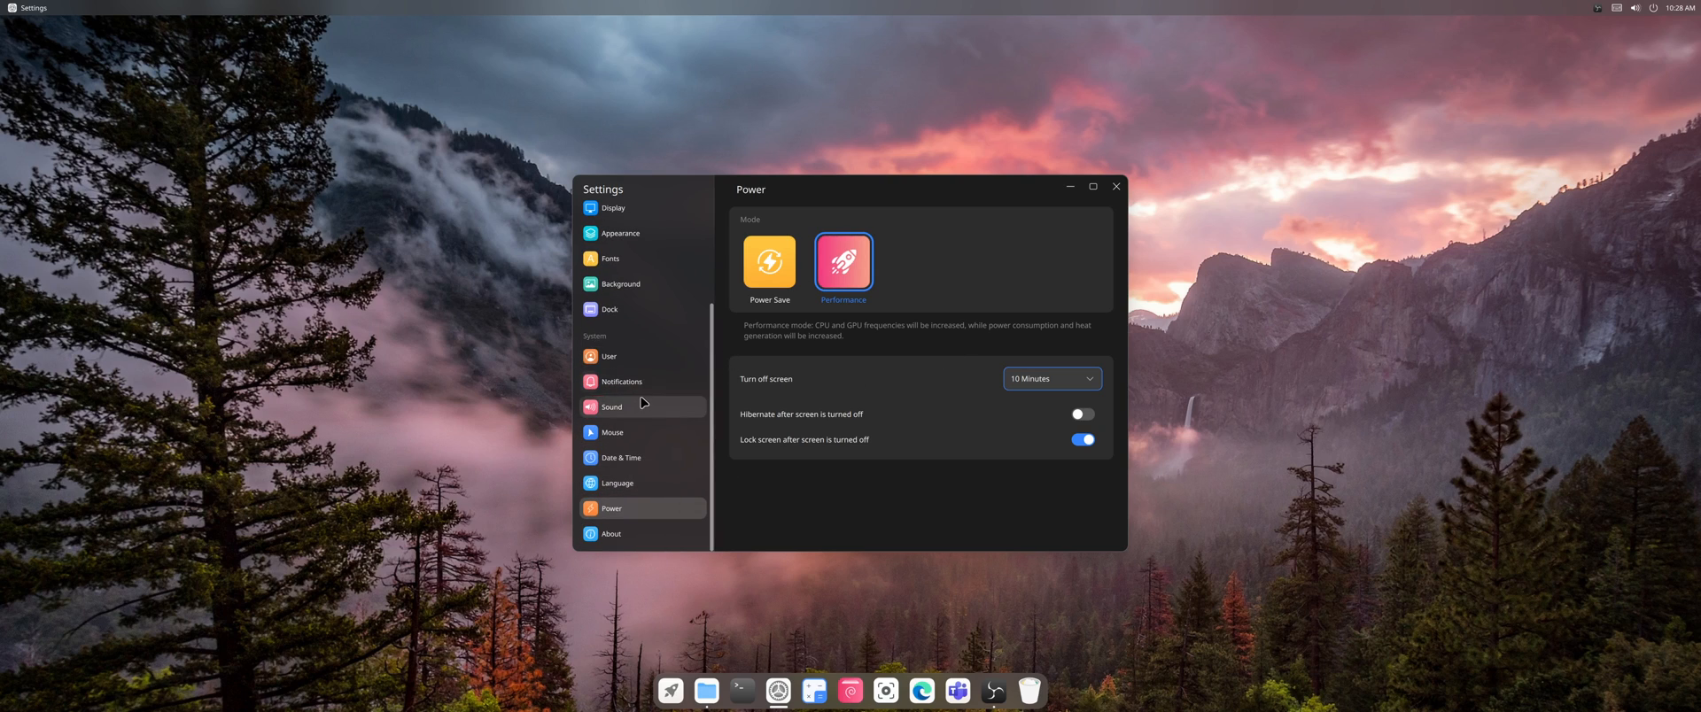
mouse_move(646, 430)
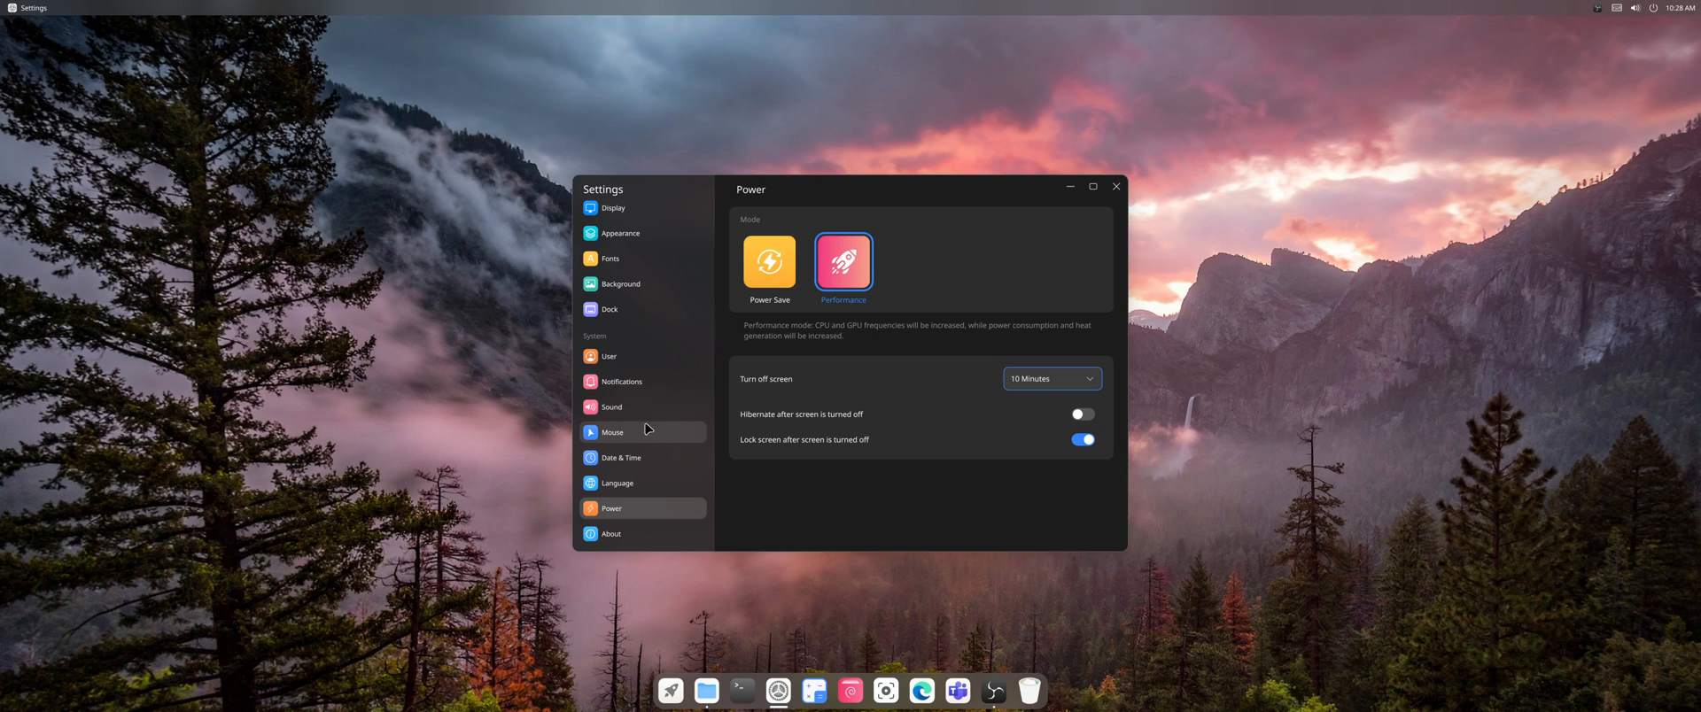
scroll("up", 3)
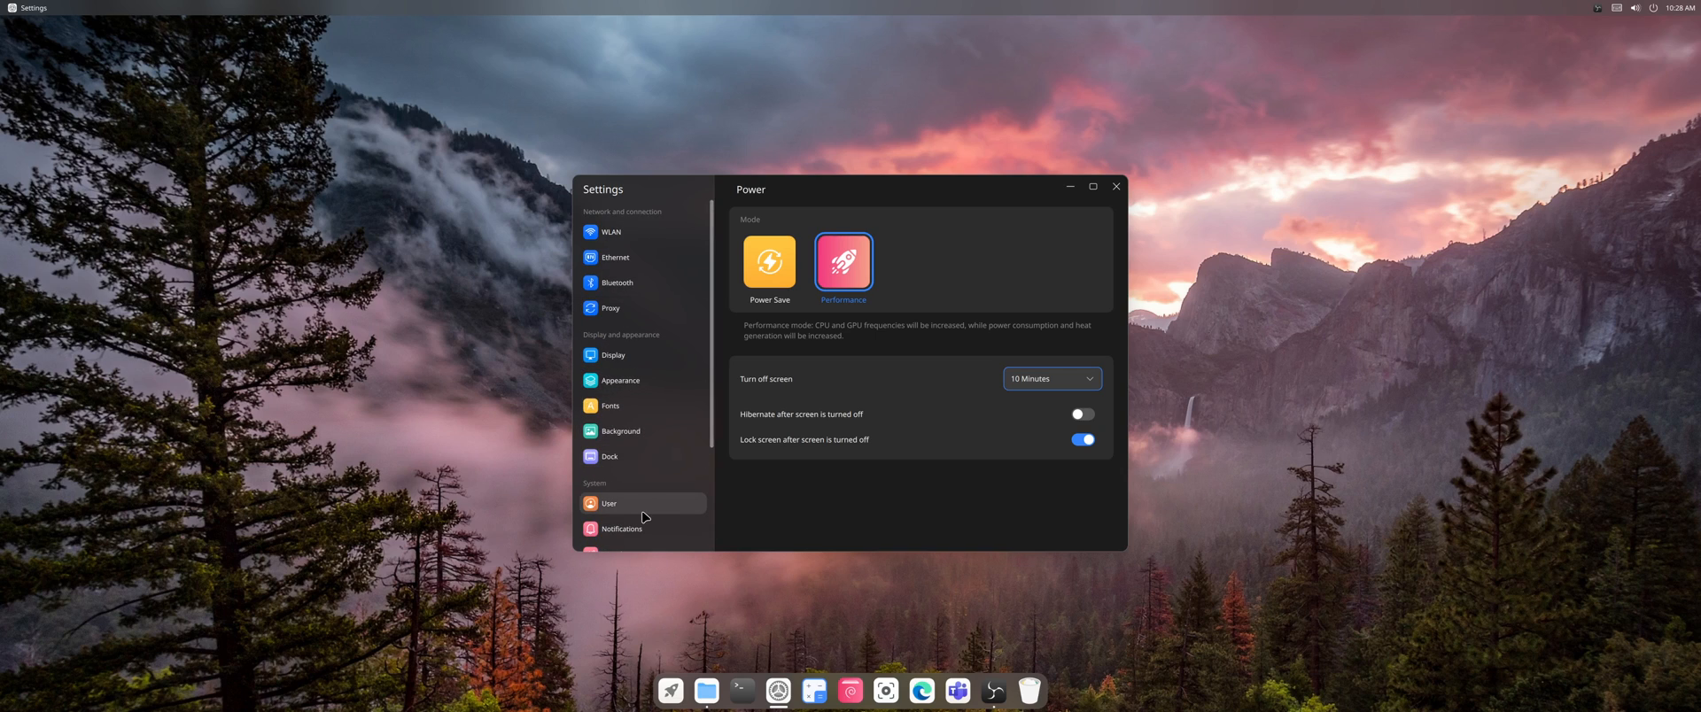
scroll("down", 3)
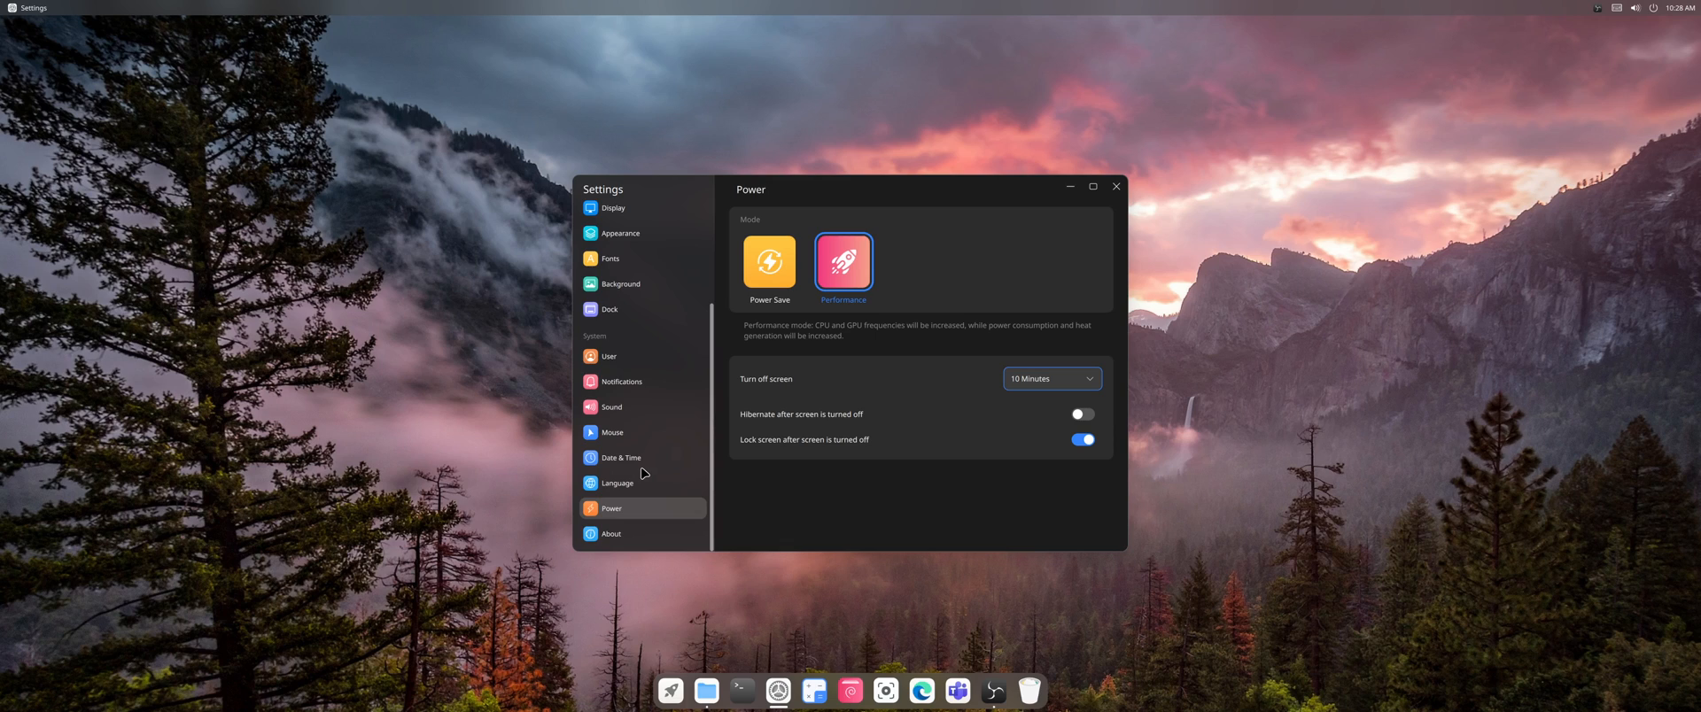
mouse_move(681, 597)
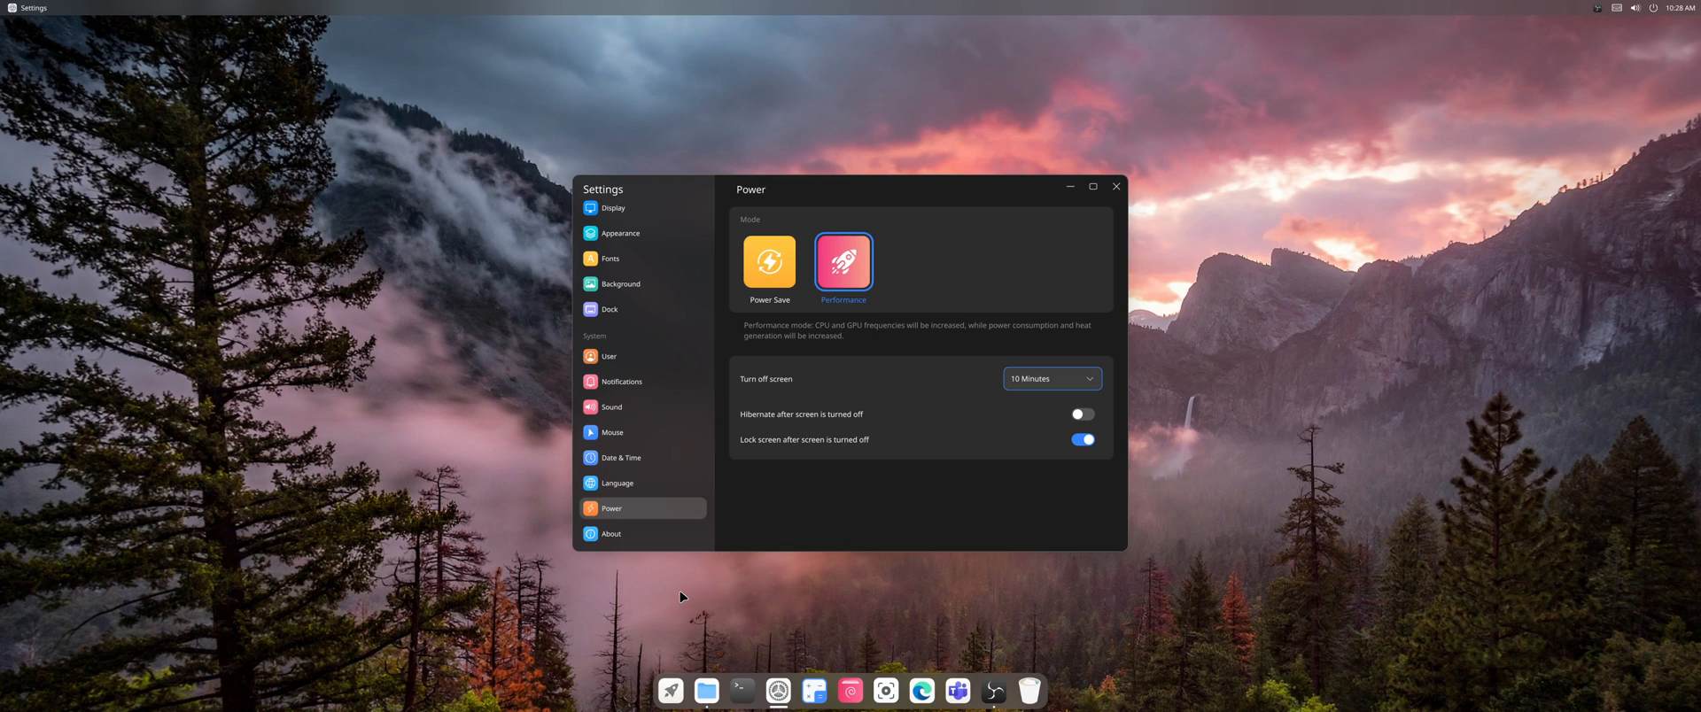
scroll("up", 3)
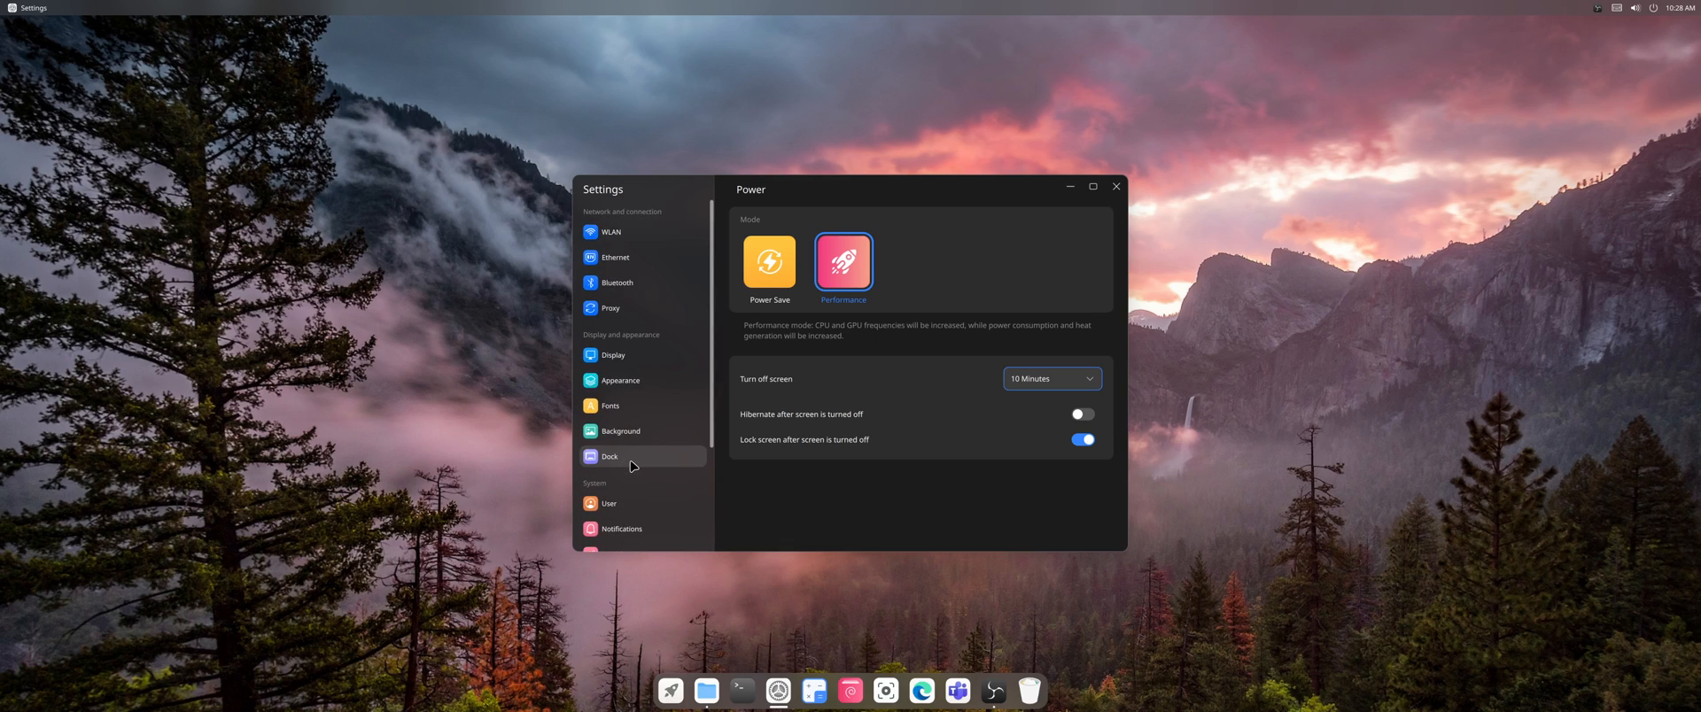
mouse_move(670, 691)
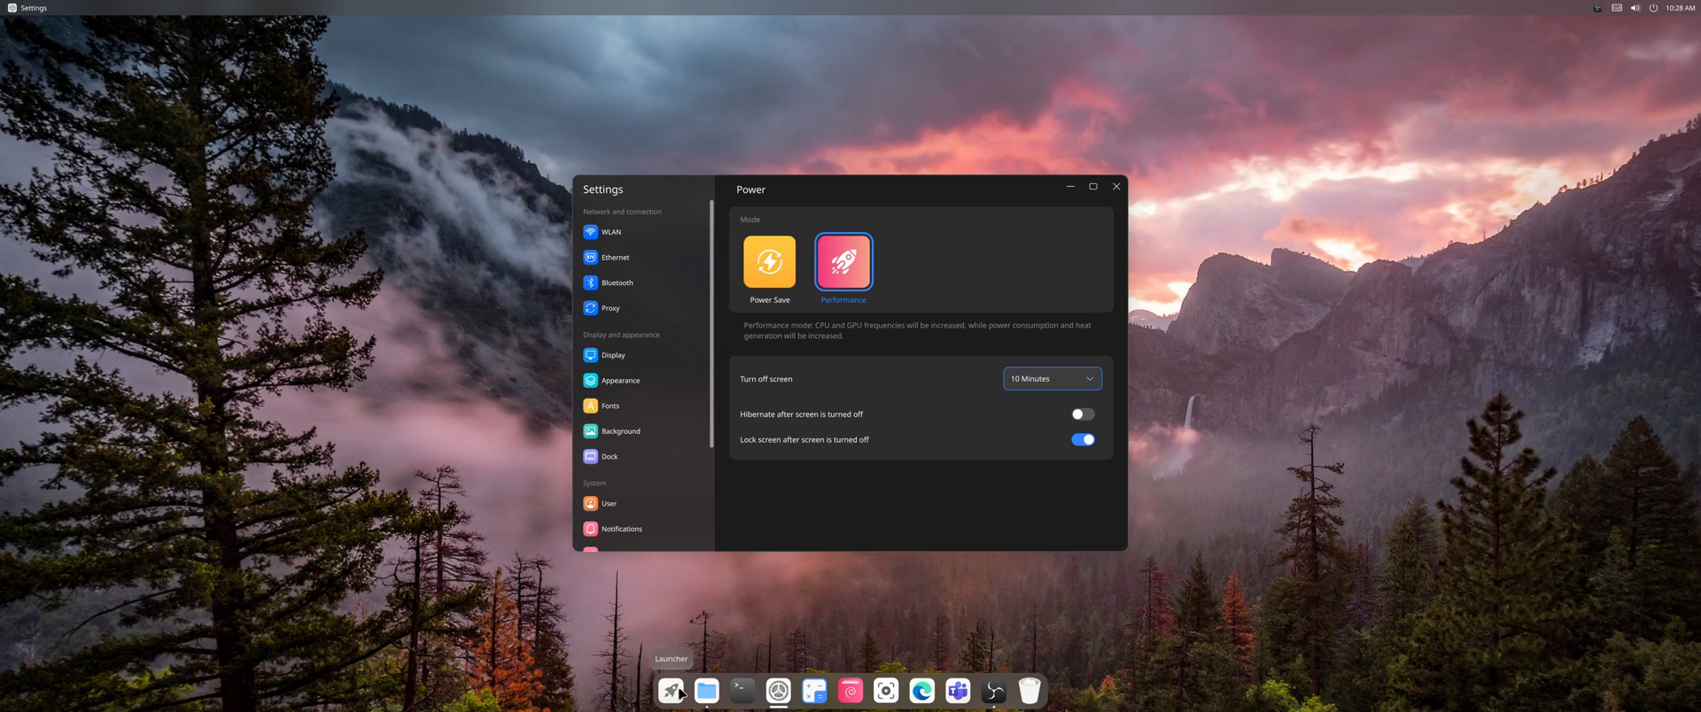
left_click(671, 691)
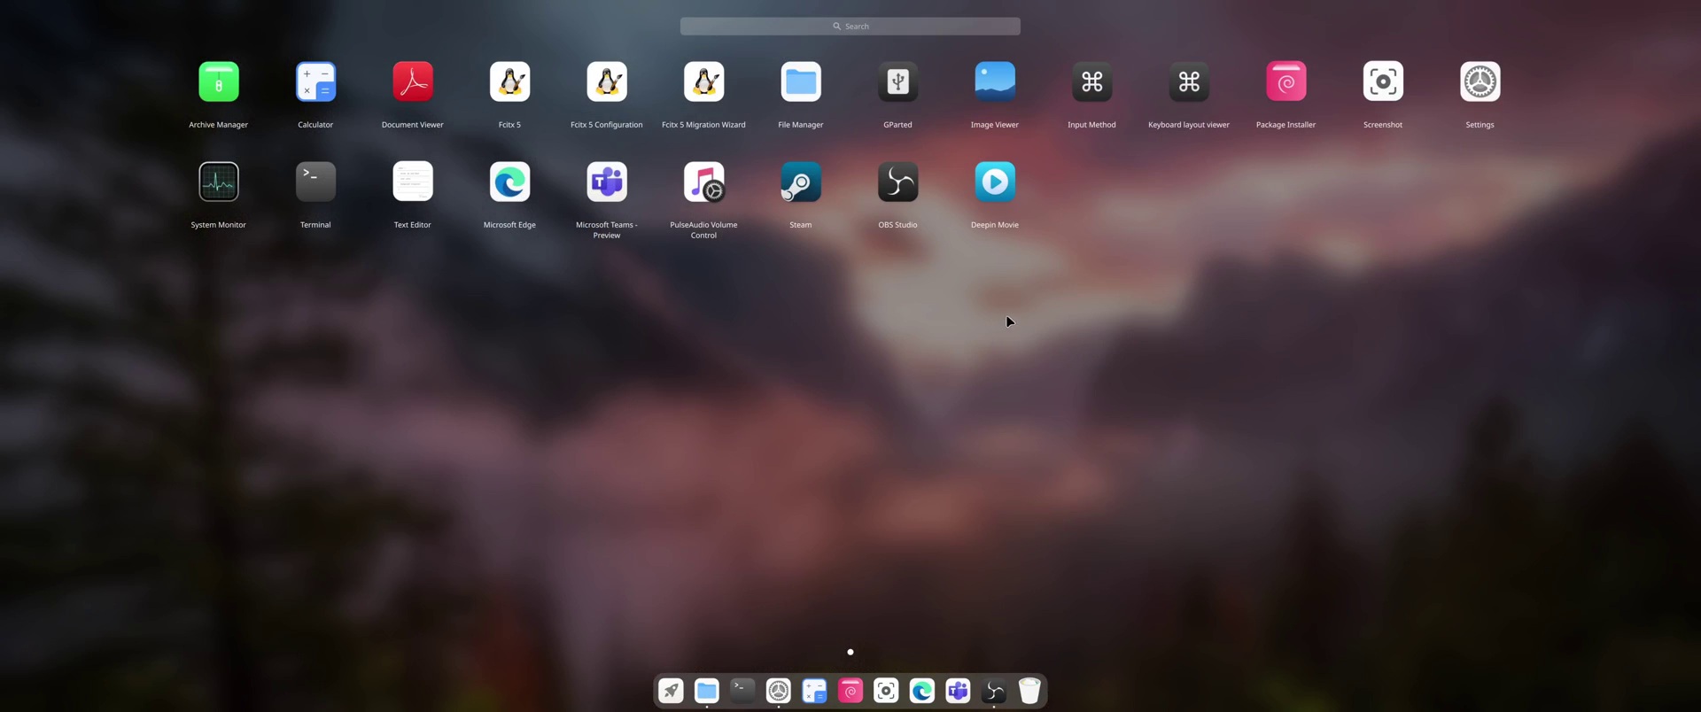
mouse_move(1179, 259)
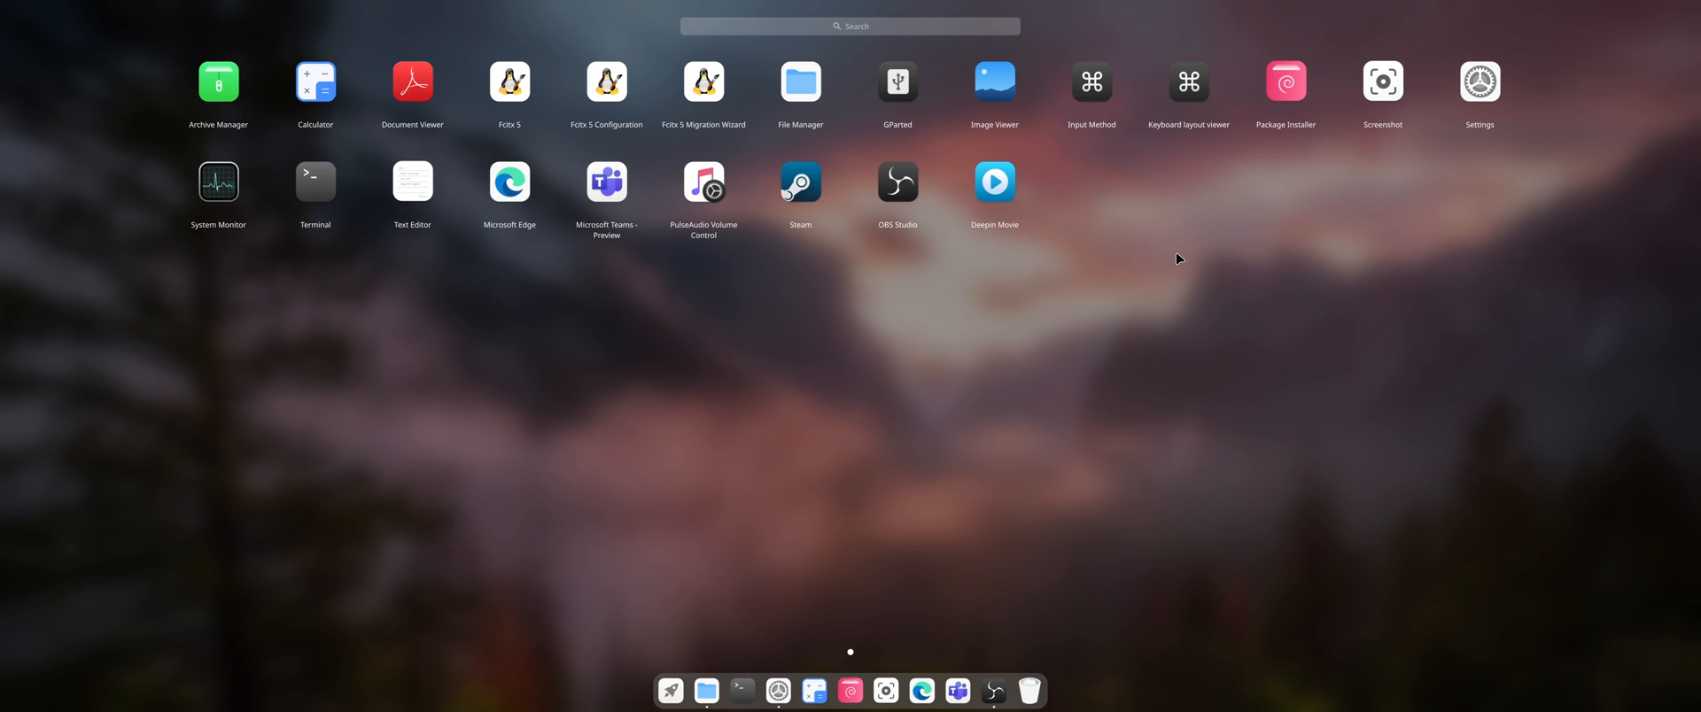
mouse_move(752, 520)
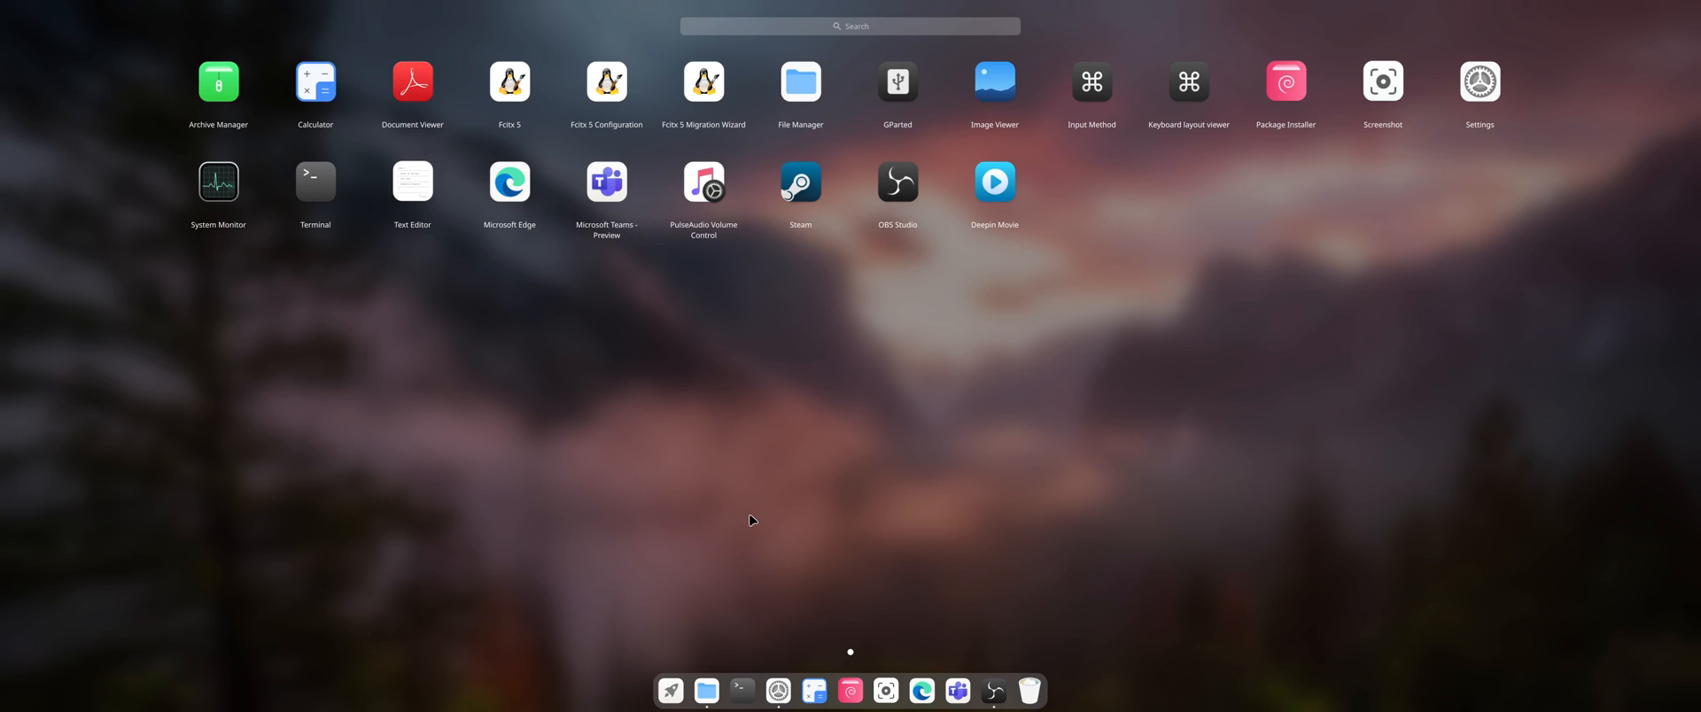
Step: Dismiss Launchpad to return to the Power page and scroll the categories to System entries
left_click(1478, 81)
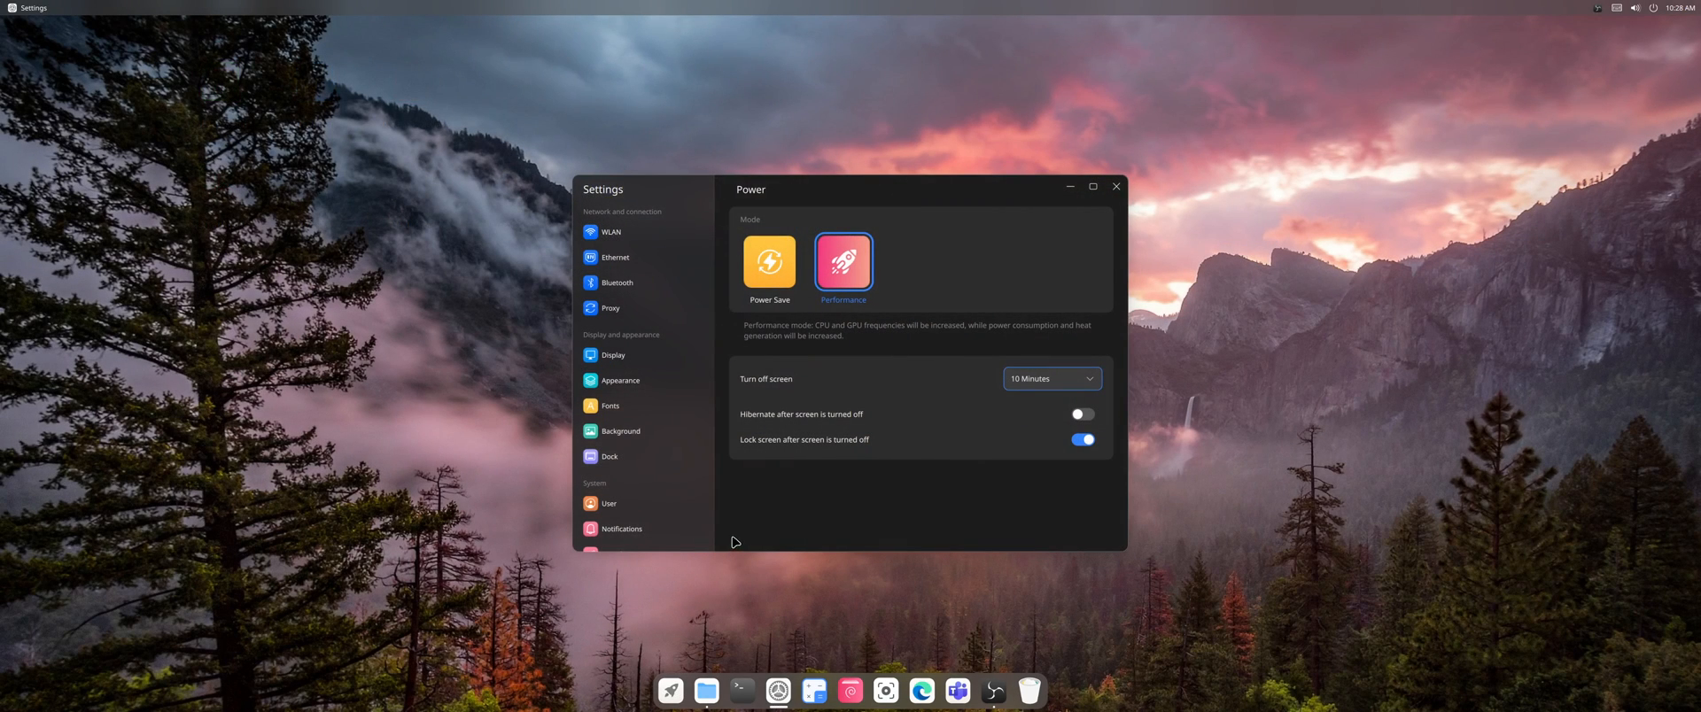
mouse_move(739, 531)
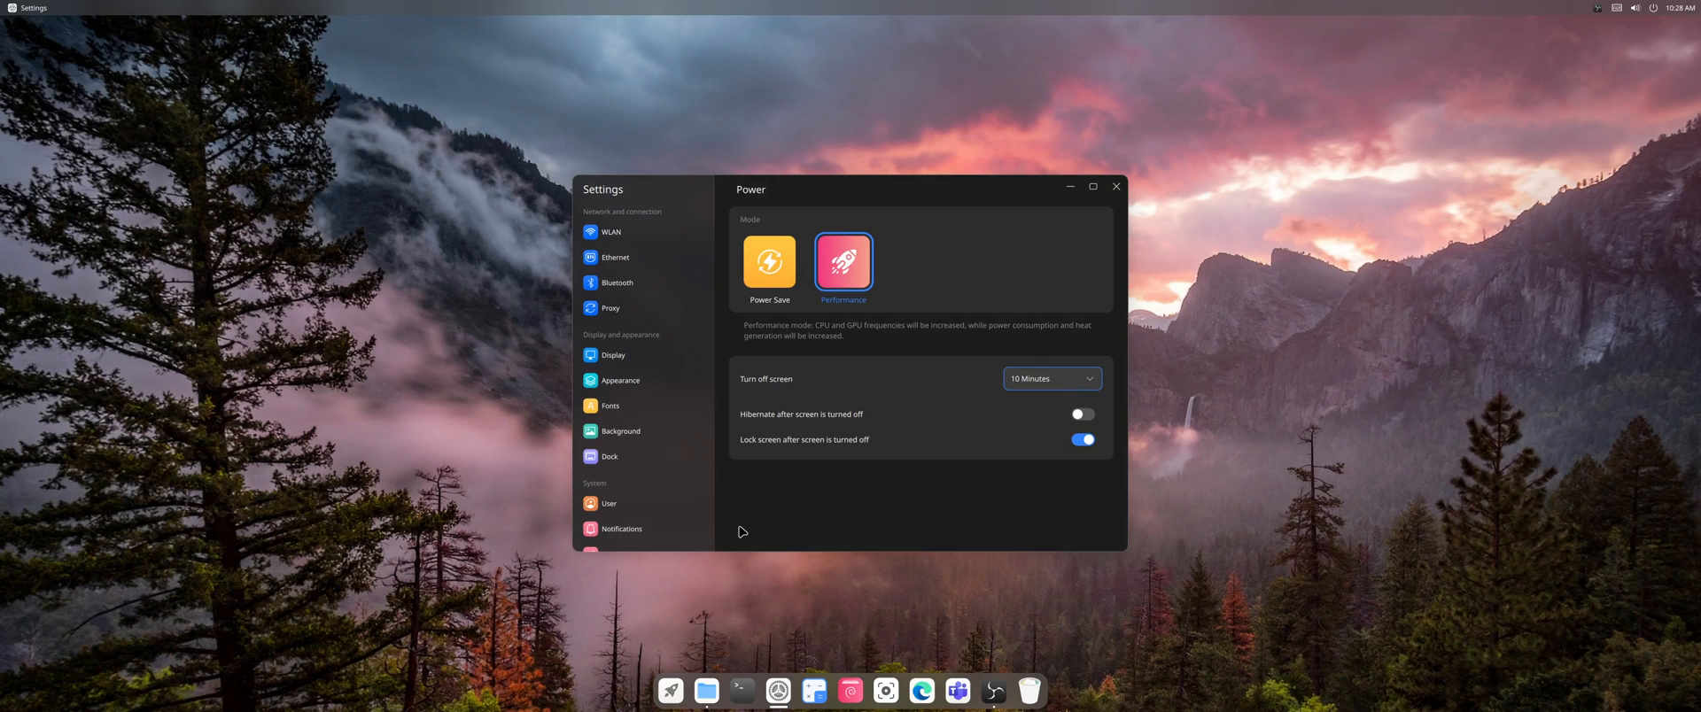
mouse_move(841, 521)
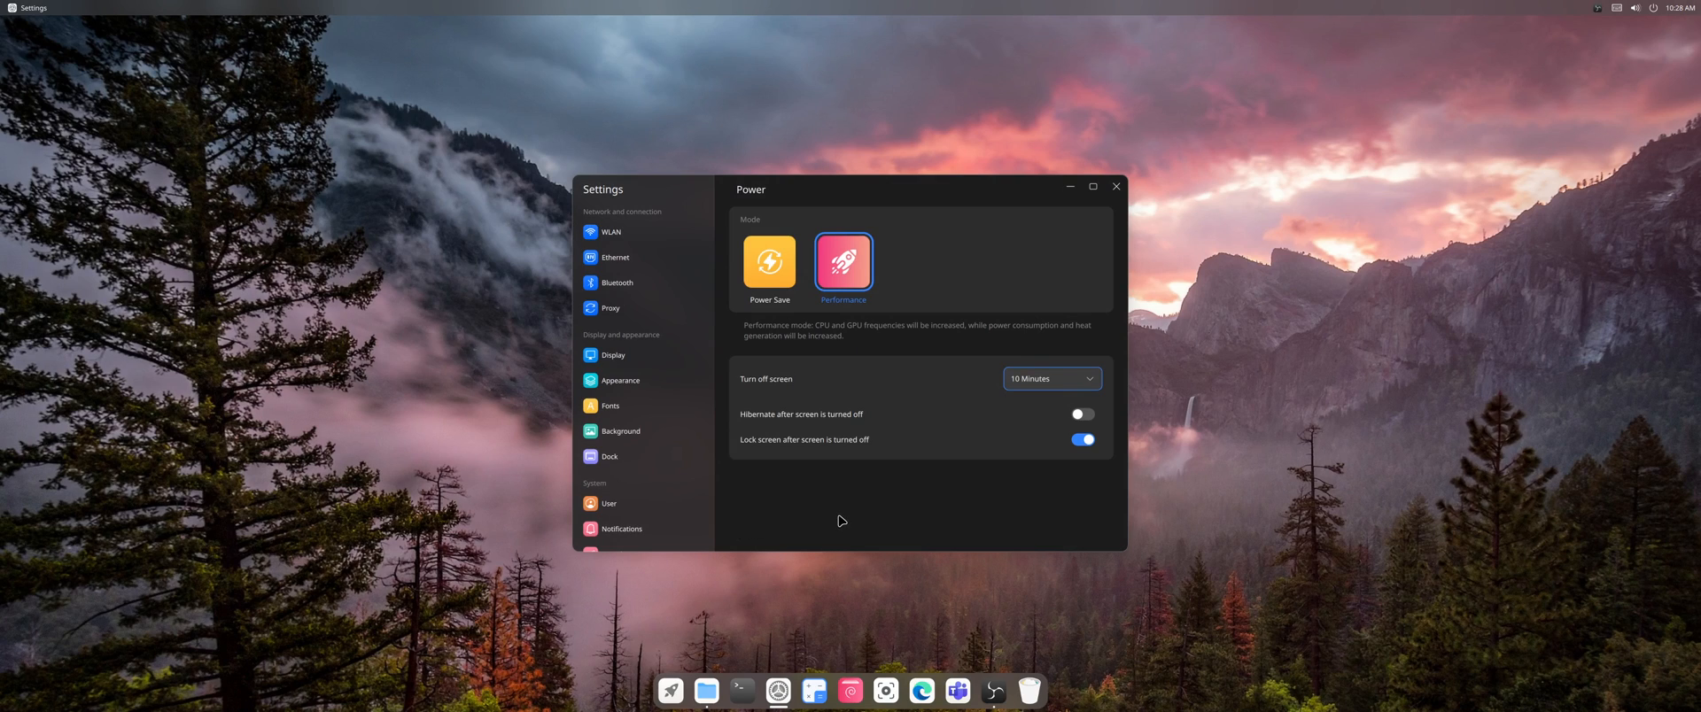
mouse_move(841, 502)
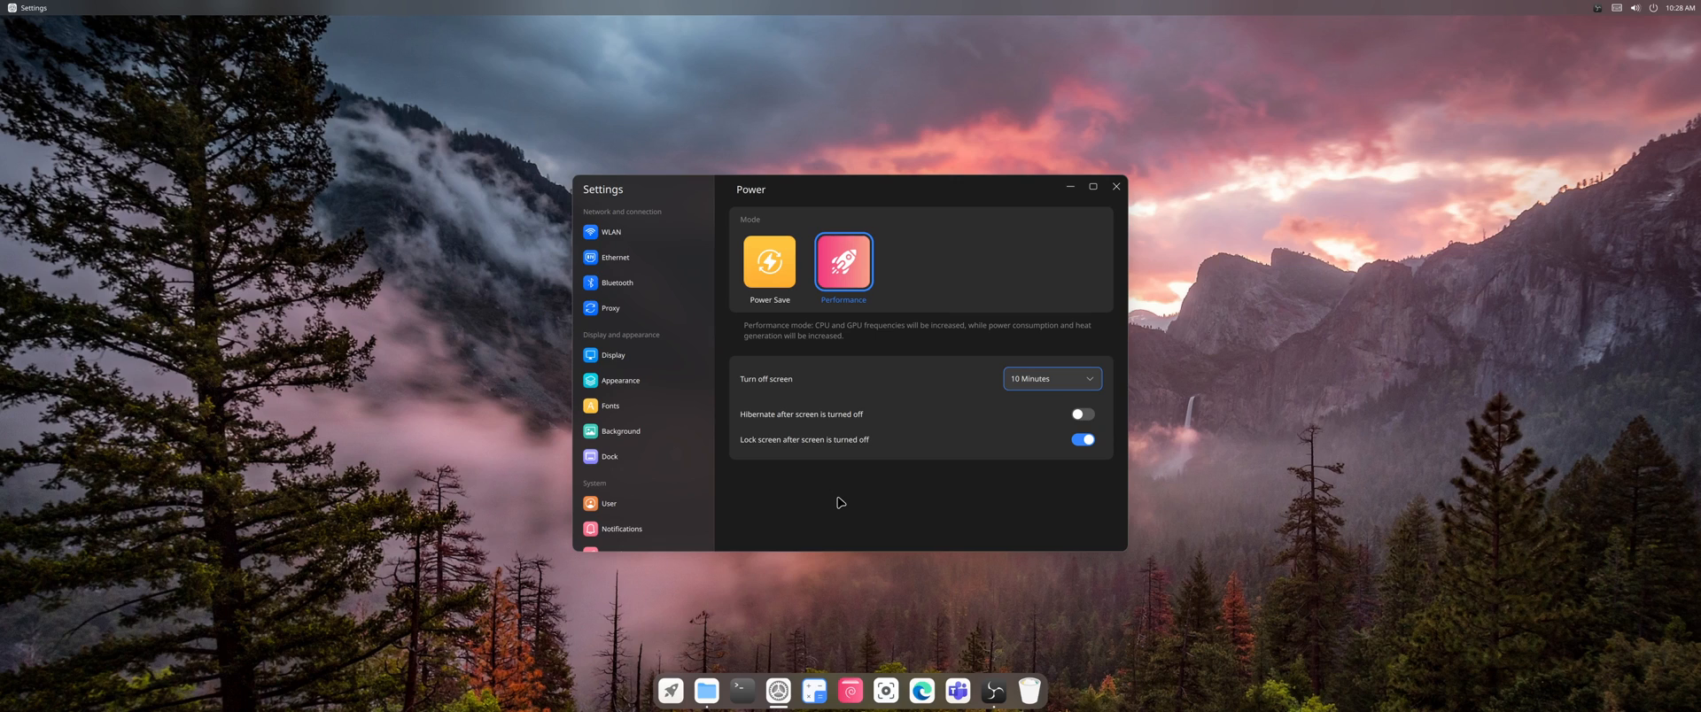
mouse_move(905, 500)
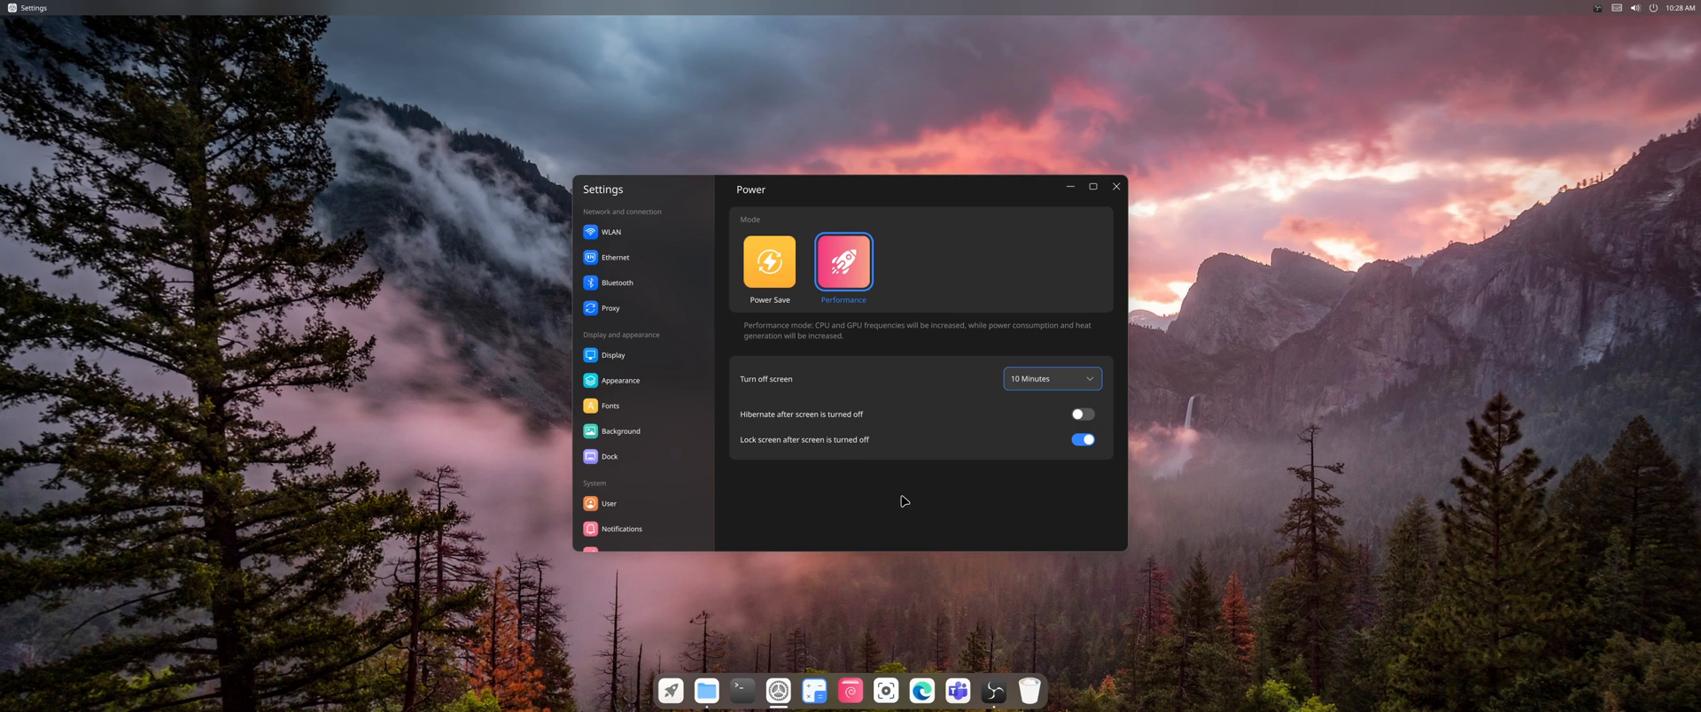
mouse_move(669, 691)
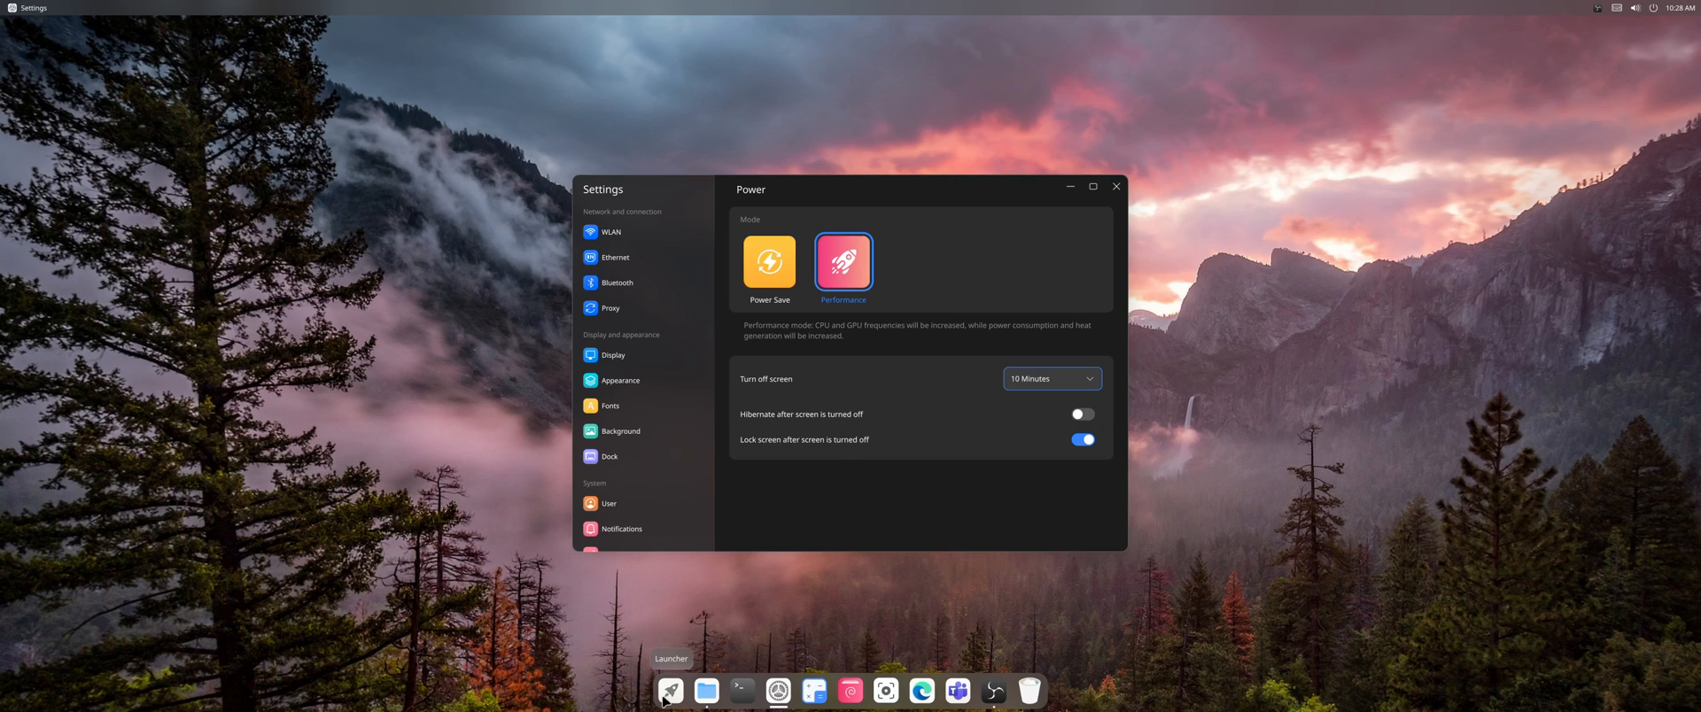
mouse_move(942, 503)
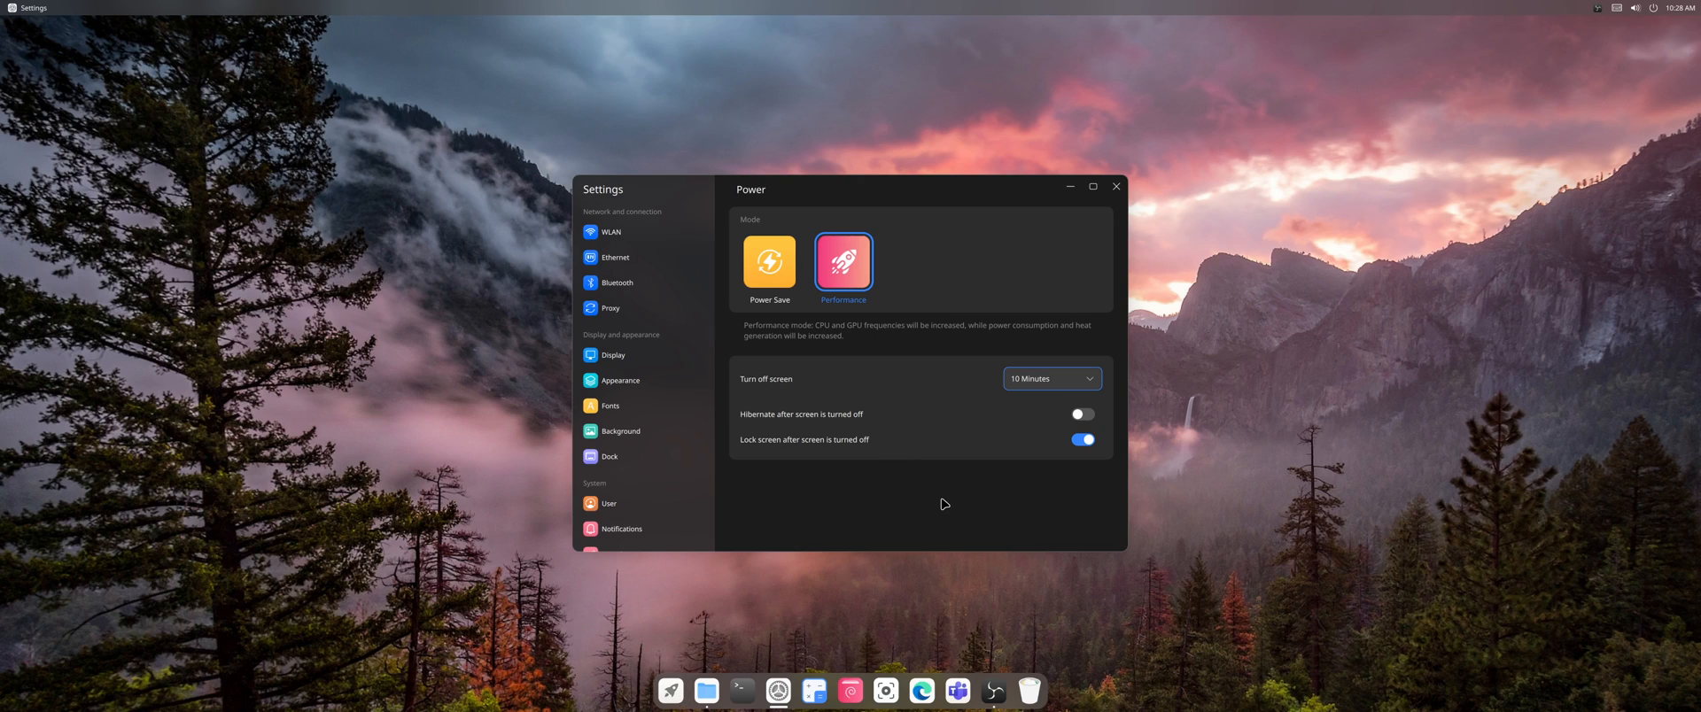
mouse_move(890, 530)
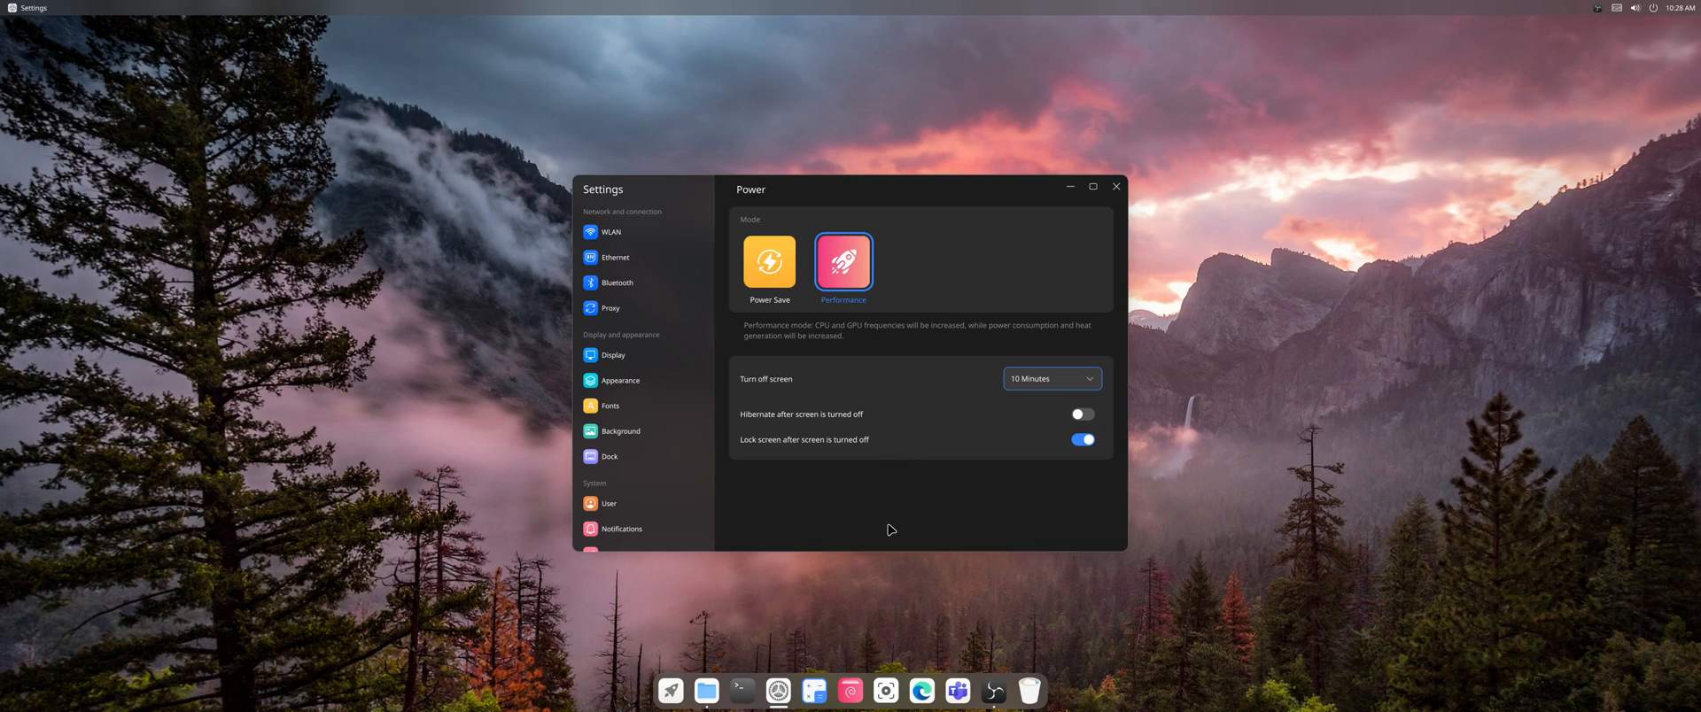
mouse_move(692, 410)
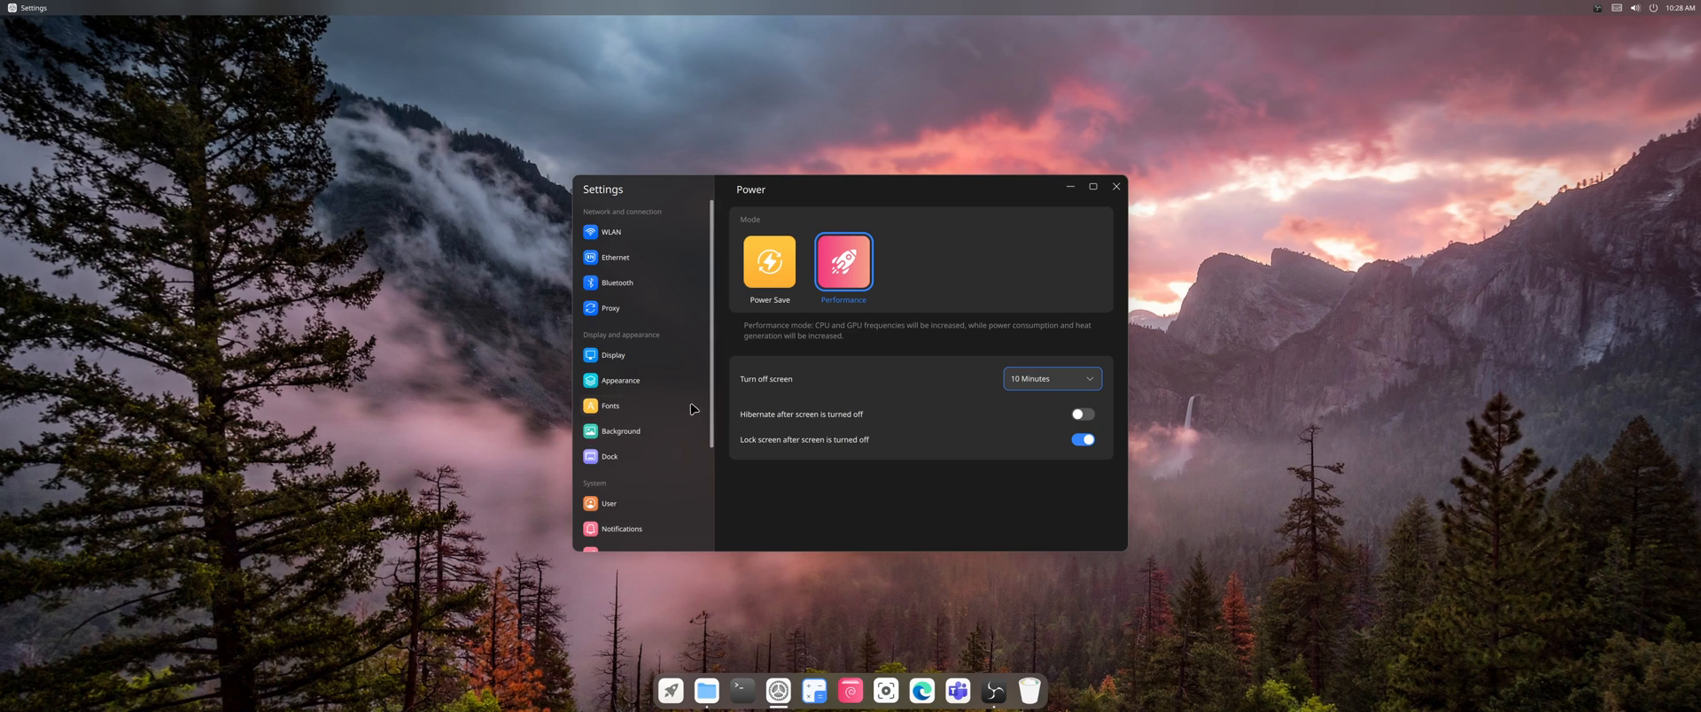
scroll("down", 3)
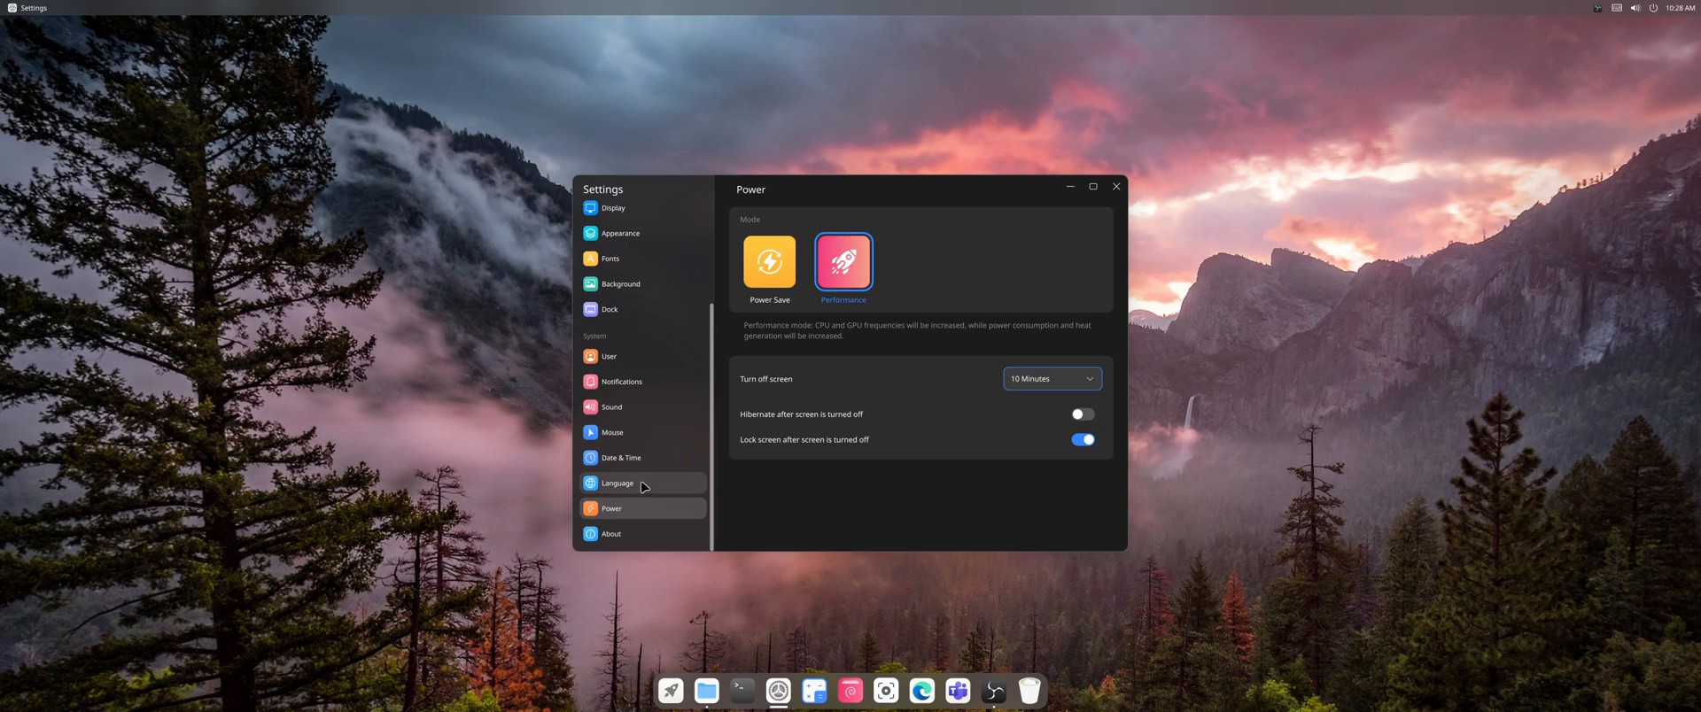
Step: Show the Sound page with HDMI, speaker, digital output and microphone volume levels
left_click(610, 406)
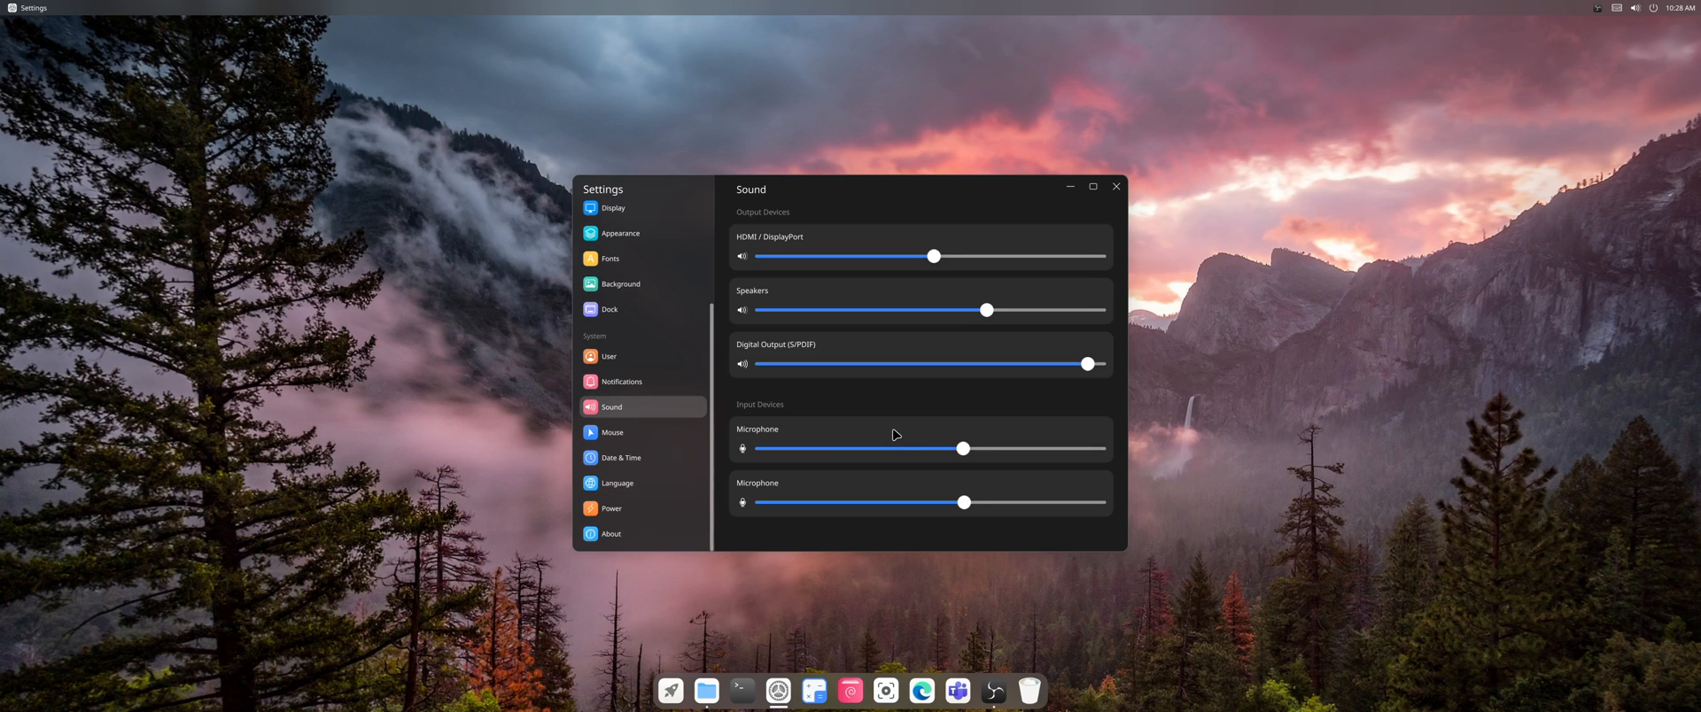
mouse_move(765, 412)
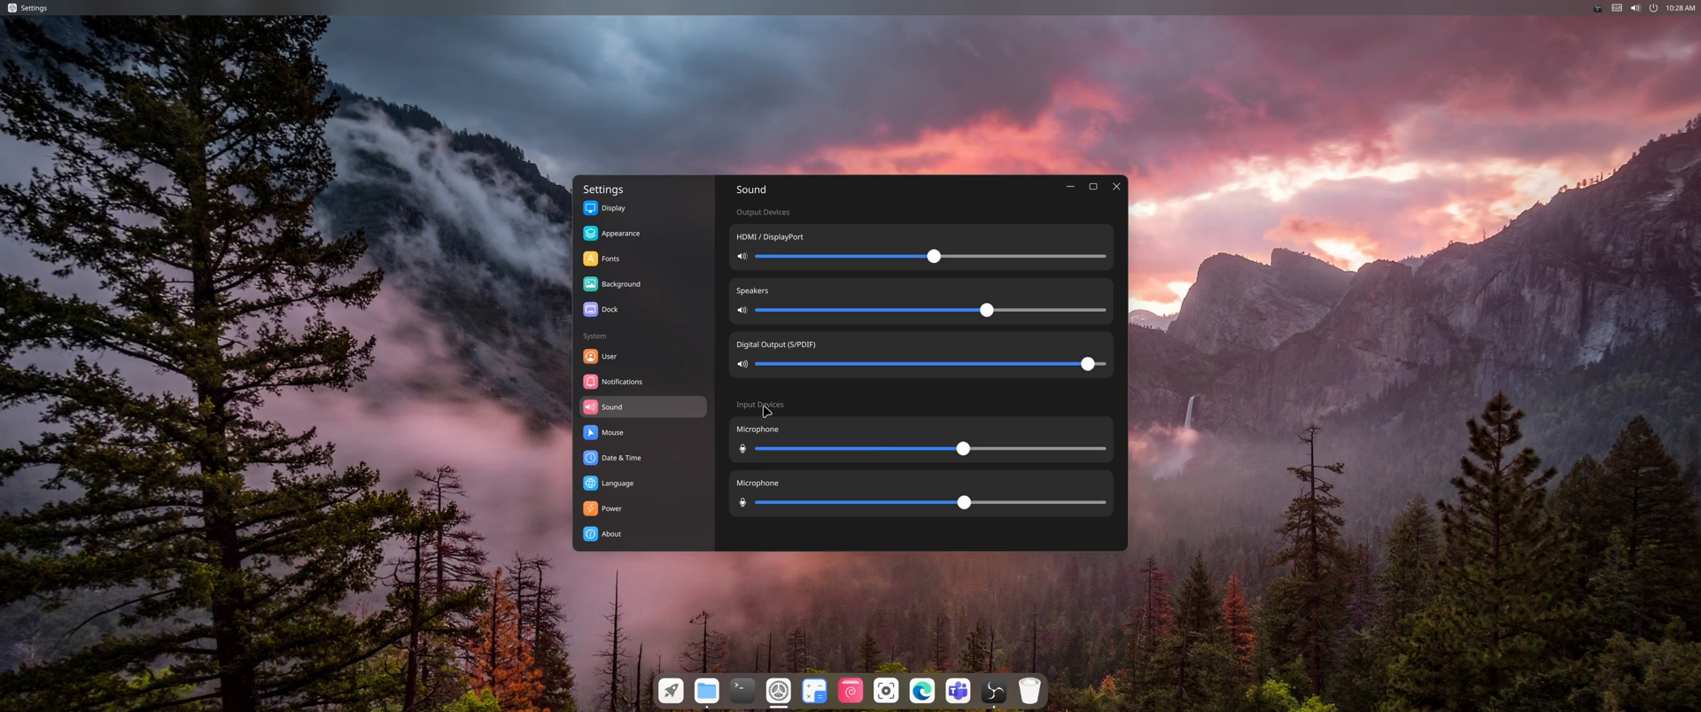
mouse_move(783, 389)
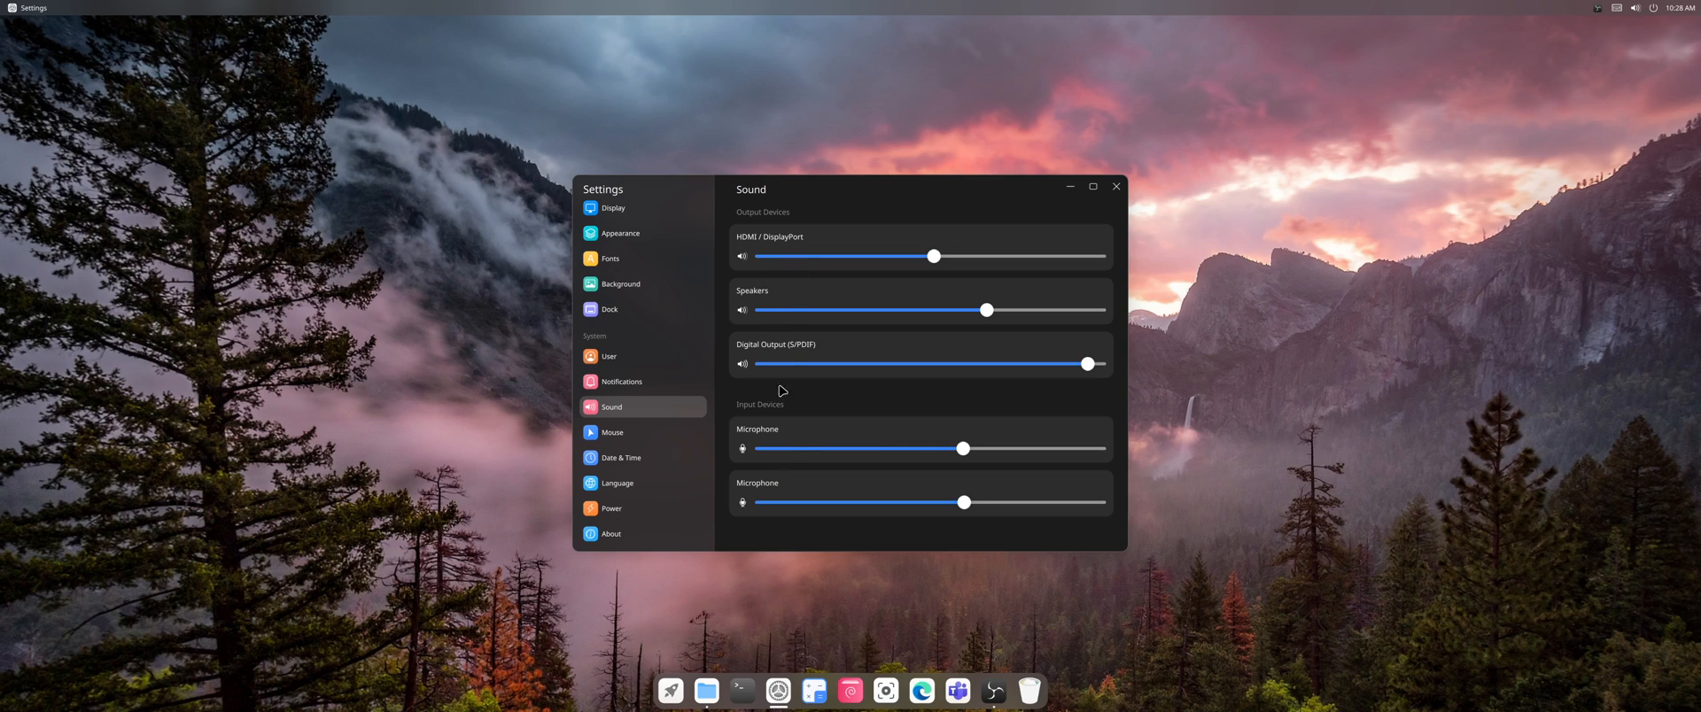
mouse_move(809, 367)
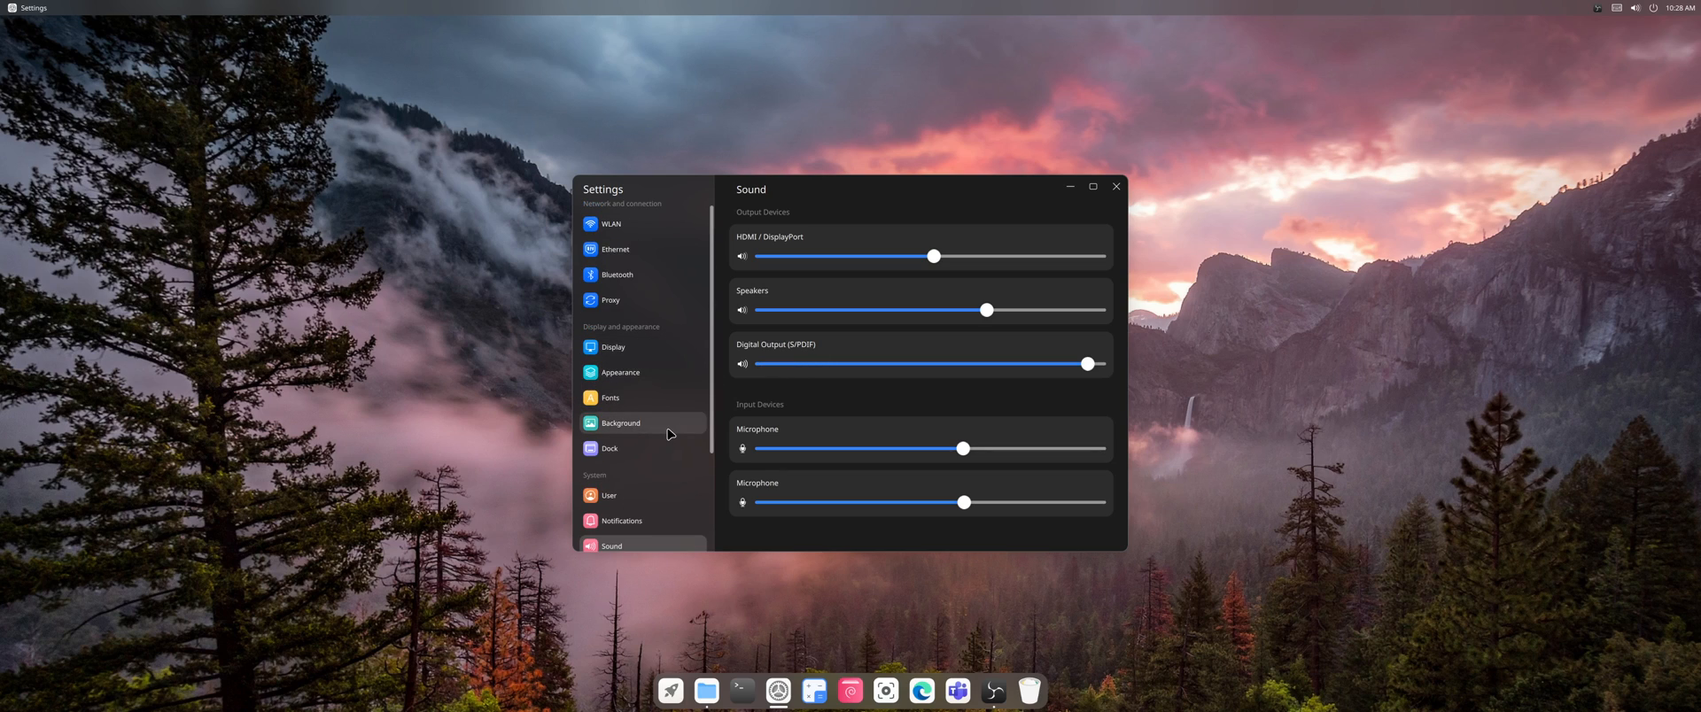
Step: Glance at the Dock page, then view Fonts: Noto Sans, DejaVu Sans Mono, Small size
left_click(609, 447)
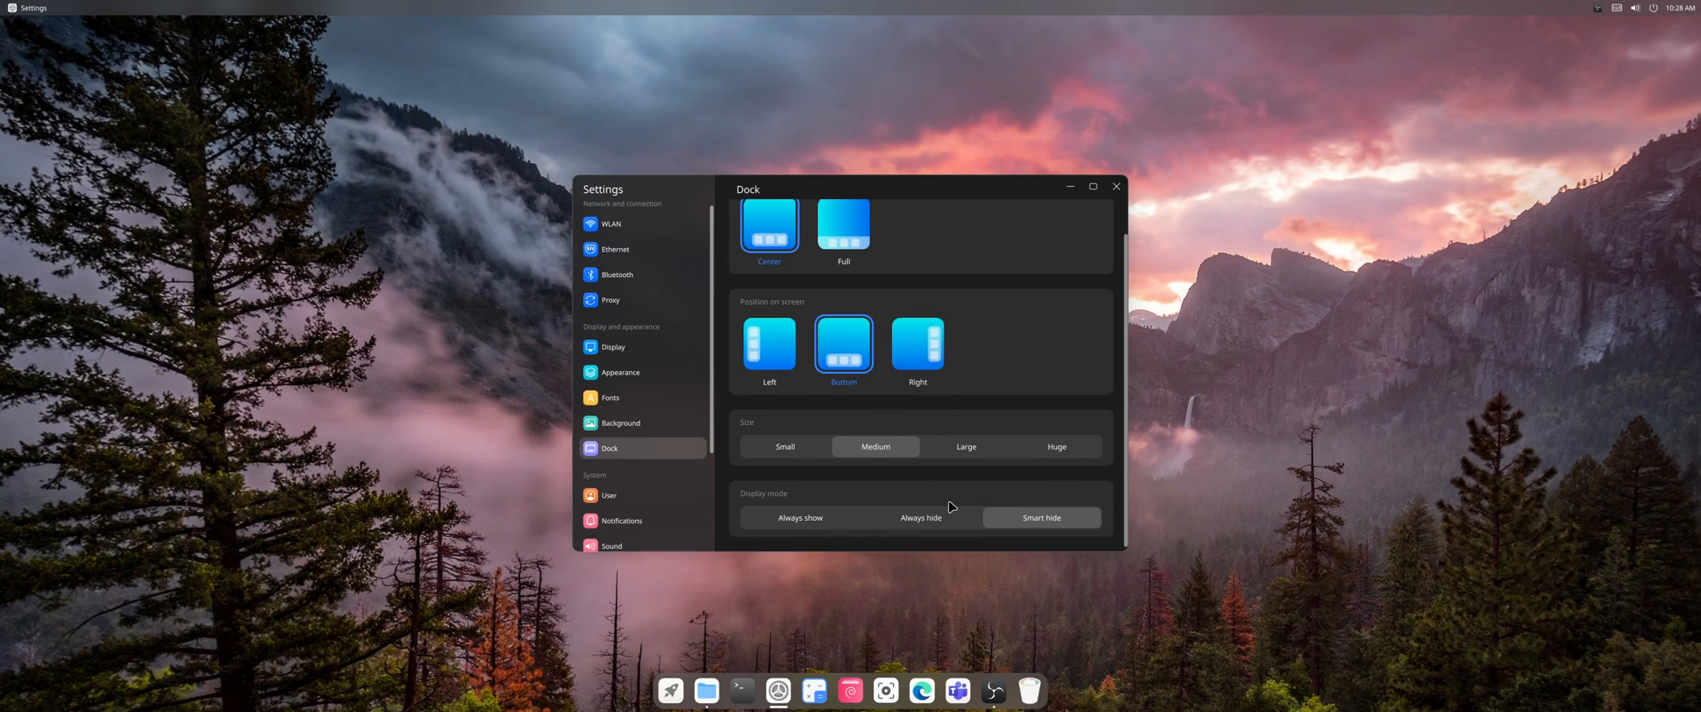
scroll("up", 3)
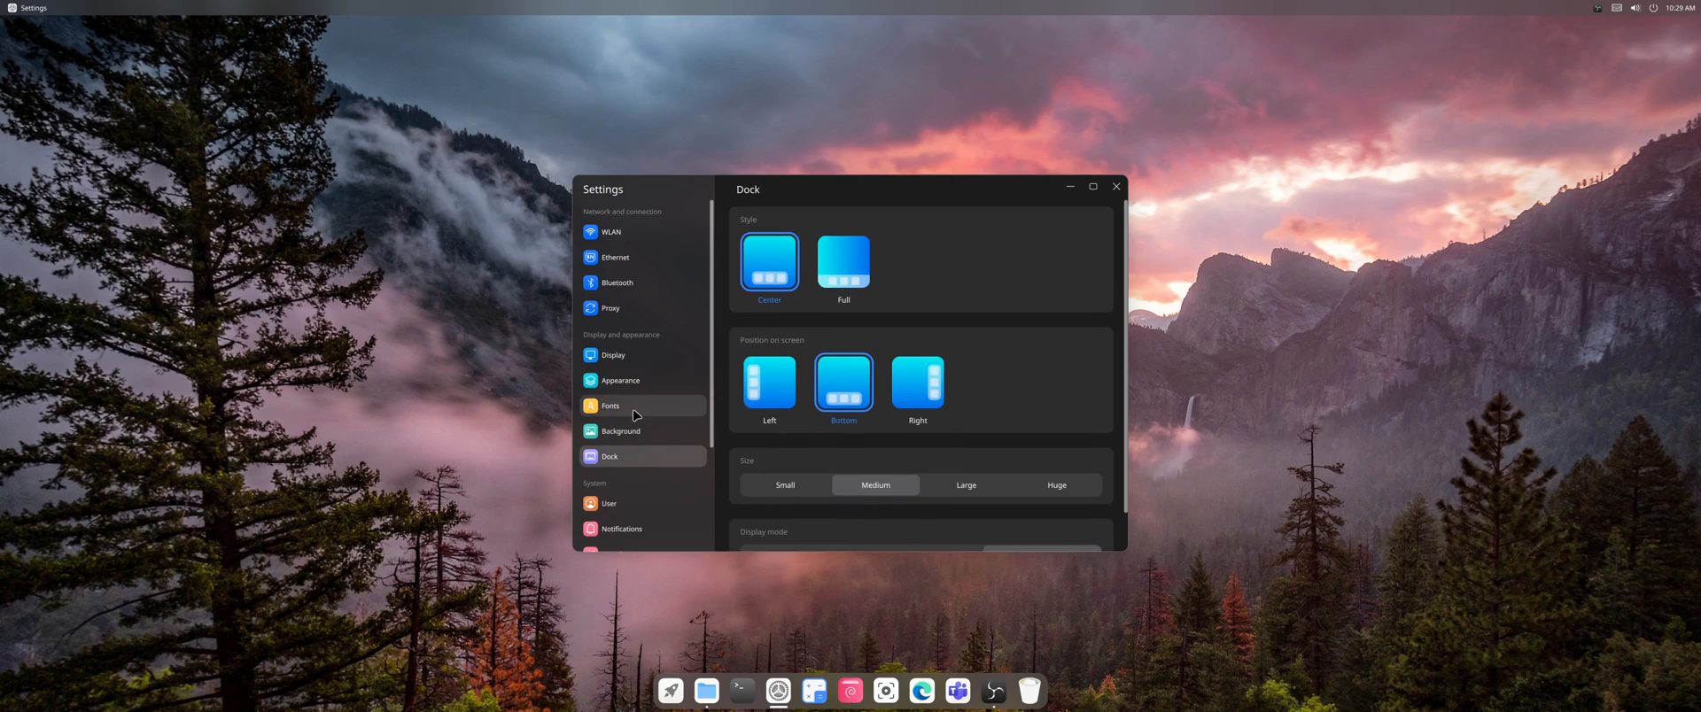
left_click(610, 406)
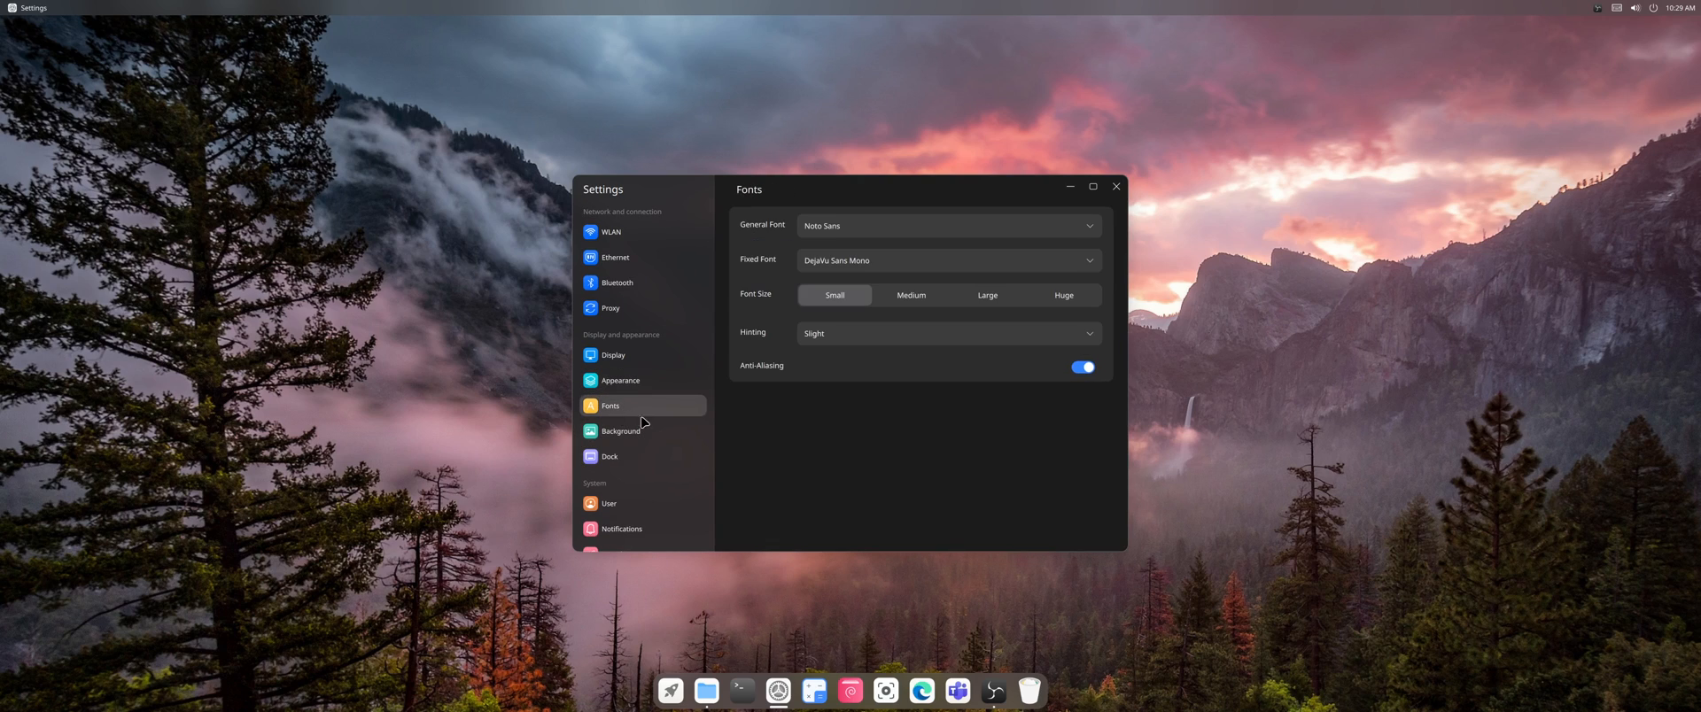
mouse_move(685, 431)
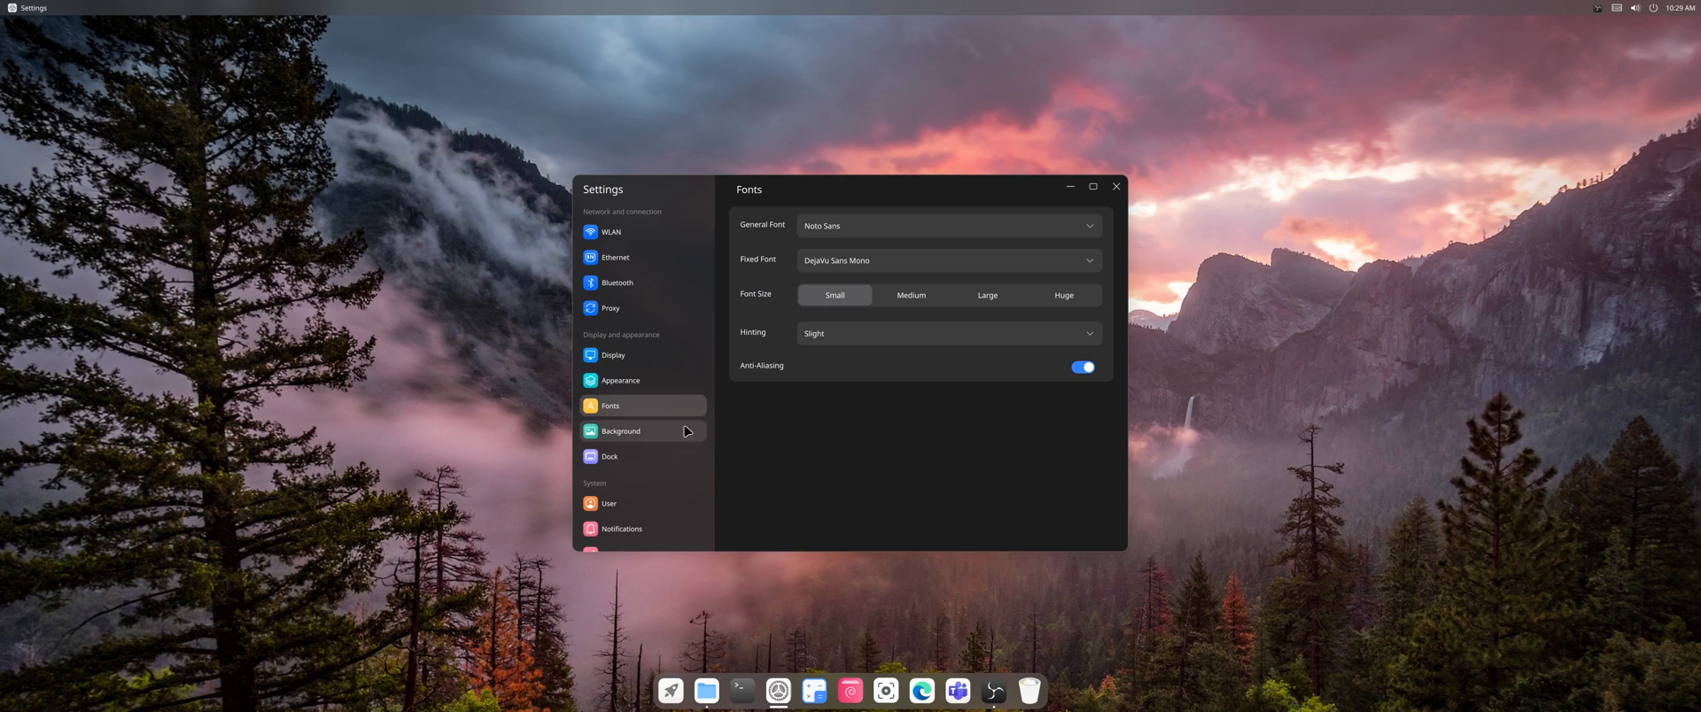
mouse_move(1043, 379)
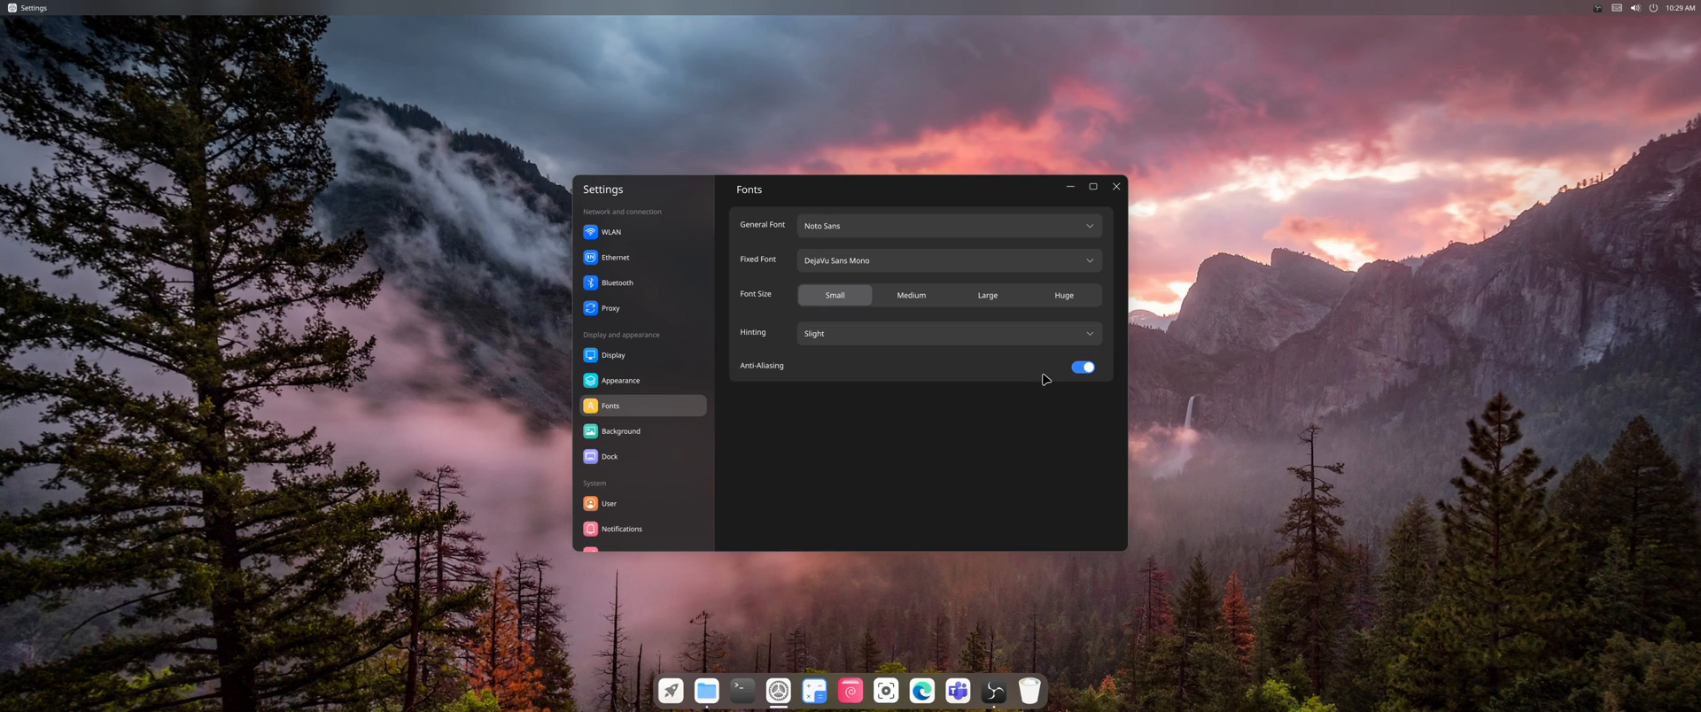
mouse_move(1039, 379)
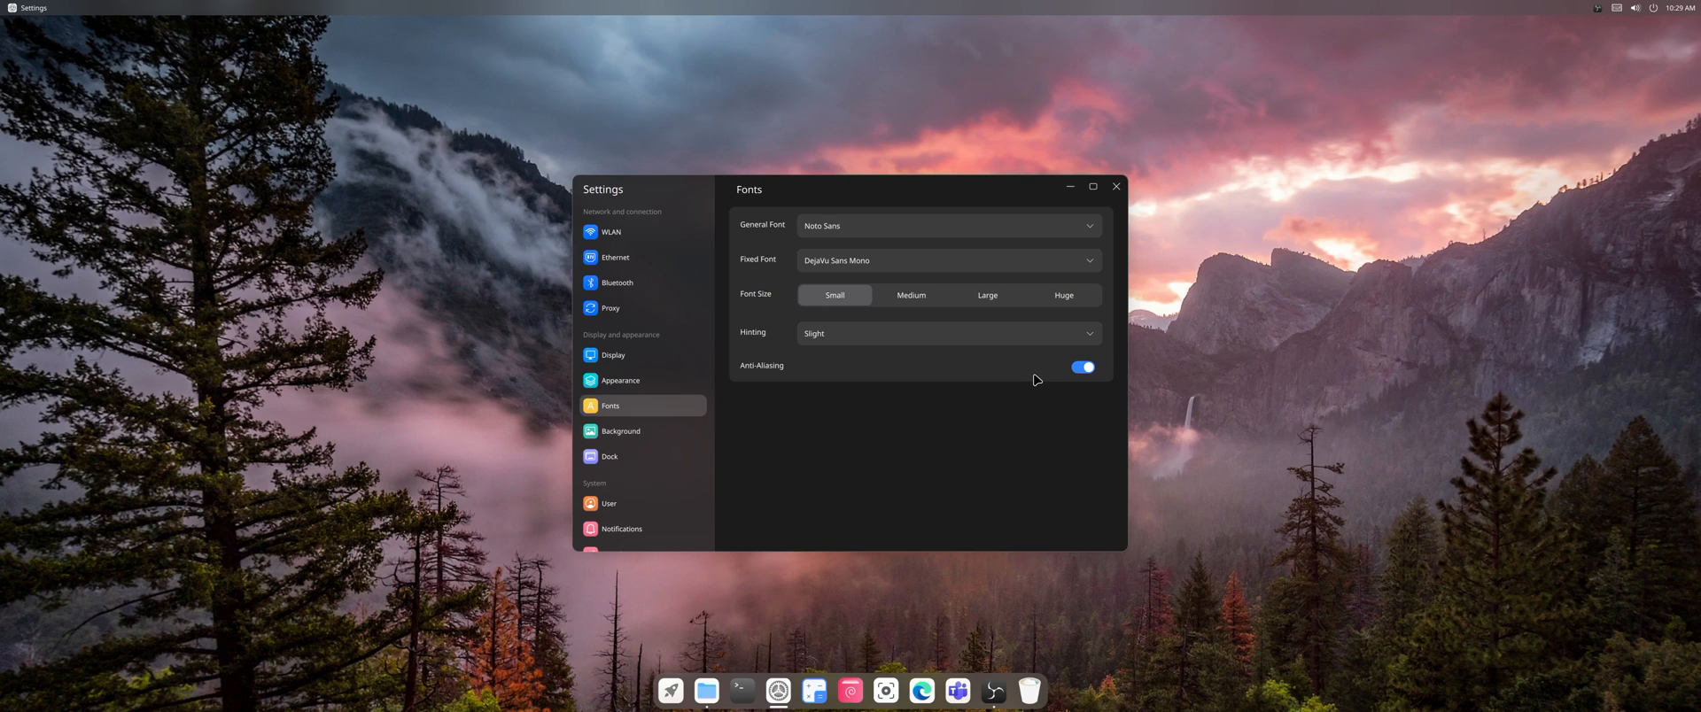
mouse_move(1036, 374)
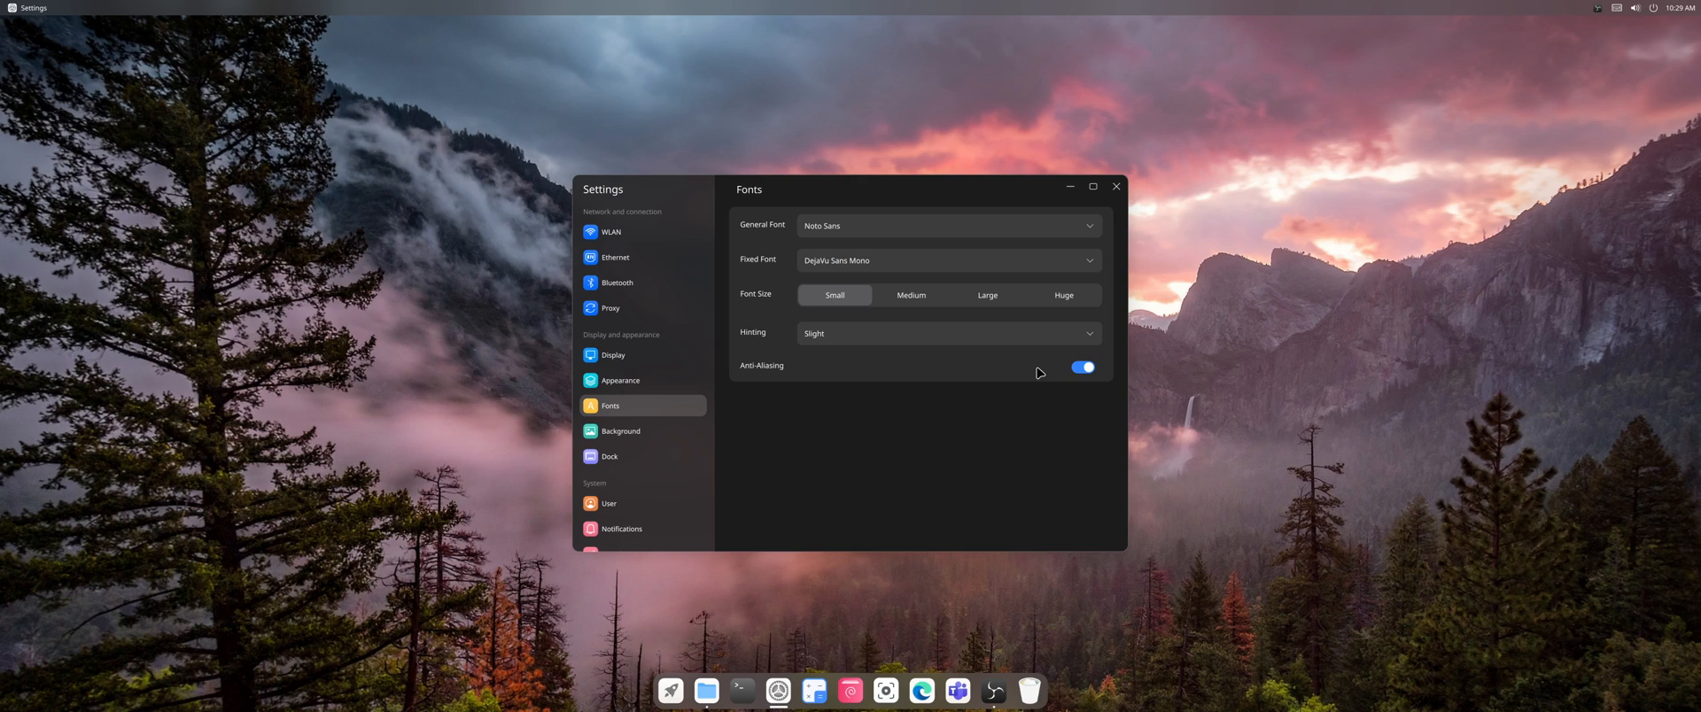
mouse_move(640, 381)
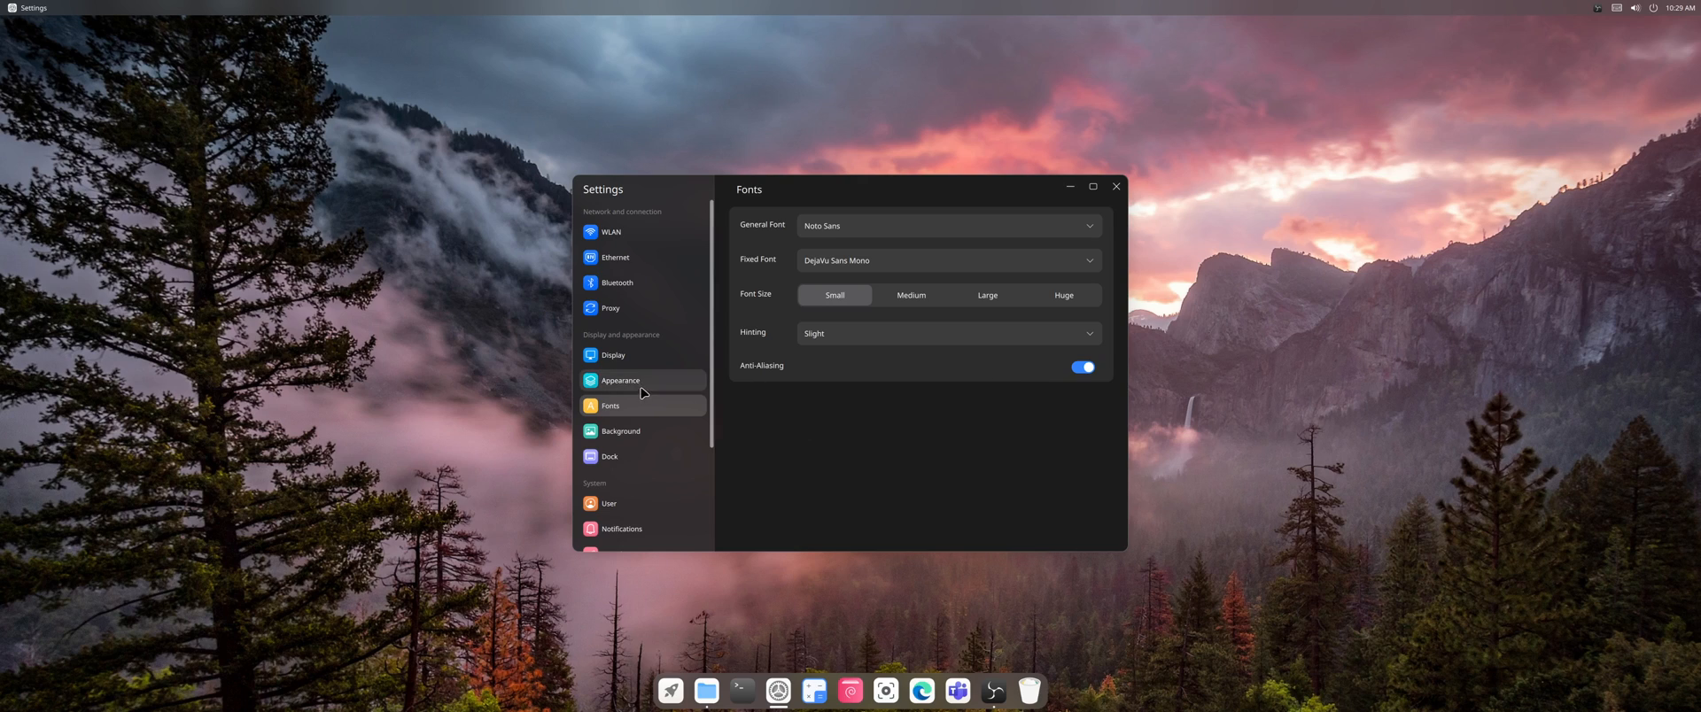
mouse_move(638, 285)
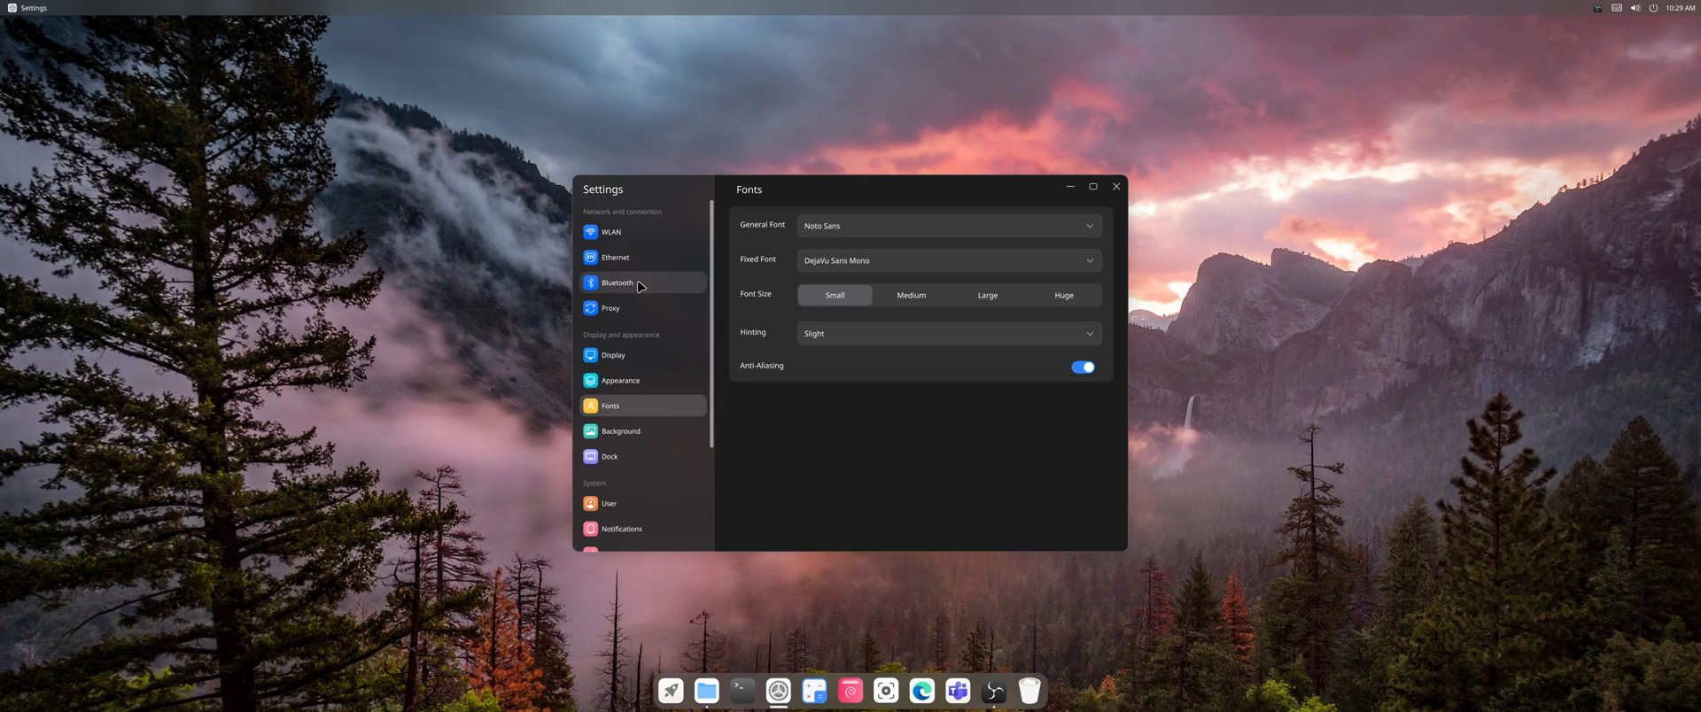
Step: Browse the Bluetooth, Display and Mouse settings pages, then launch Package Installer from the dock
left_click(617, 282)
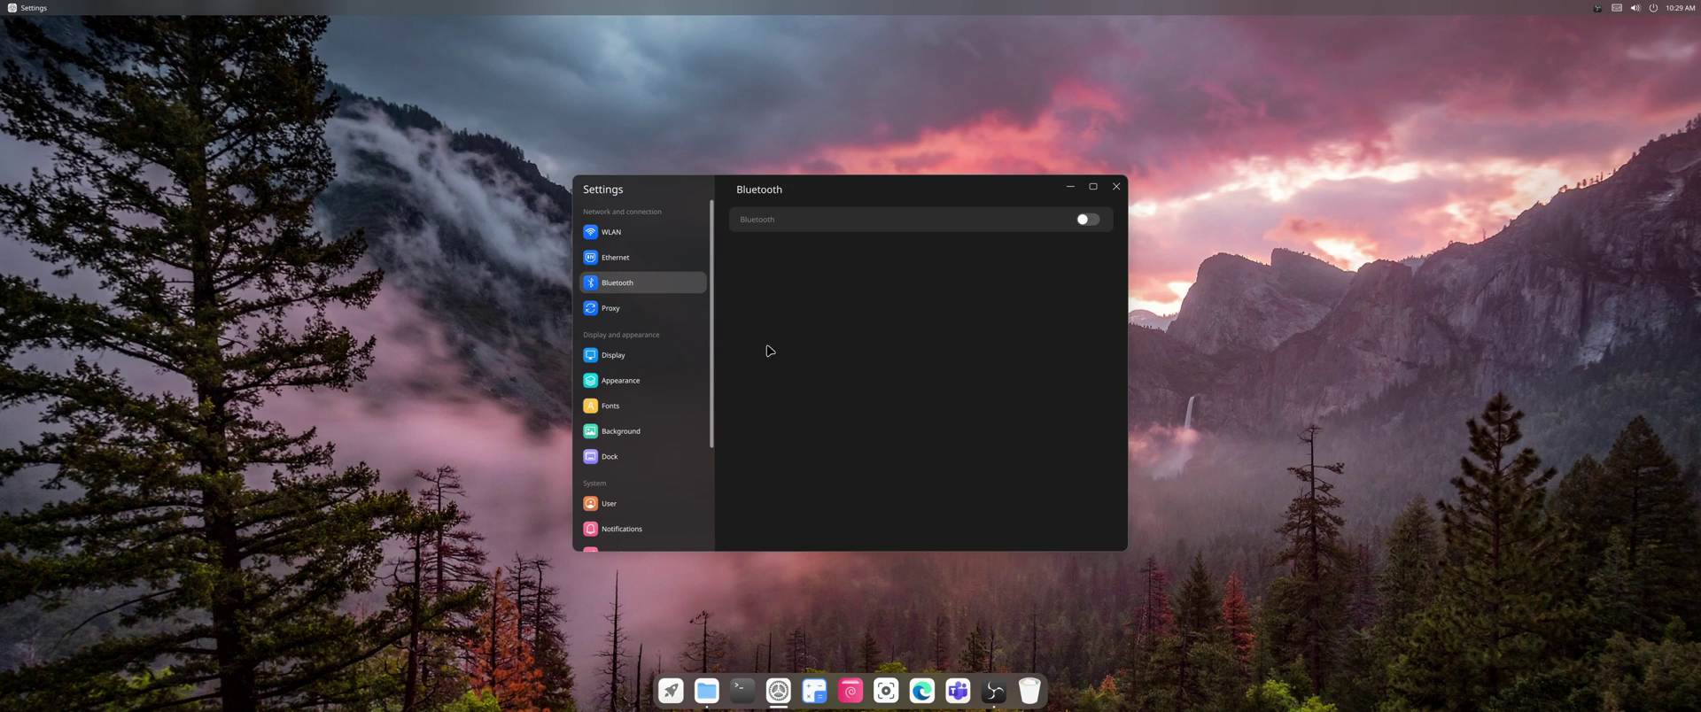
mouse_move(683, 354)
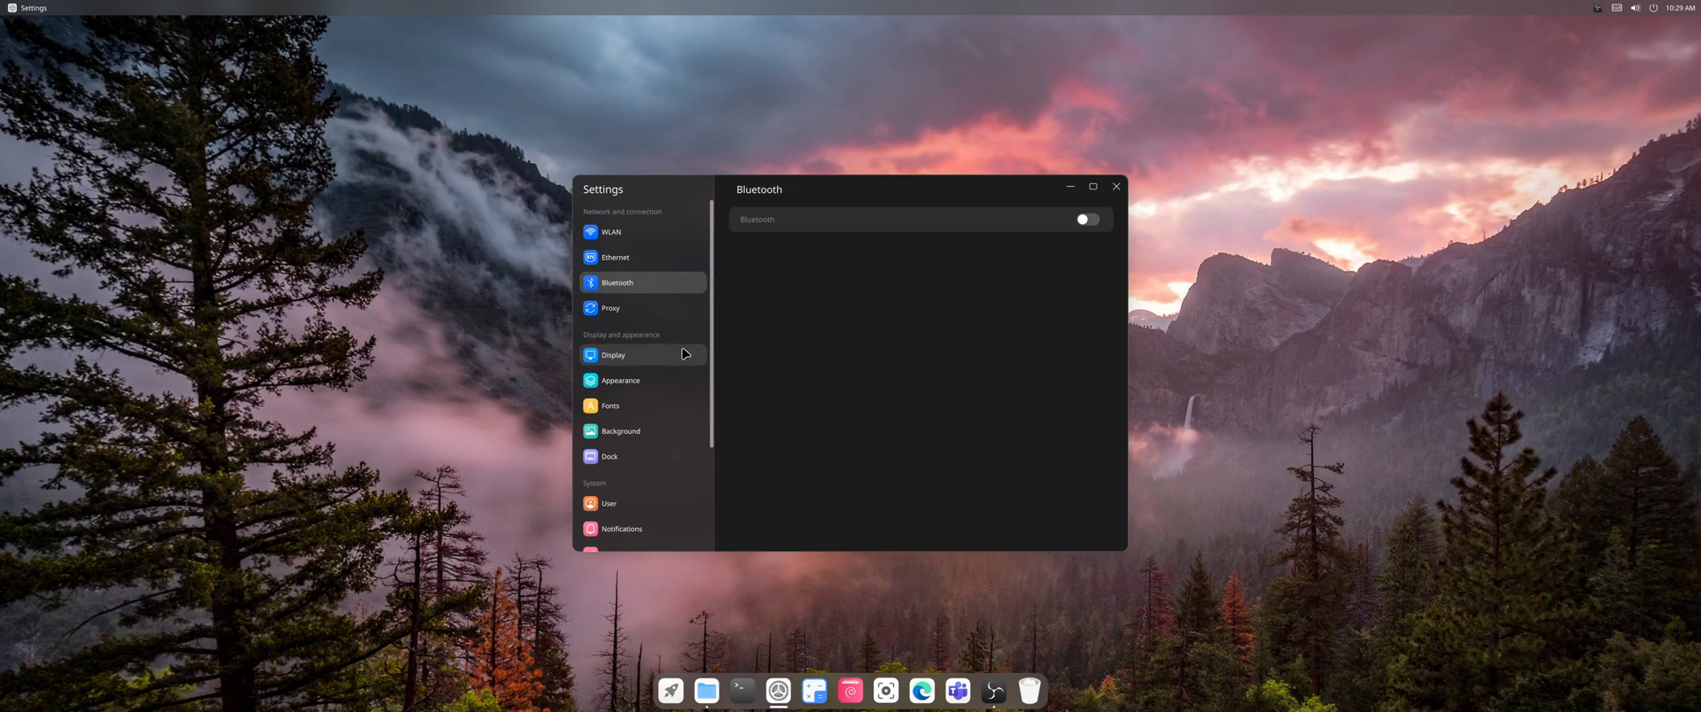
mouse_move(907, 300)
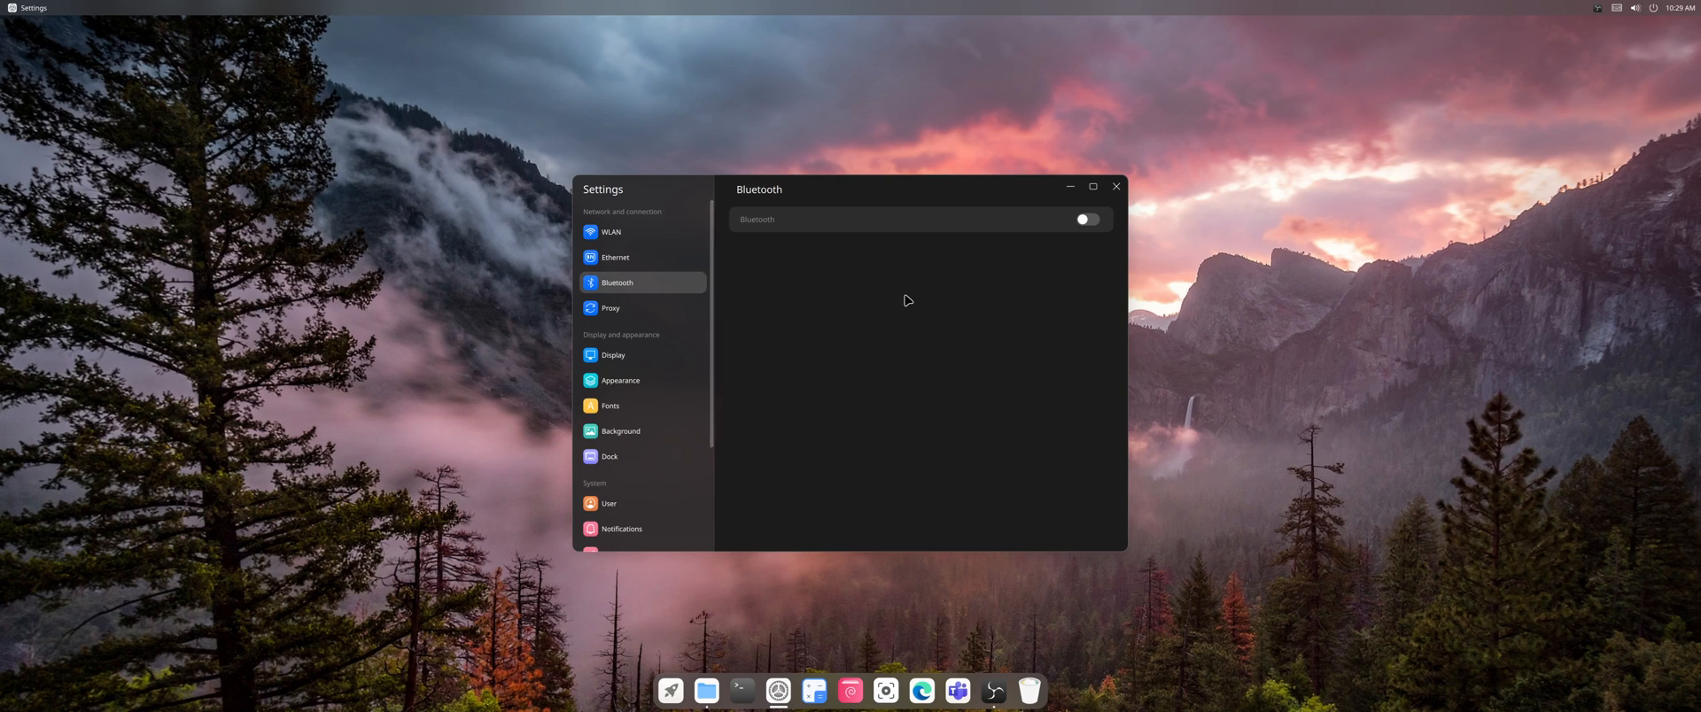
mouse_move(648, 314)
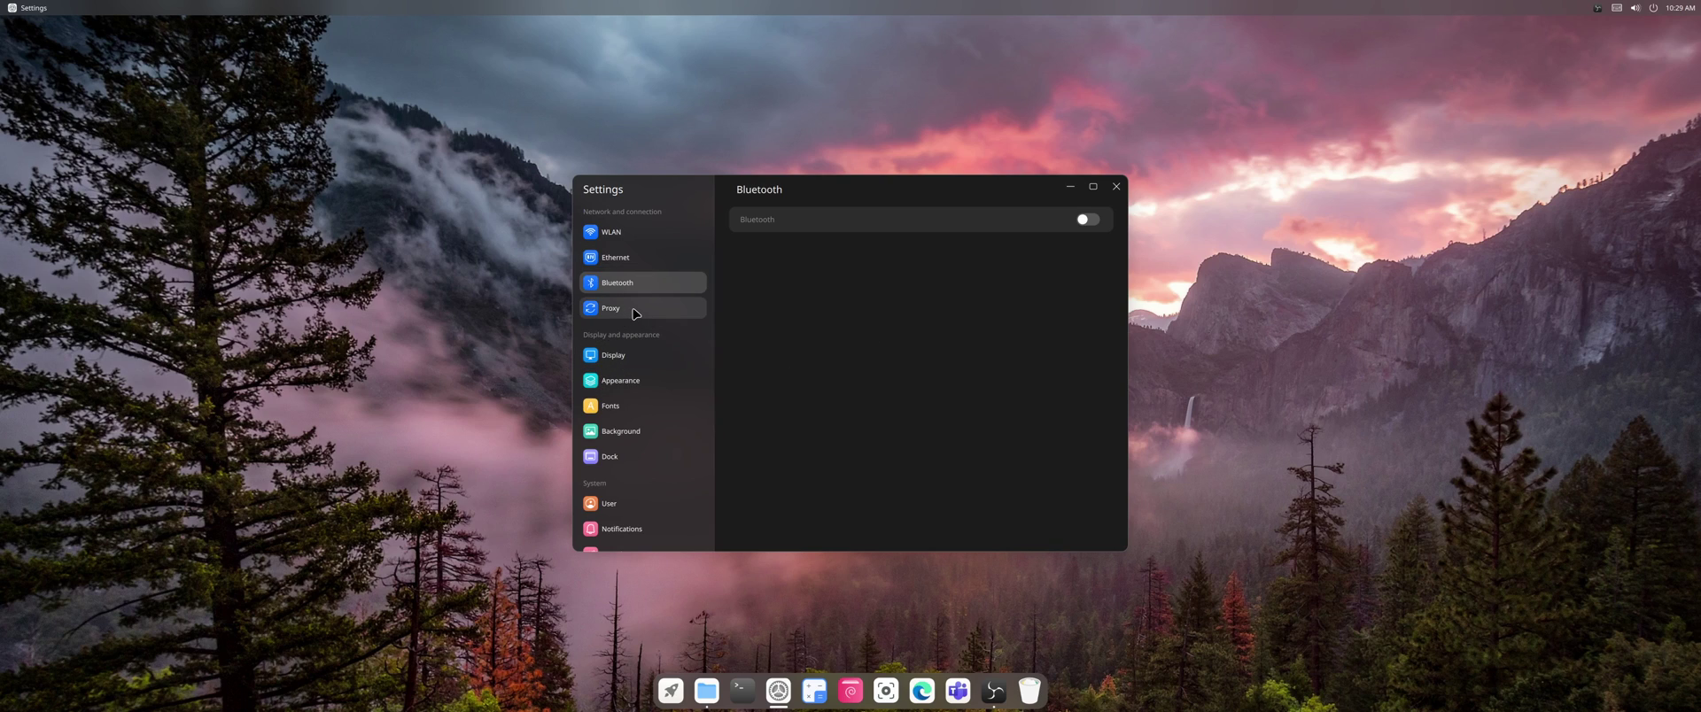
mouse_move(648, 318)
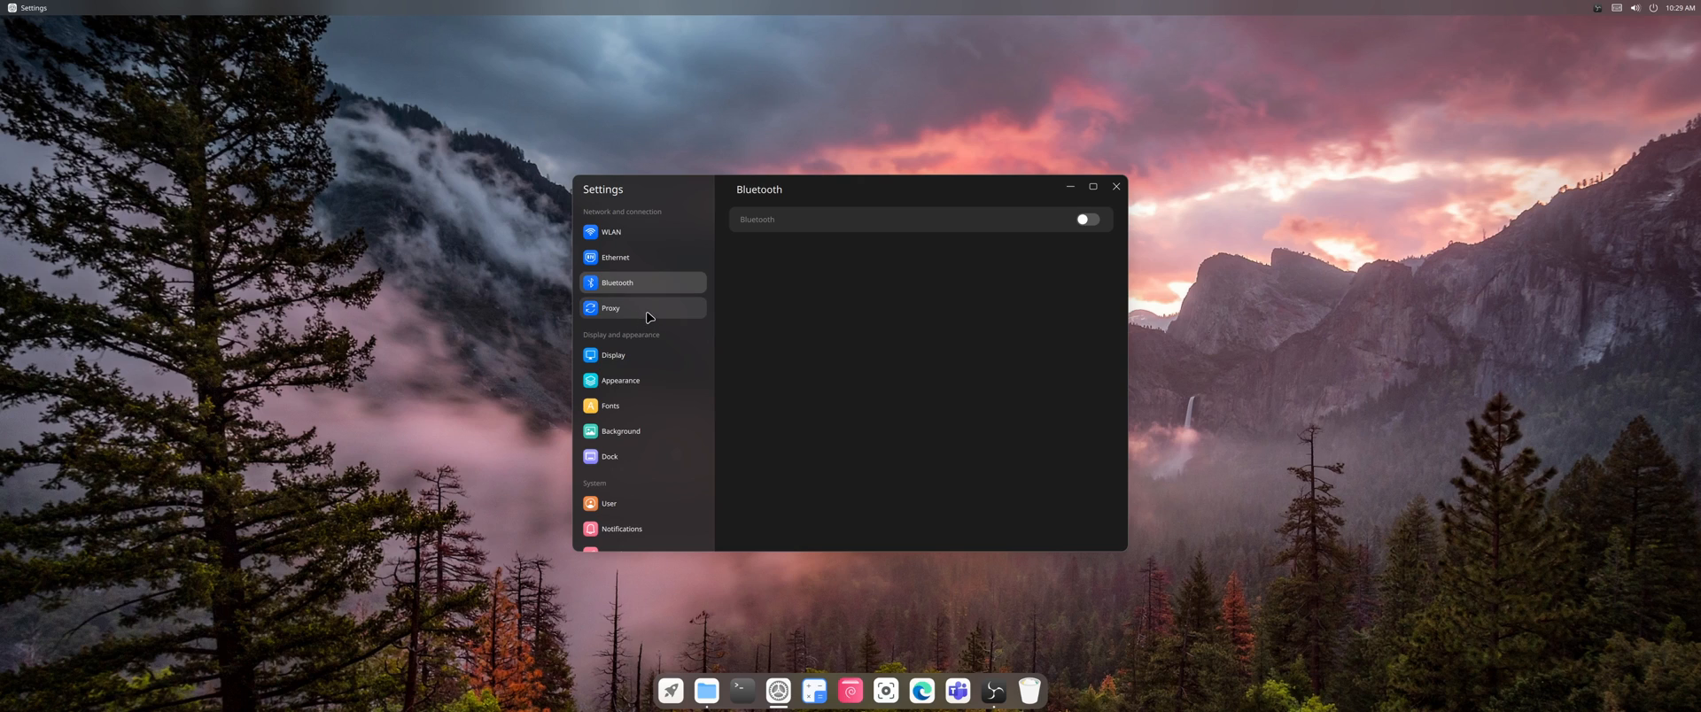
mouse_move(692, 282)
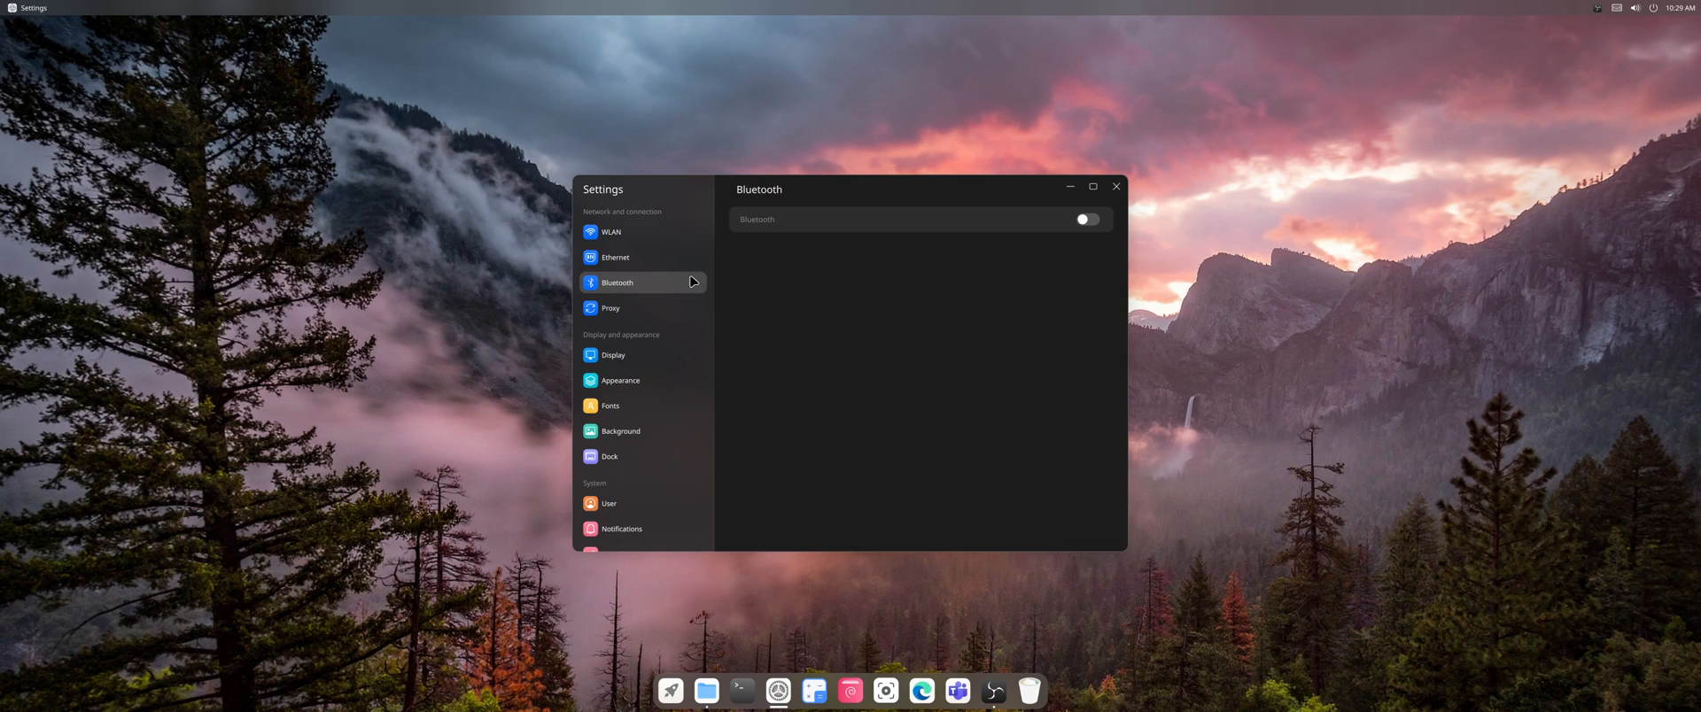
mouse_move(657, 380)
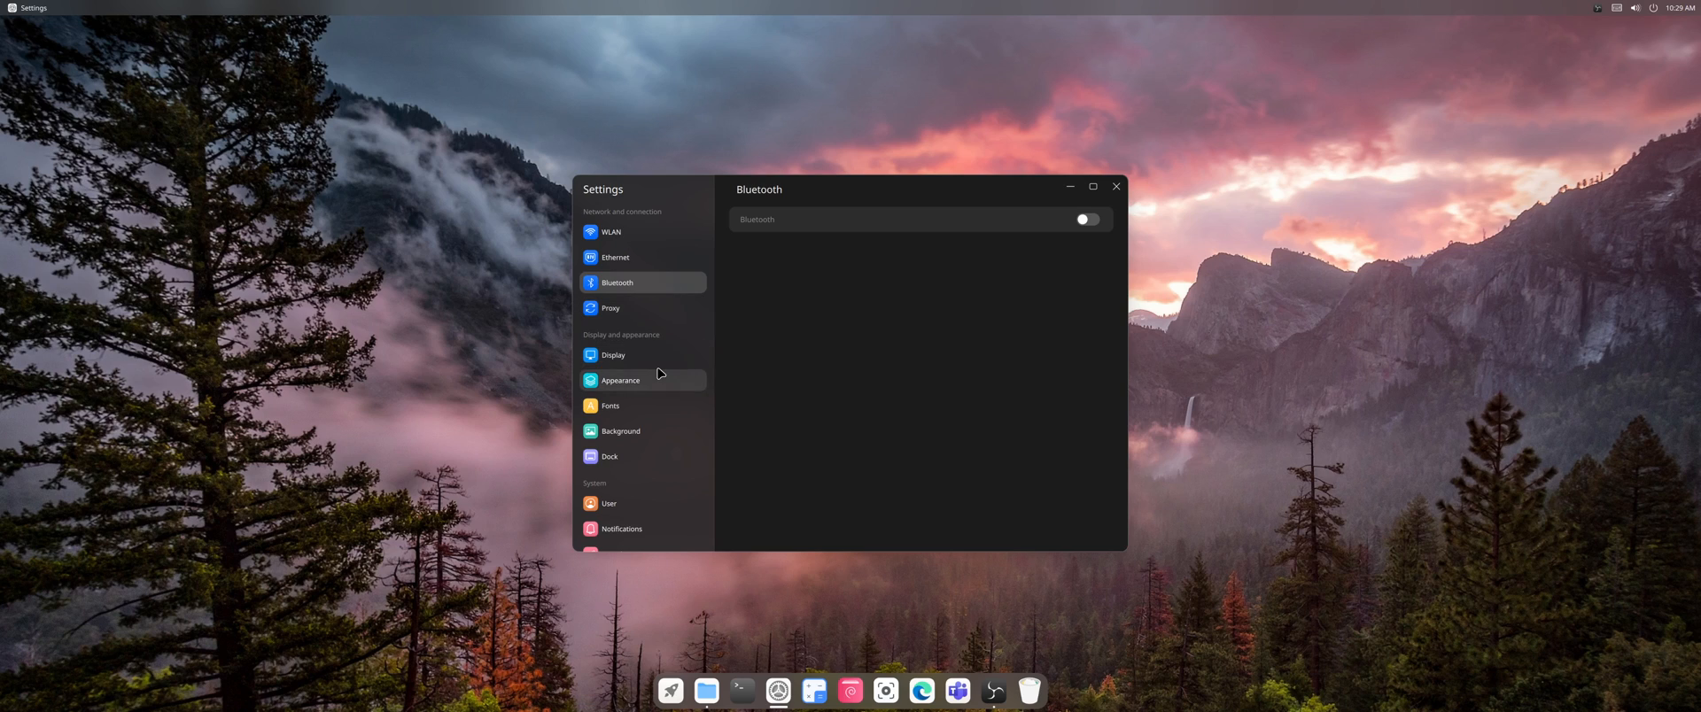
mouse_move(651, 431)
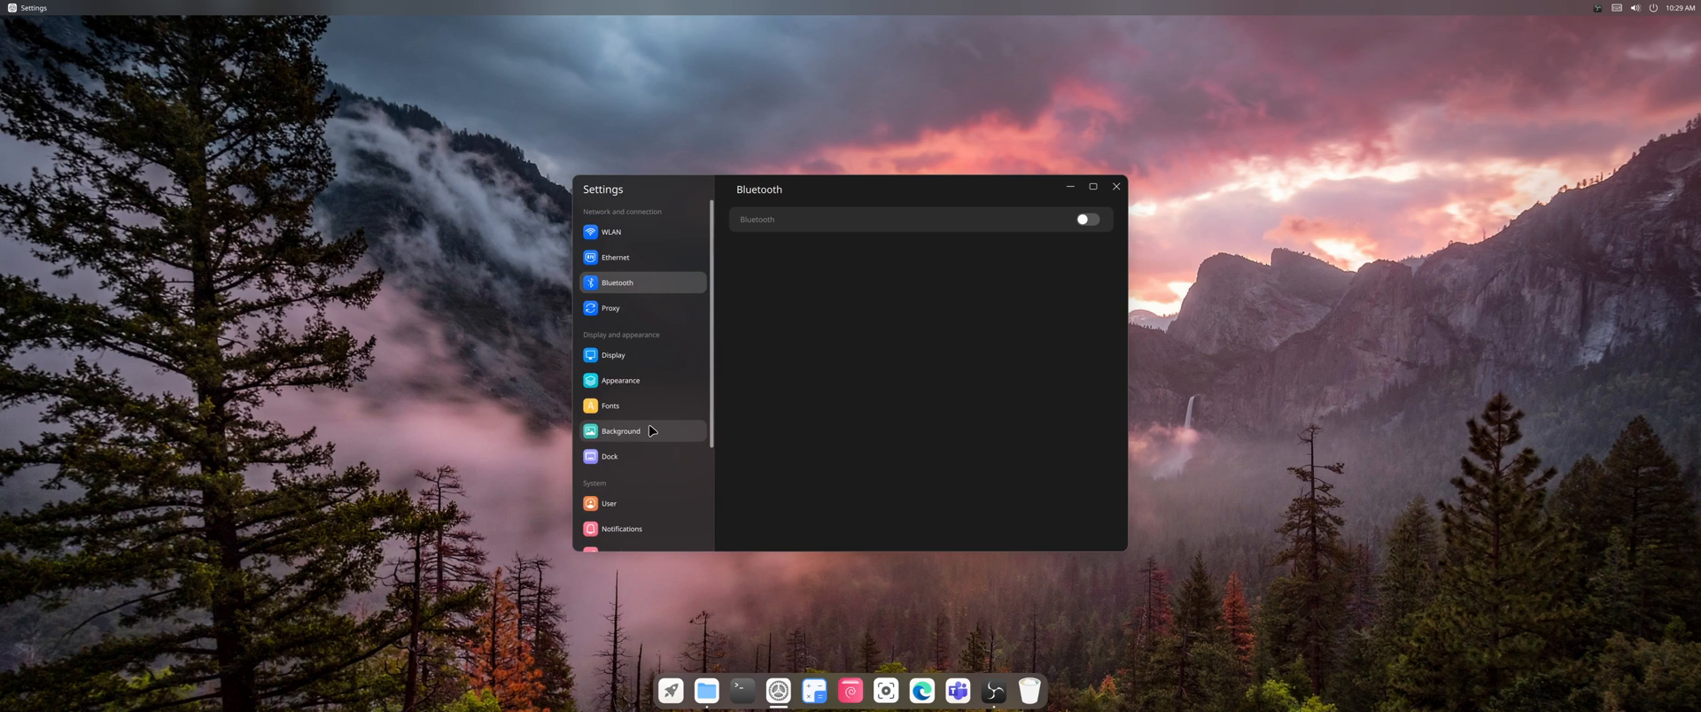
mouse_move(624, 354)
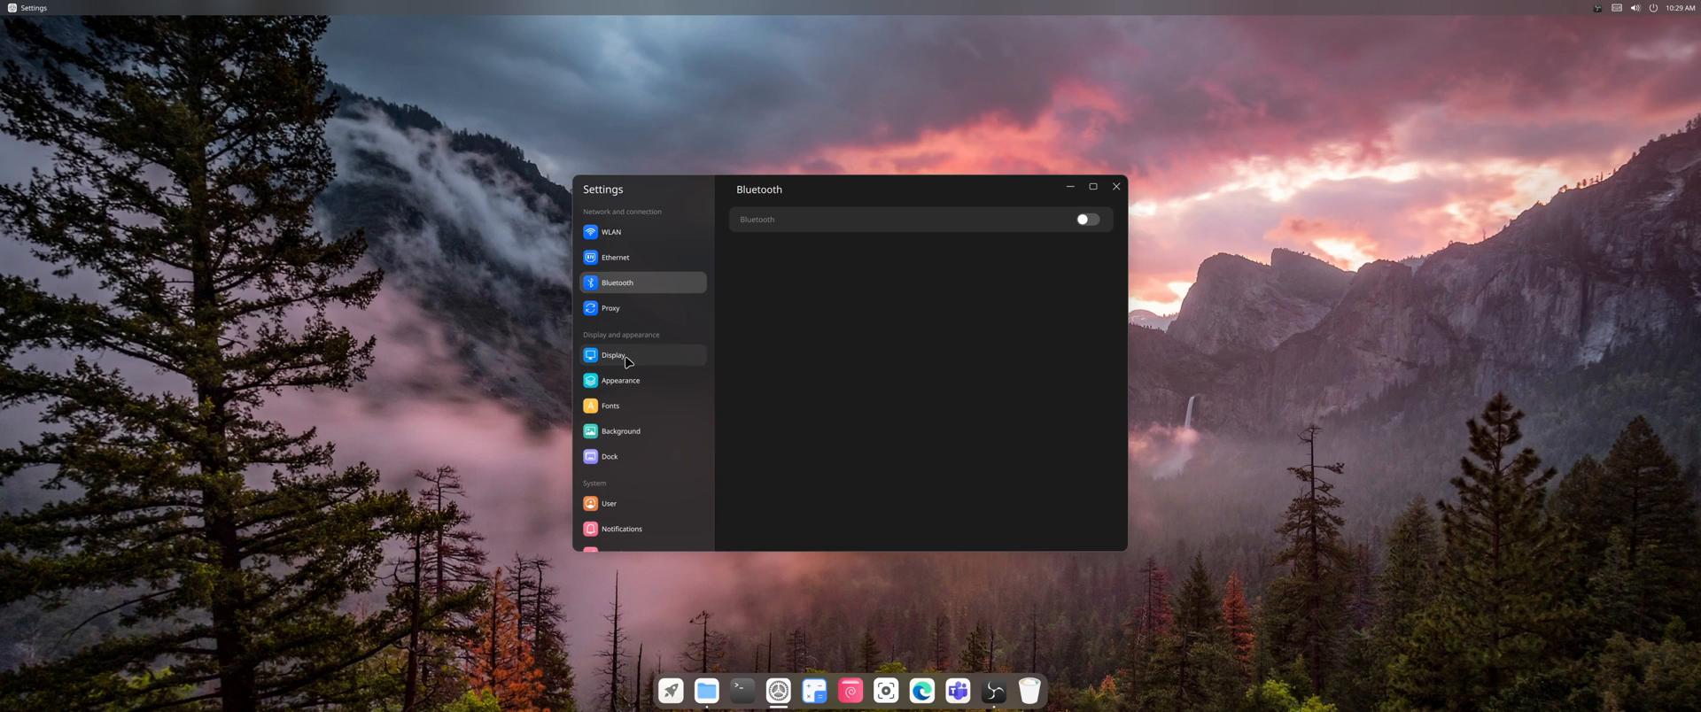
left_click(614, 354)
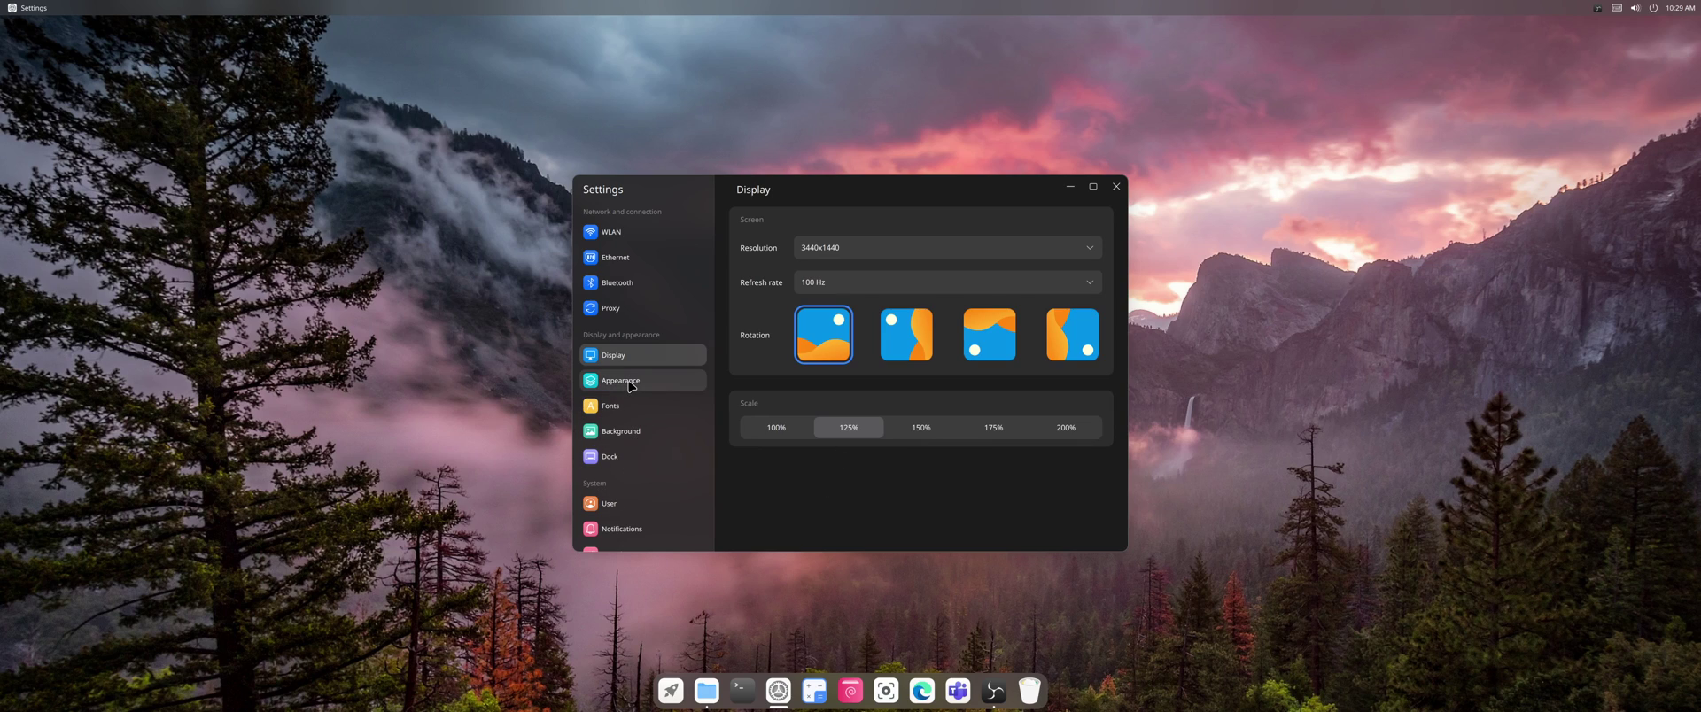
mouse_move(640, 456)
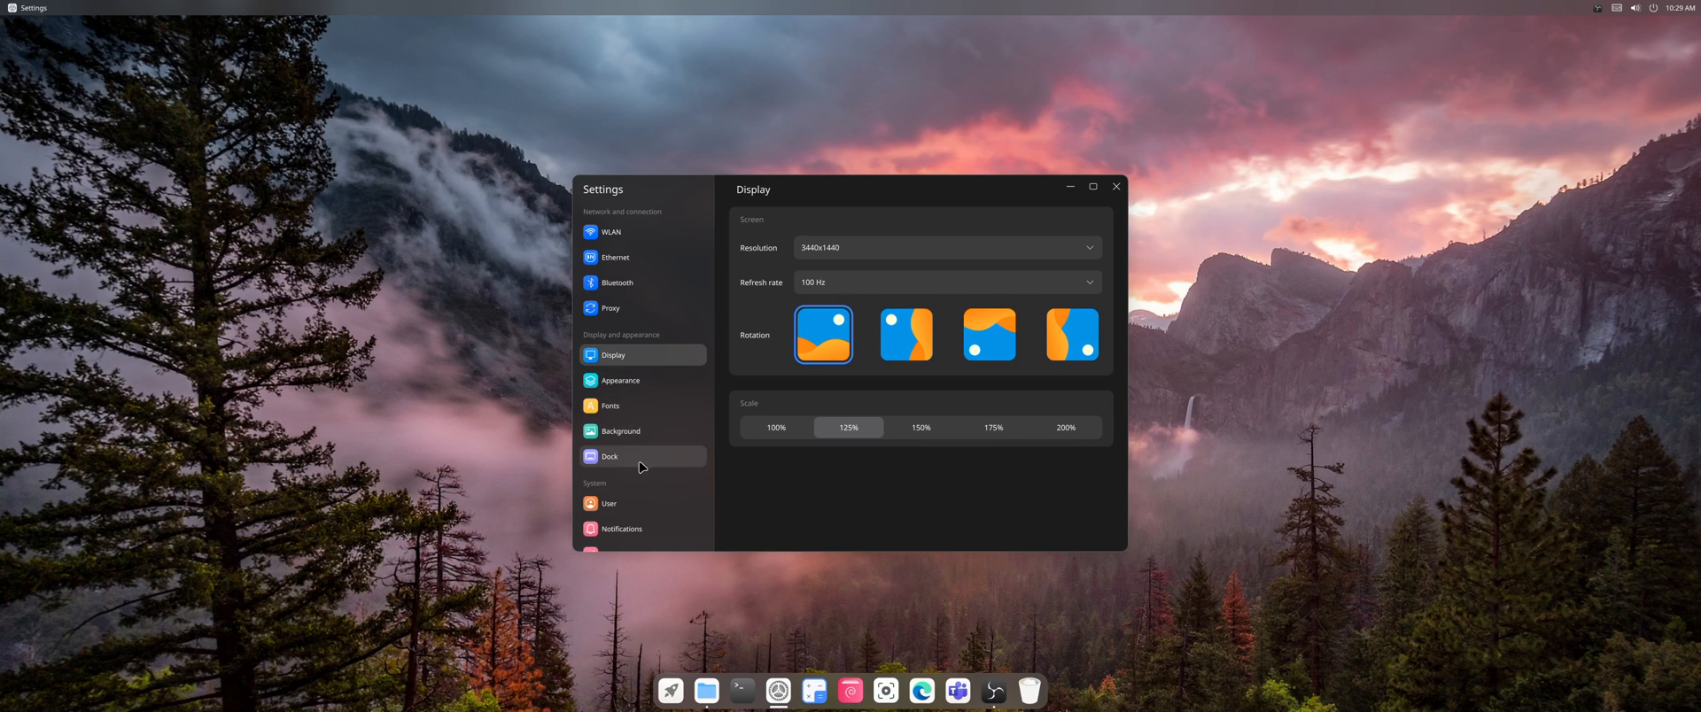
left_click(612, 431)
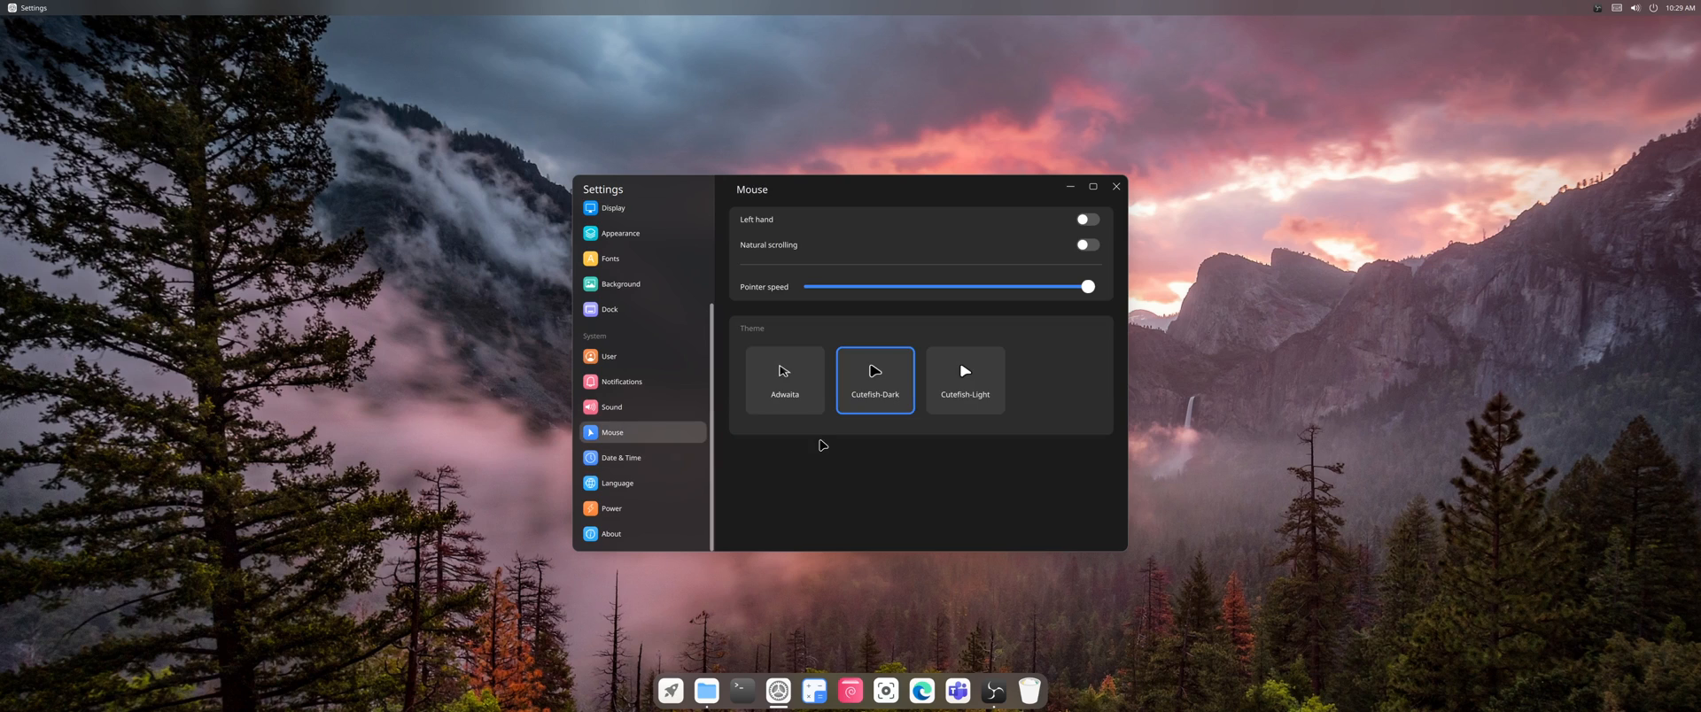
scroll("up", 3)
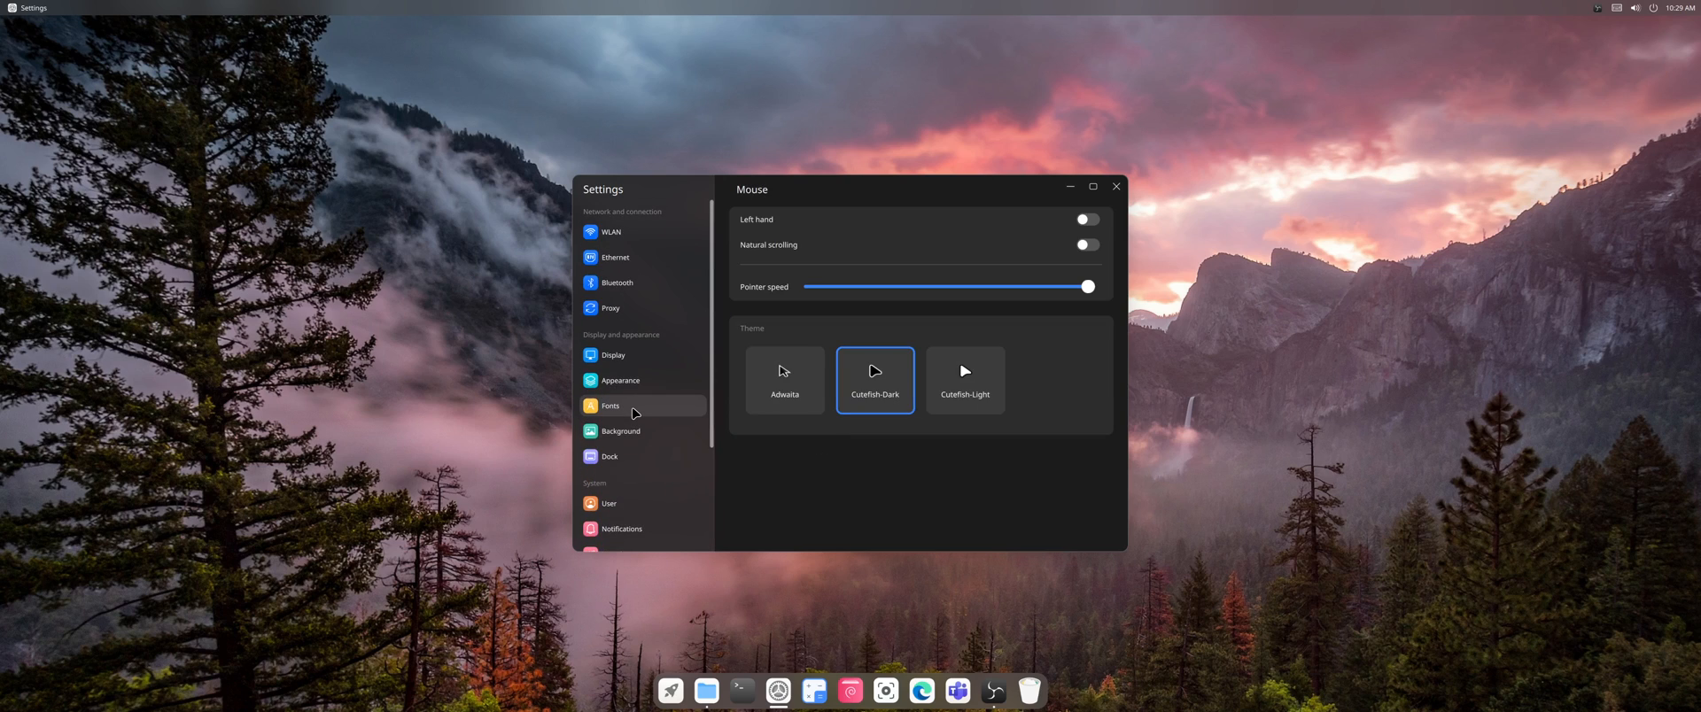
mouse_move(673, 496)
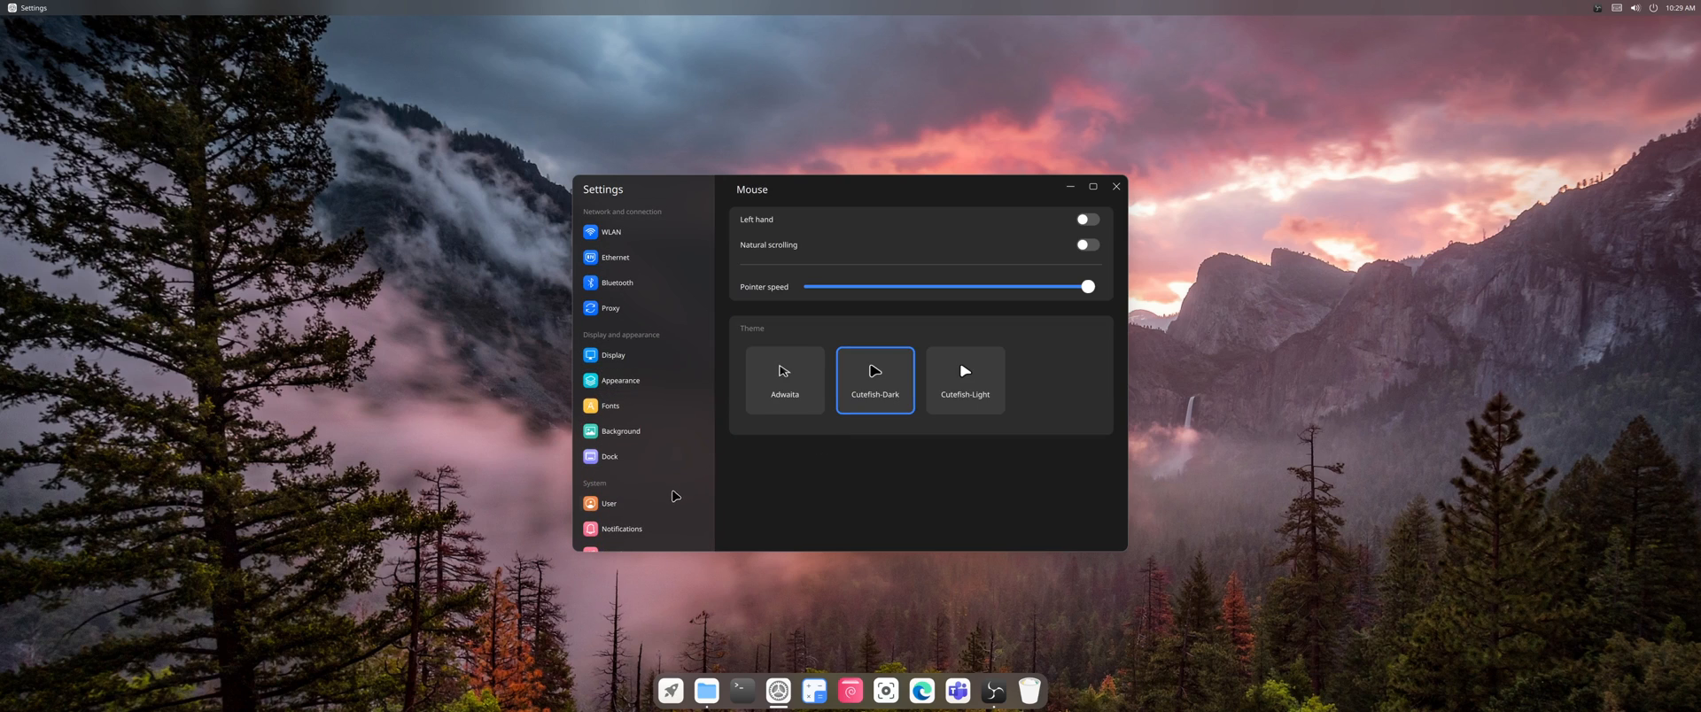
mouse_move(976, 262)
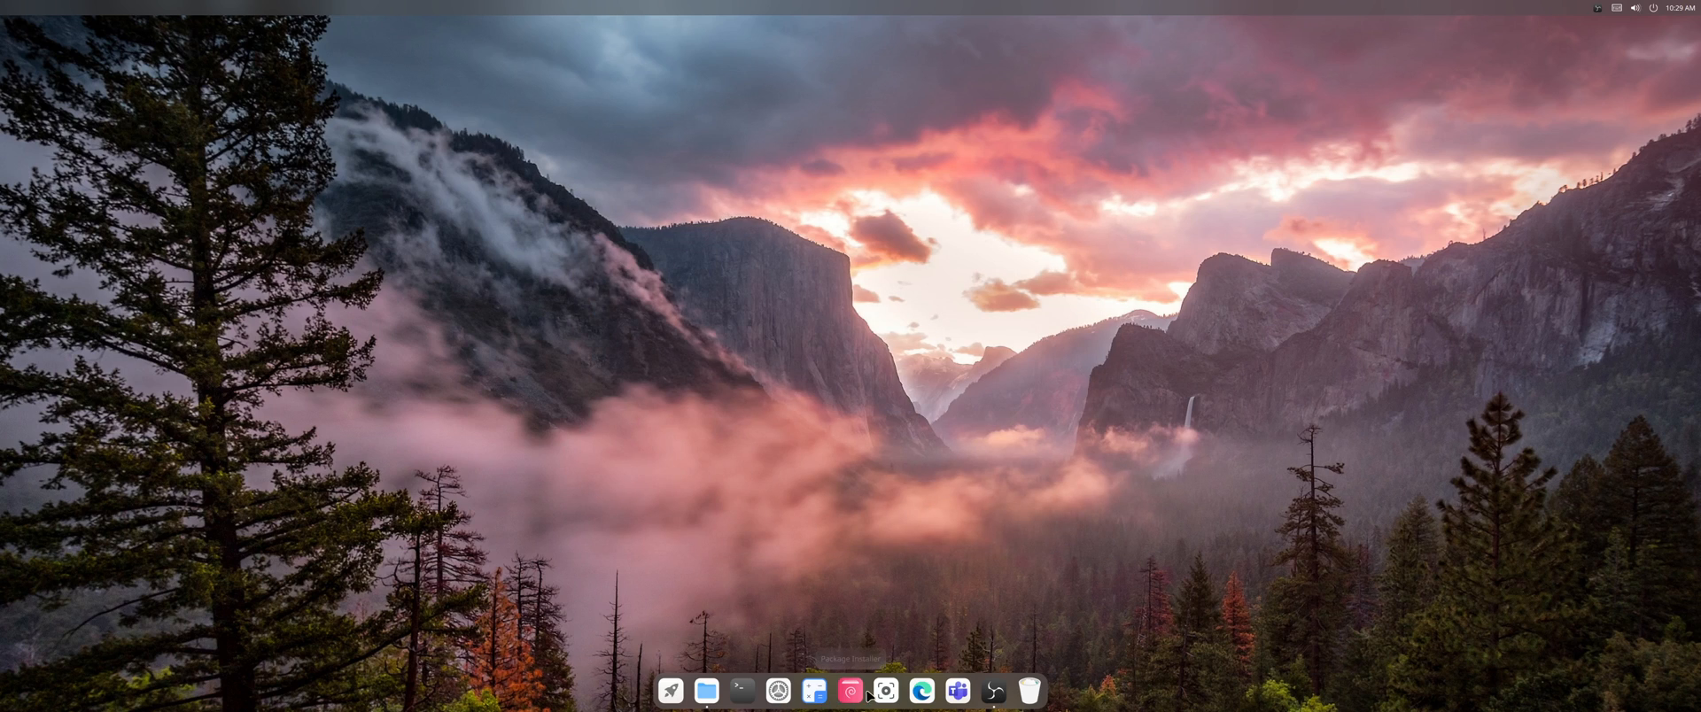
left_click(849, 691)
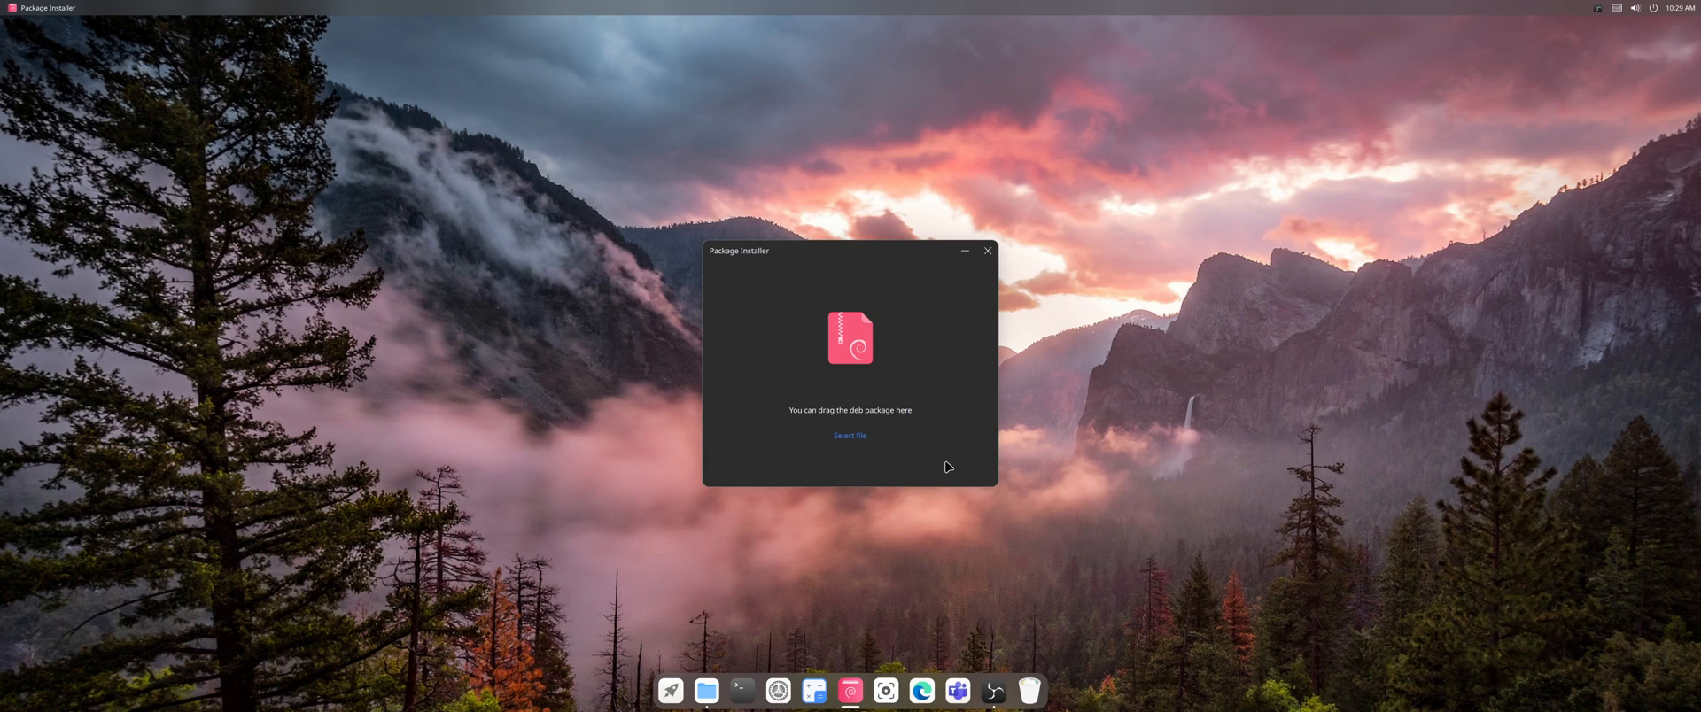
mouse_move(878, 618)
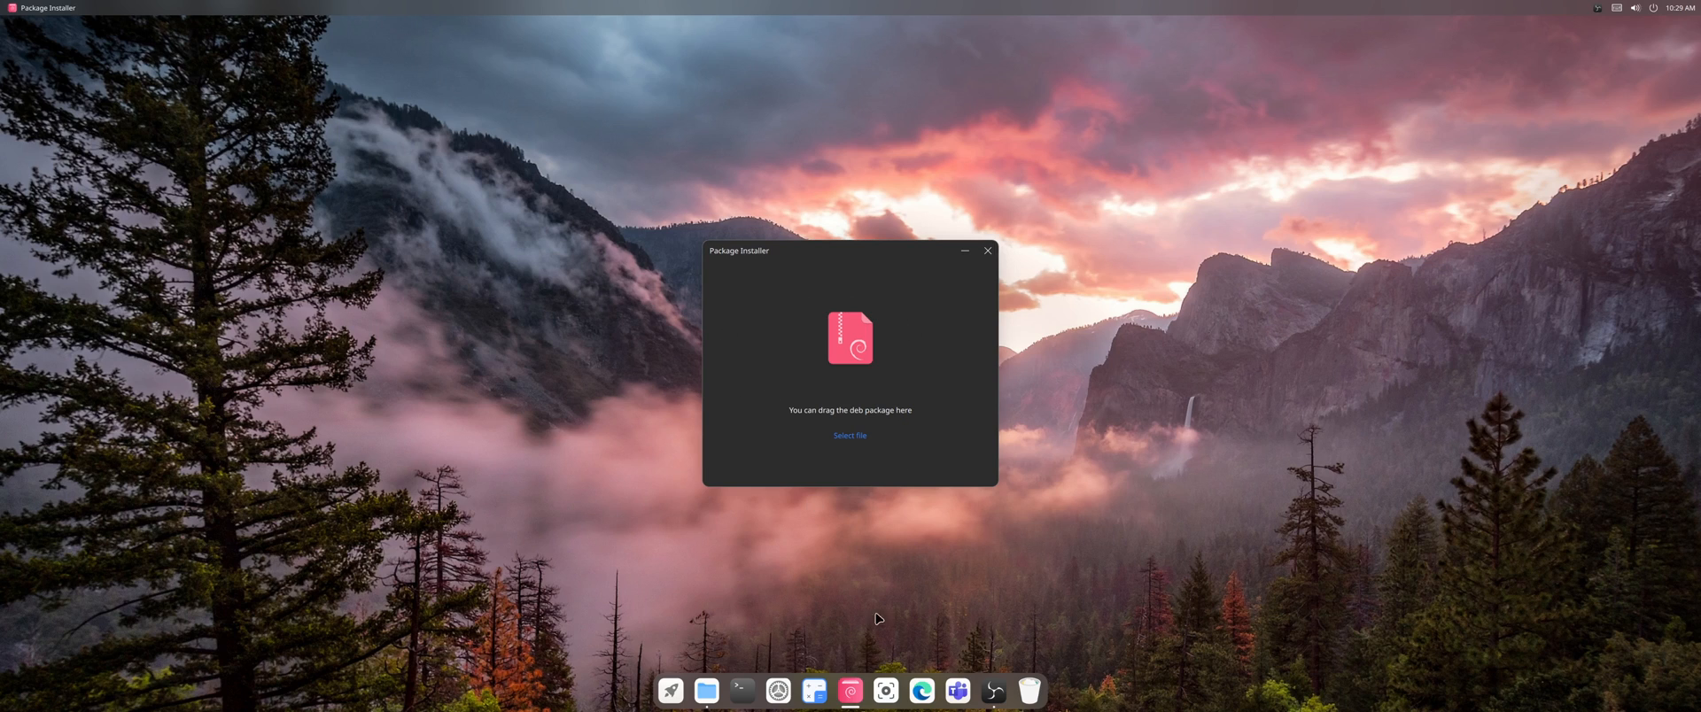
mouse_move(792, 632)
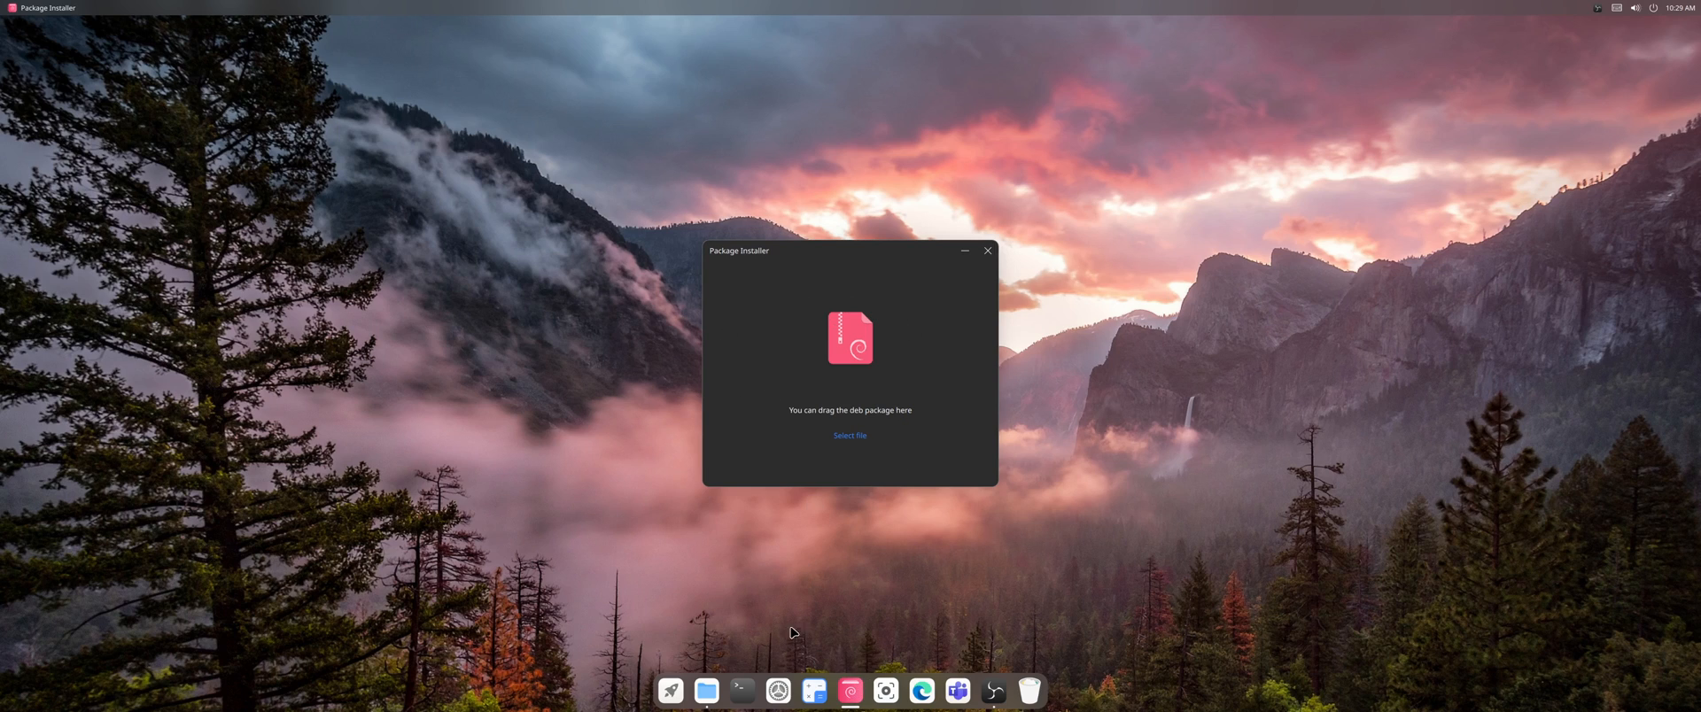
Step: Browse Downloads for steam_latest.deb, cancel the file chooser, and close Package Installer
left_click(850, 435)
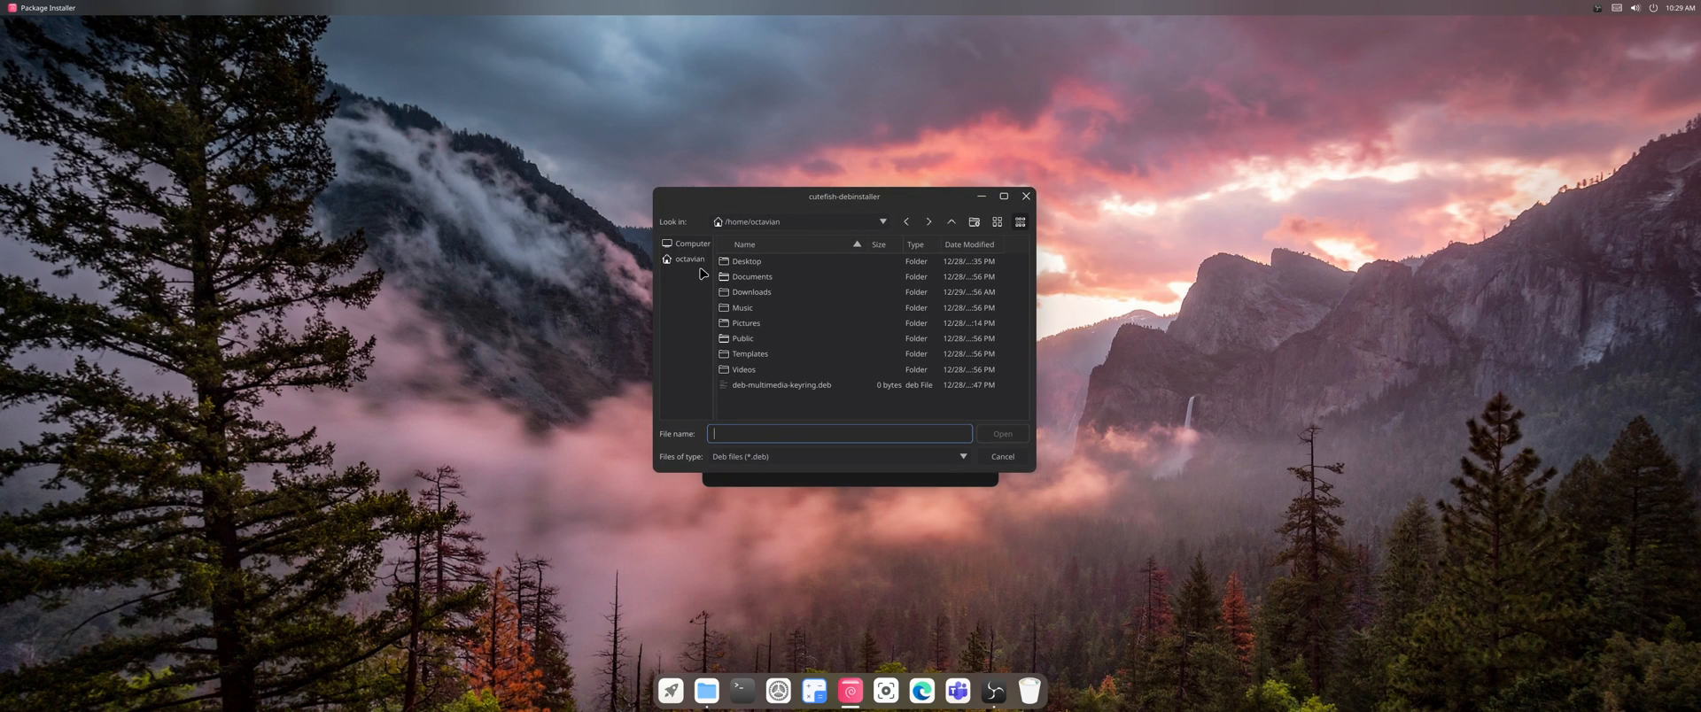
double_click(750, 291)
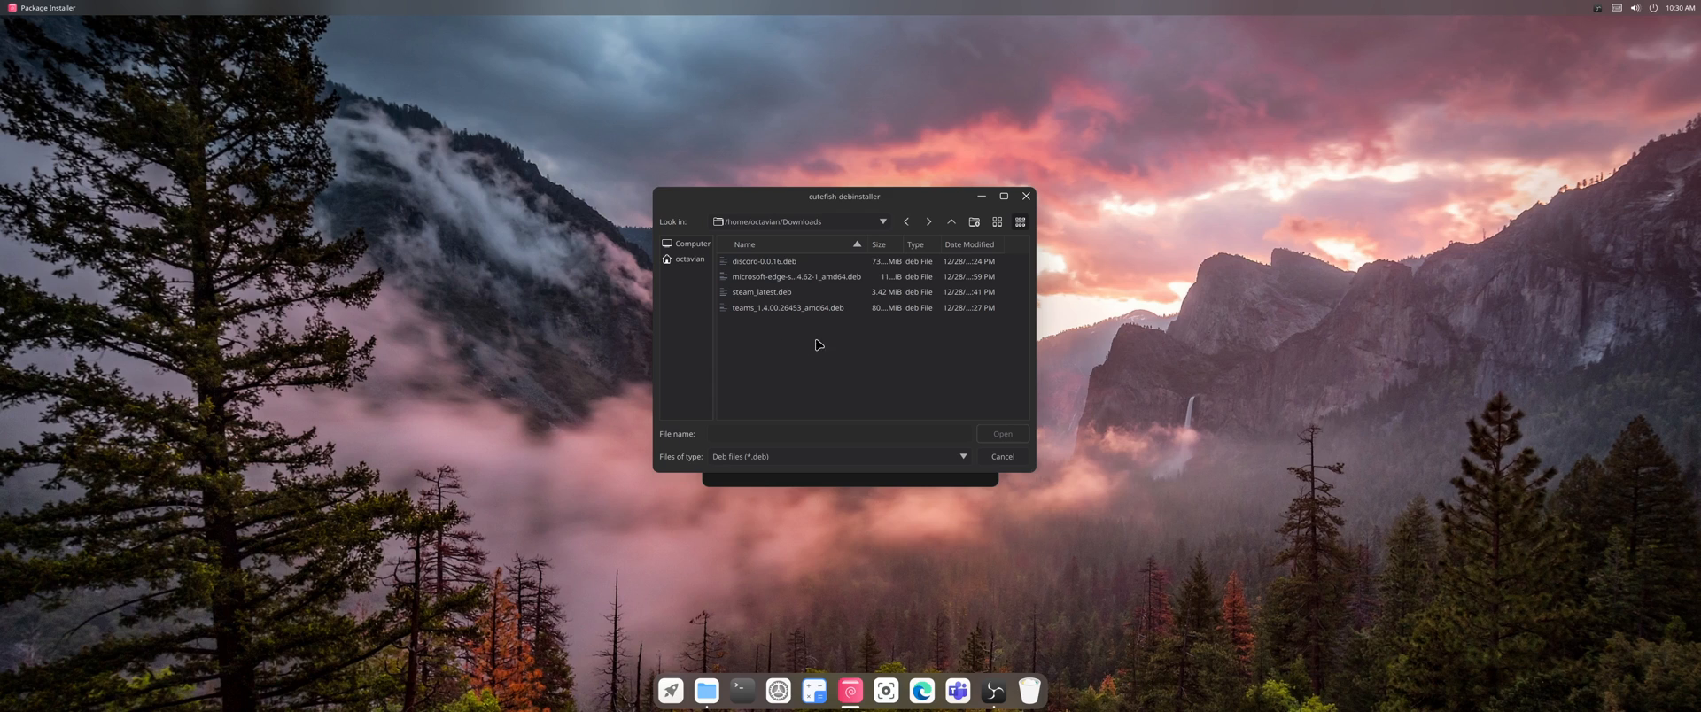
mouse_move(899, 337)
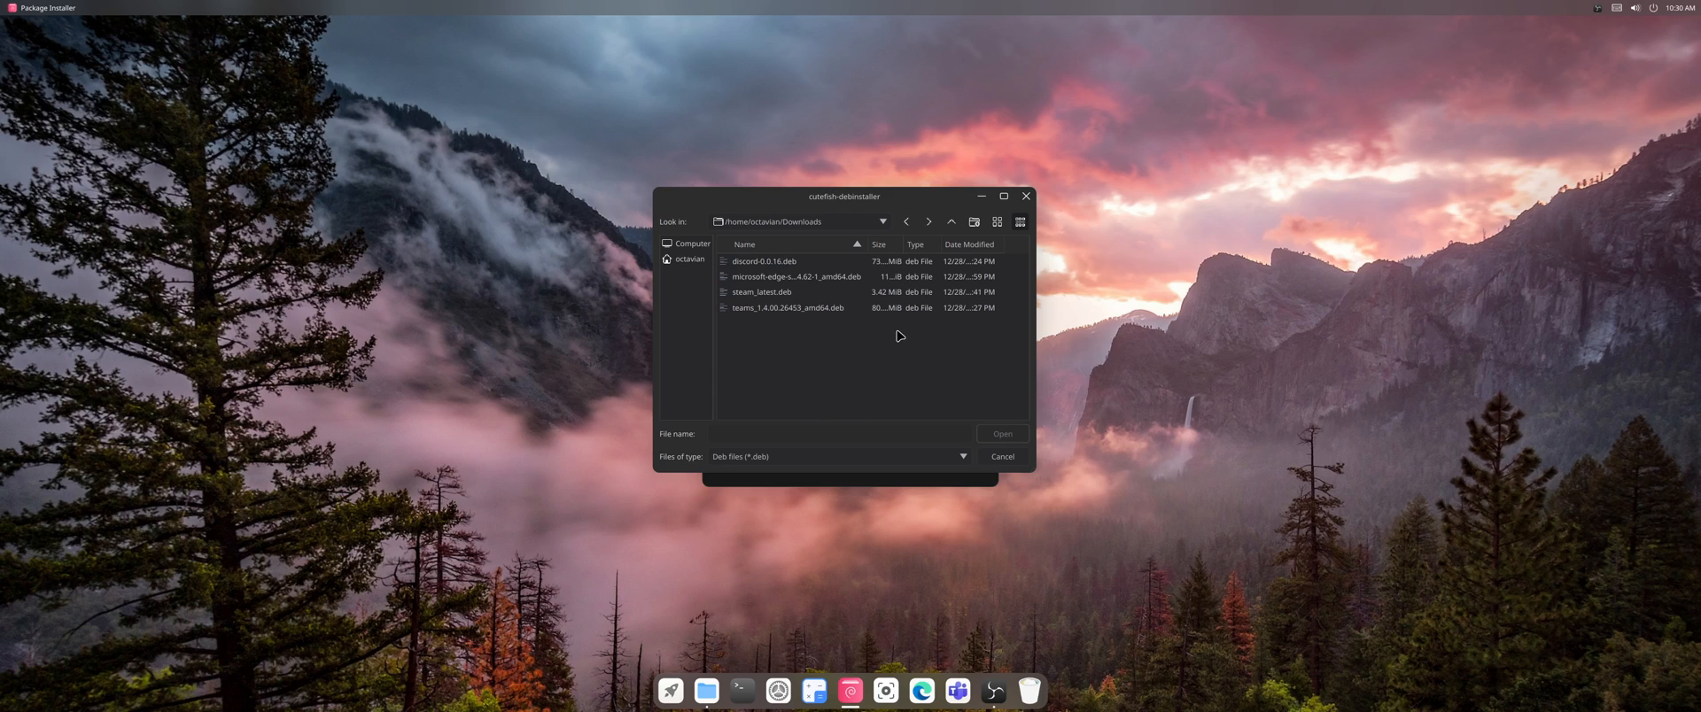
mouse_move(784, 294)
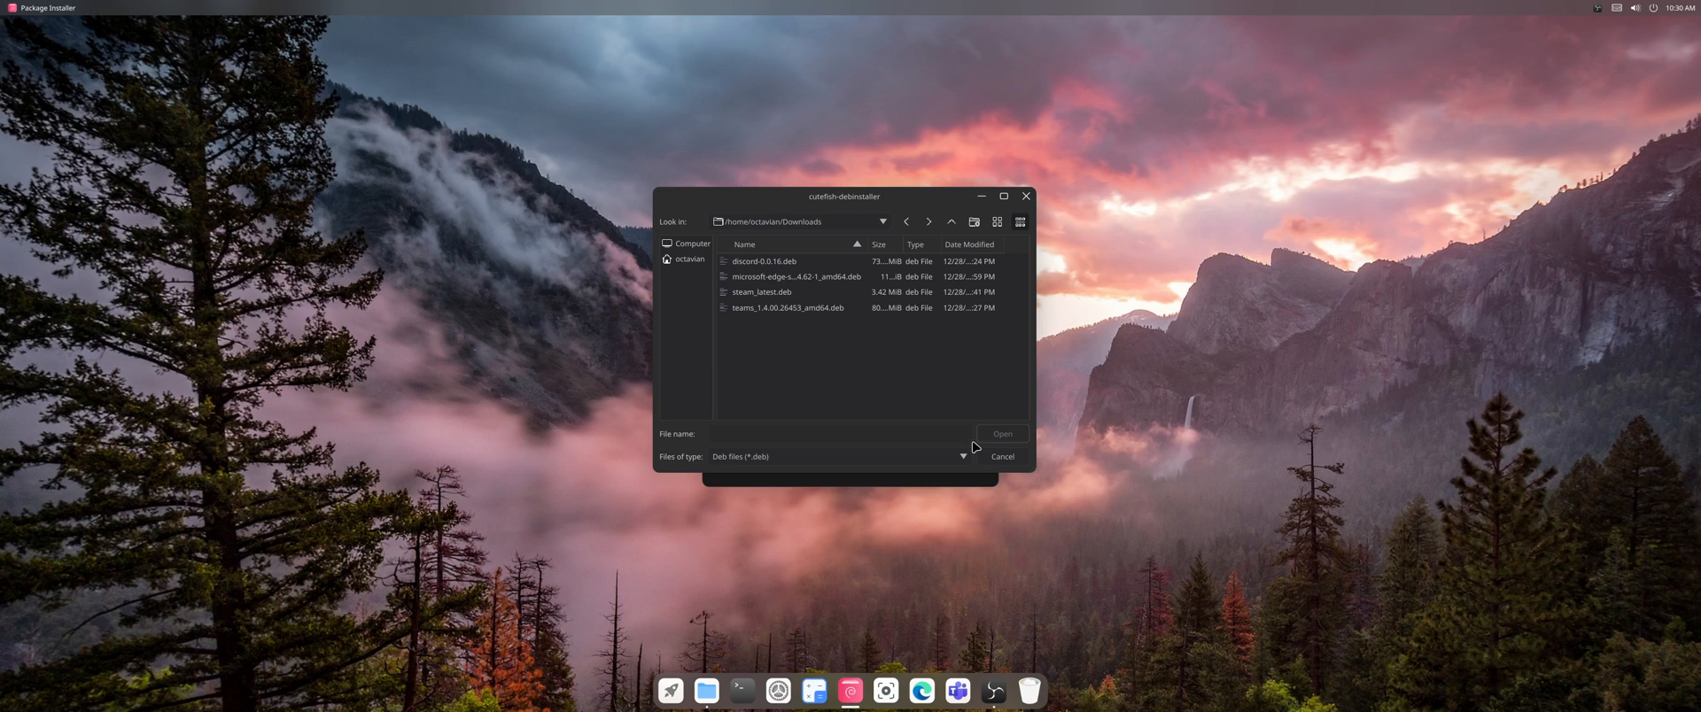
left_click(763, 292)
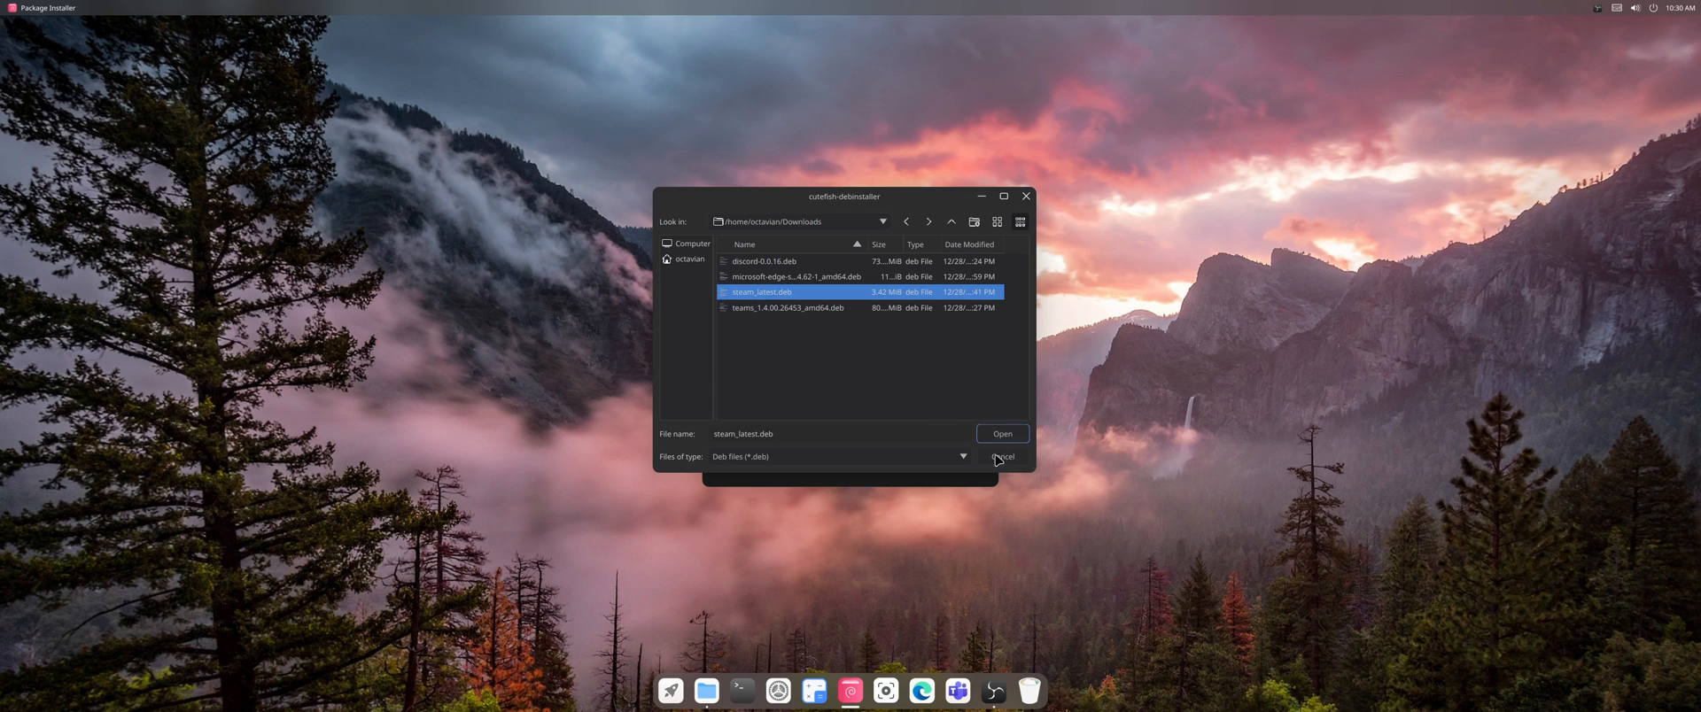
left_click(1001, 457)
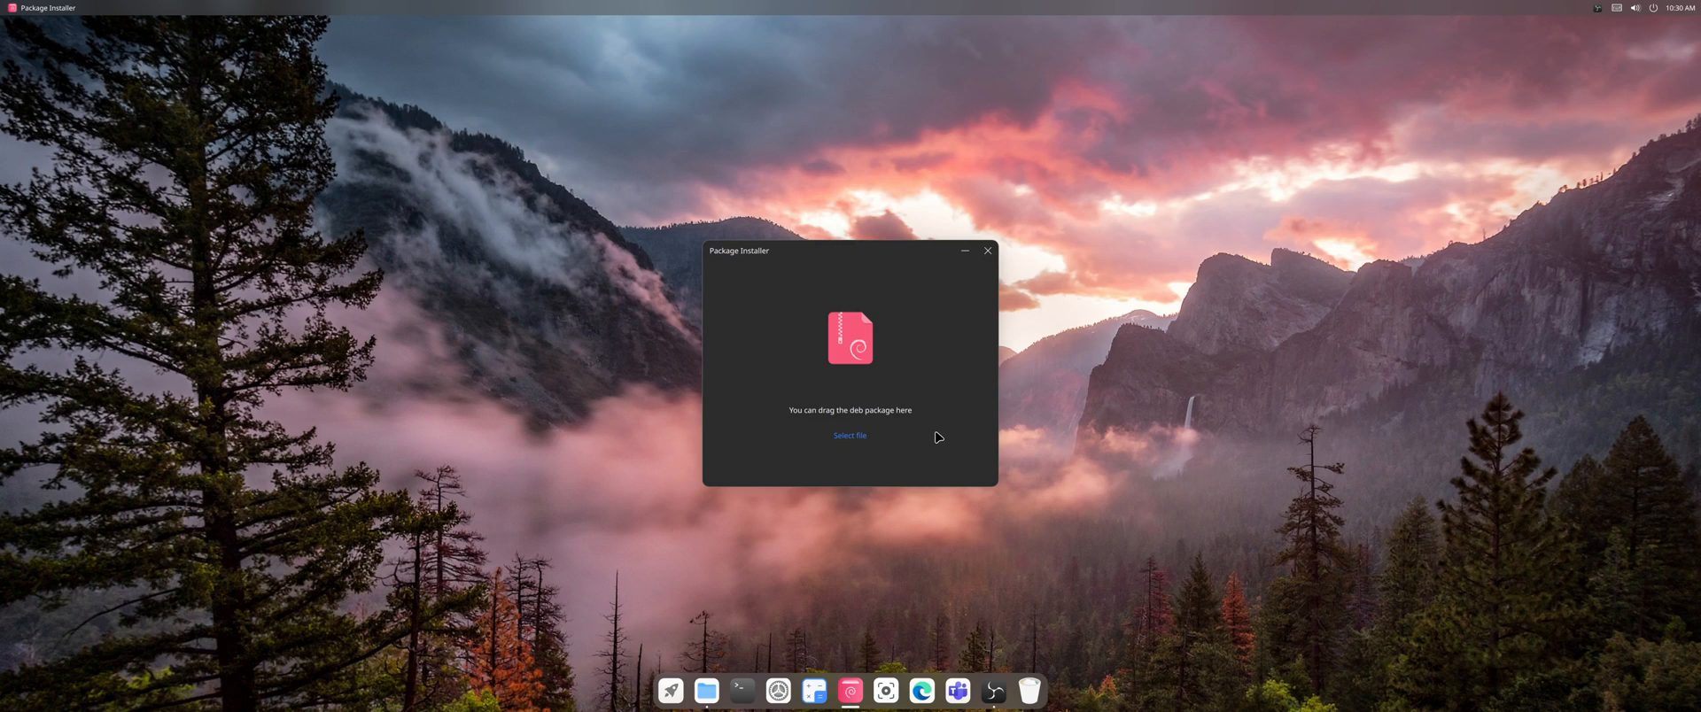
mouse_move(852, 490)
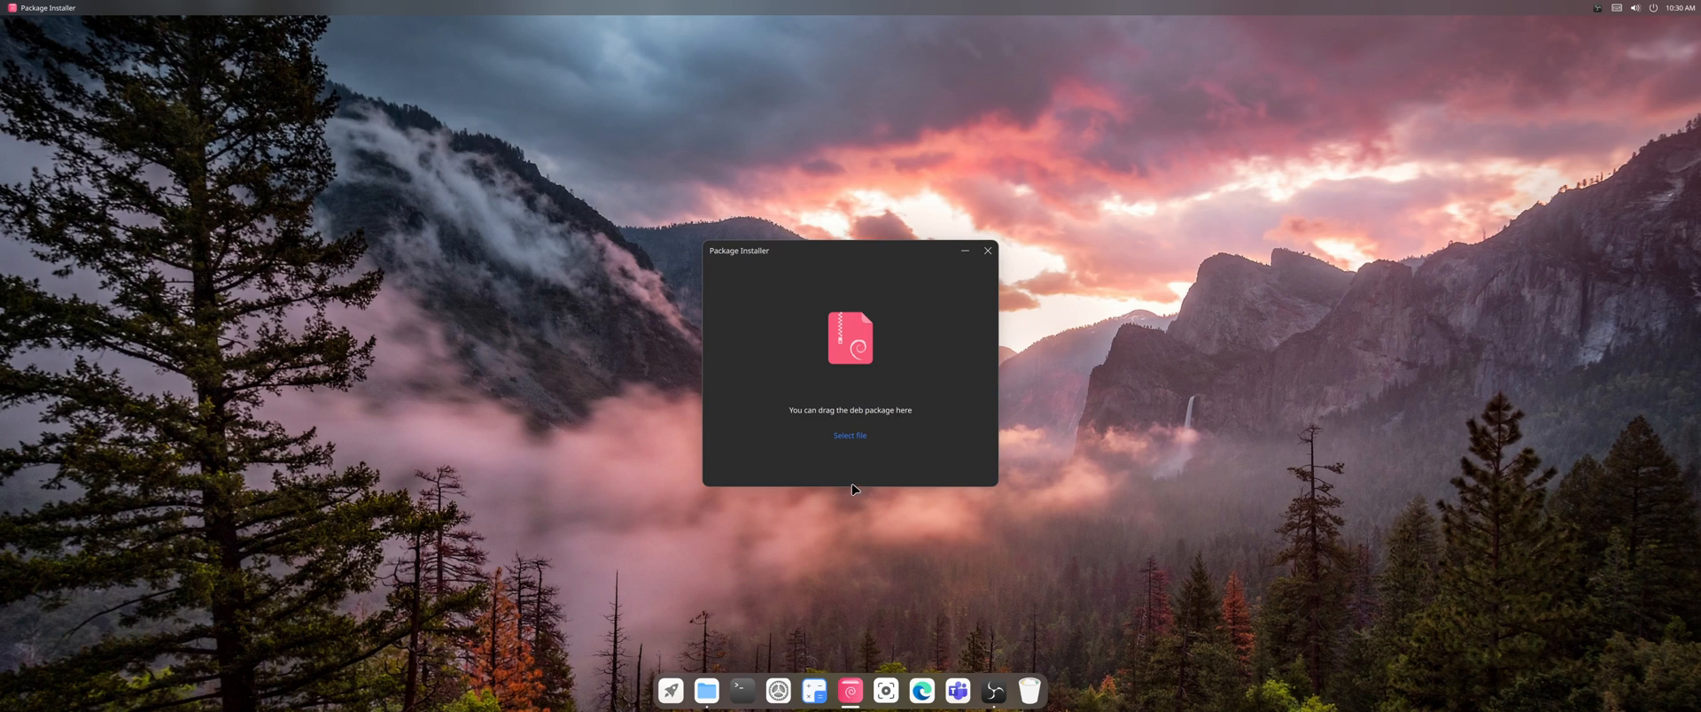
mouse_move(965, 489)
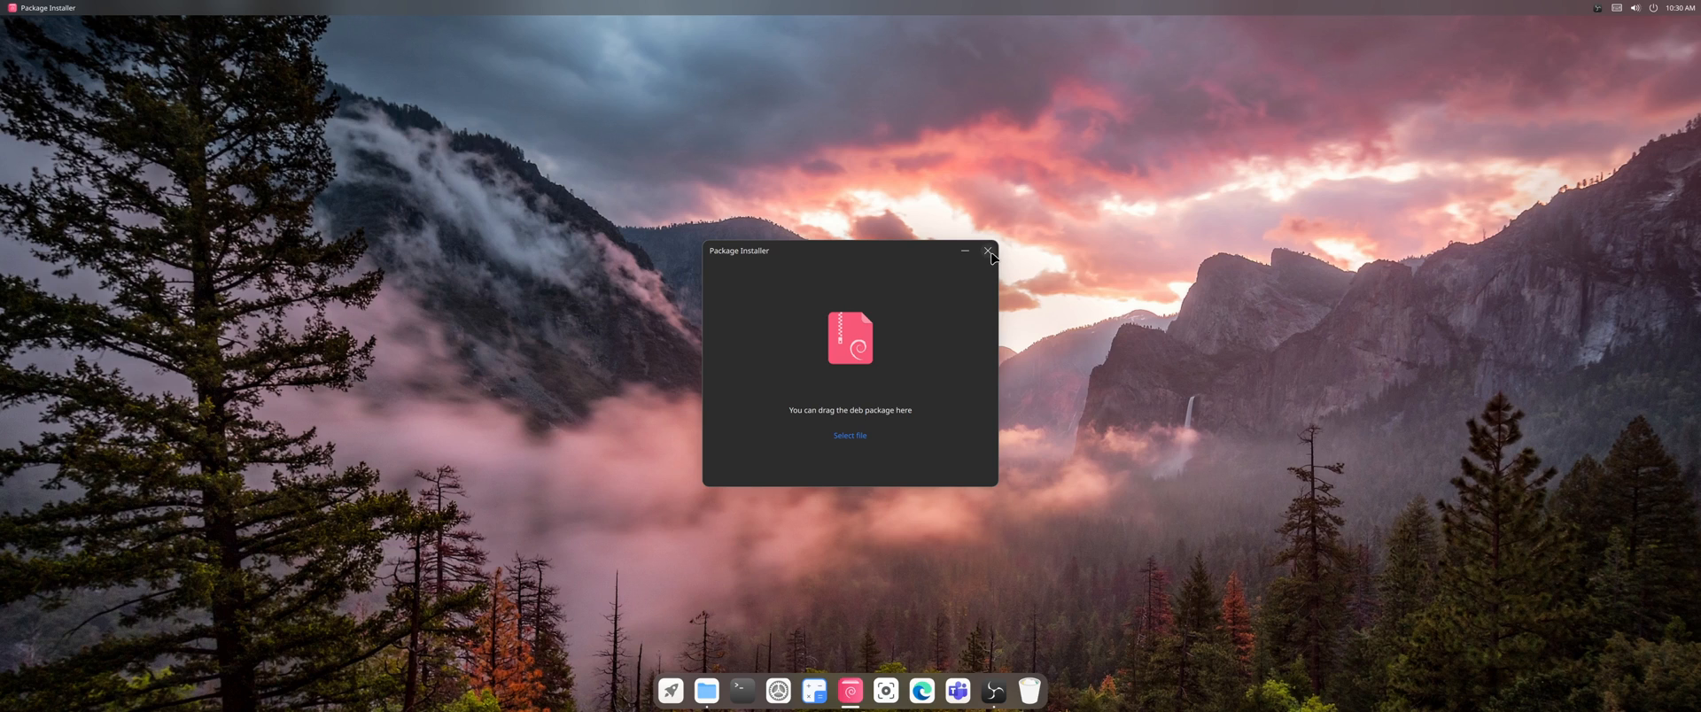
left_click(986, 250)
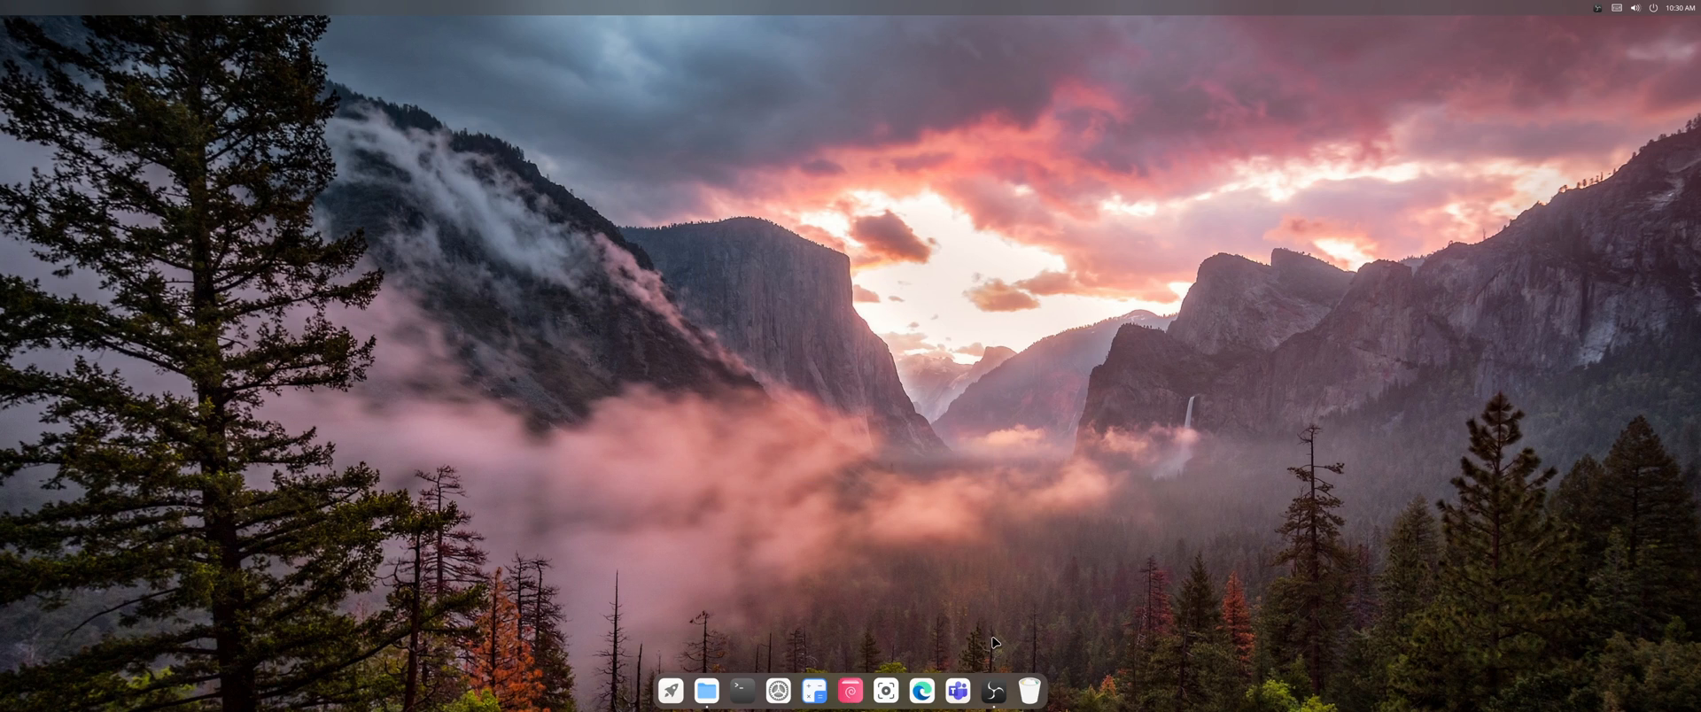
mouse_move(740, 691)
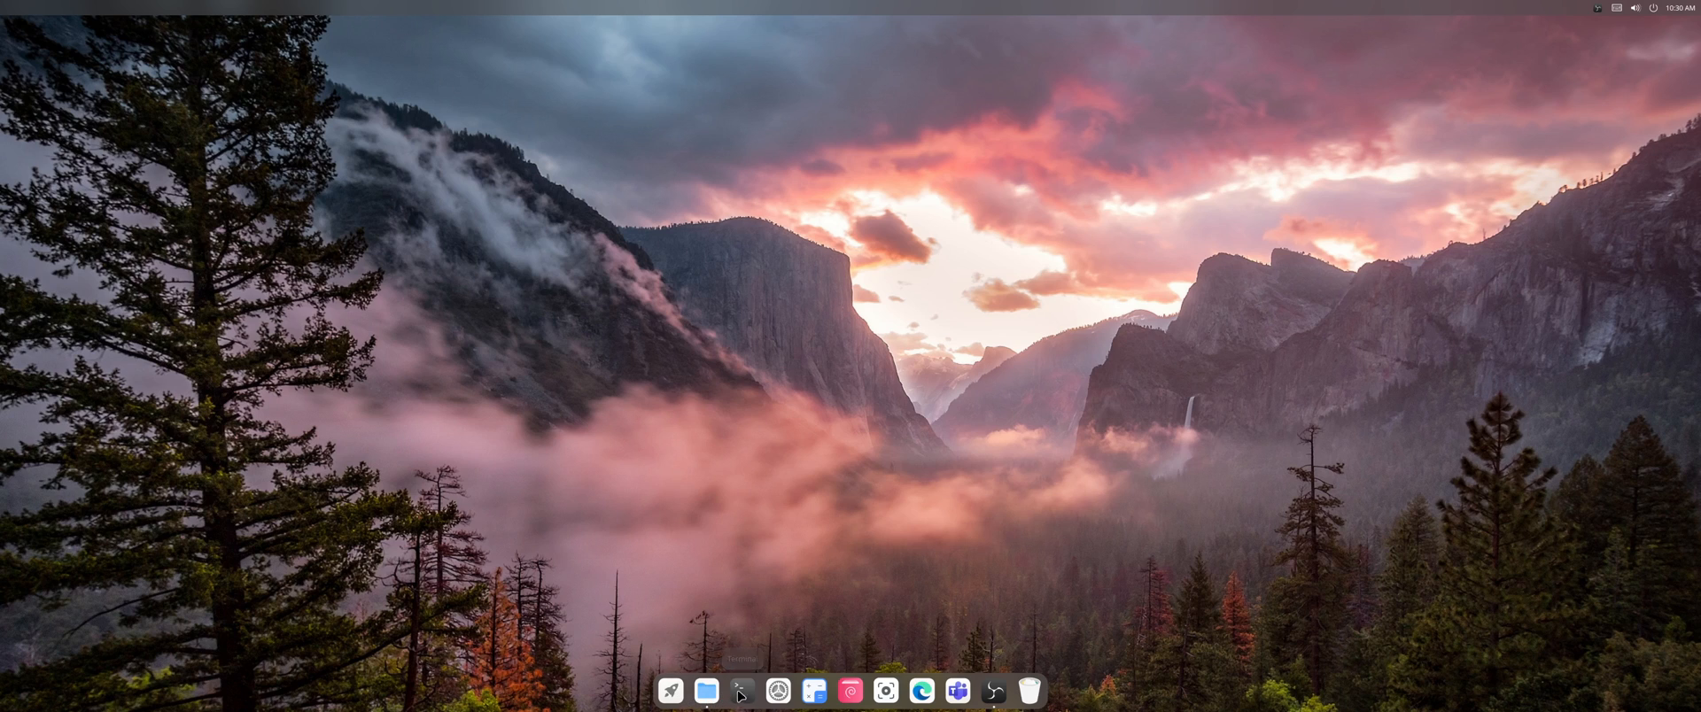
Step: Open Terminal, run neofetch, and type 'sudo apt install deepin-movie' at the prompt
left_click(741, 691)
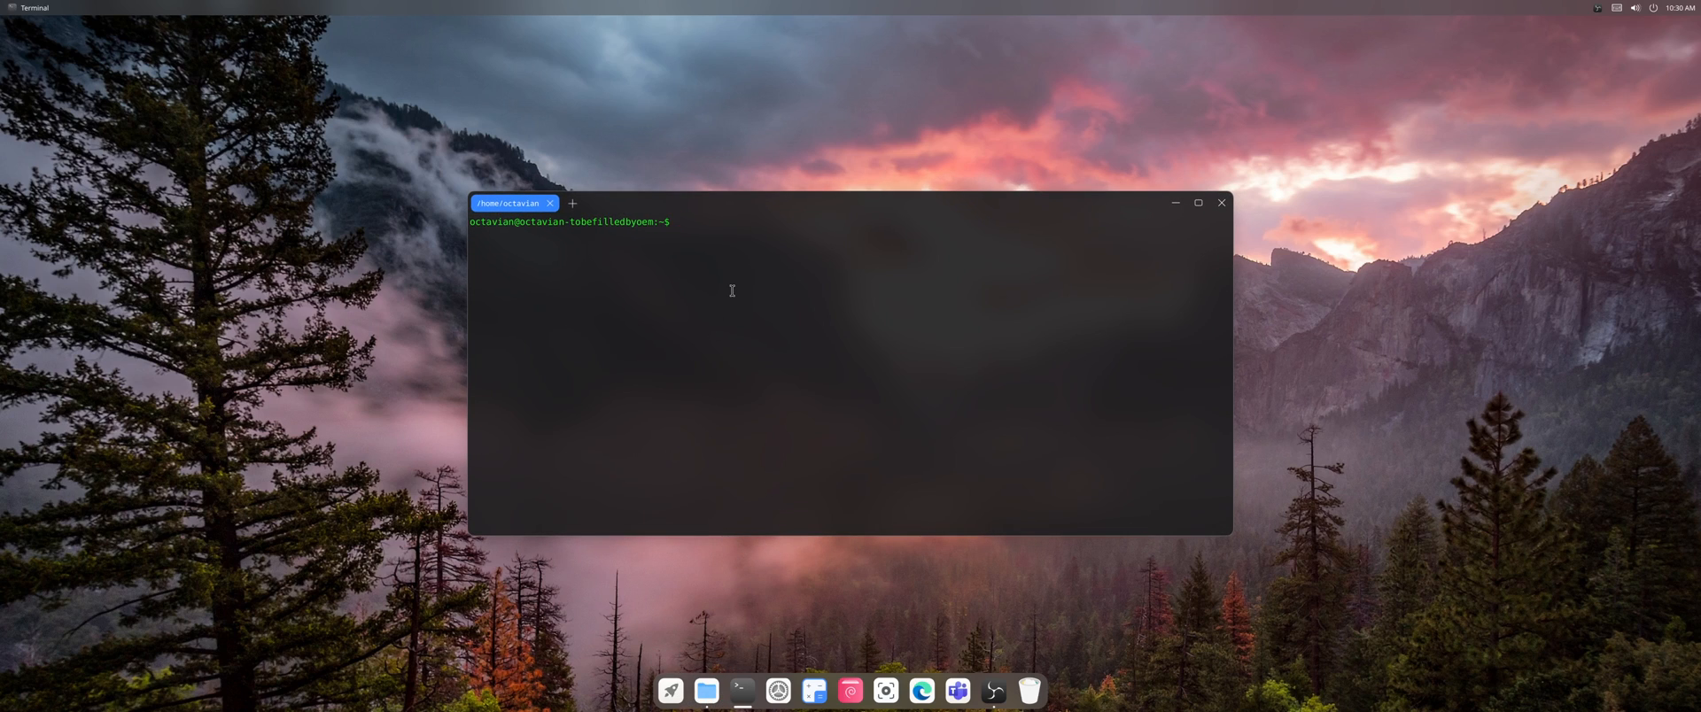
type("neofetch")
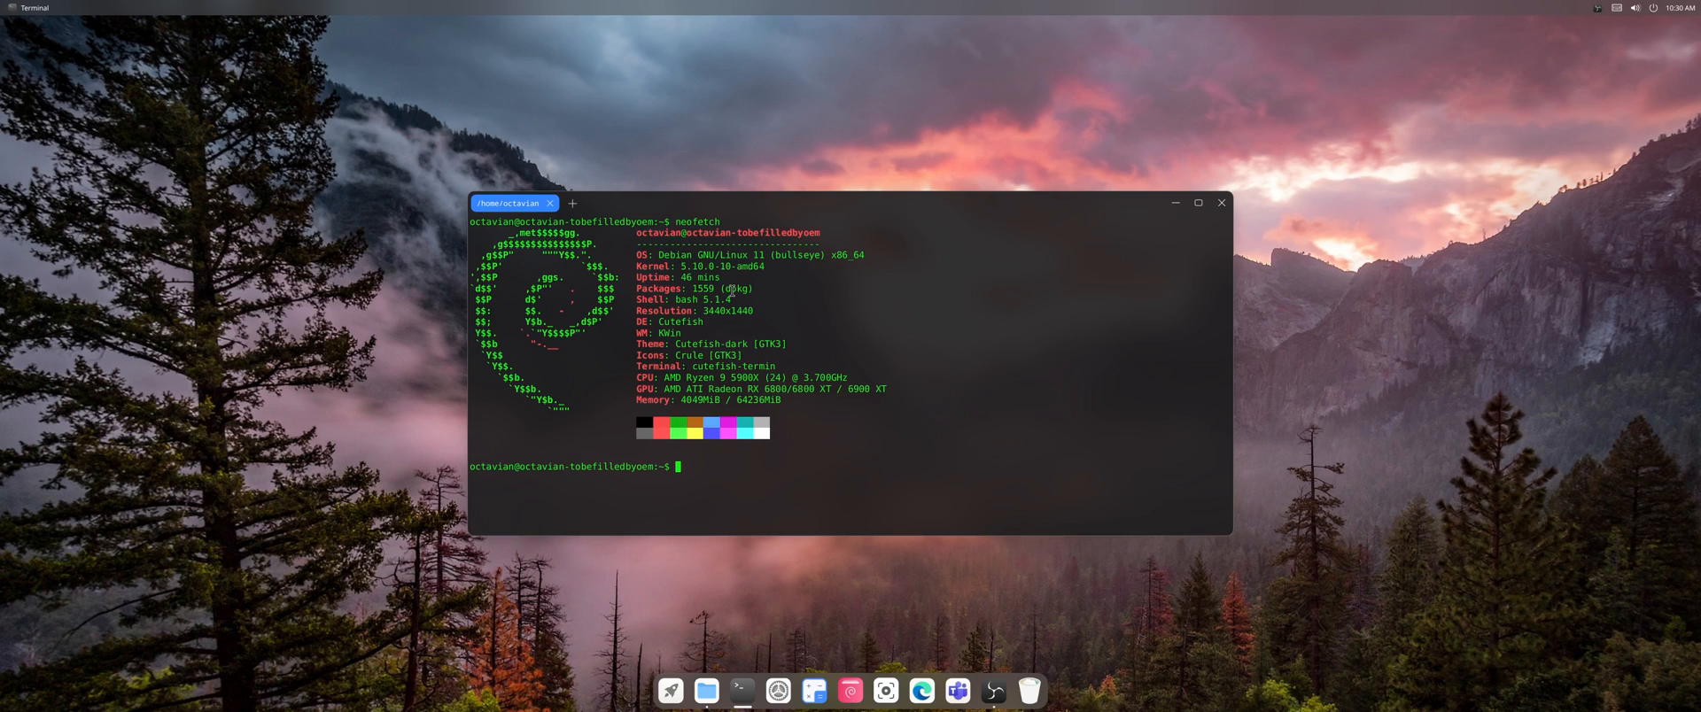
mouse_move(933, 350)
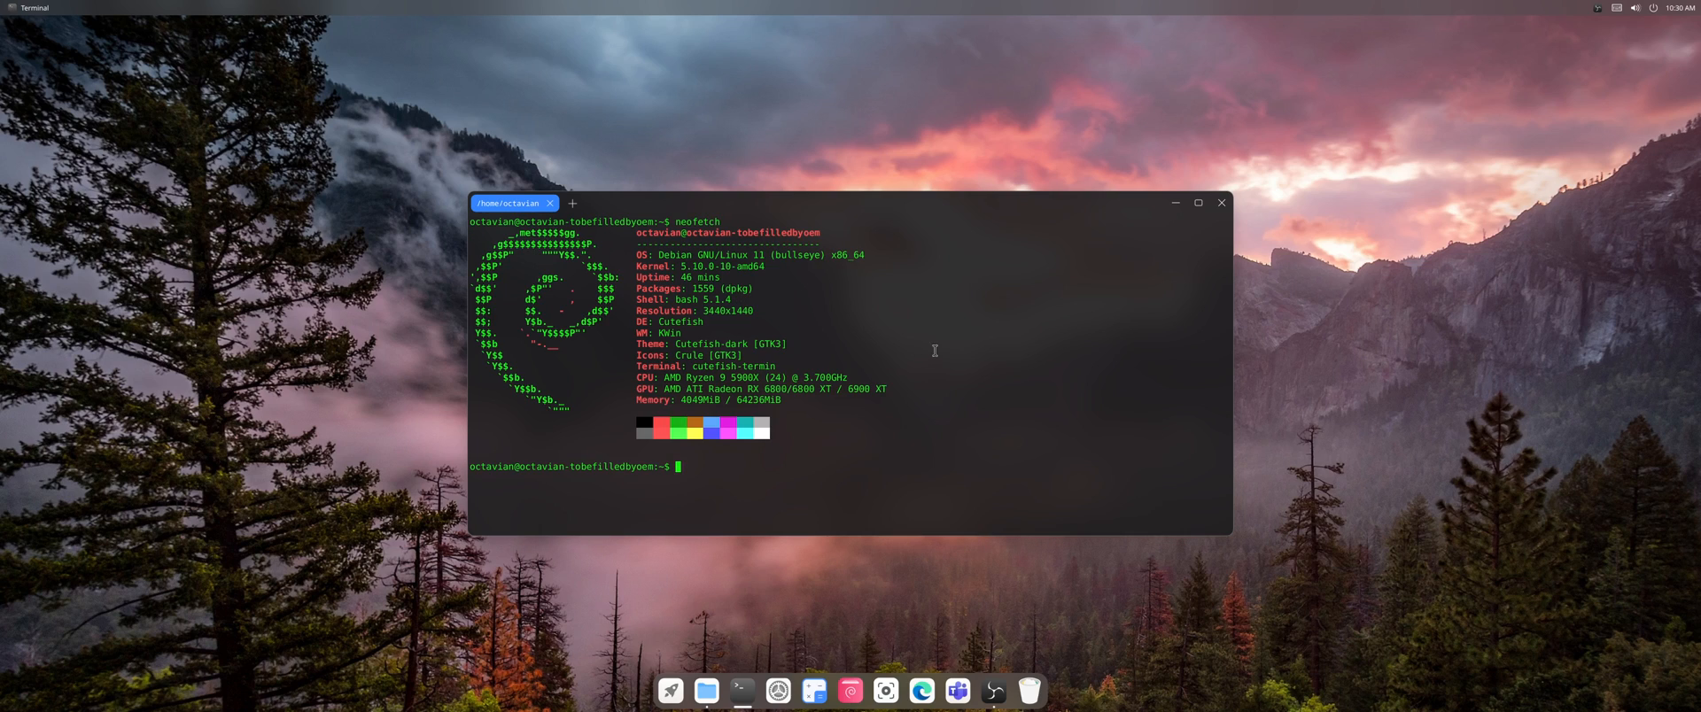
mouse_move(807, 342)
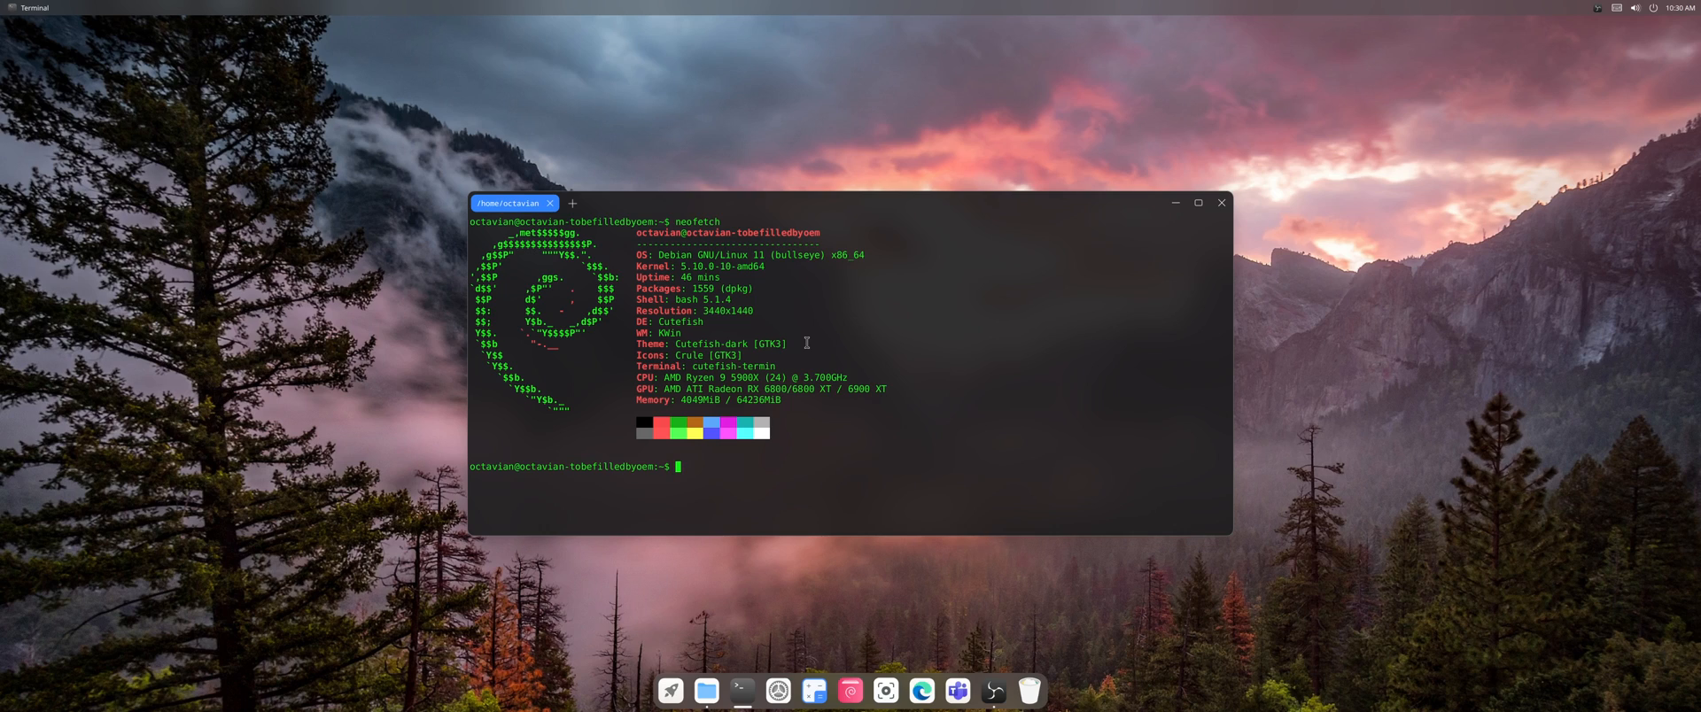
mouse_move(759, 316)
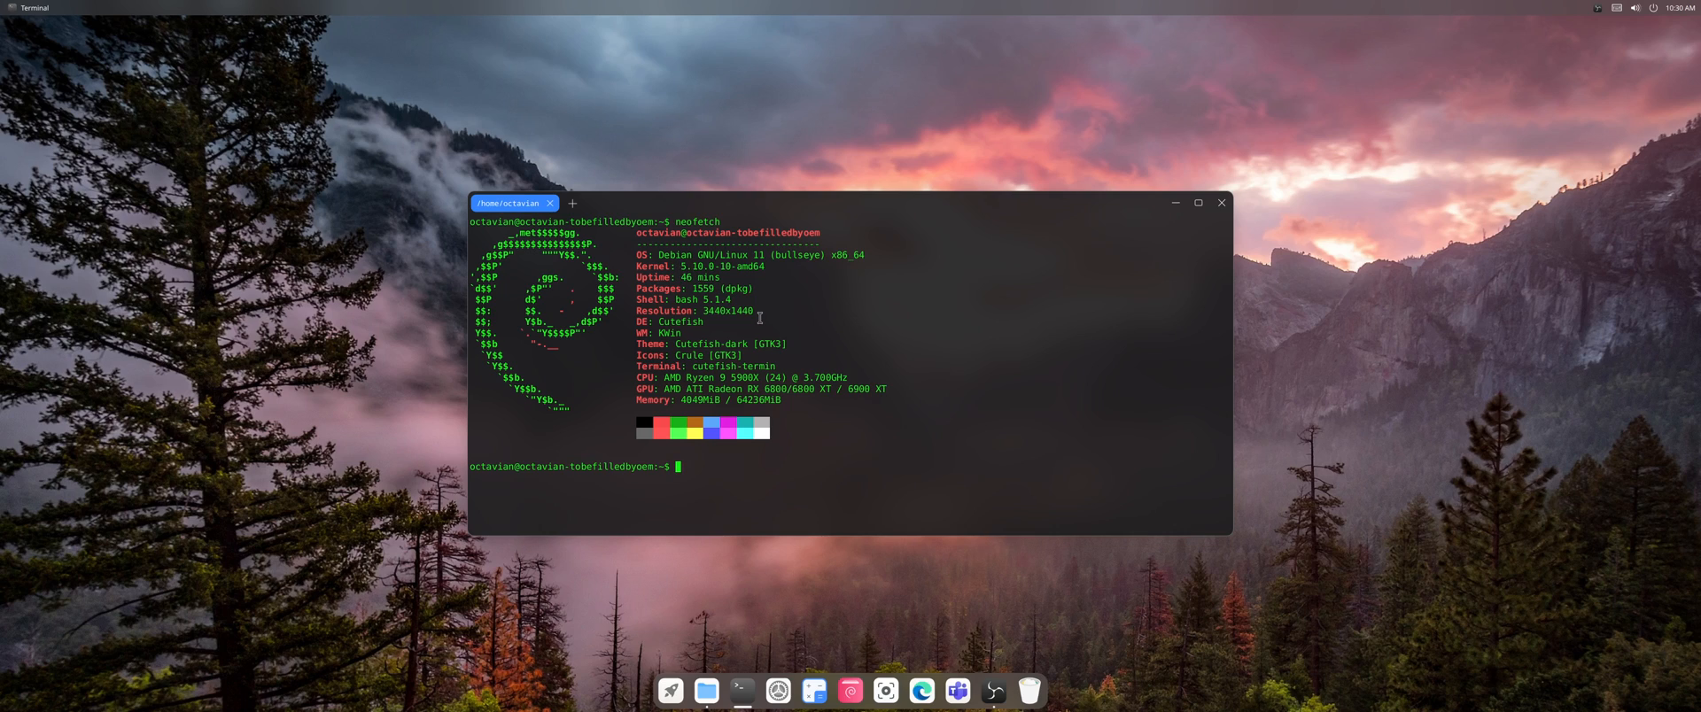
mouse_move(738, 327)
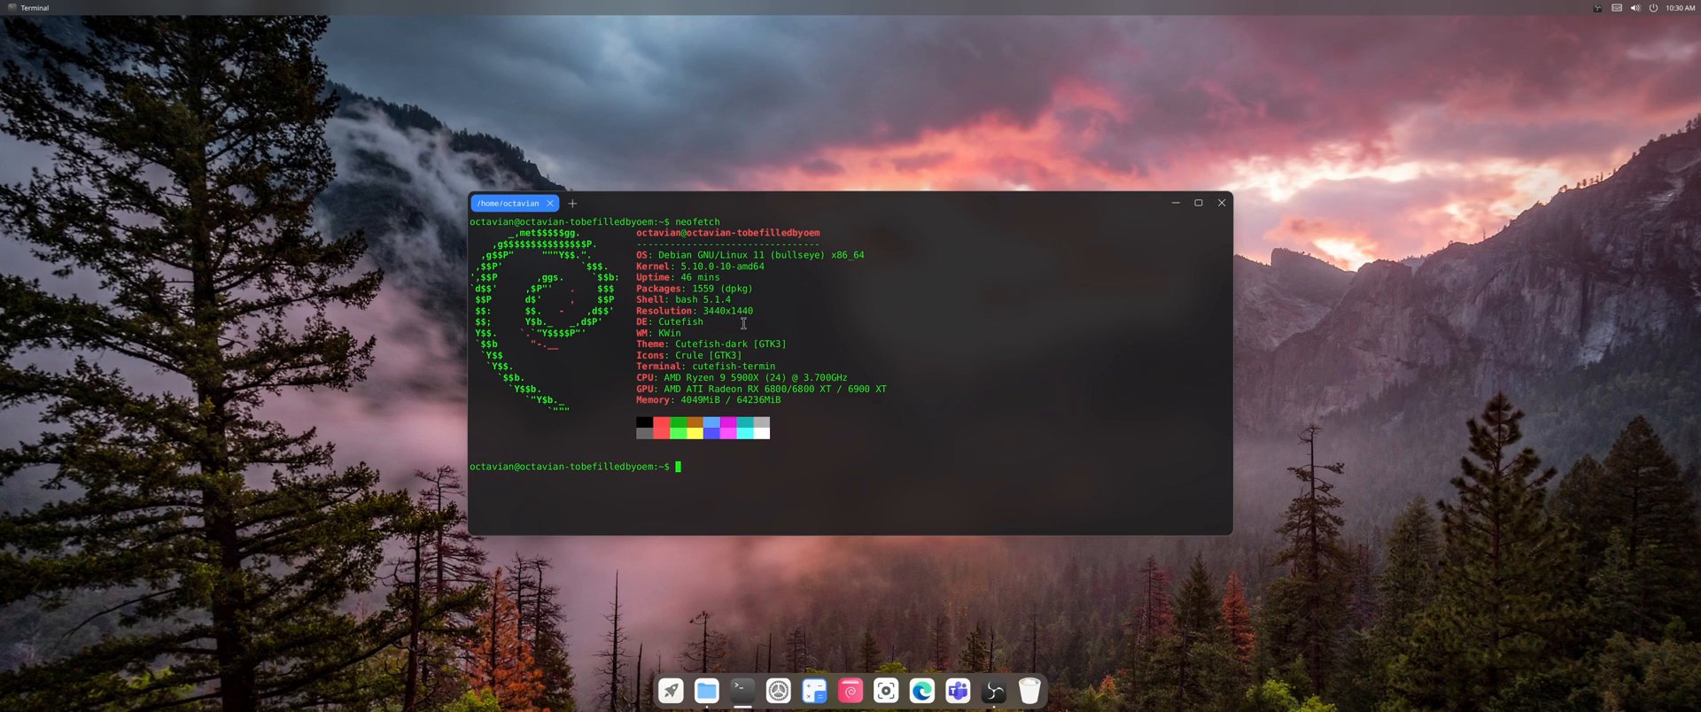
mouse_move(829, 417)
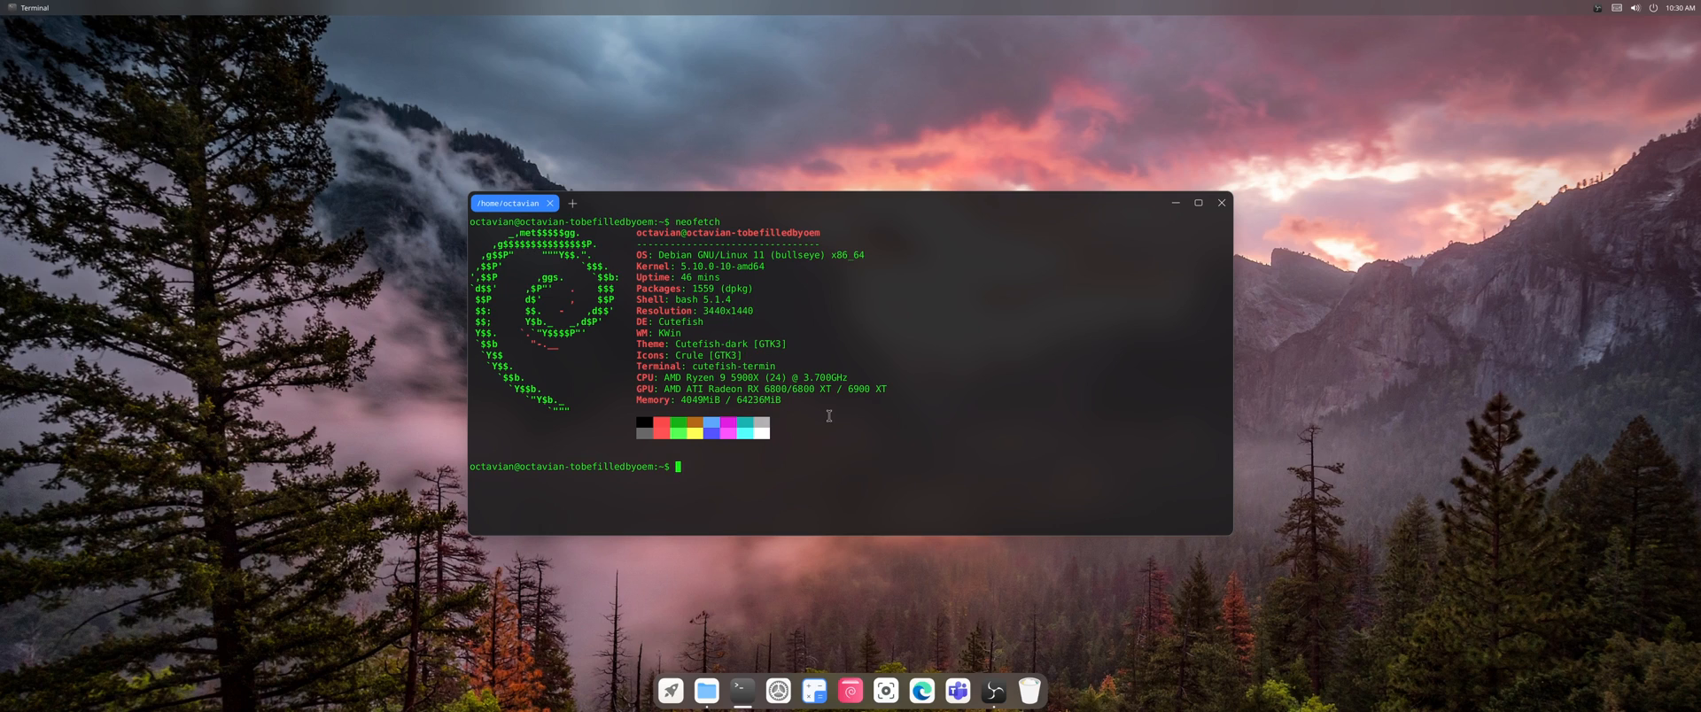
mouse_move(803, 416)
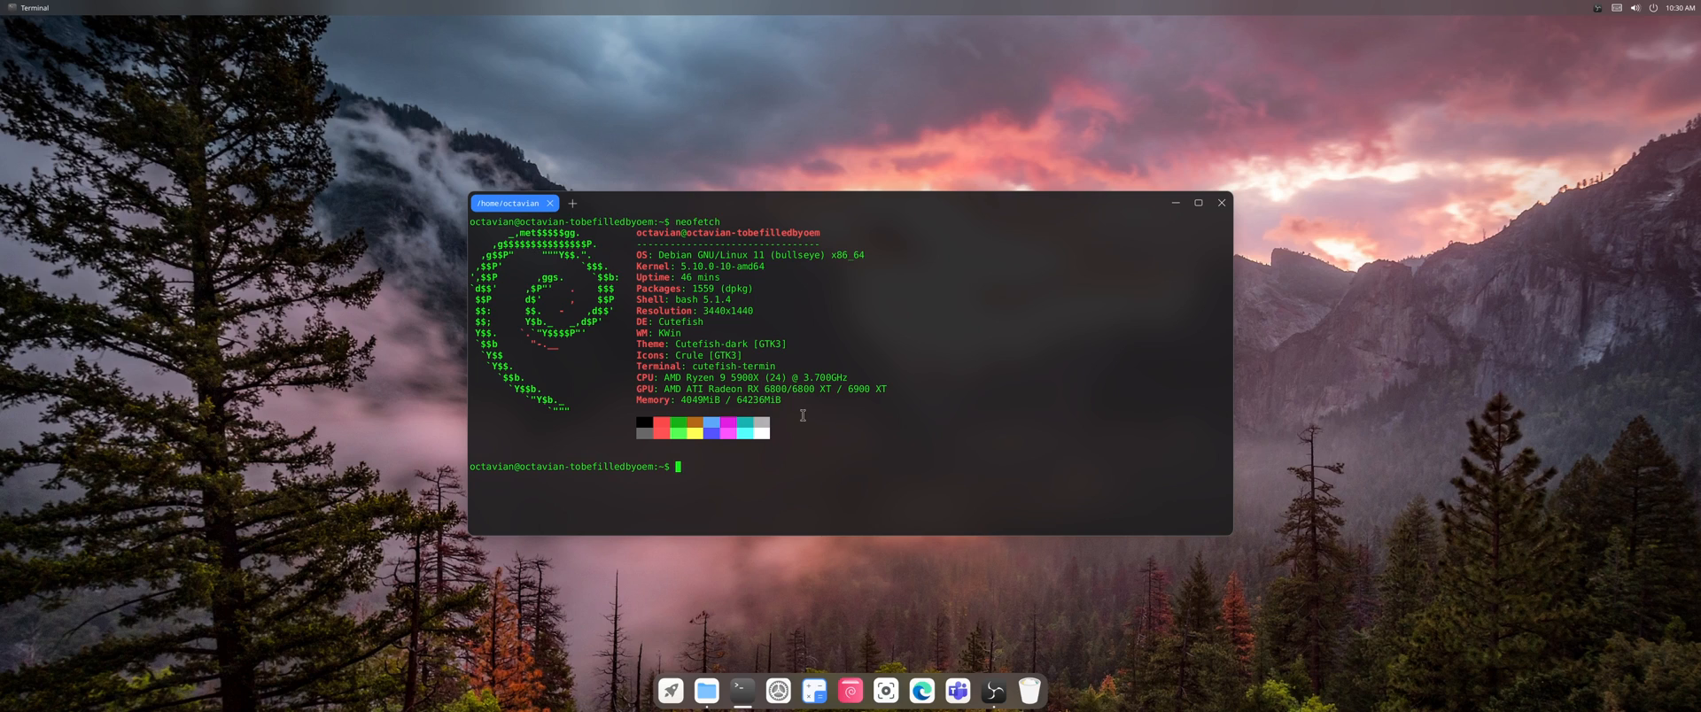
mouse_move(823, 433)
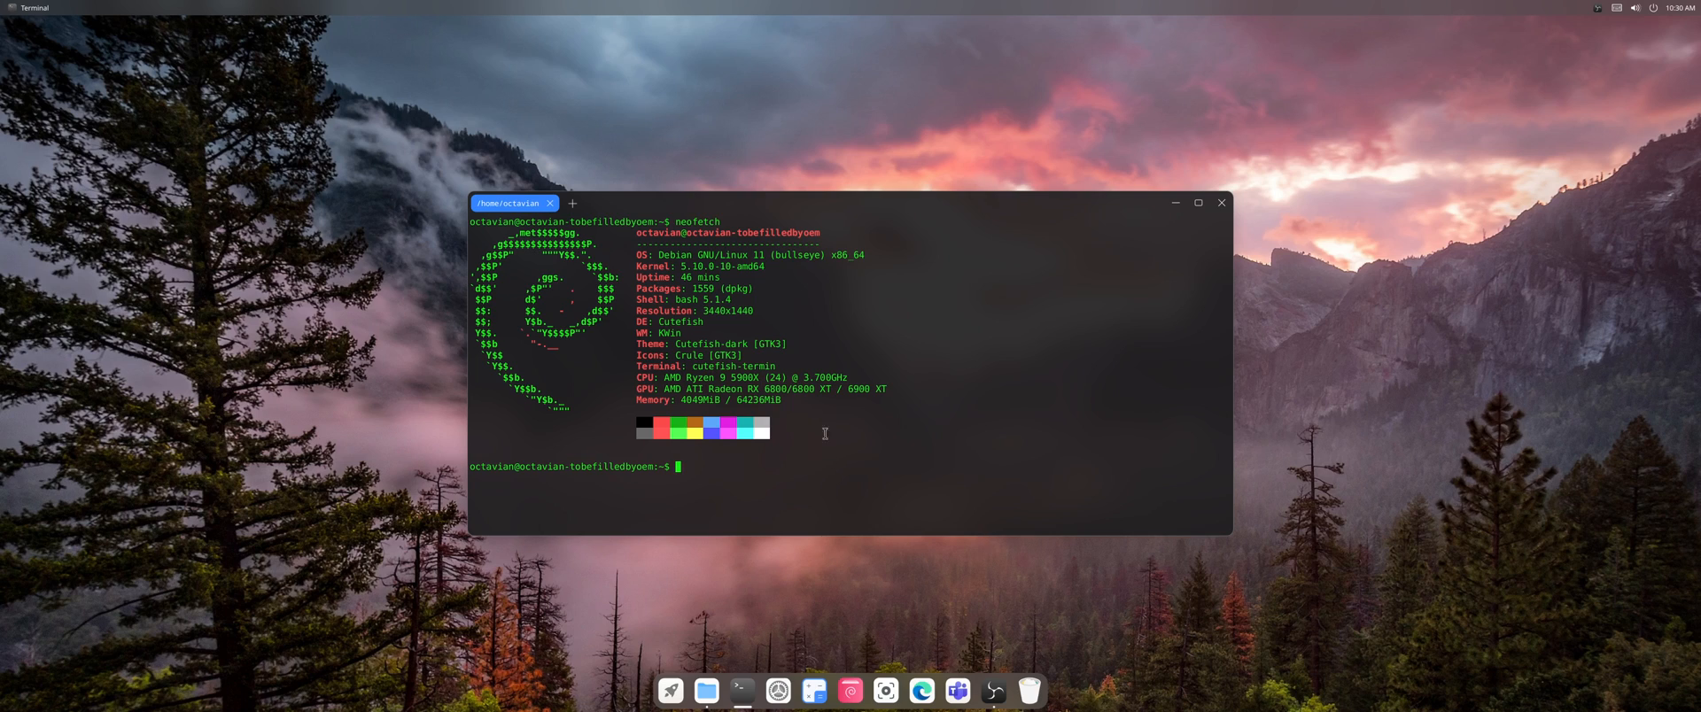
type("sudo apt install deepin-movie")
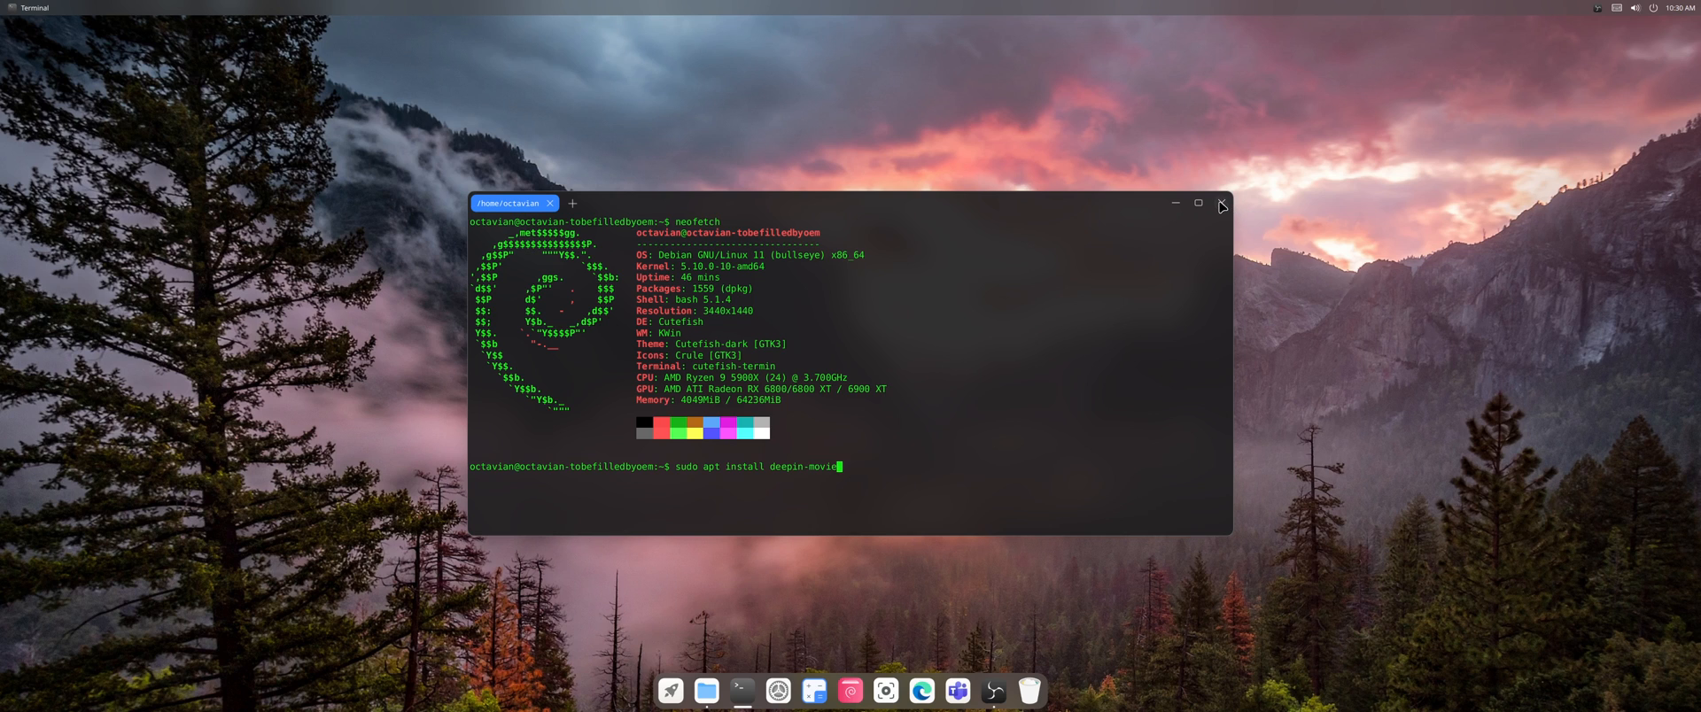
Step: Close the Cutefish Terminal window
left_click(670, 691)
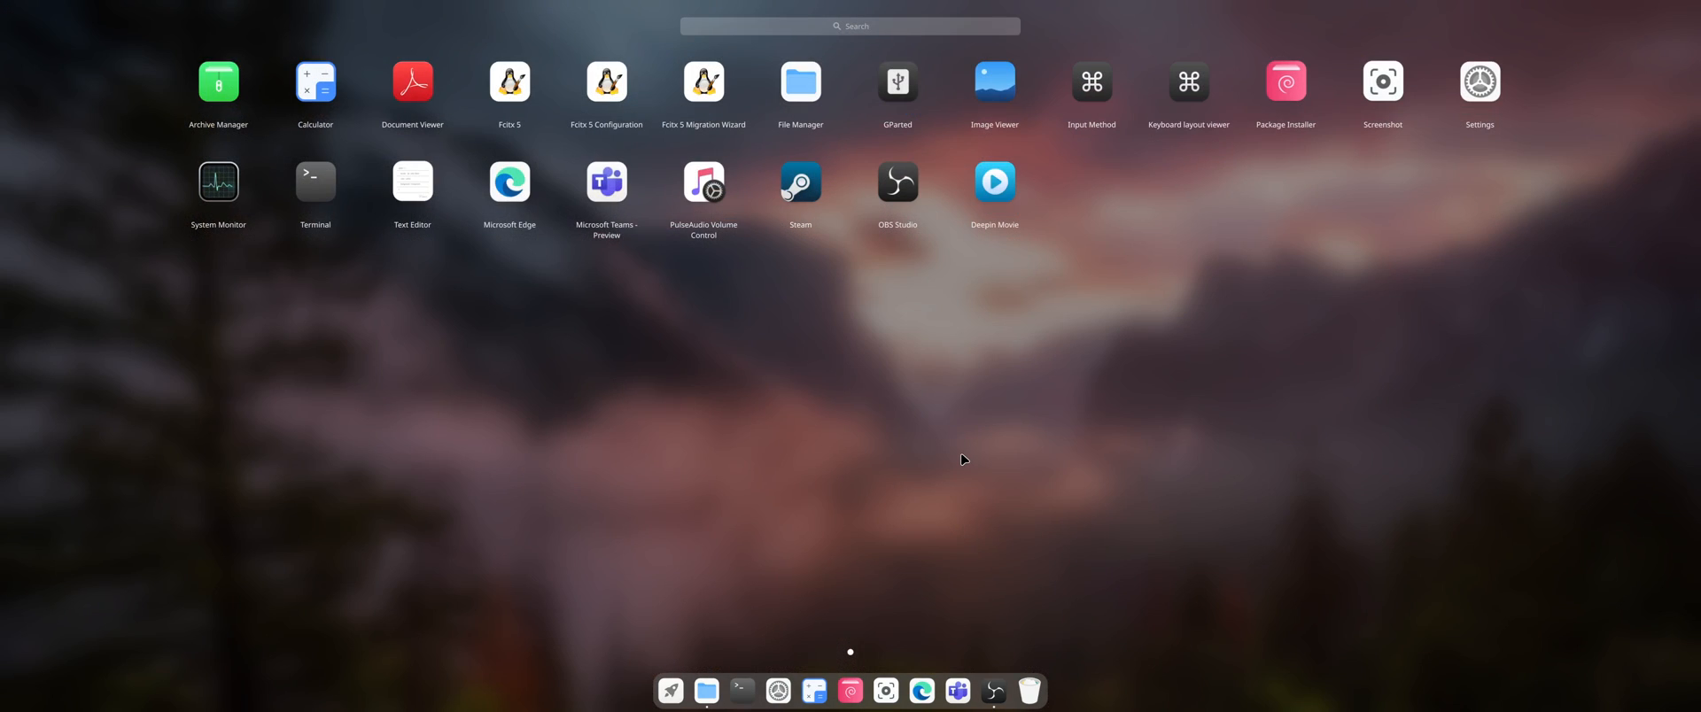
mouse_move(564, 282)
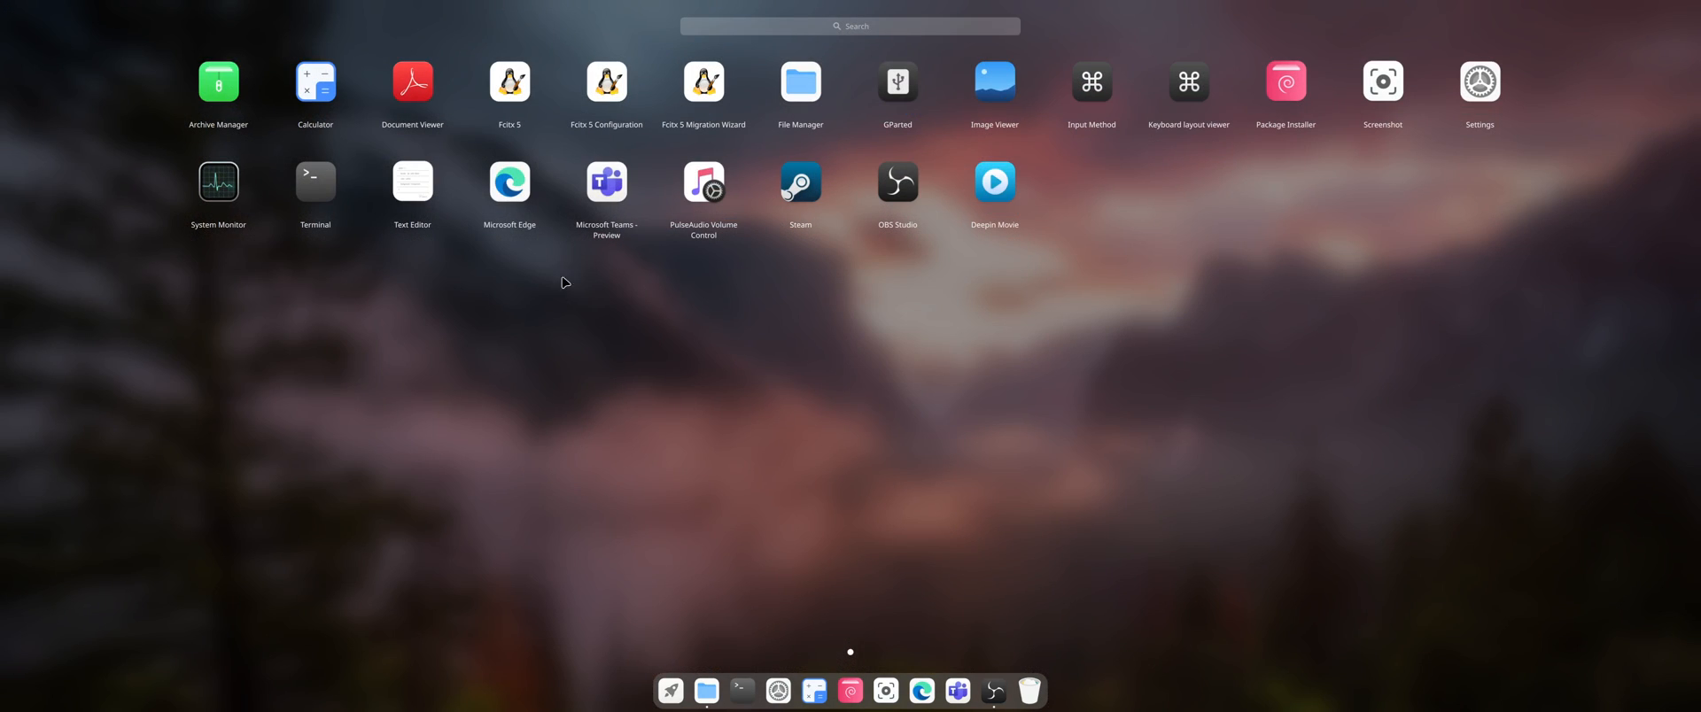
mouse_move(556, 310)
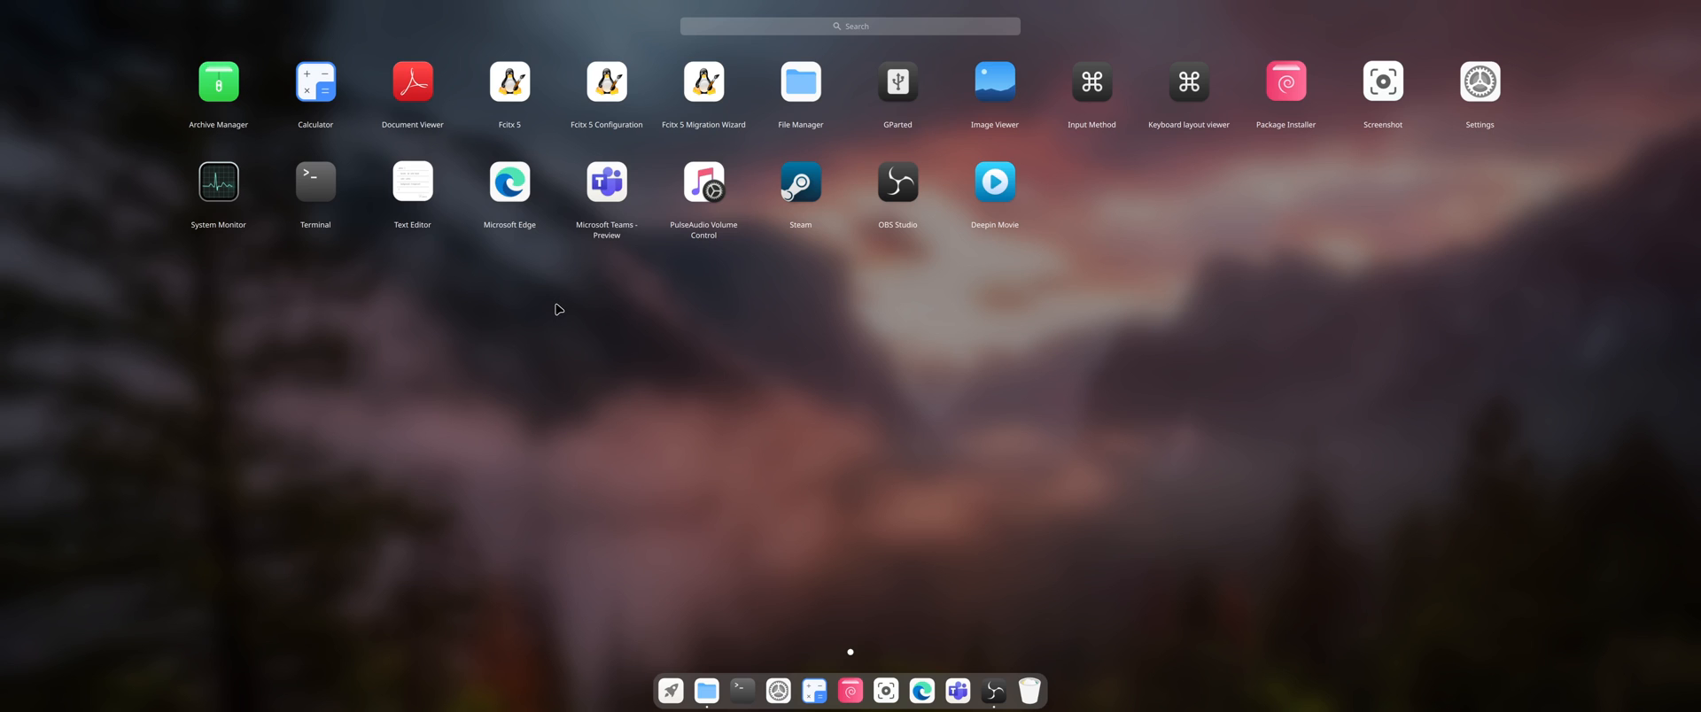
mouse_move(513, 133)
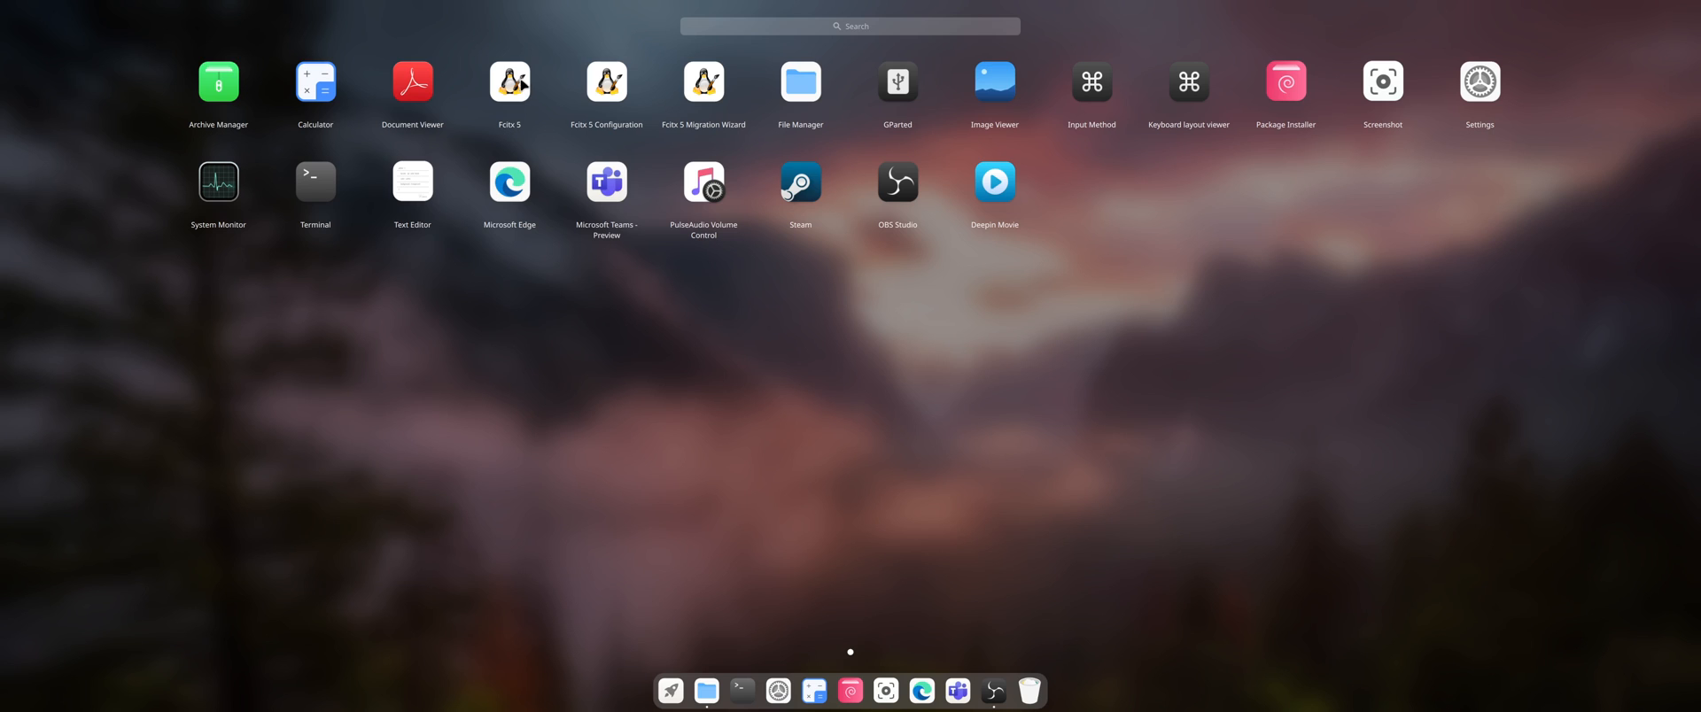
mouse_move(651, 164)
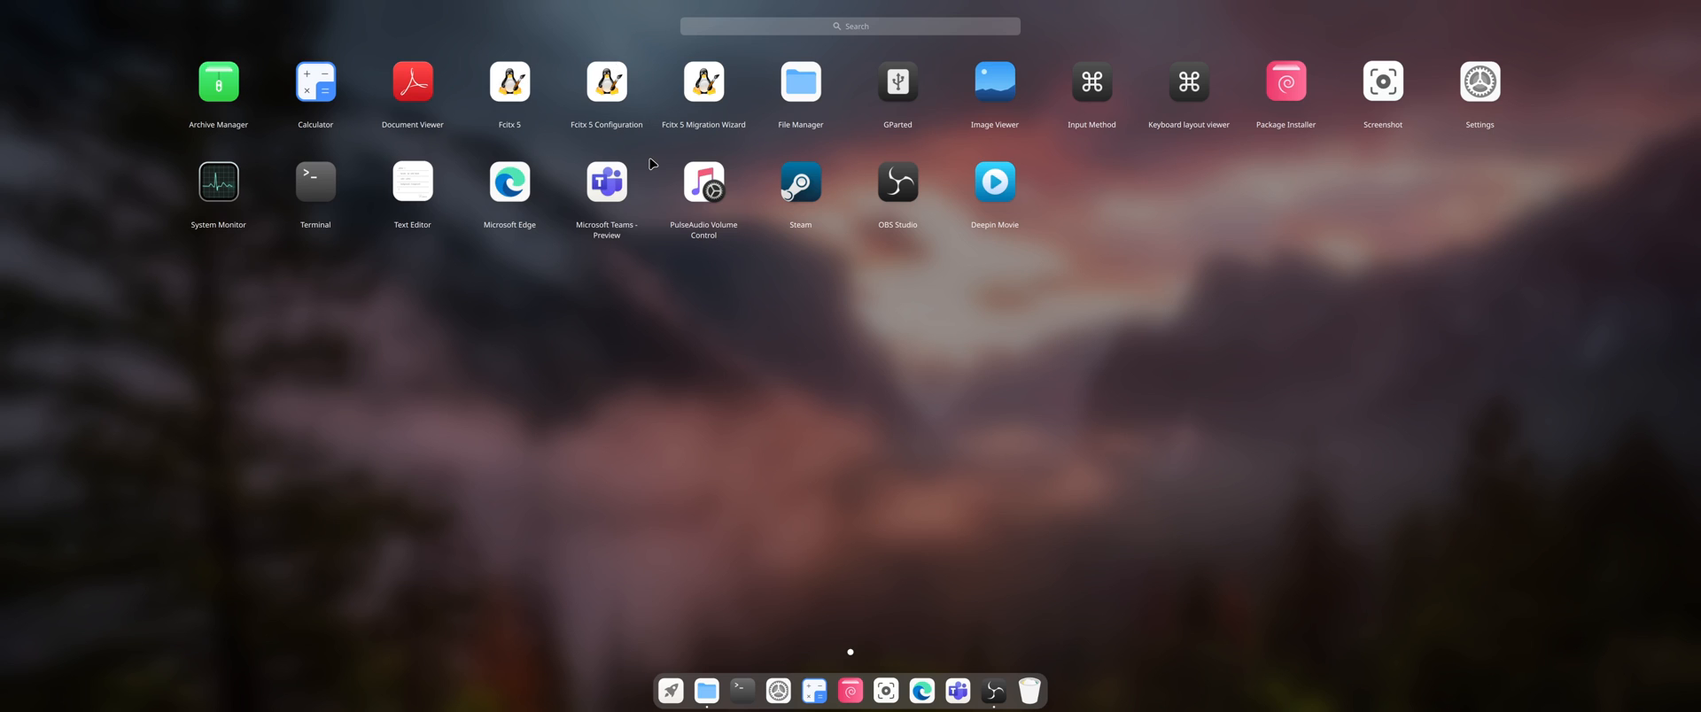
mouse_move(726, 296)
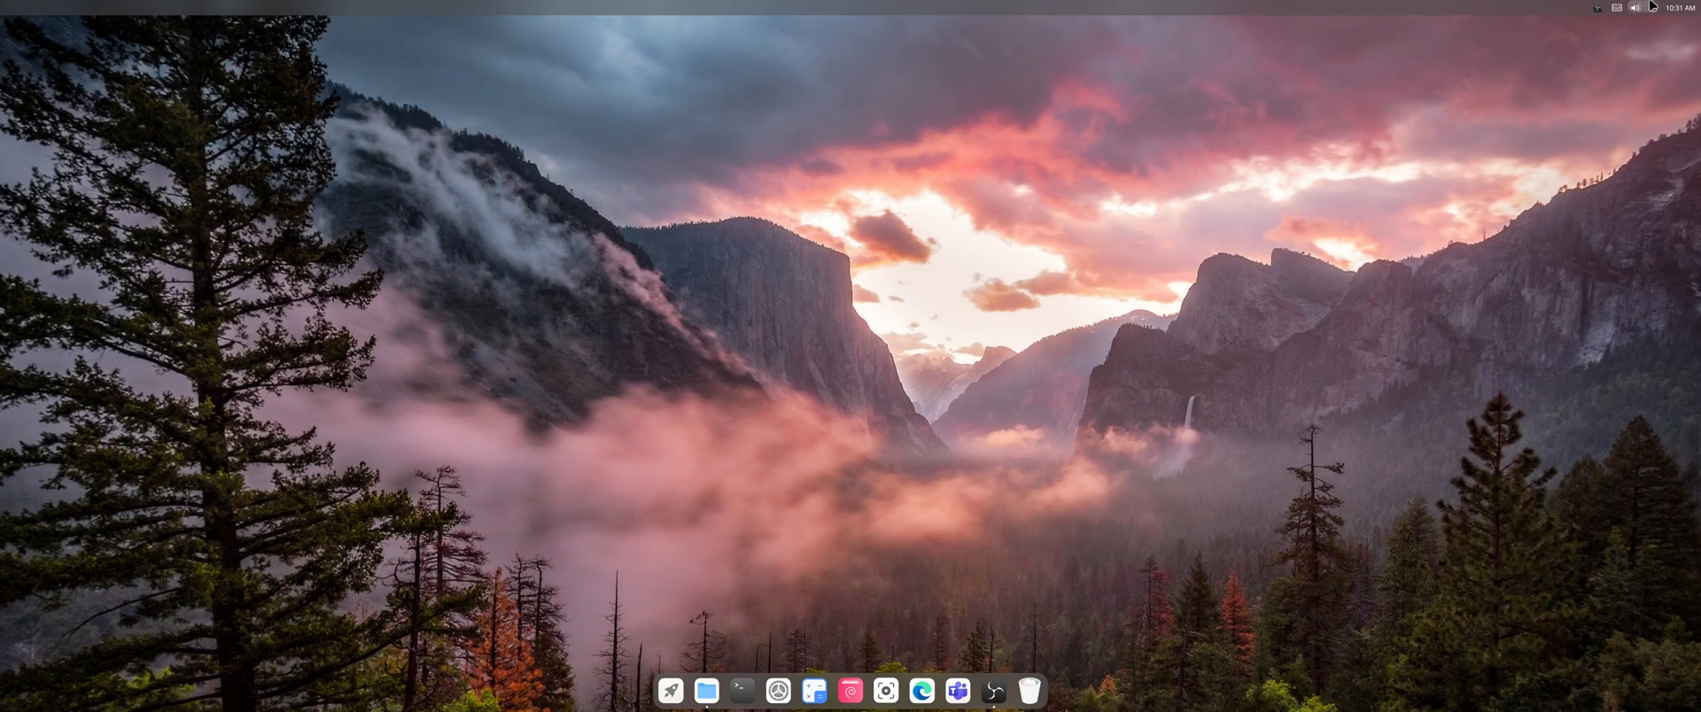
left_click(1685, 6)
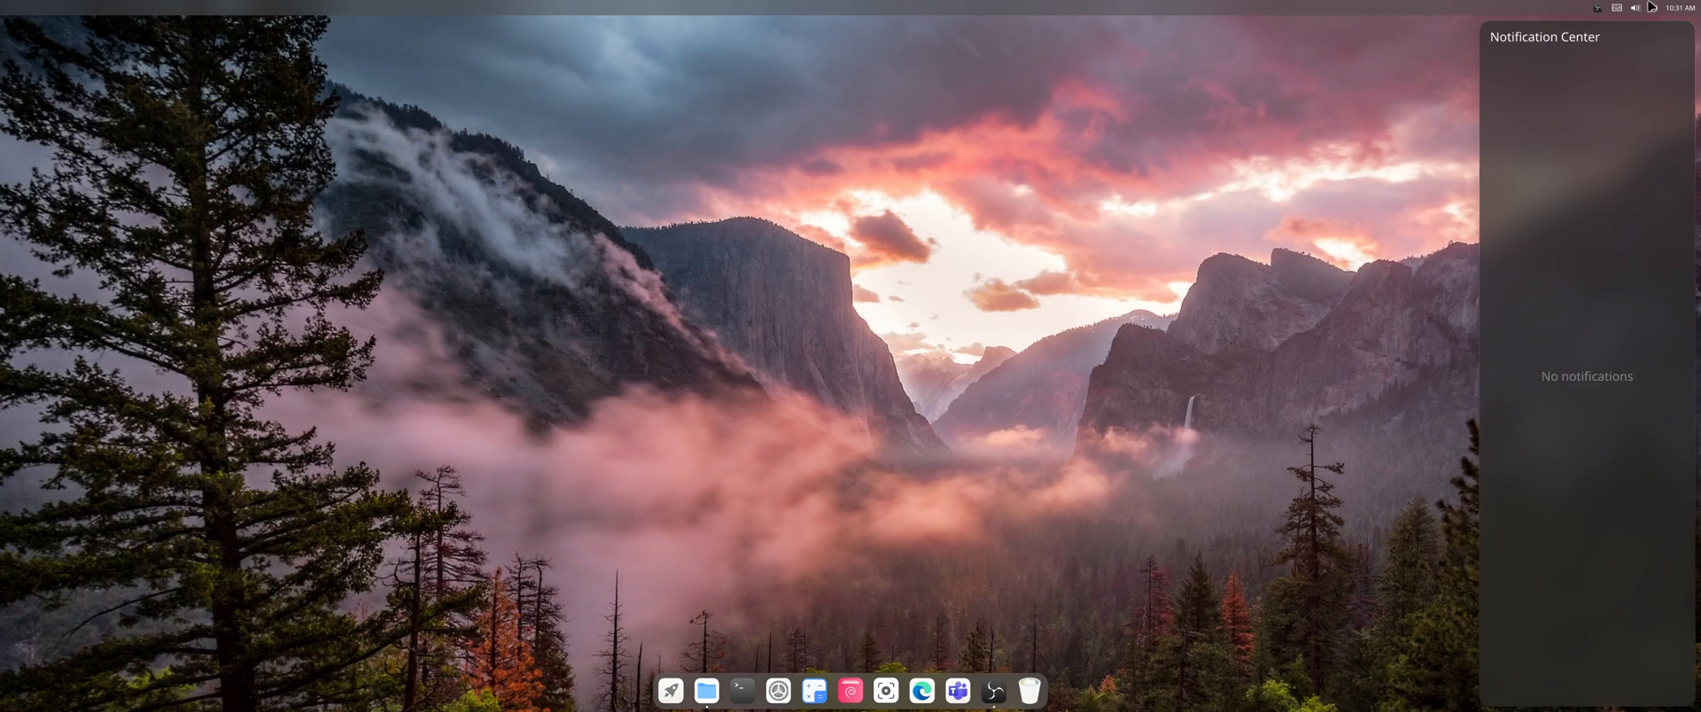
left_click(1615, 8)
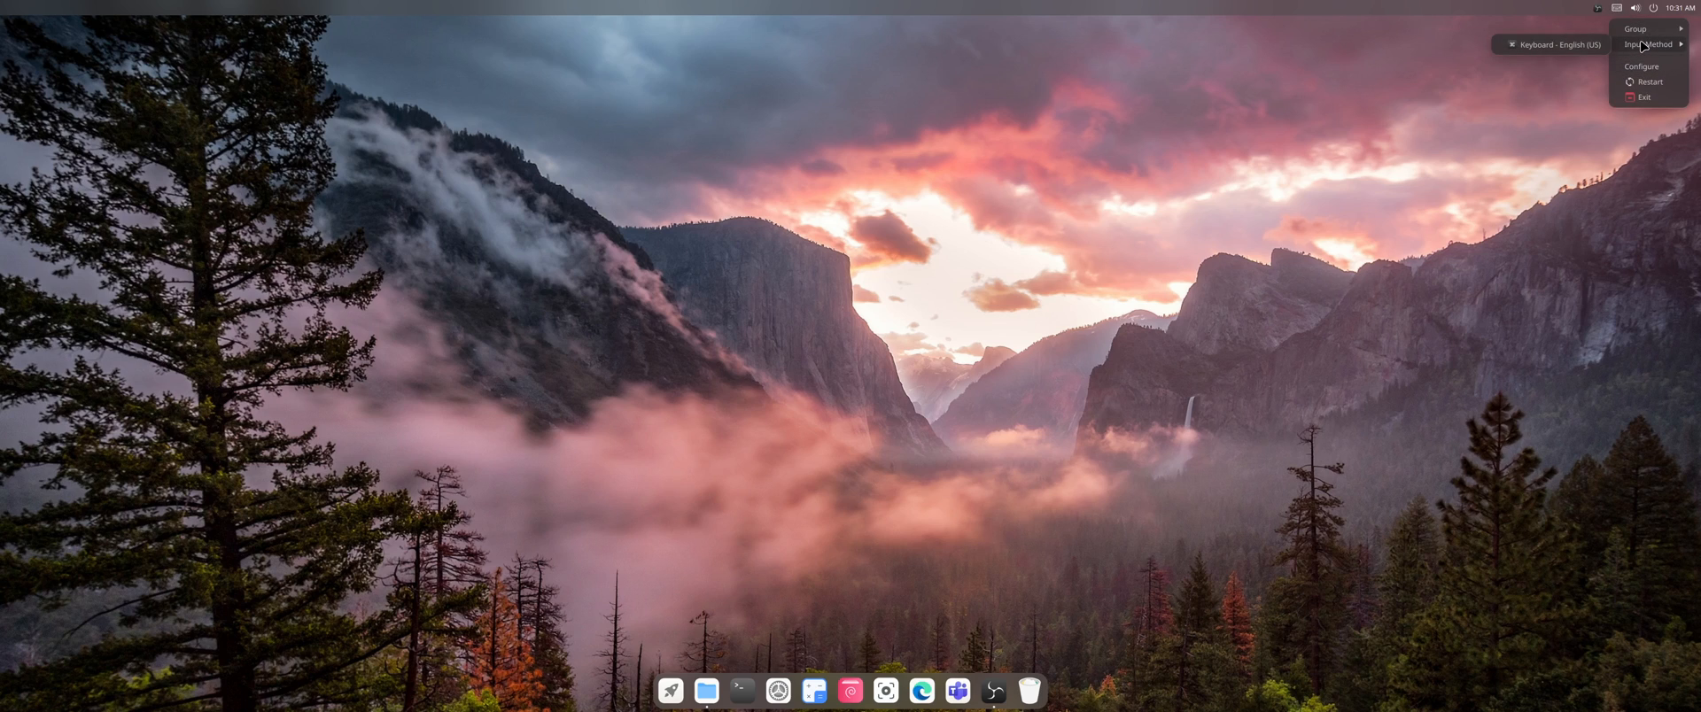
mouse_move(1507, 179)
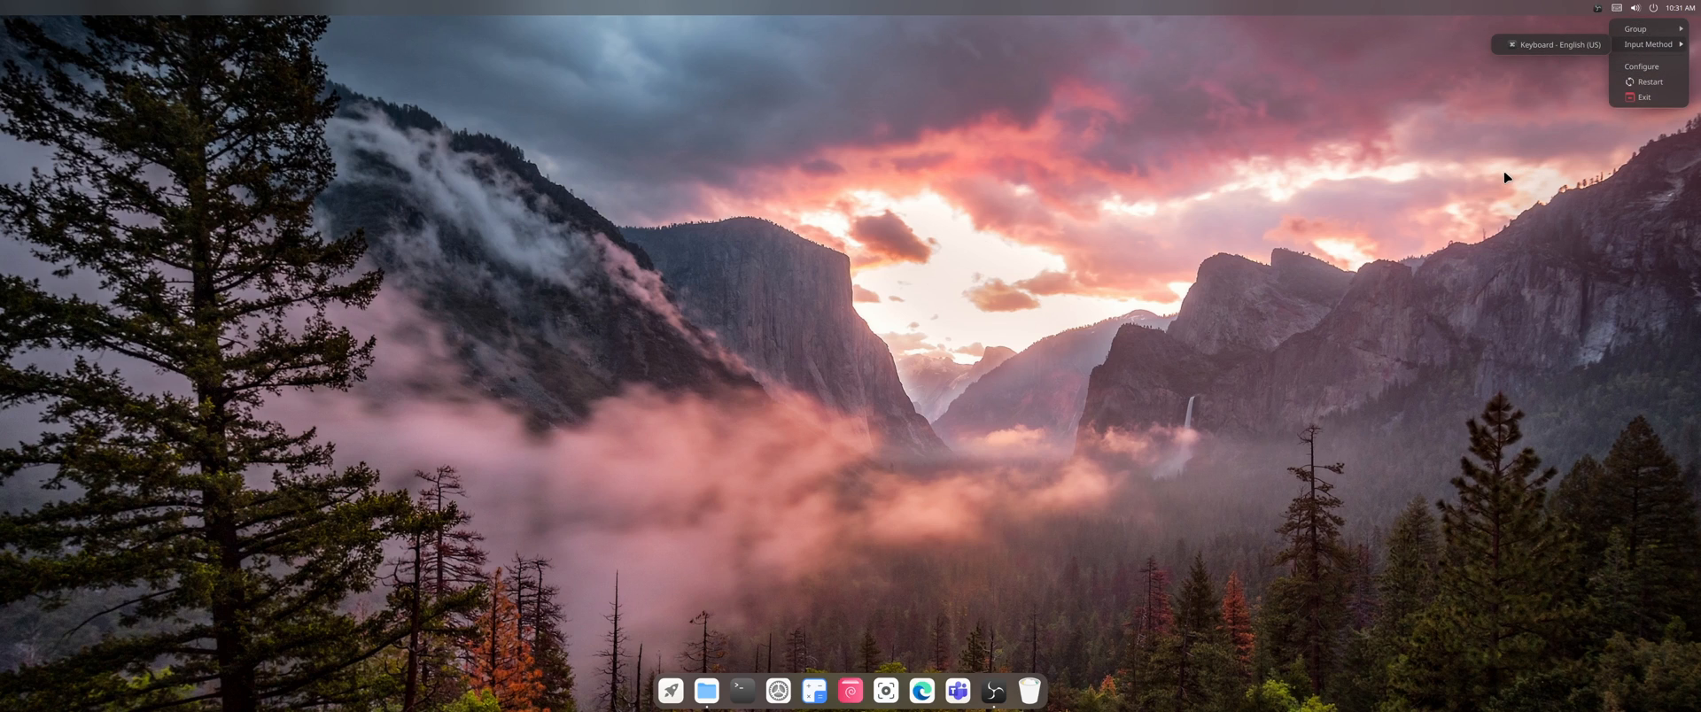
left_click(1426, 119)
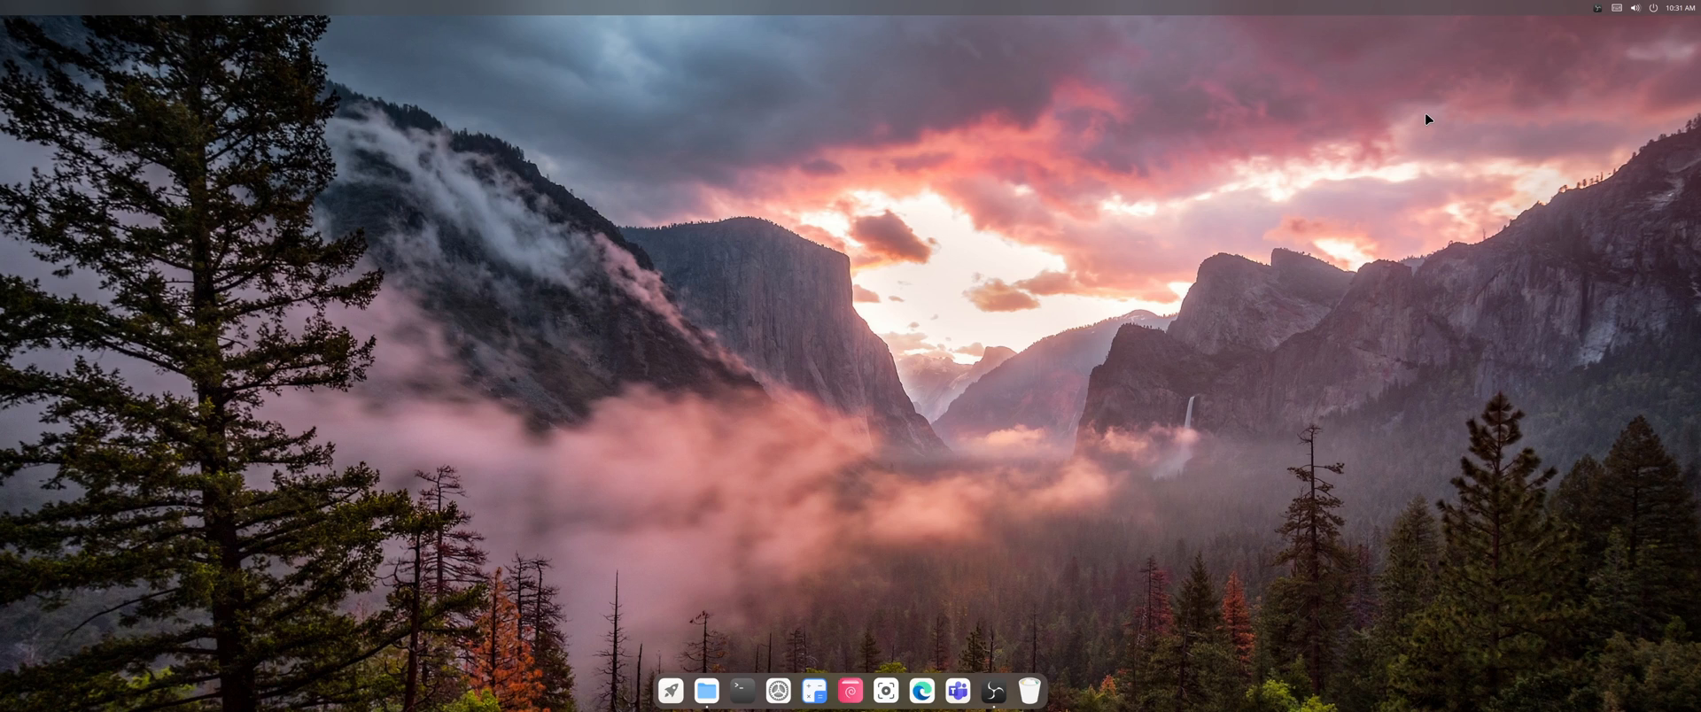
mouse_move(1644, 27)
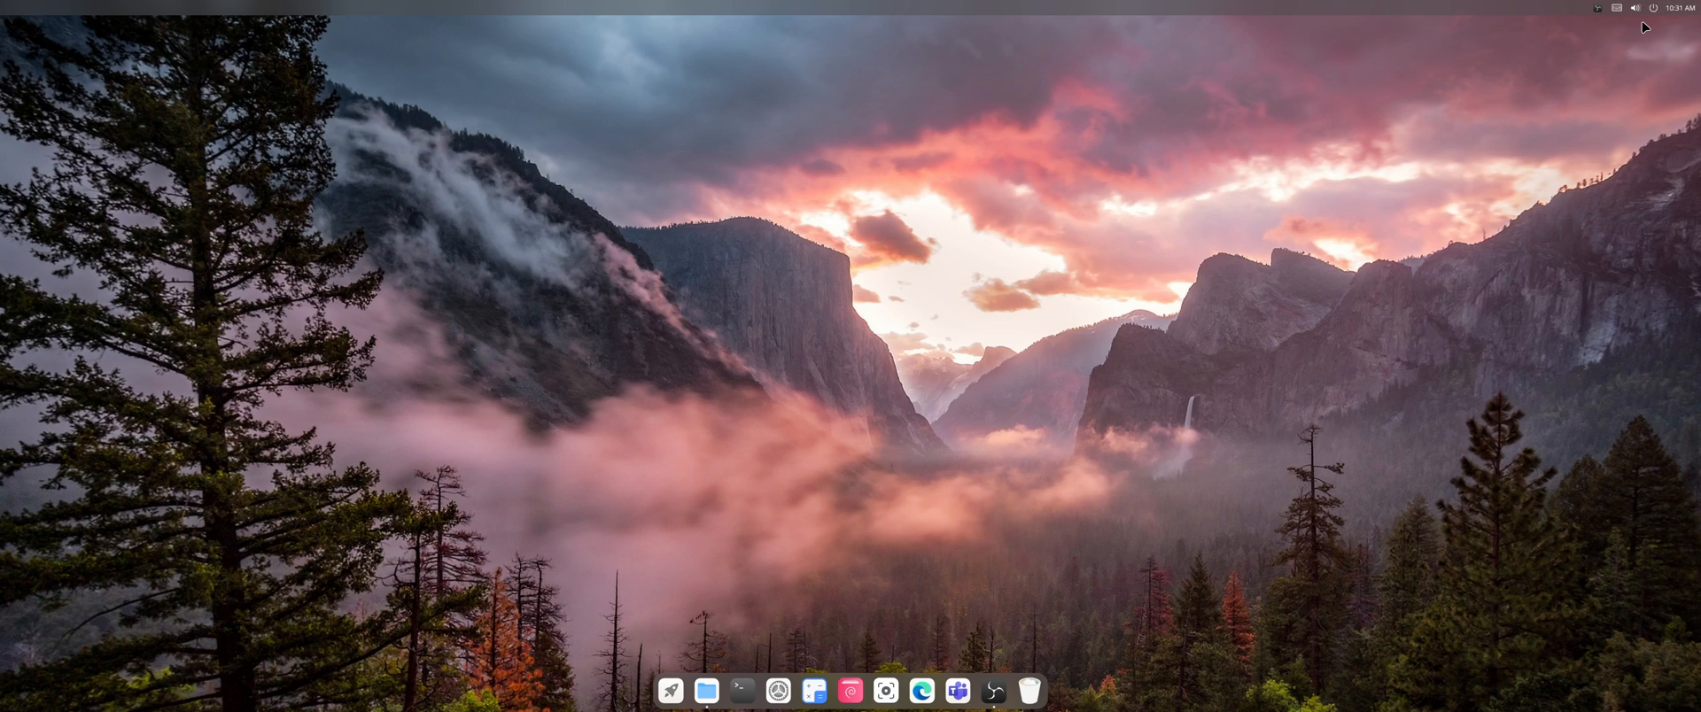
mouse_move(1659, 20)
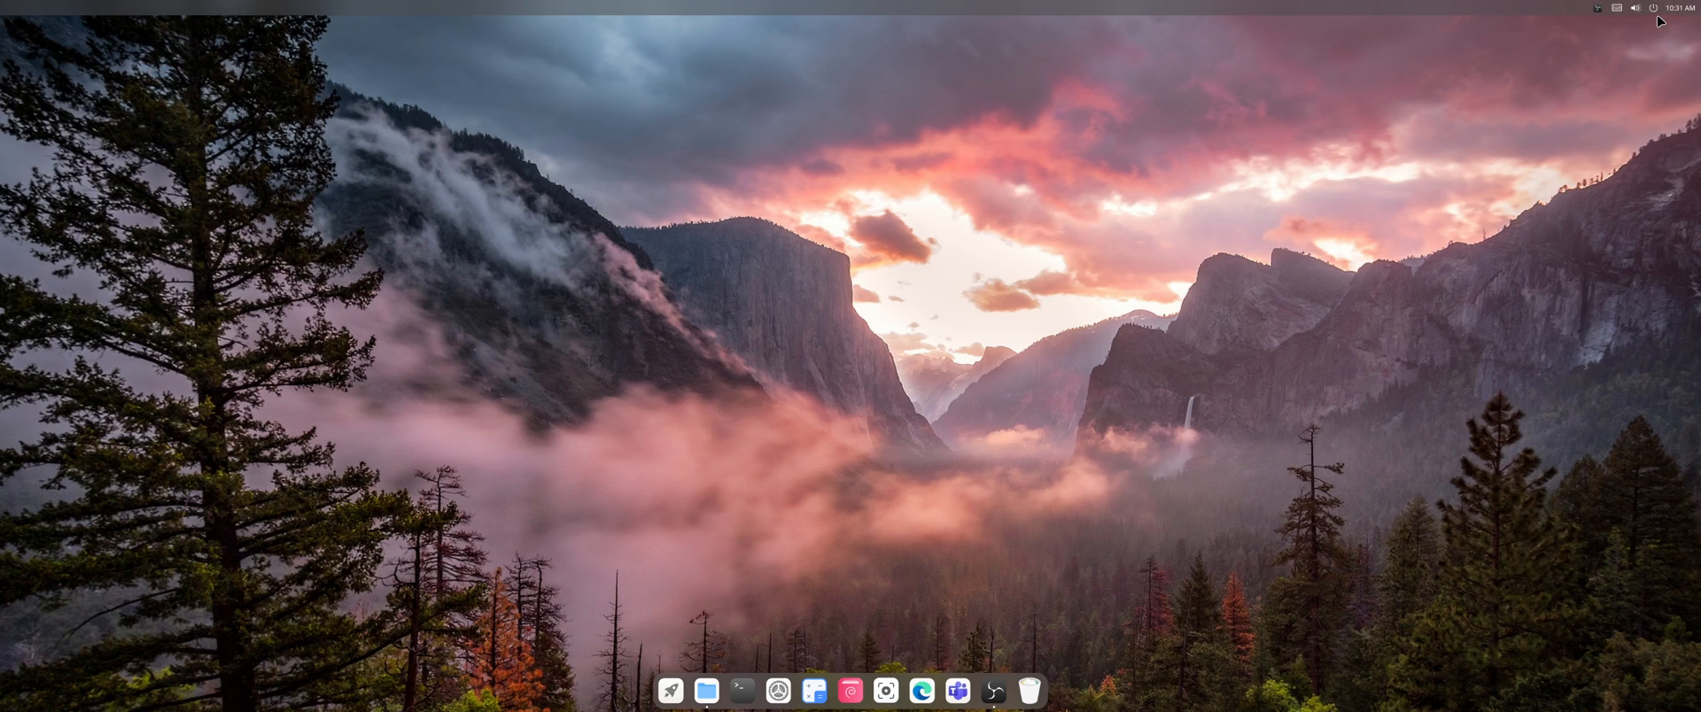
mouse_move(1615, 8)
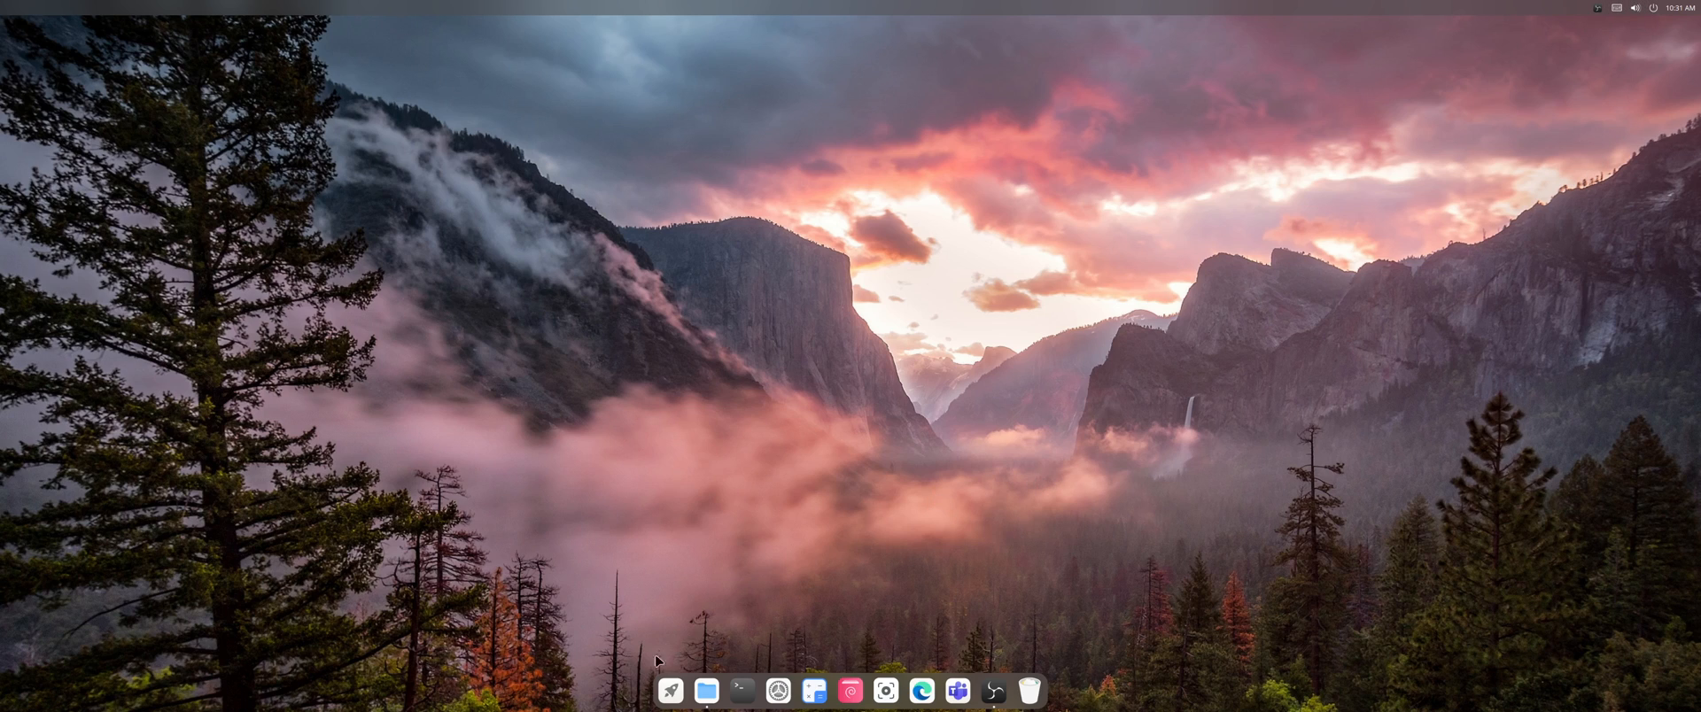
mouse_move(1051, 631)
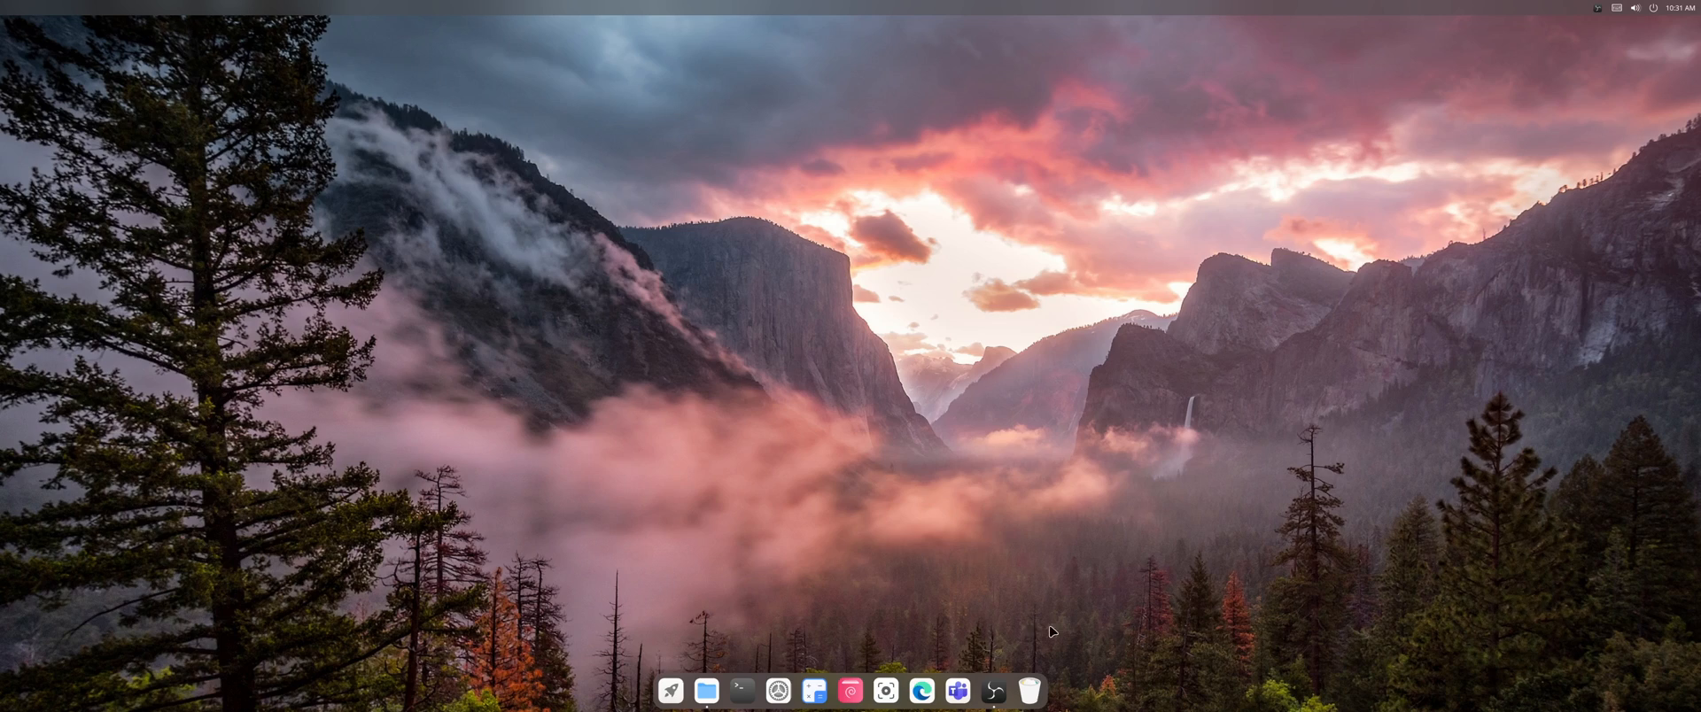
mouse_move(789, 616)
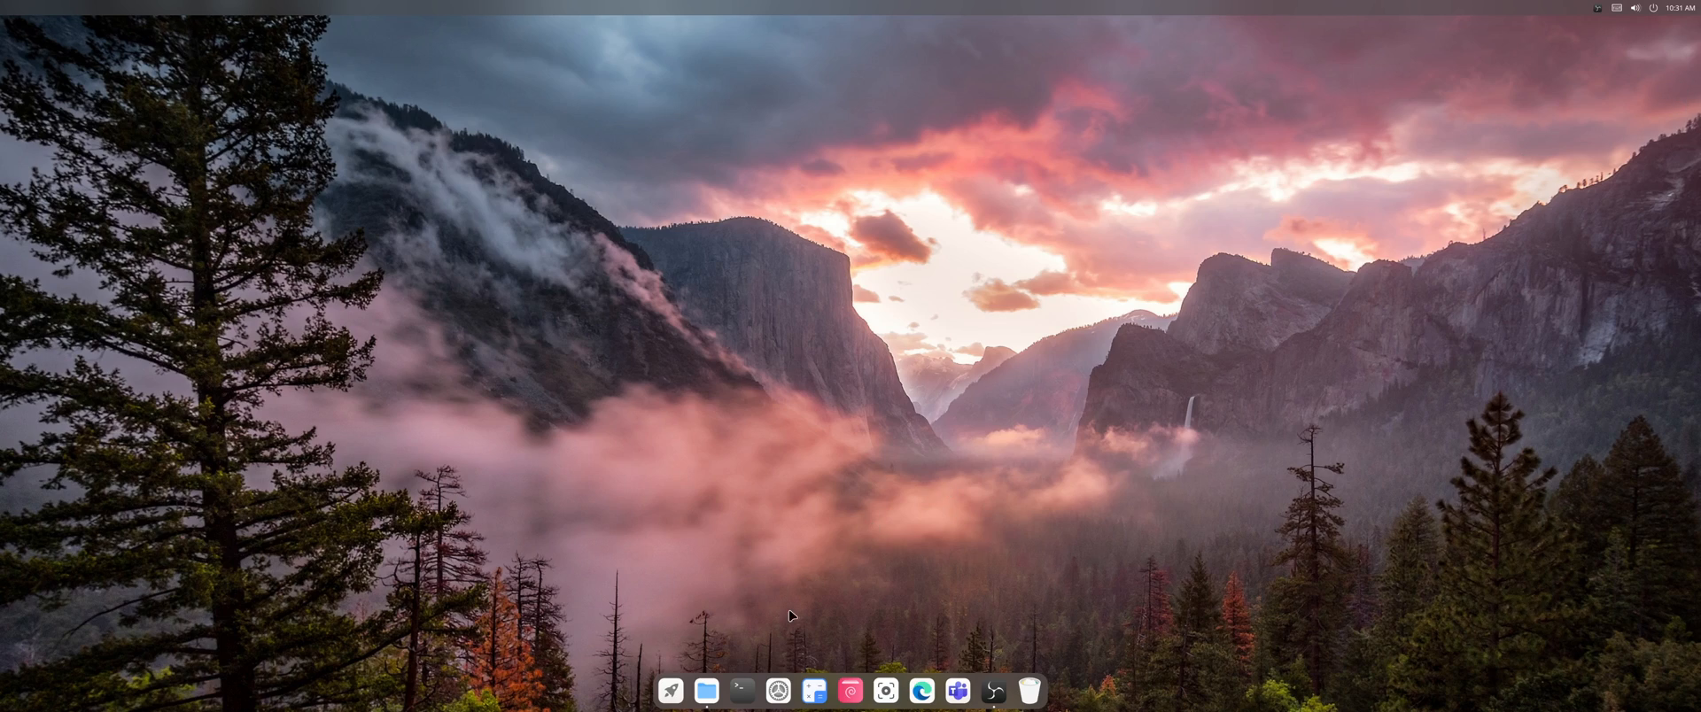
Step: Briefly open and close File Manager and Calculator, then bring up the Launchpad grid
left_click(706, 691)
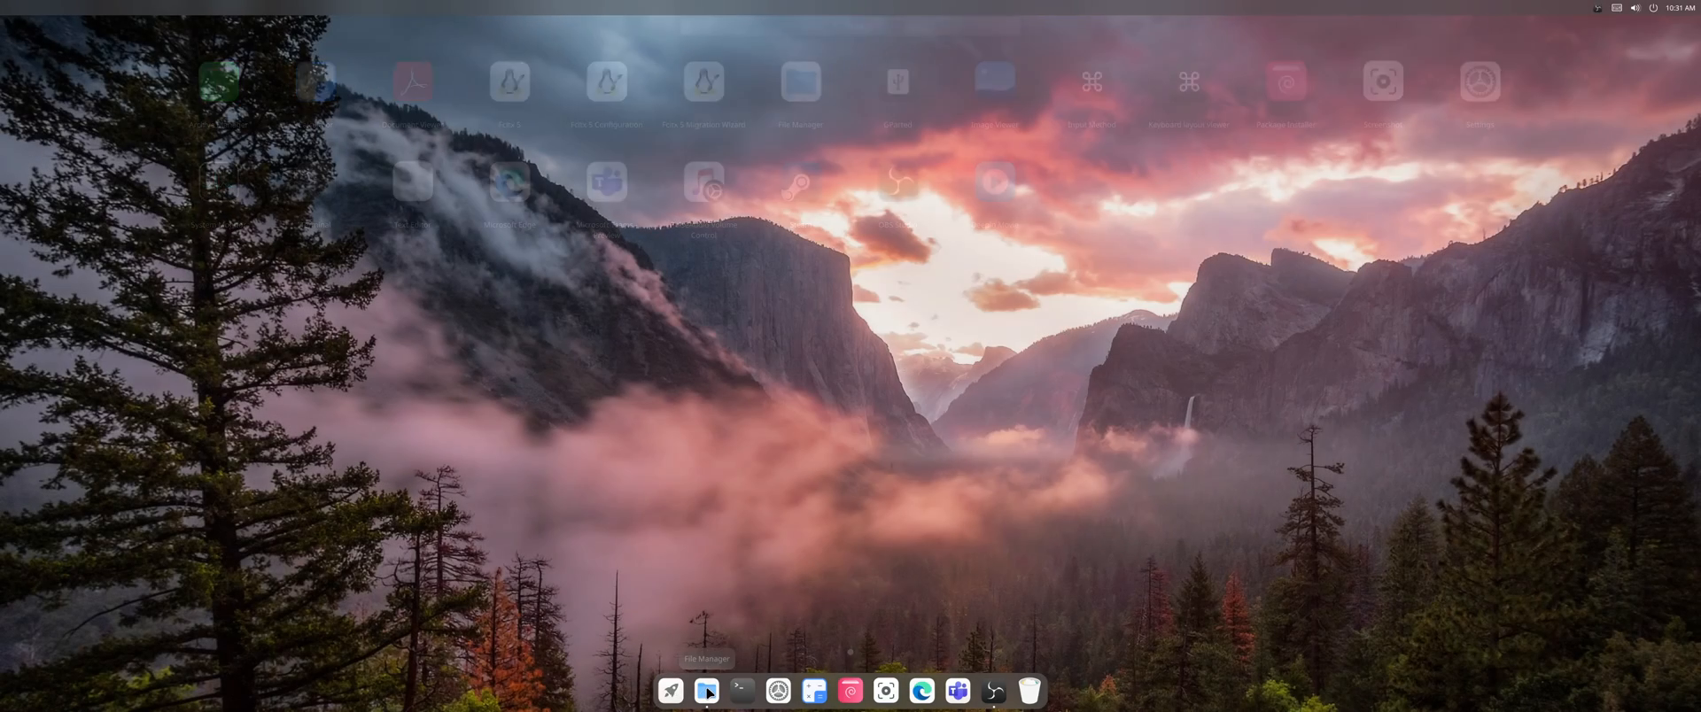
left_click(706, 691)
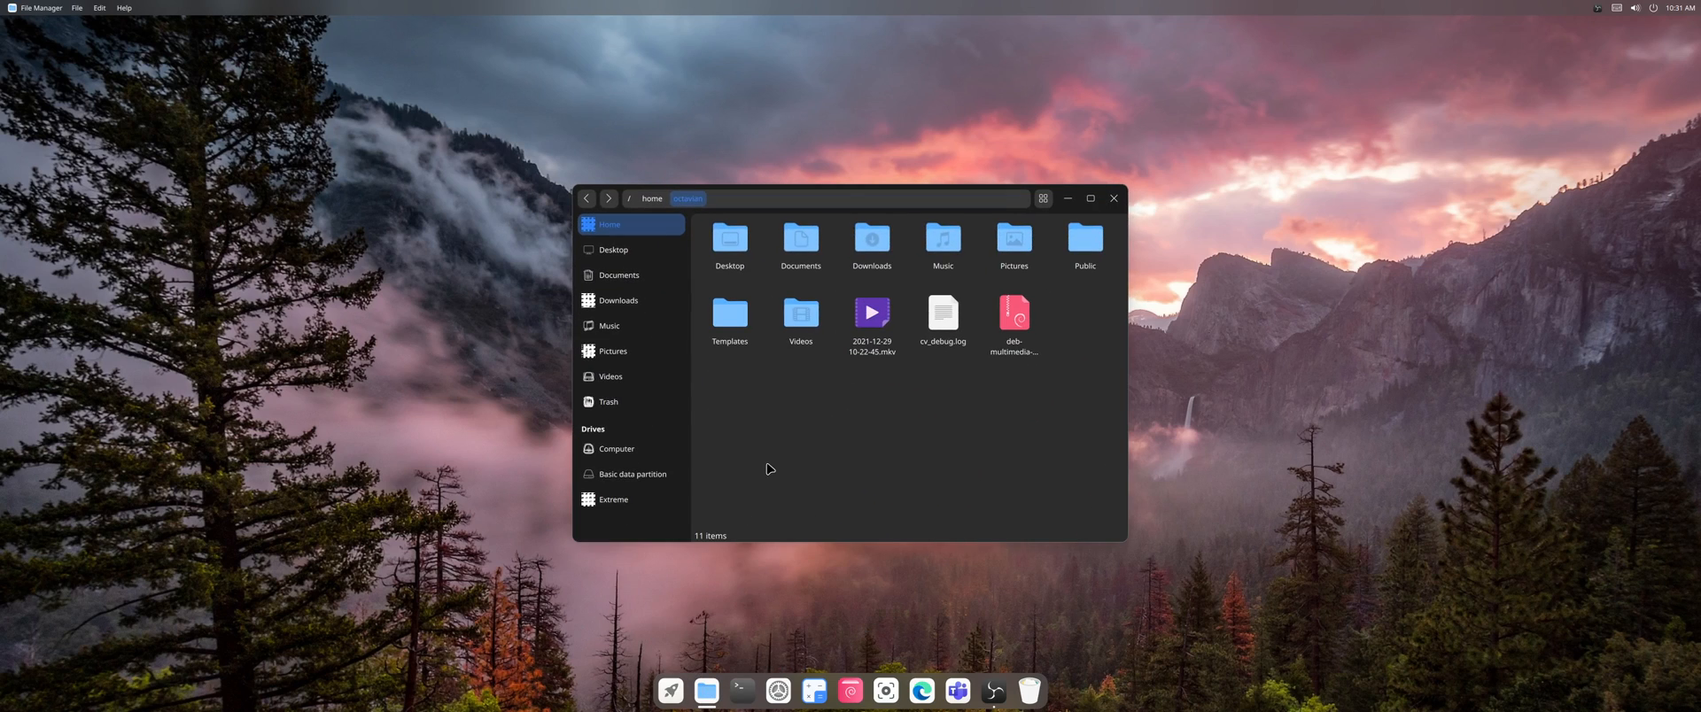
mouse_move(1084, 236)
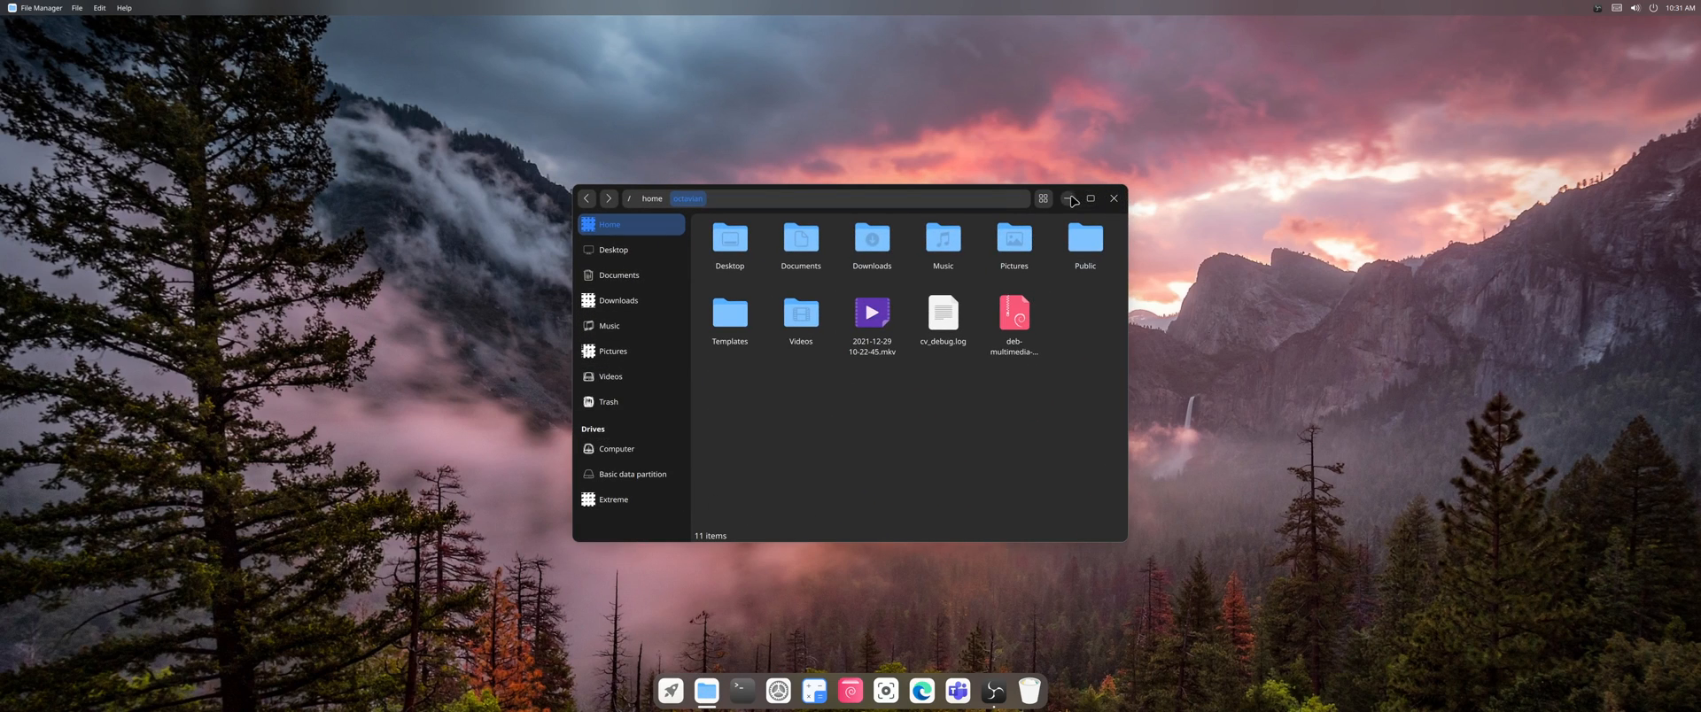
left_click(1073, 199)
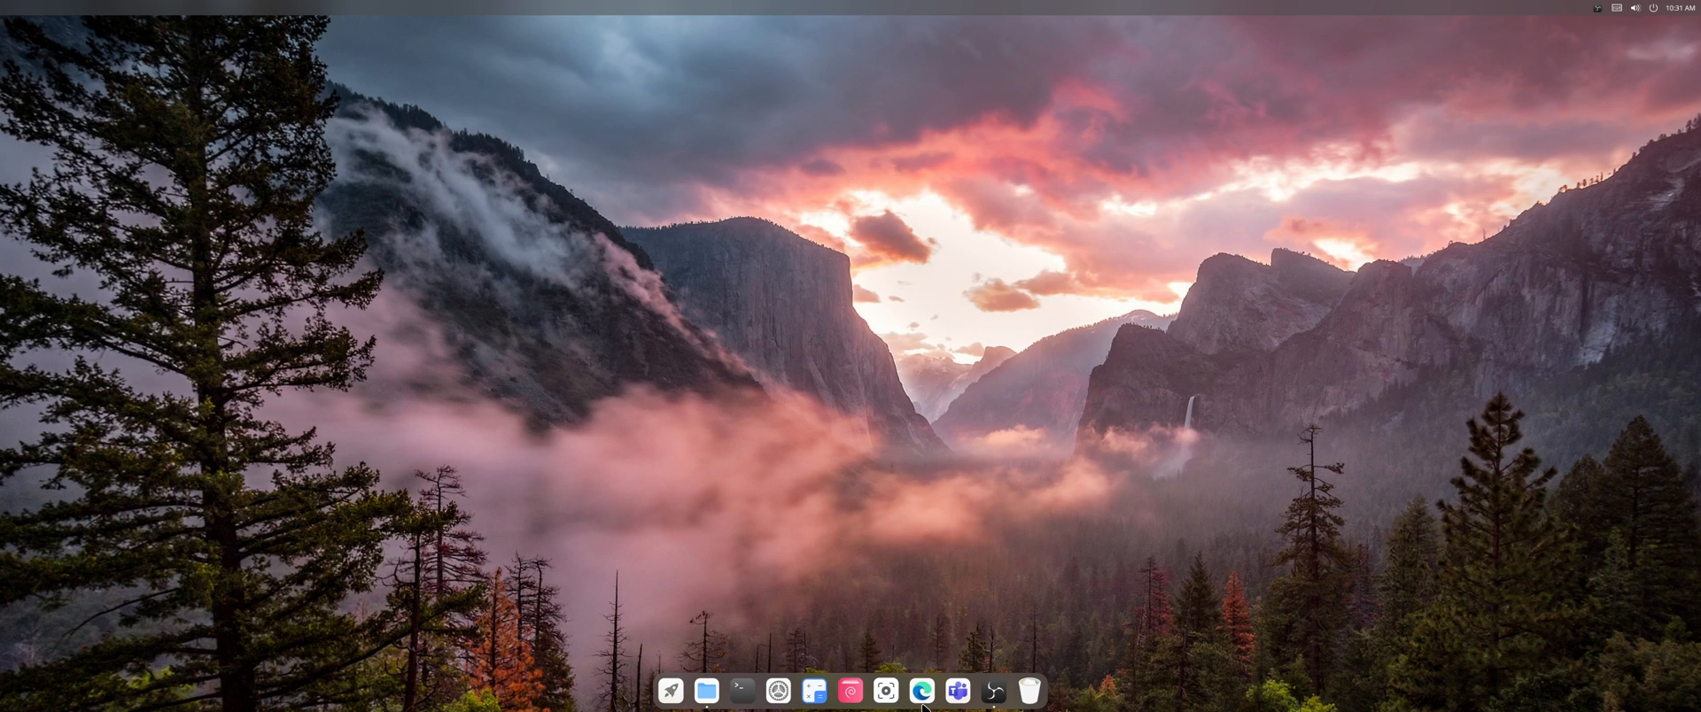
mouse_move(812, 691)
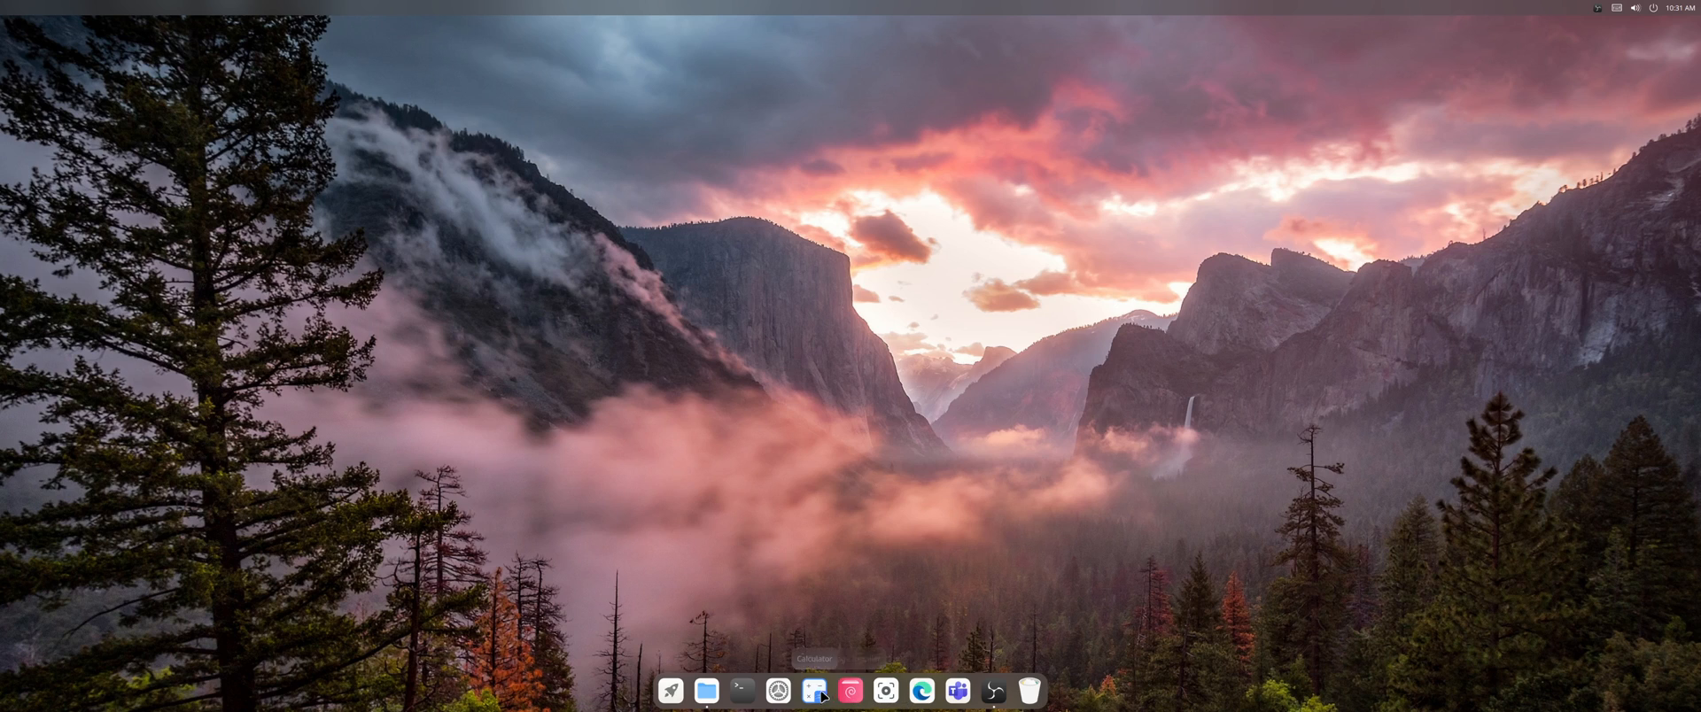
left_click(812, 691)
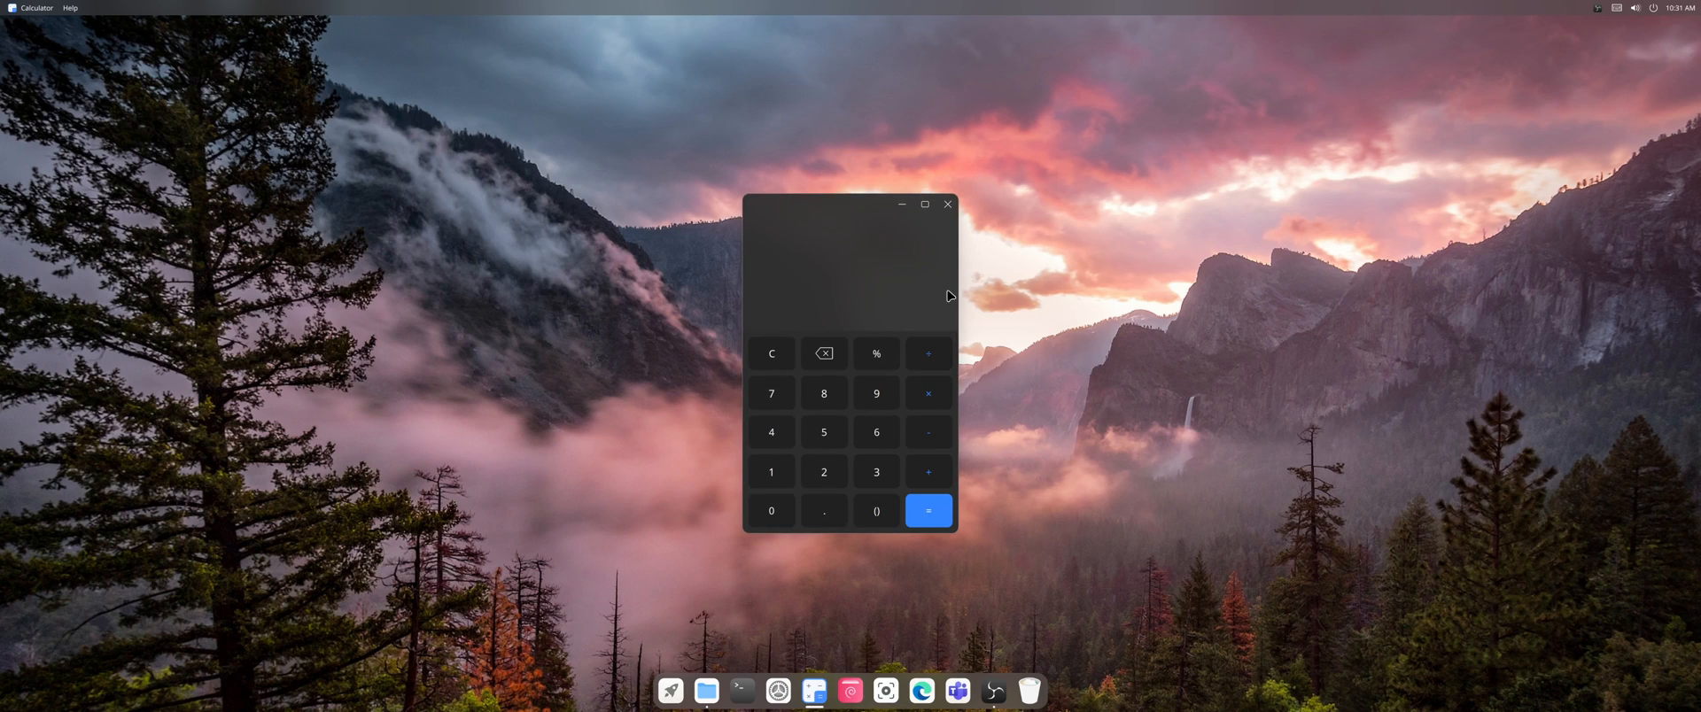
left_click(946, 205)
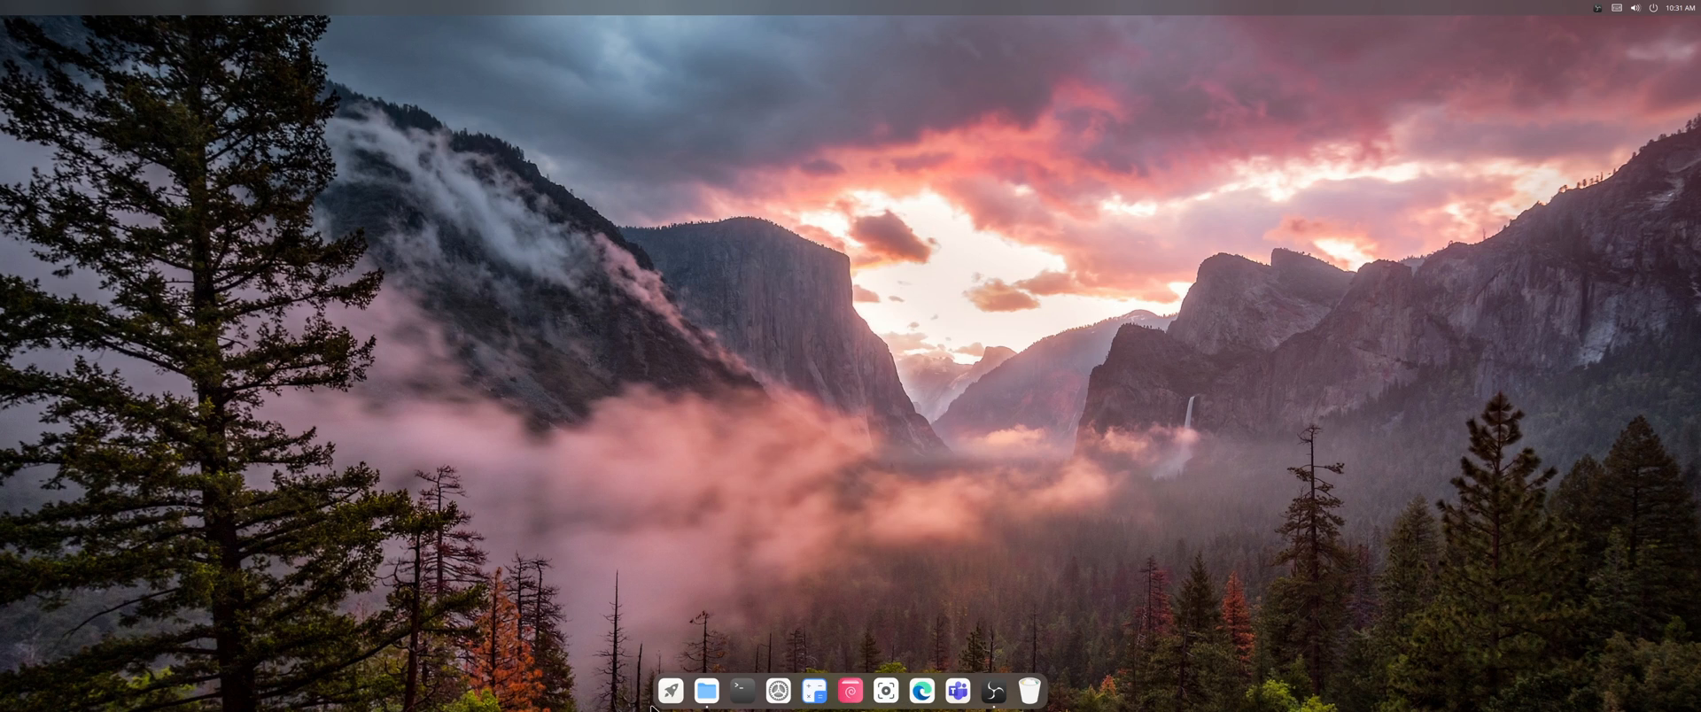
left_click(671, 691)
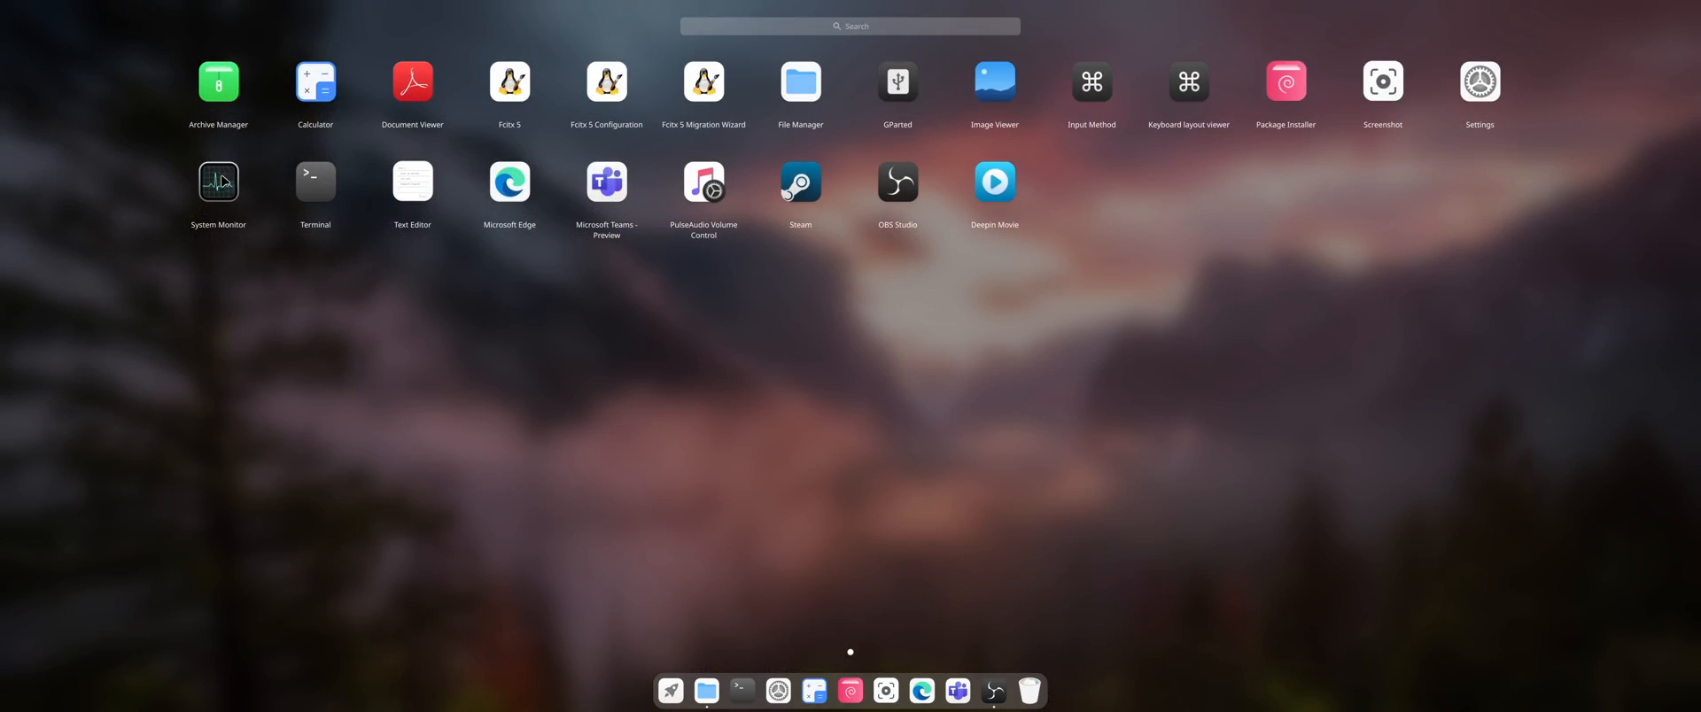
left_click(217, 181)
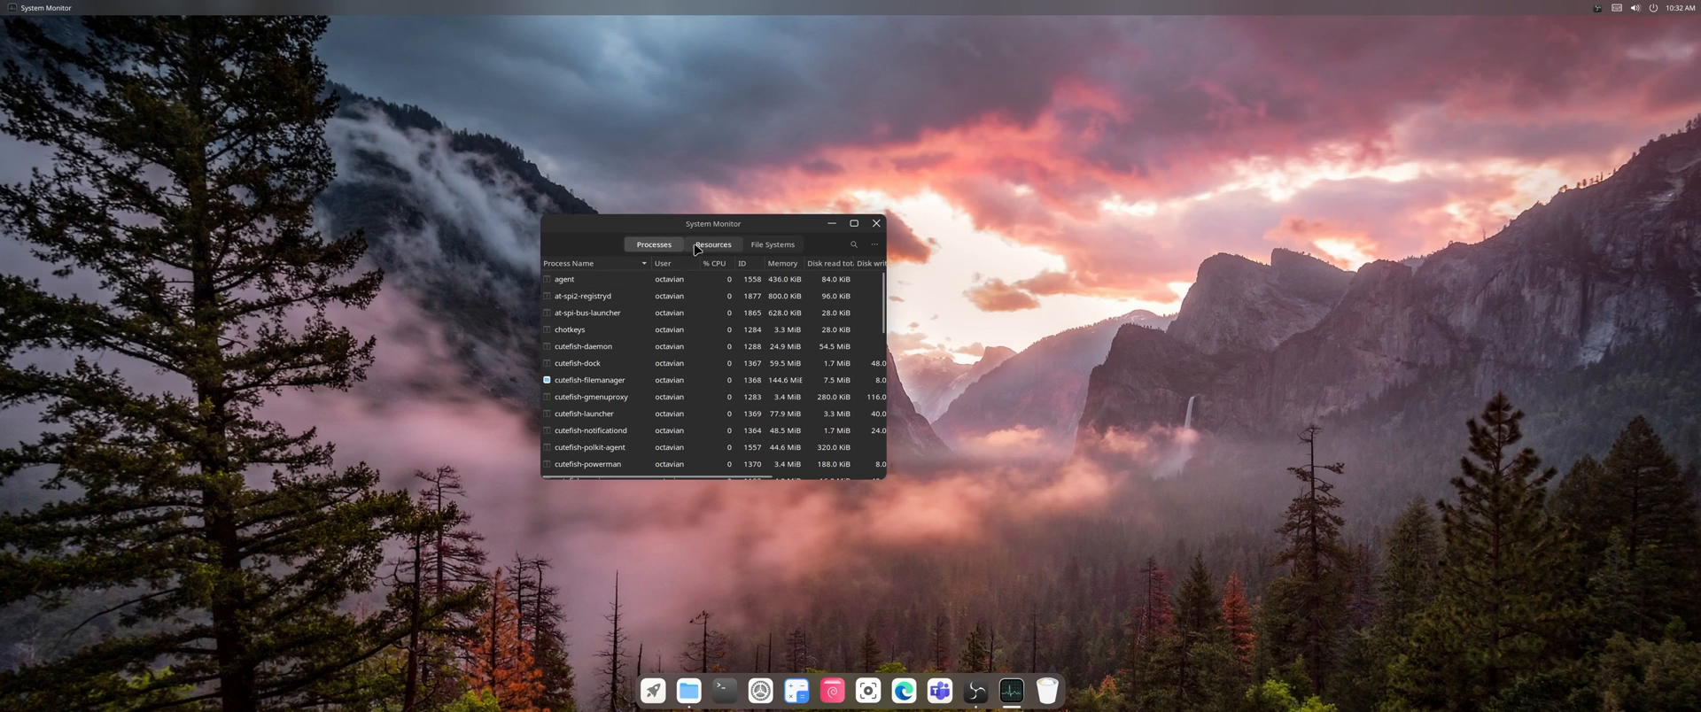
left_click(711, 244)
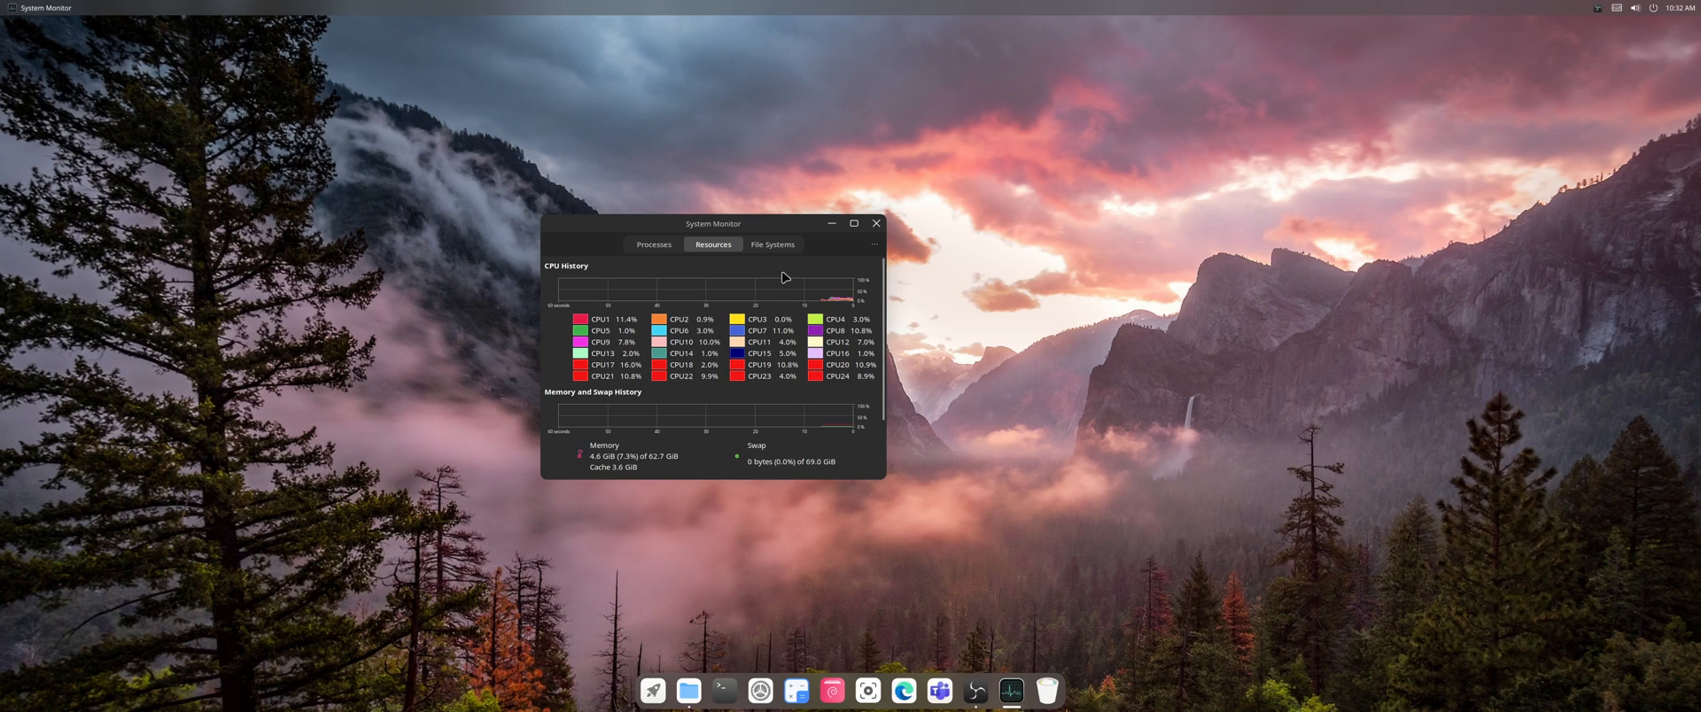
left_click(772, 243)
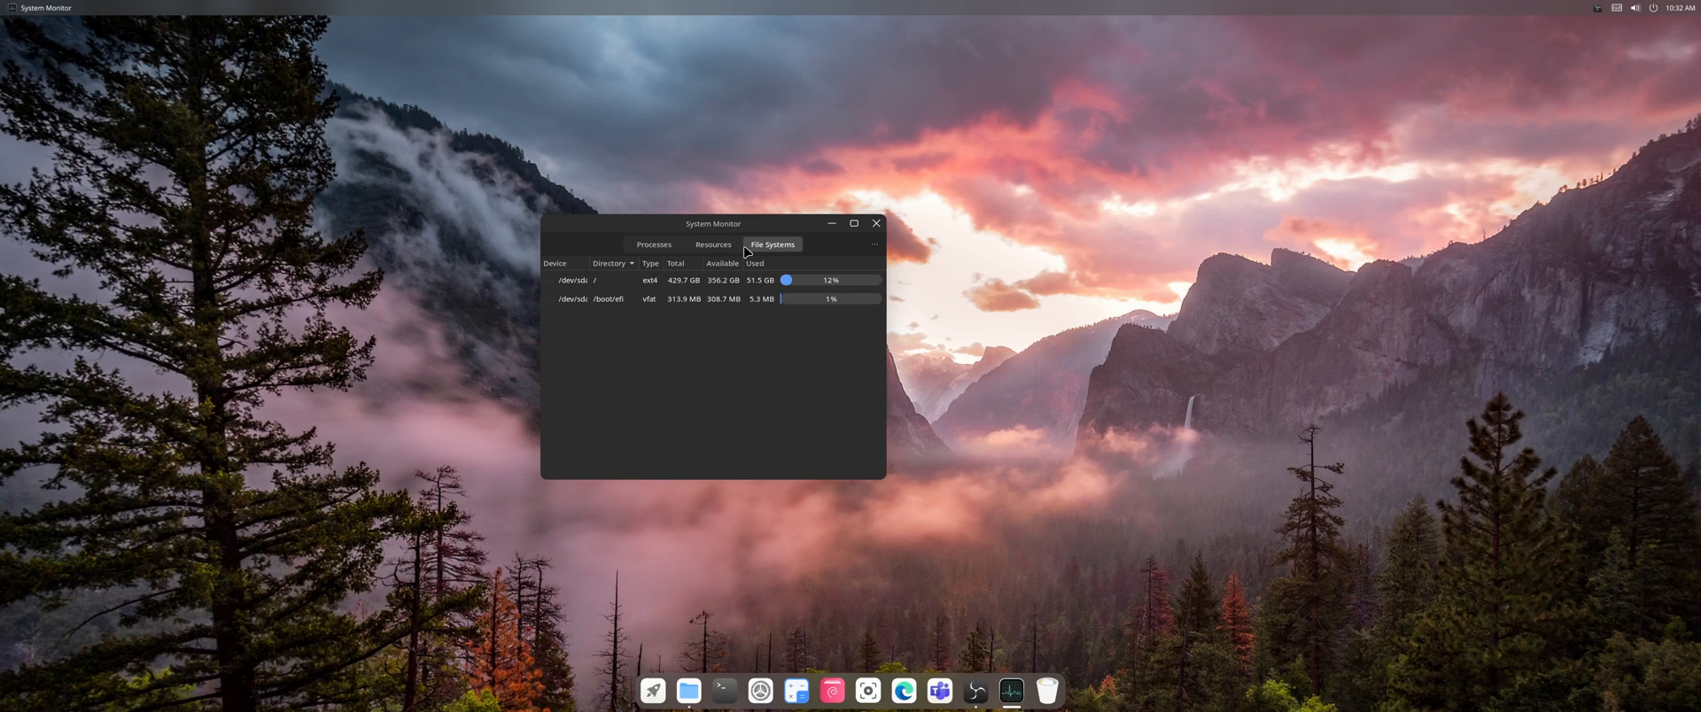
left_click(711, 244)
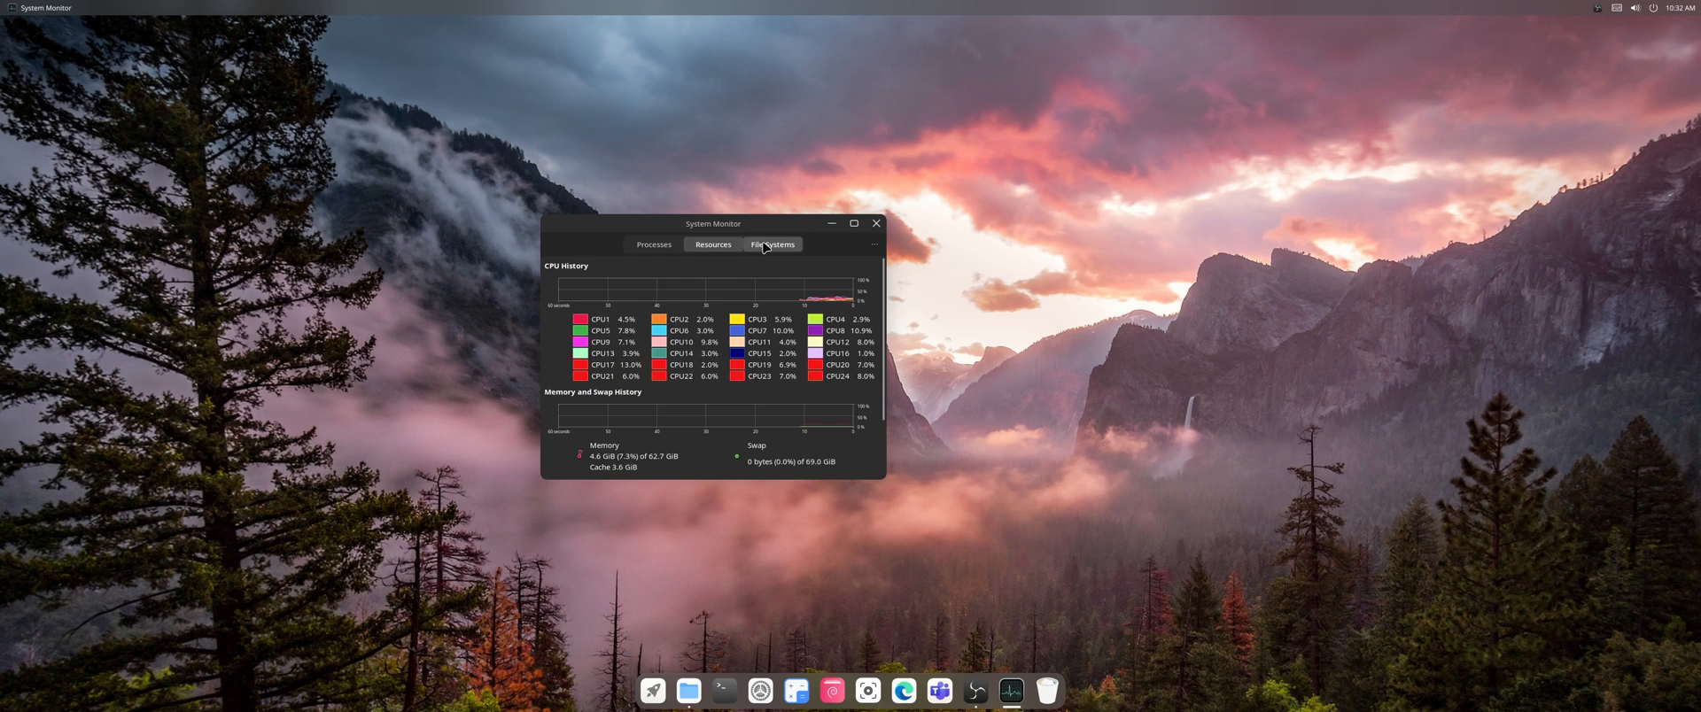
left_click(653, 244)
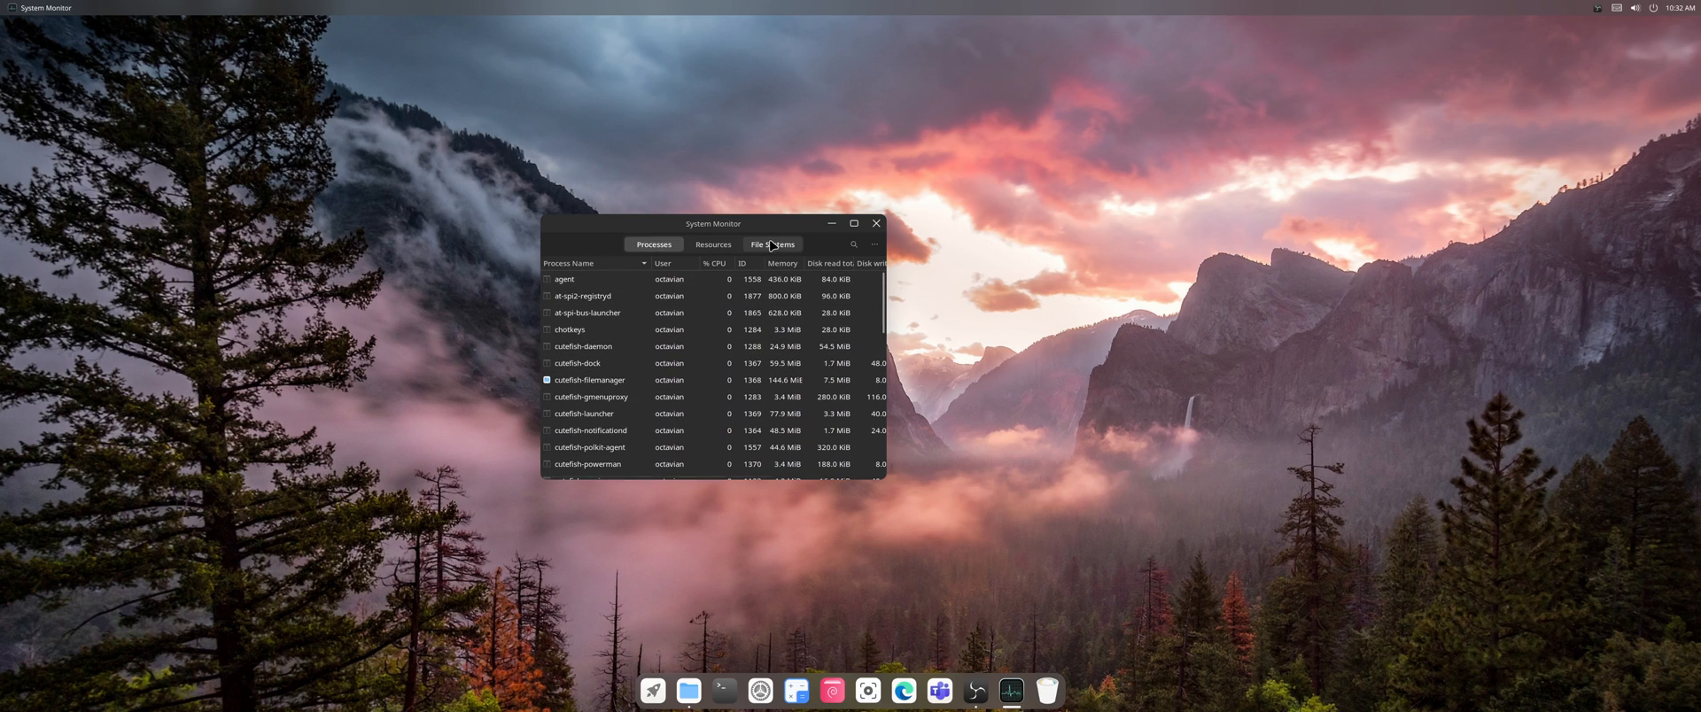
left_click(773, 243)
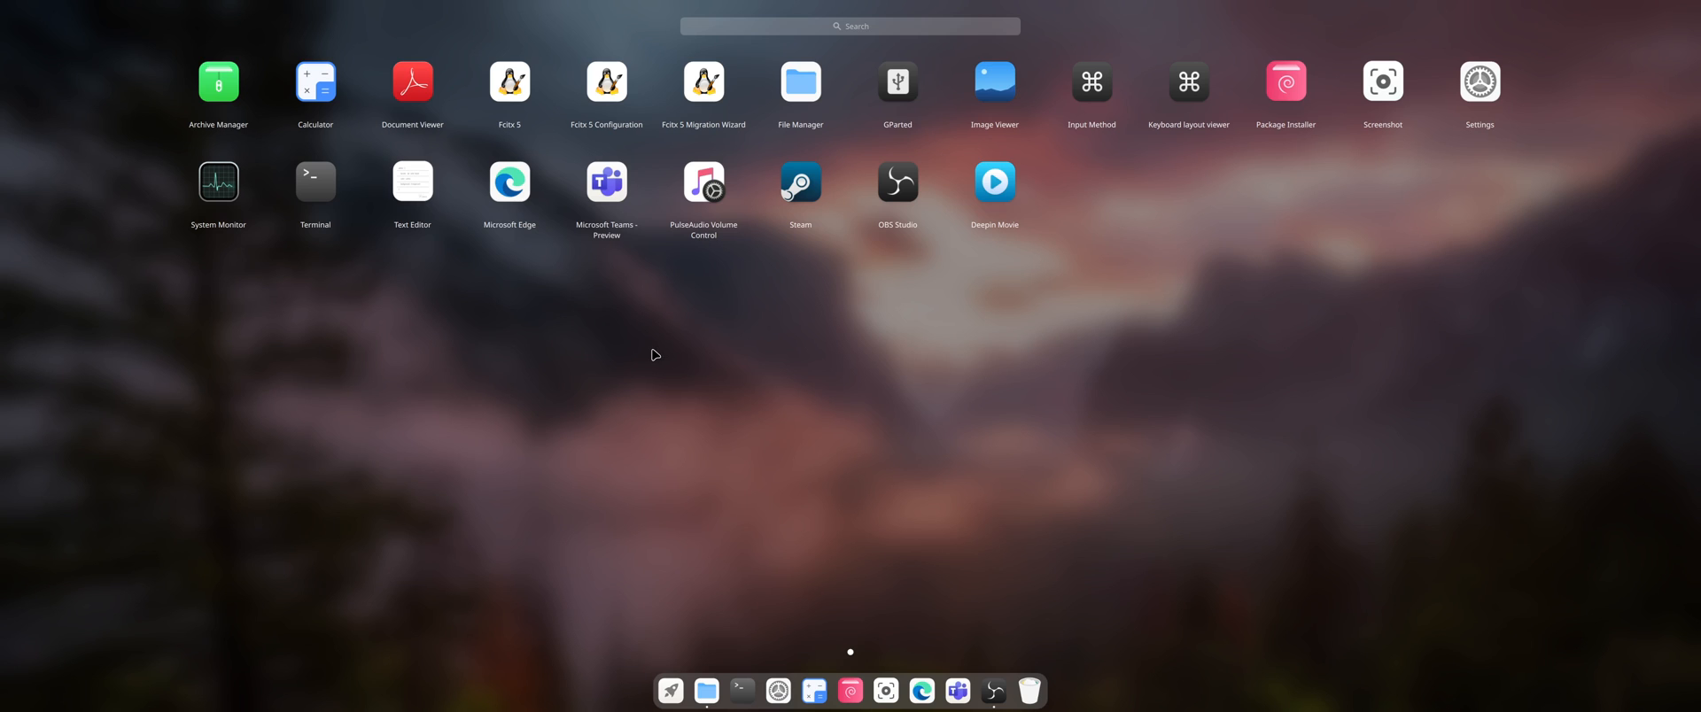
mouse_move(309, 145)
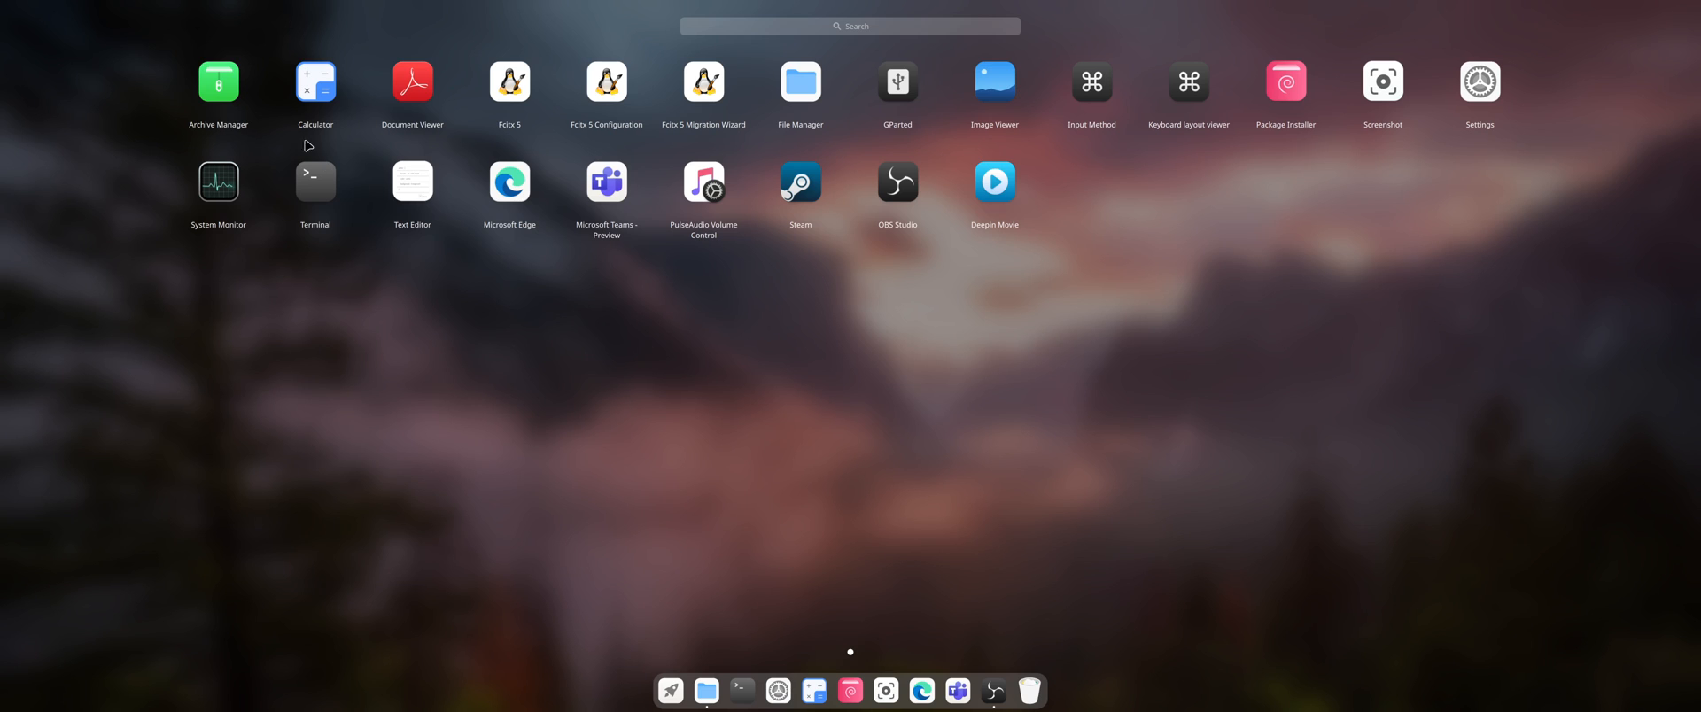
mouse_move(989, 98)
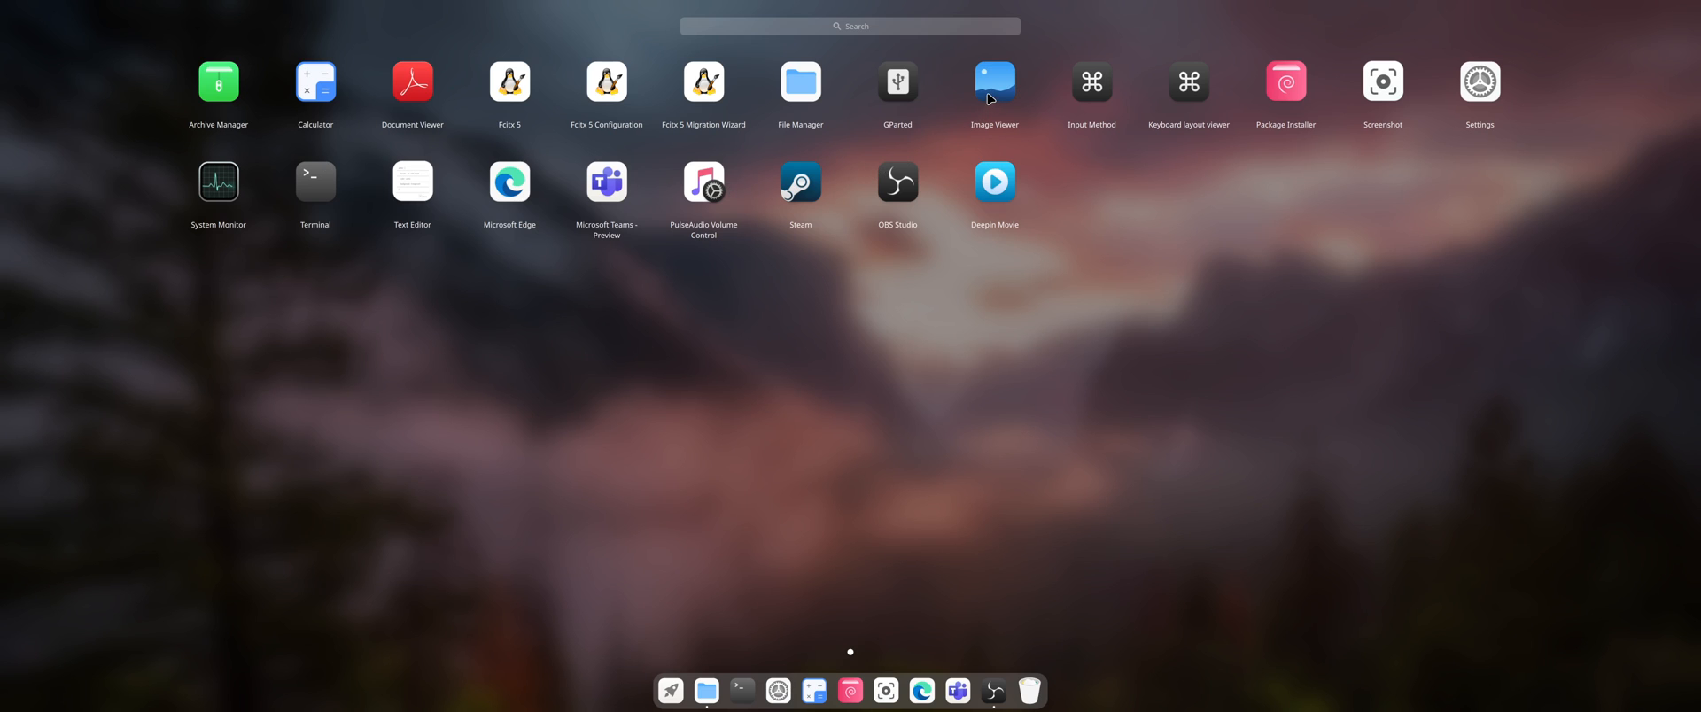
mouse_move(853, 139)
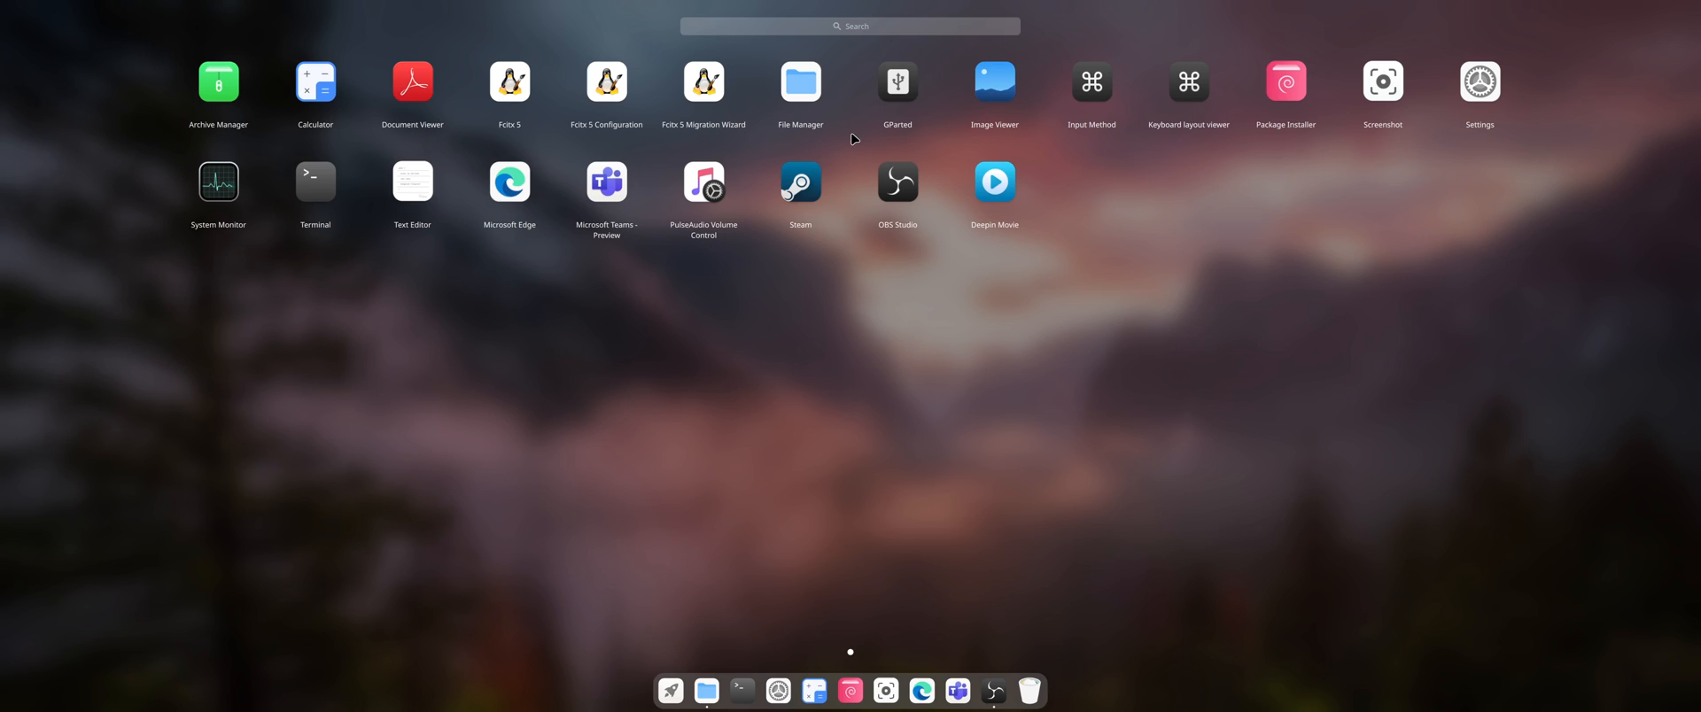
mouse_move(929, 277)
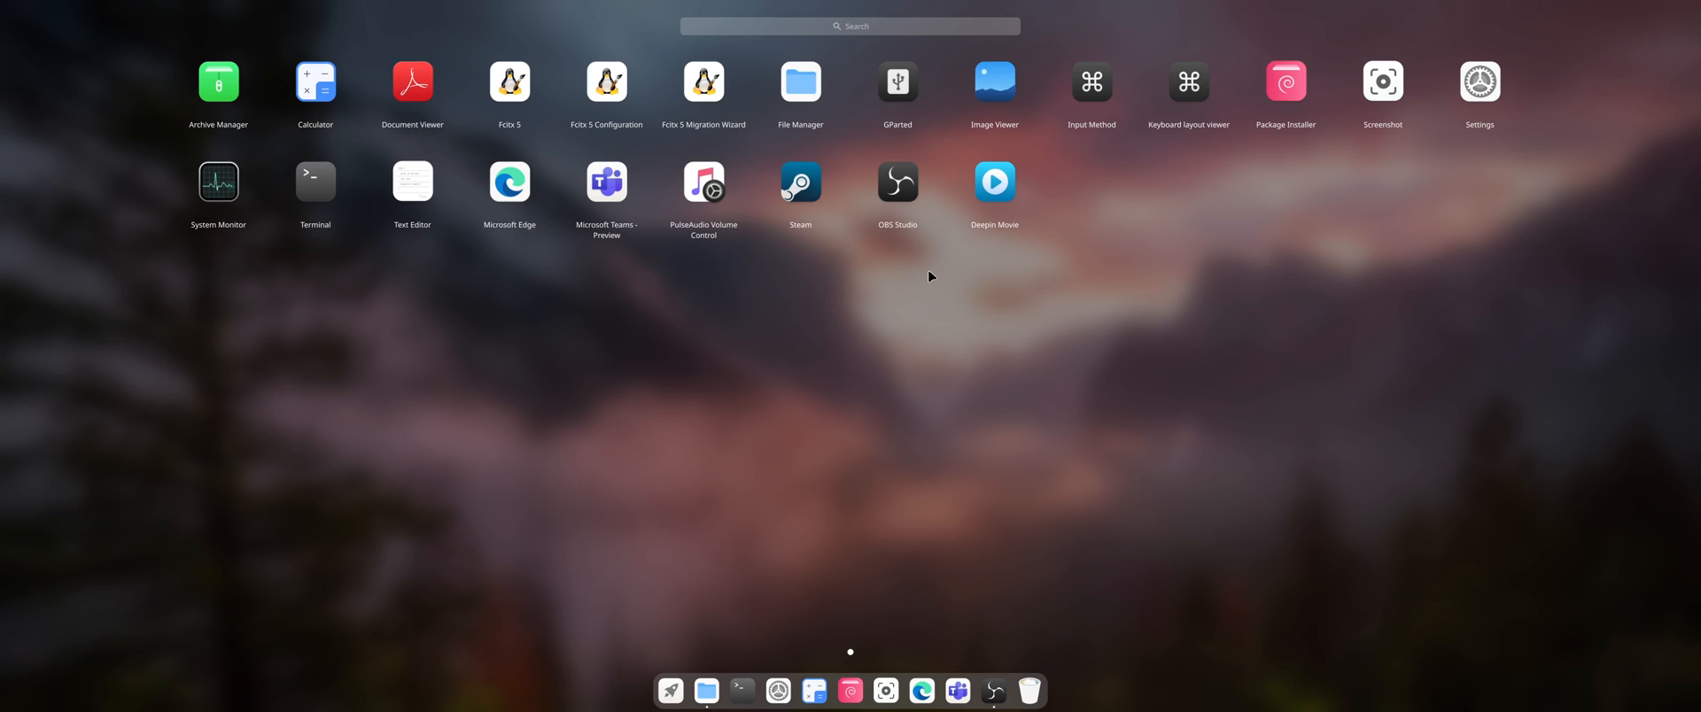
mouse_move(411, 192)
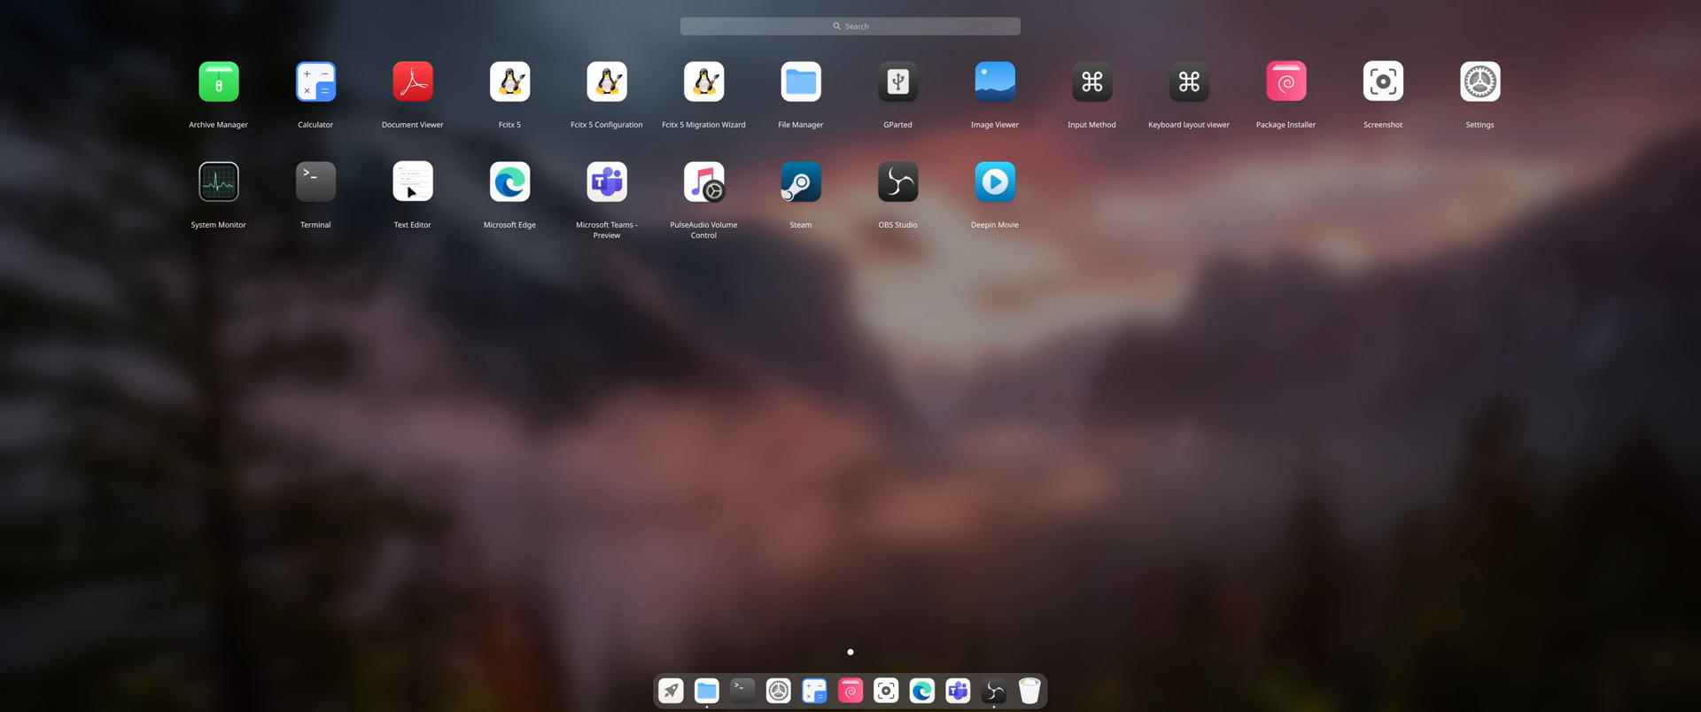
Step: Open Text Editor from Launchpad, then close the blank Untitled Document 1
left_click(411, 181)
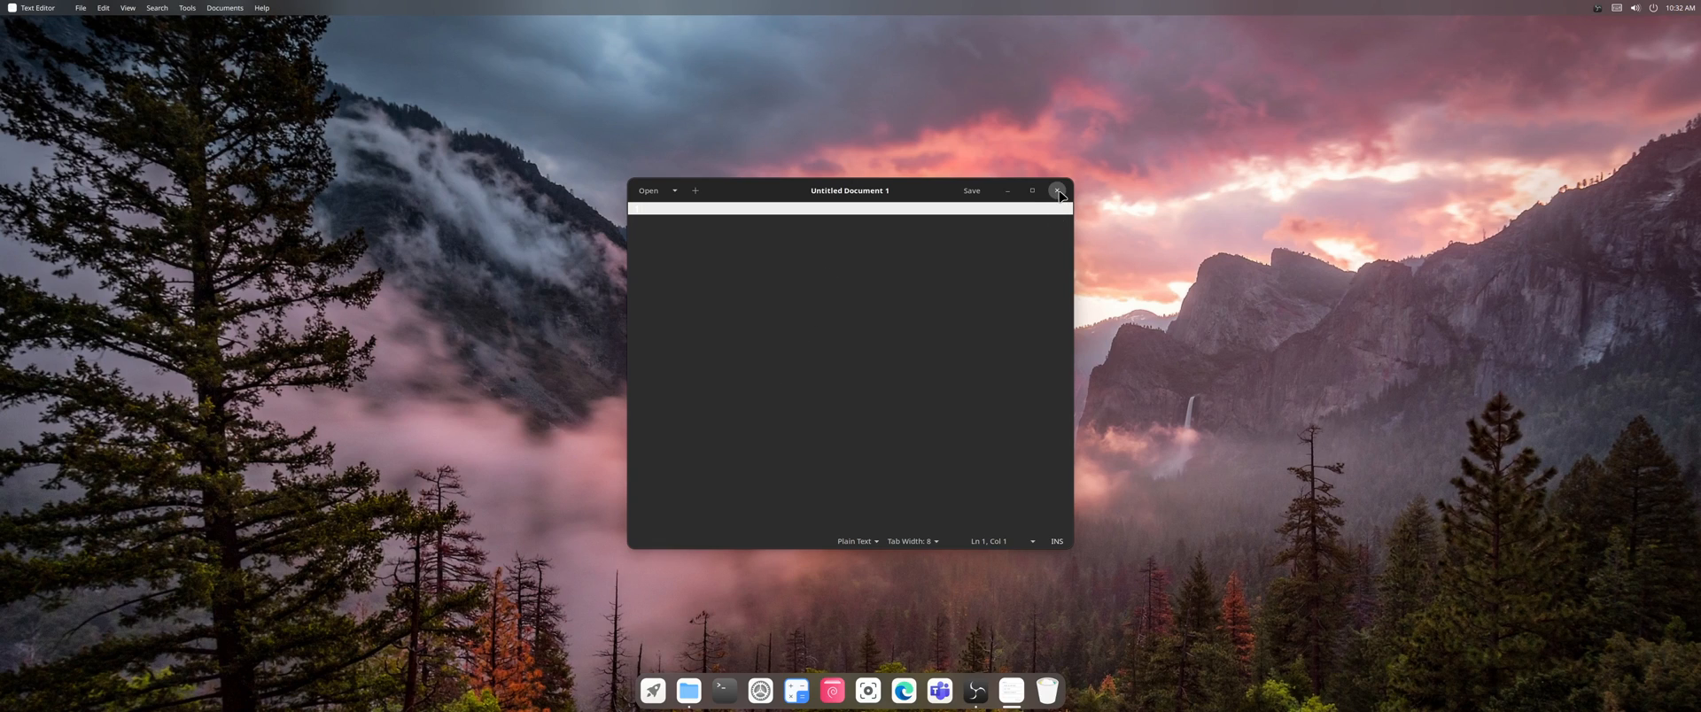
left_click(1057, 190)
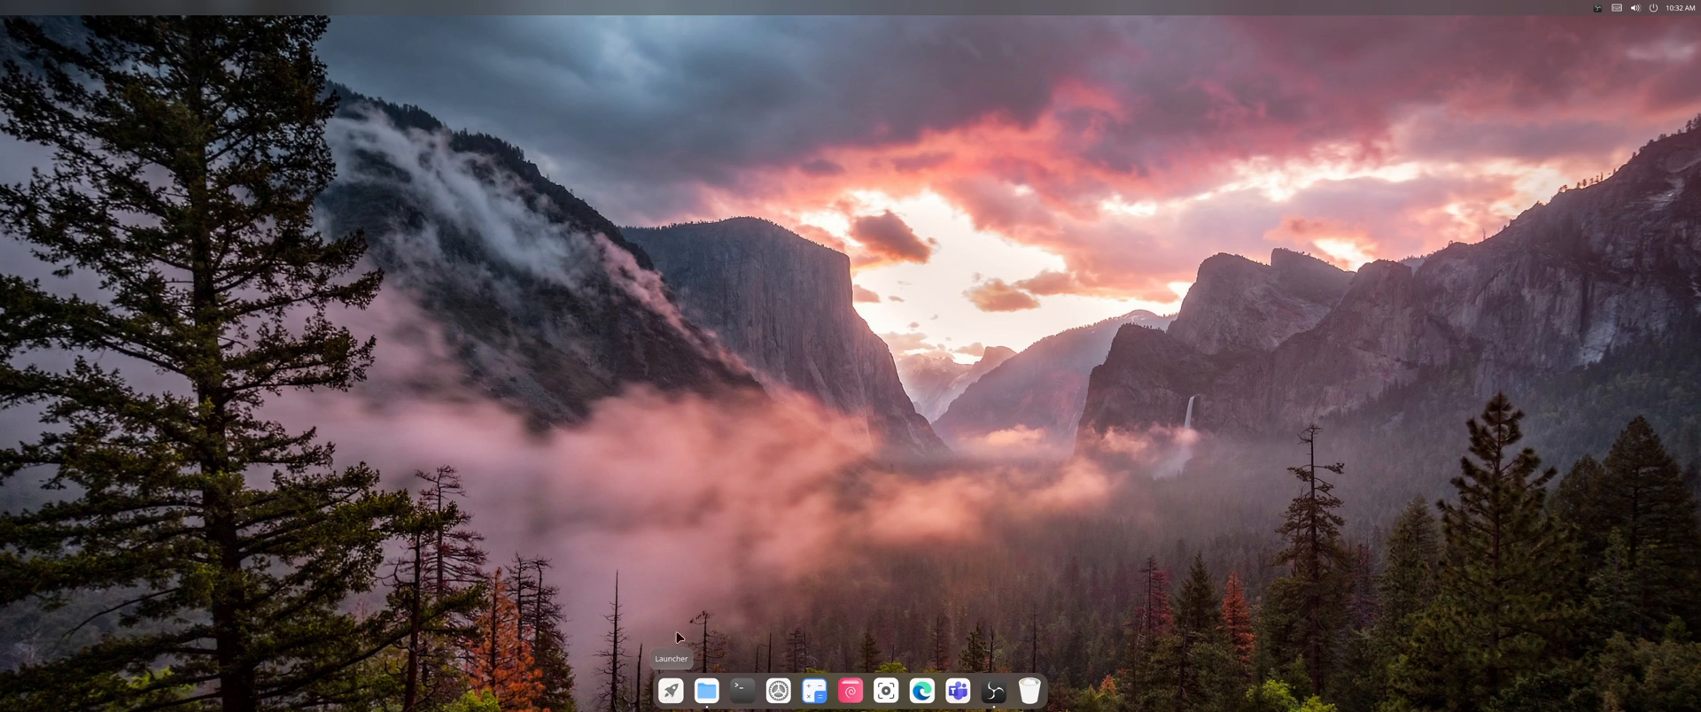
right_click(789, 538)
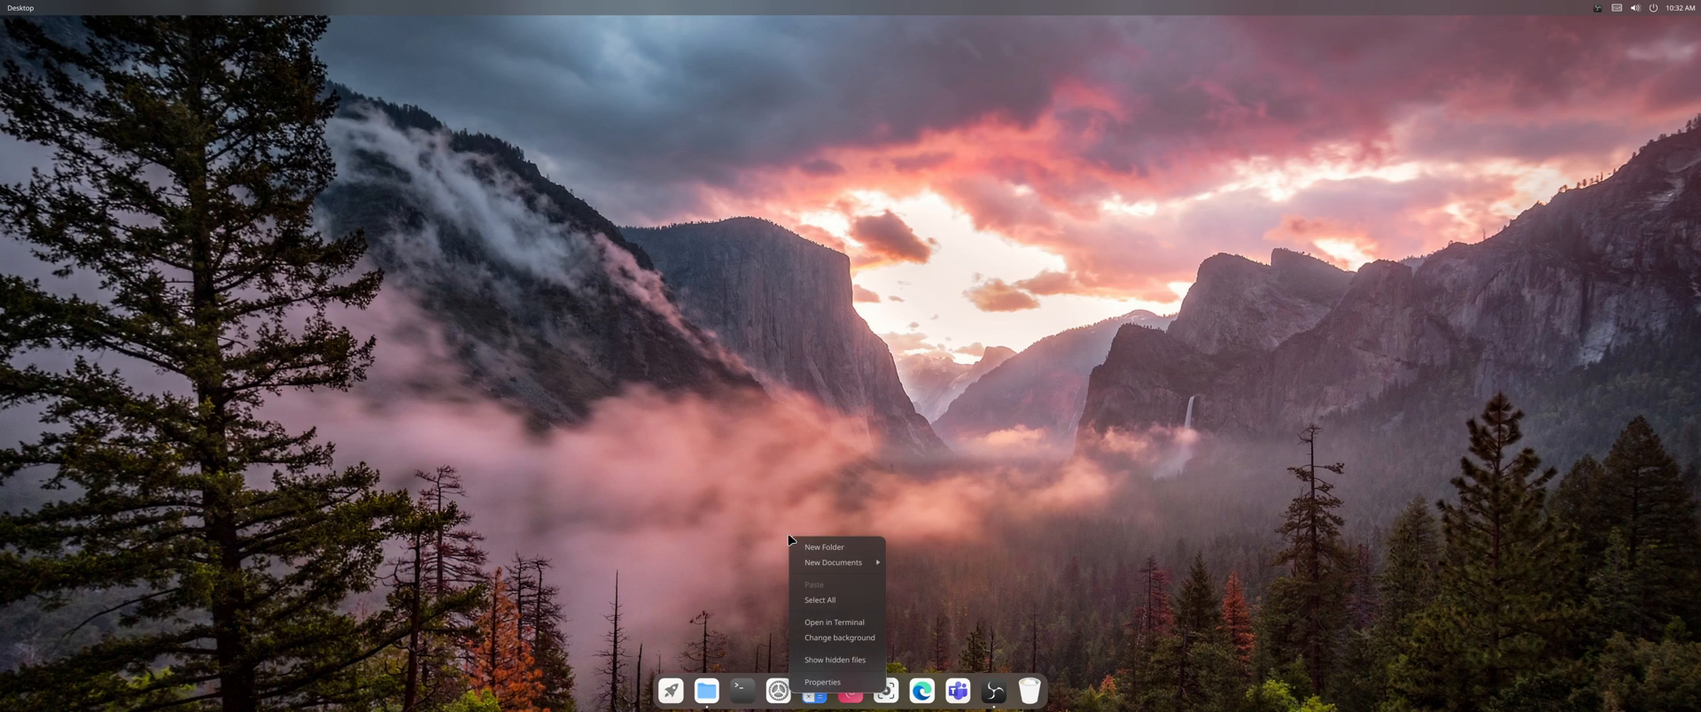
mouse_move(788, 539)
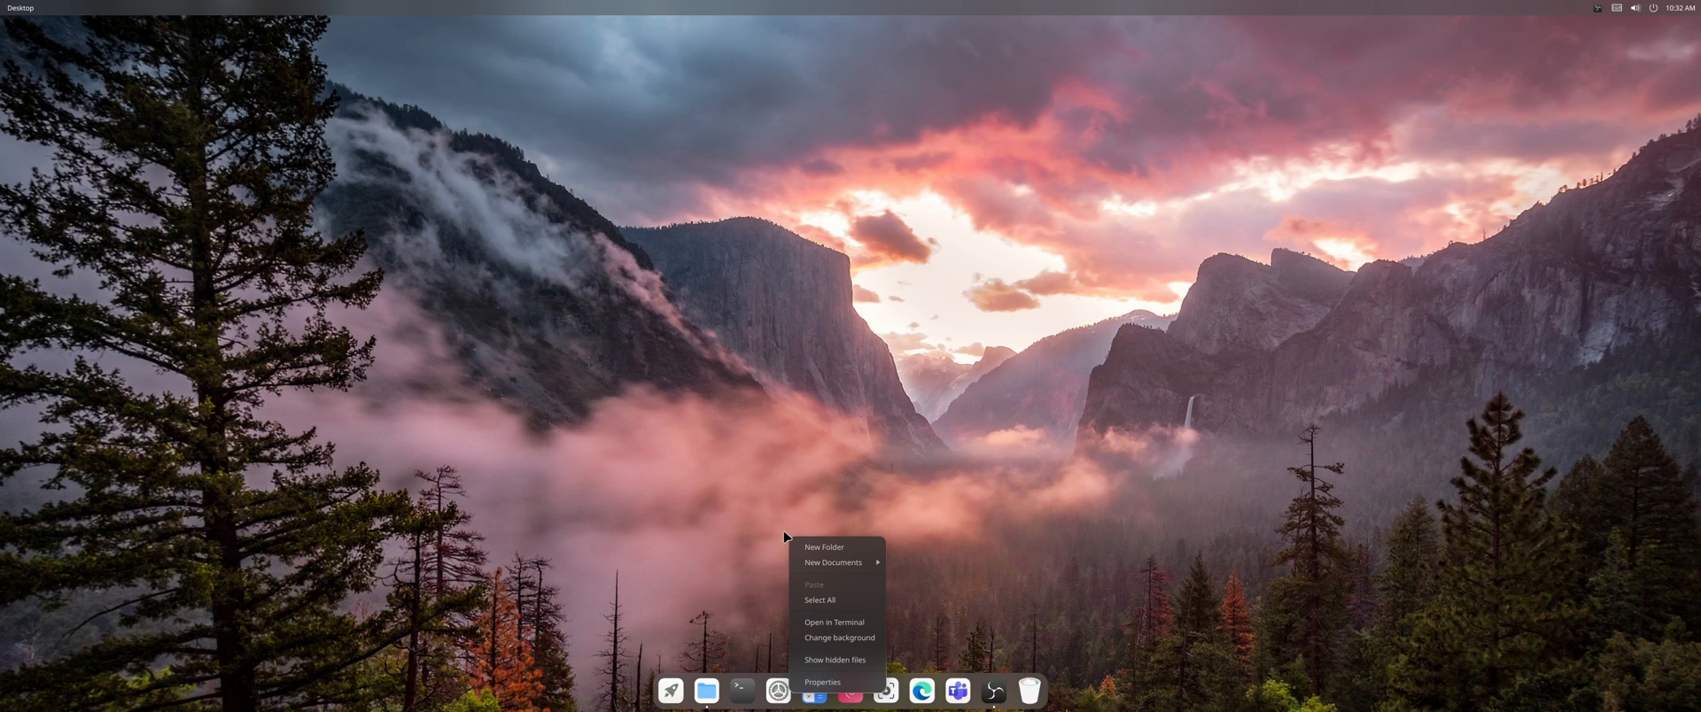
left_click(852, 464)
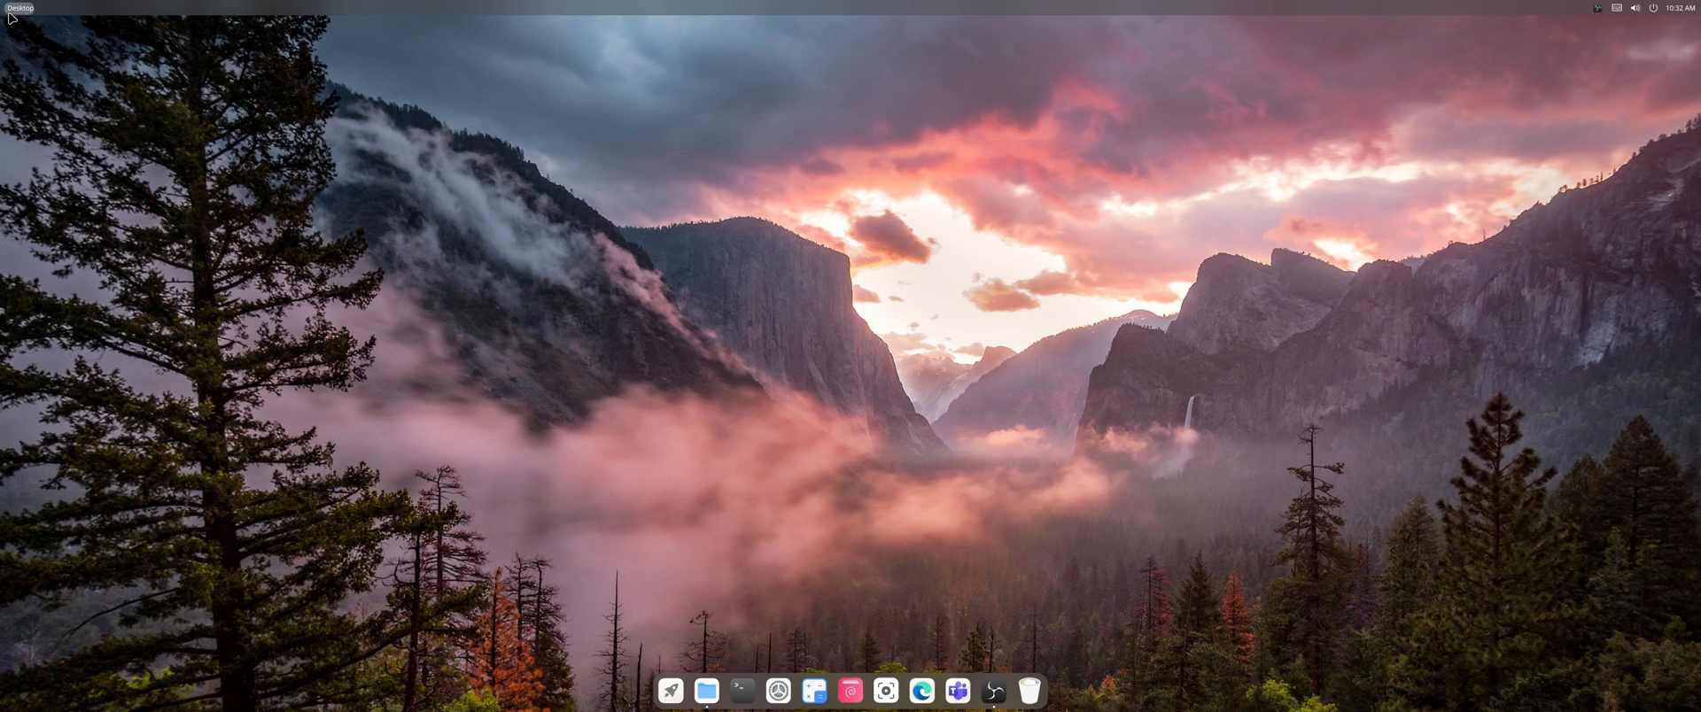
mouse_move(11, 9)
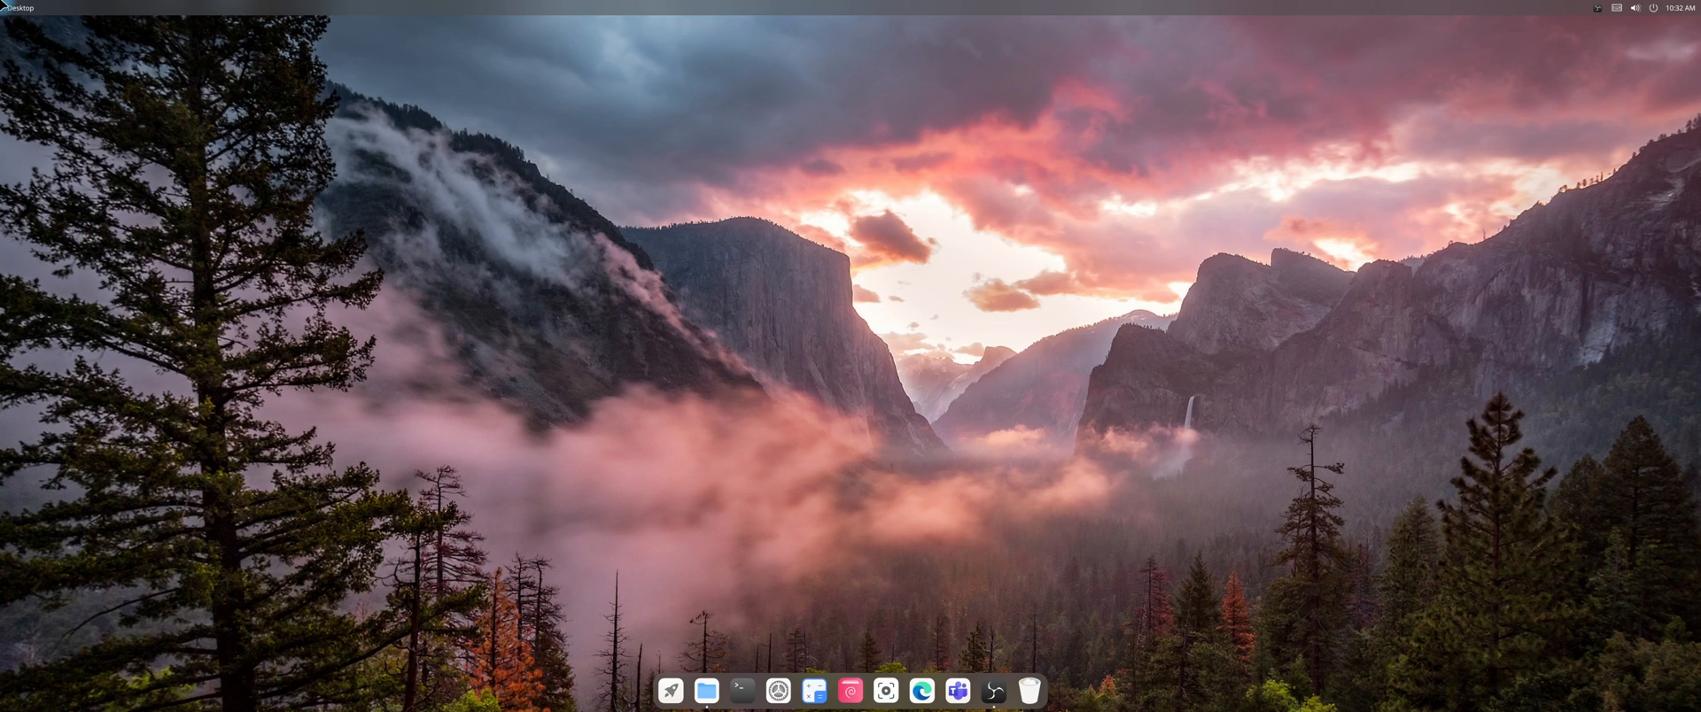
mouse_move(970, 489)
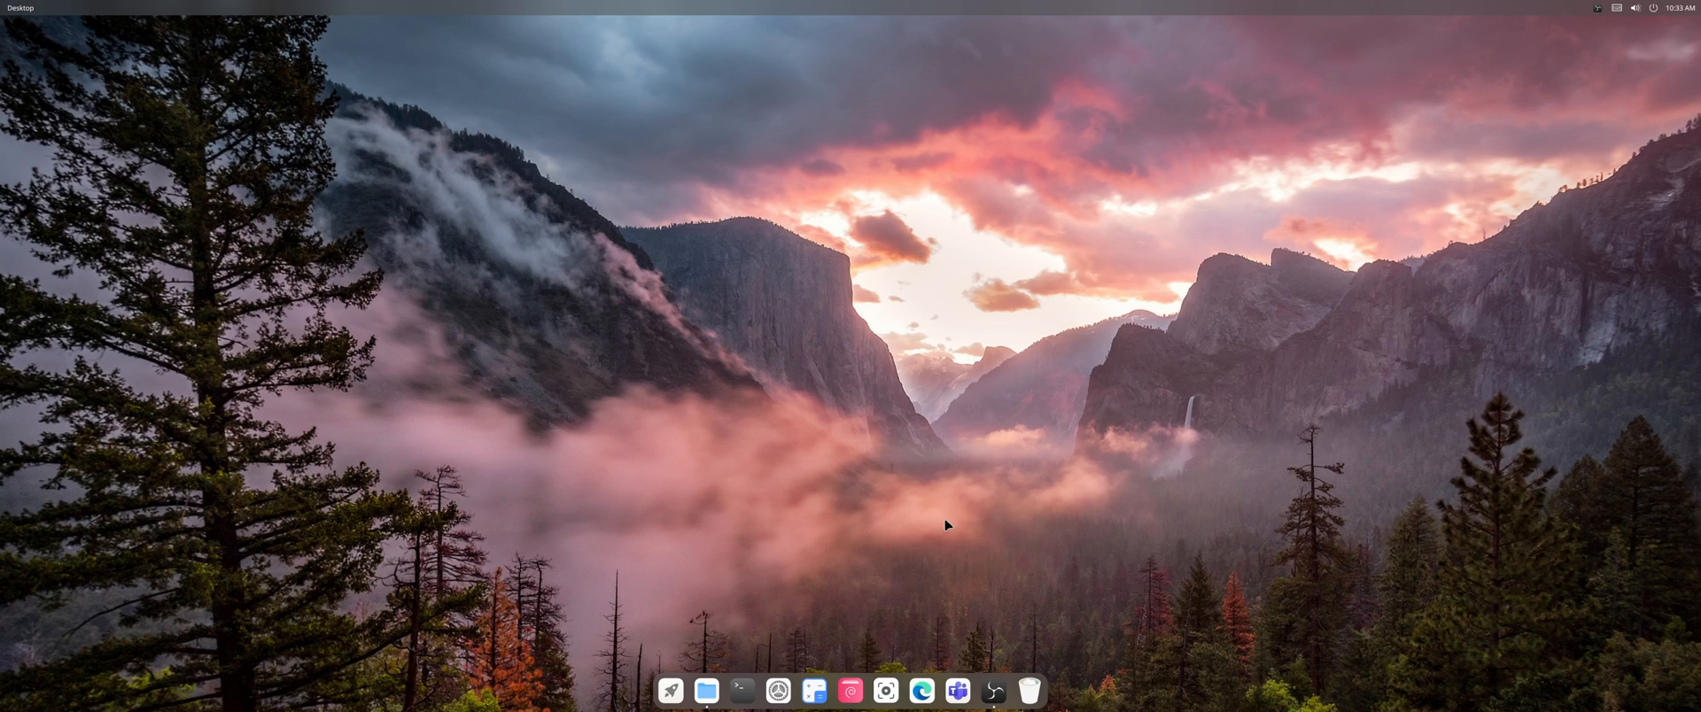
mouse_move(850, 545)
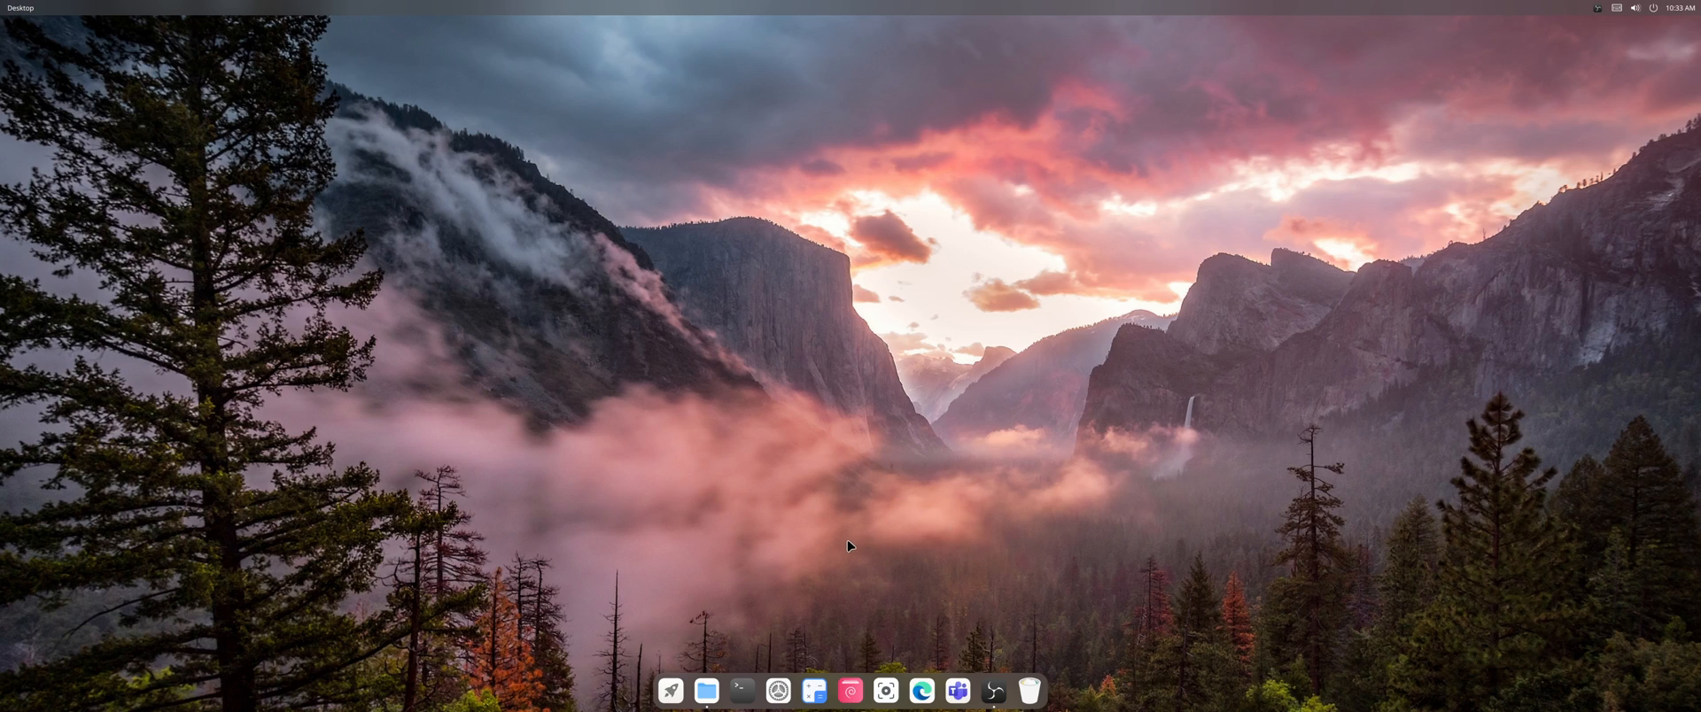
mouse_move(849, 518)
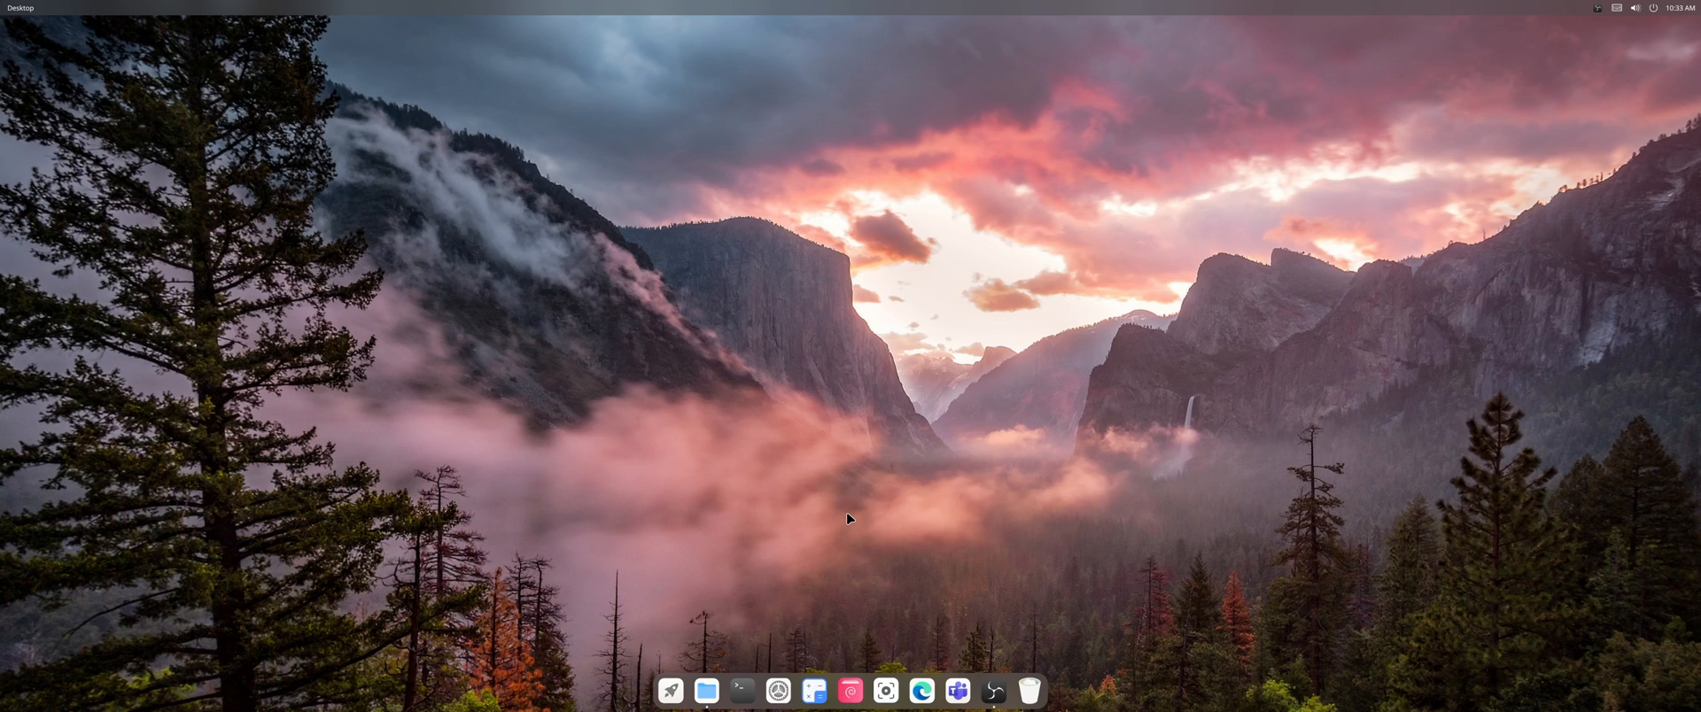